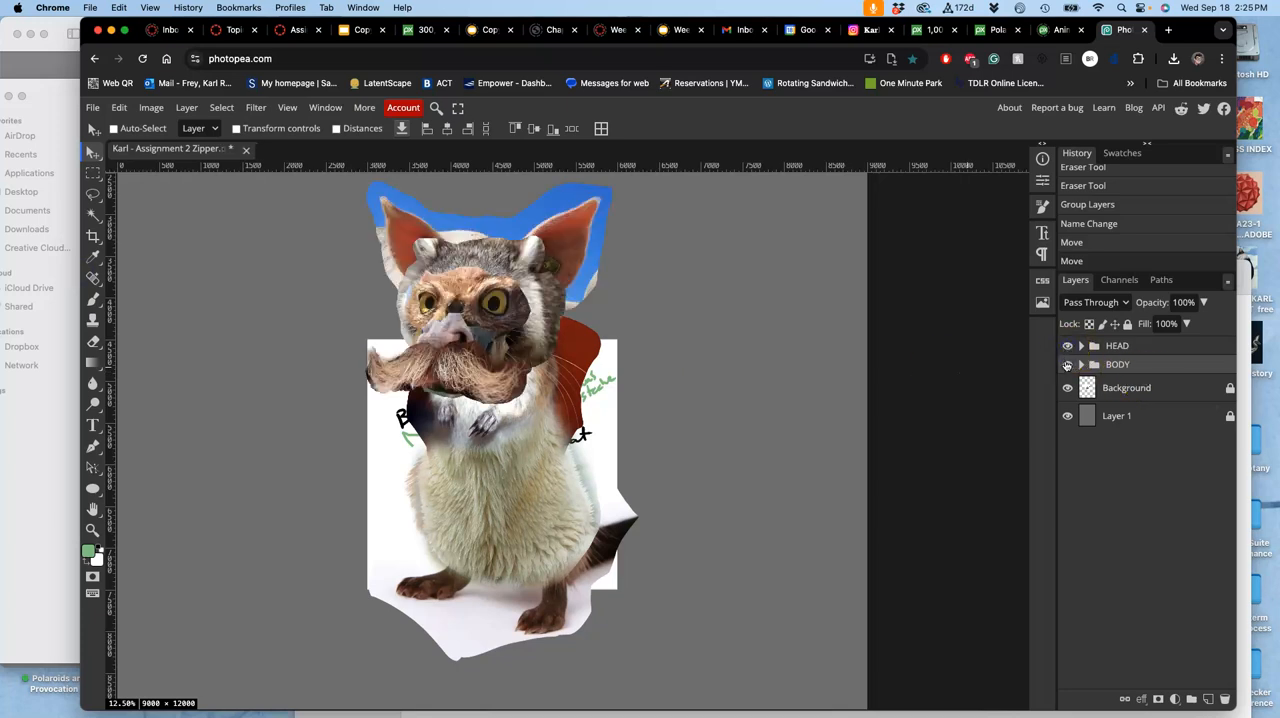
# Expand the BODY group, make Layer 9 active and start a free transform on it
pyautogui.click(1066, 364)
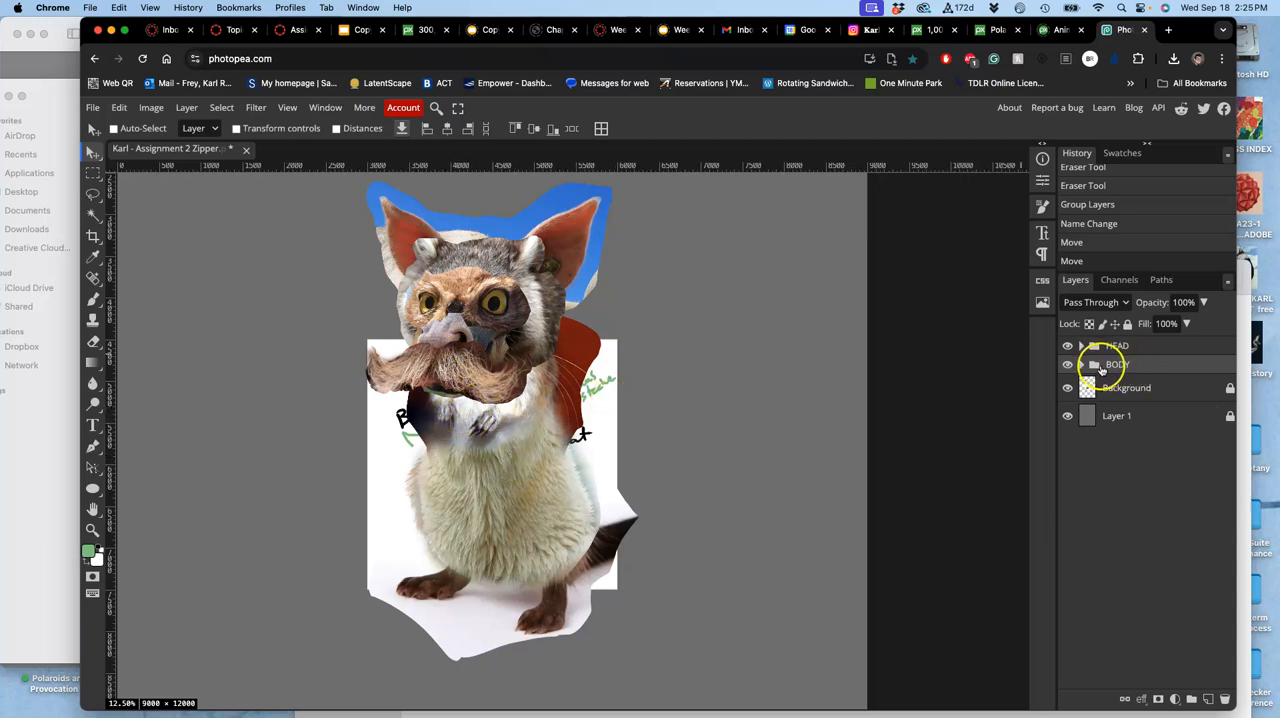
pyautogui.click(1080, 364)
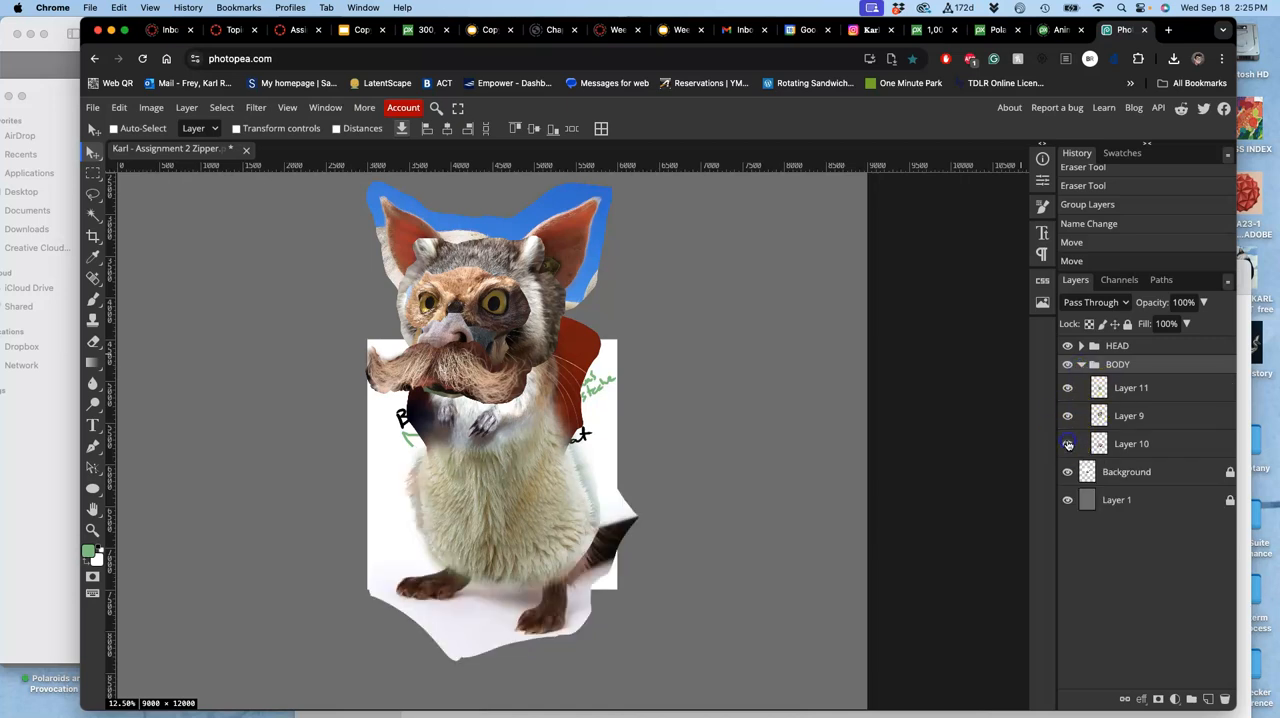
pyautogui.click(1132, 416)
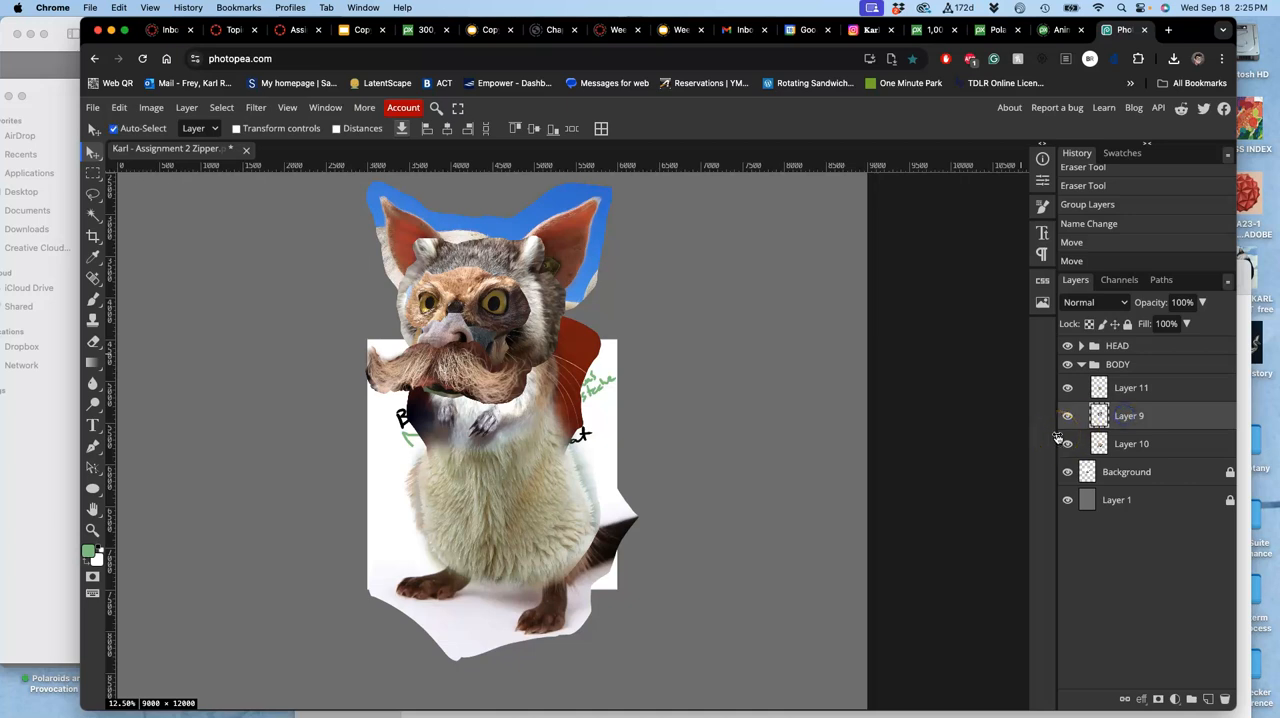
pyautogui.click(112, 128)
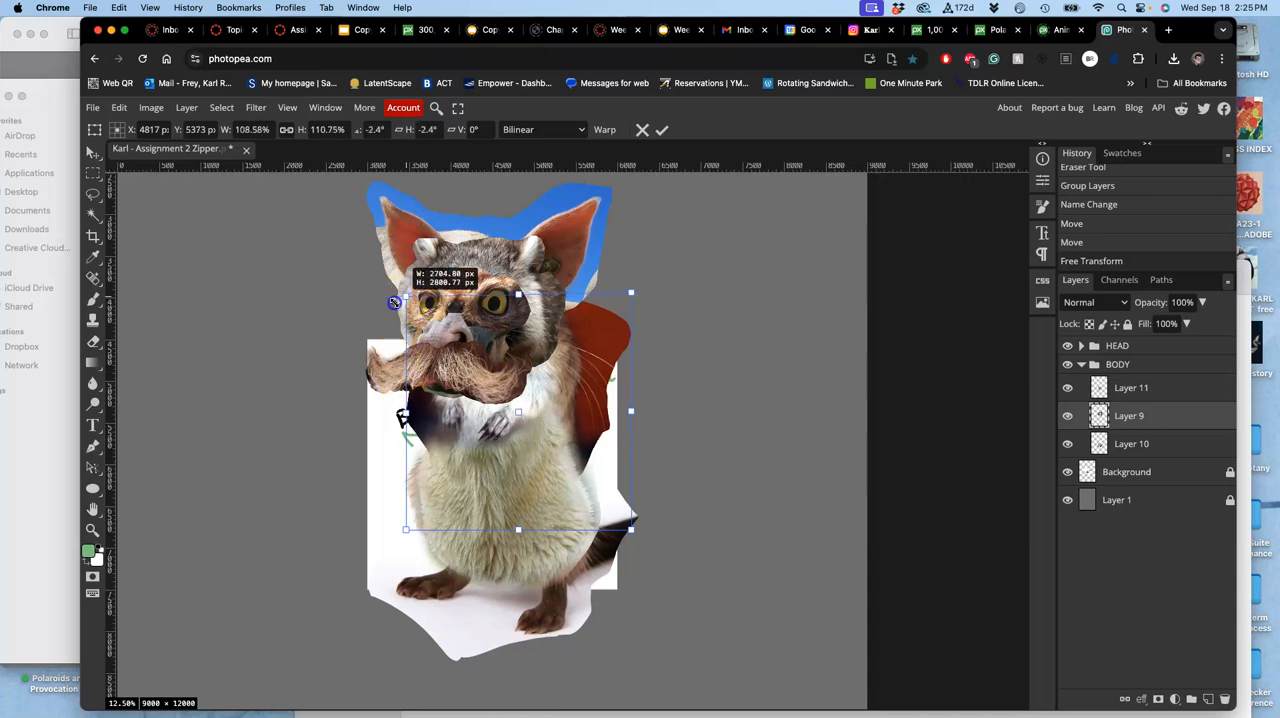
# Scale the furry body layer up to about 110% with a slight tilt beneath the head
pyautogui.moveTo(394, 302); pyautogui.dragTo(380, 302)
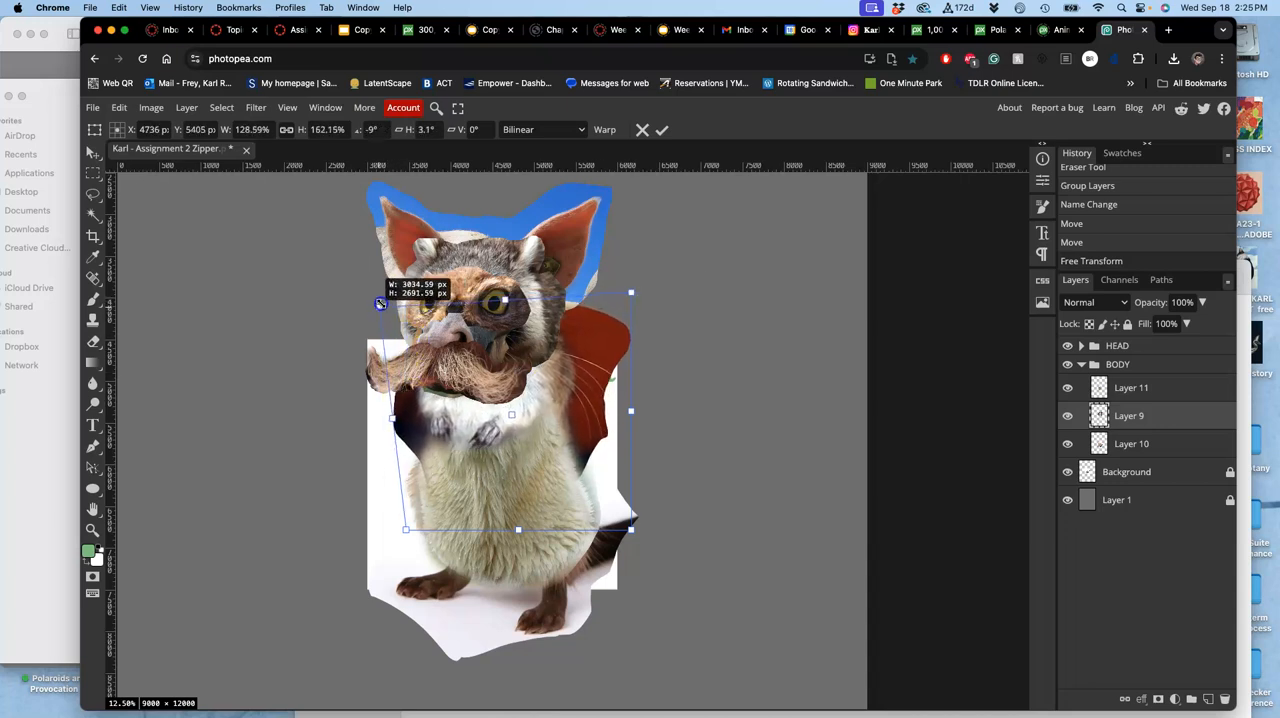
pyautogui.moveTo(380, 304); pyautogui.dragTo(372, 300)
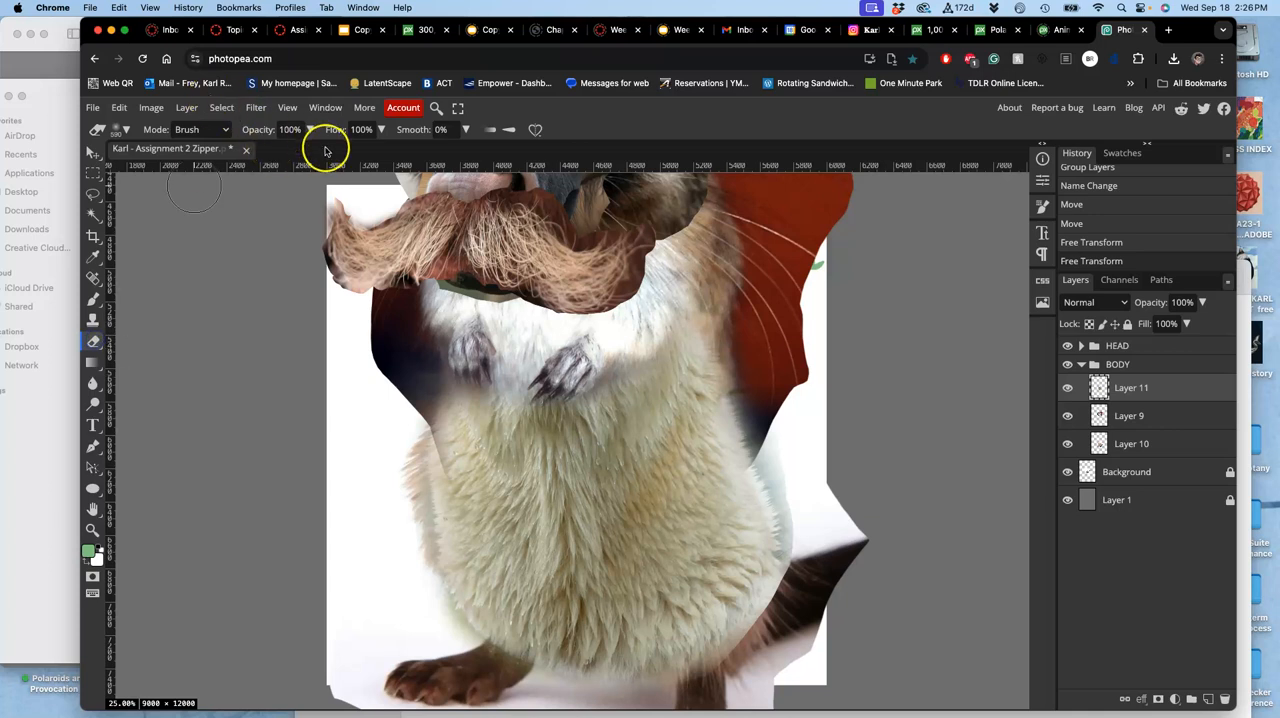
# Erase the fur around the raccoon's paws and the grey chest patch on Layer 11
pyautogui.click(550, 390)
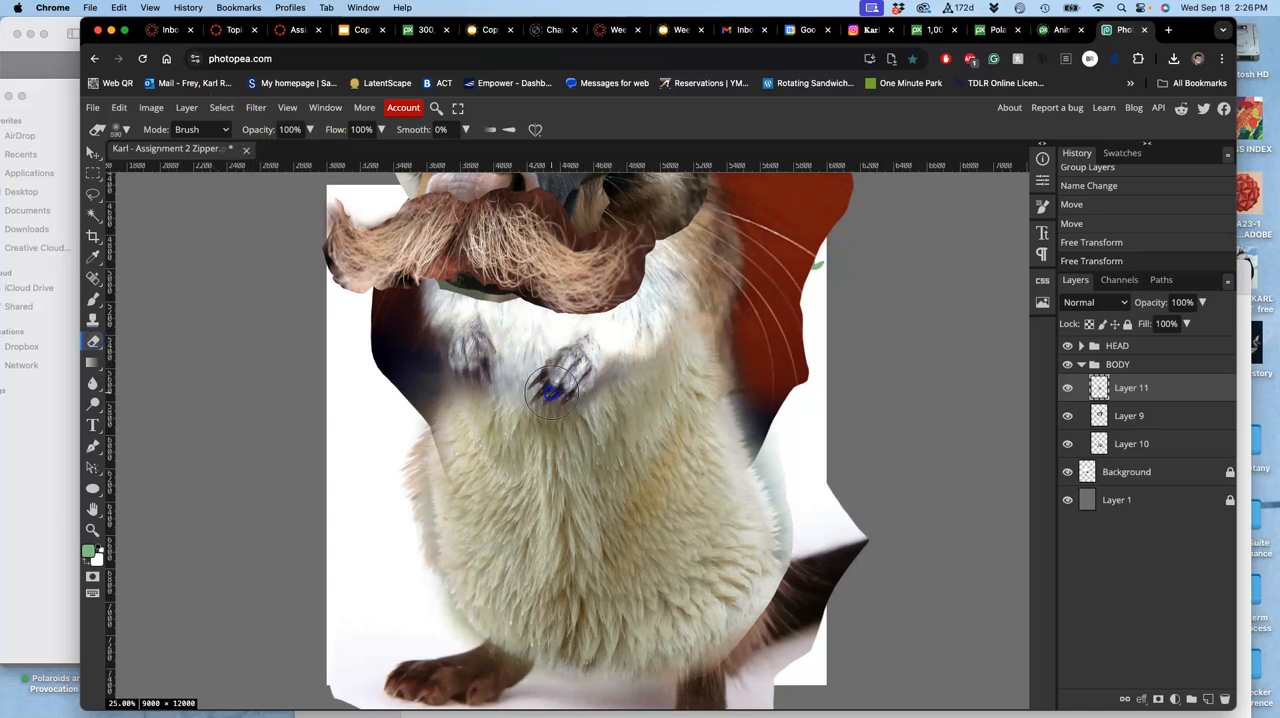
pyautogui.moveTo(550, 390); pyautogui.dragTo(628, 344)
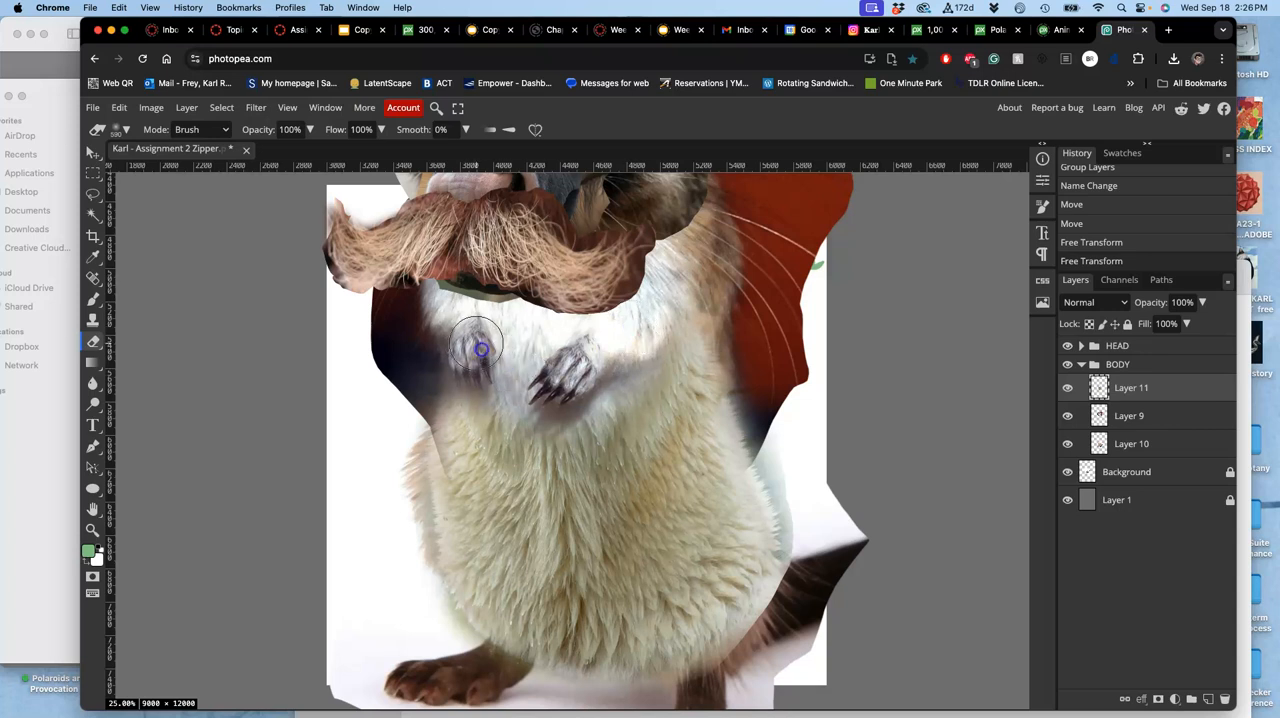
pyautogui.moveTo(480, 344); pyautogui.dragTo(582, 440)
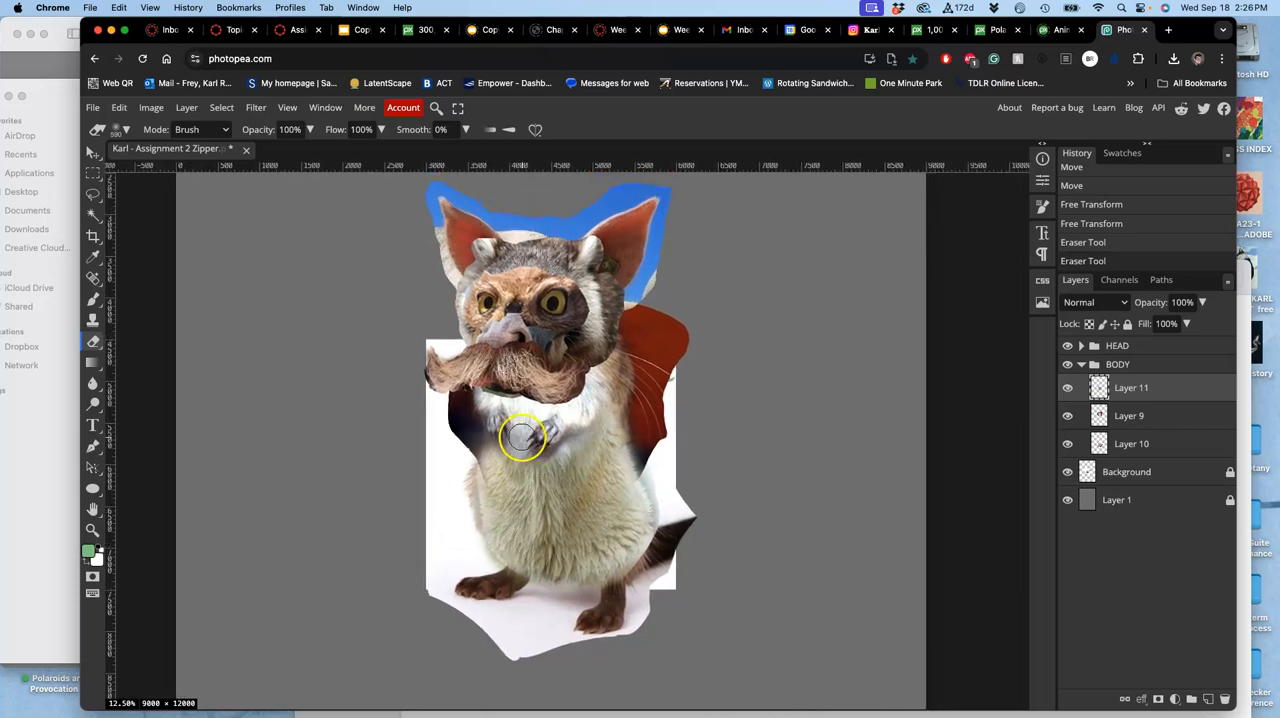
pyautogui.moveTo(520, 434); pyautogui.dragTo(572, 470)
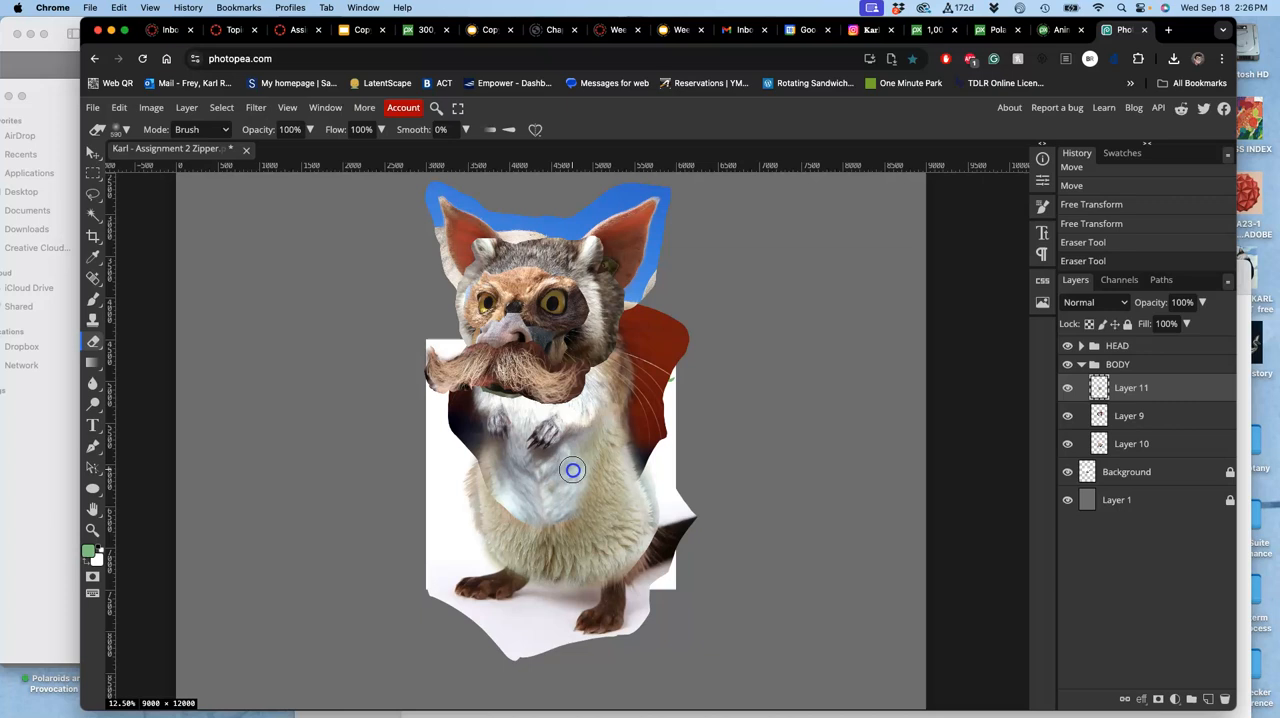
pyautogui.moveTo(572, 470); pyautogui.dragTo(536, 472)
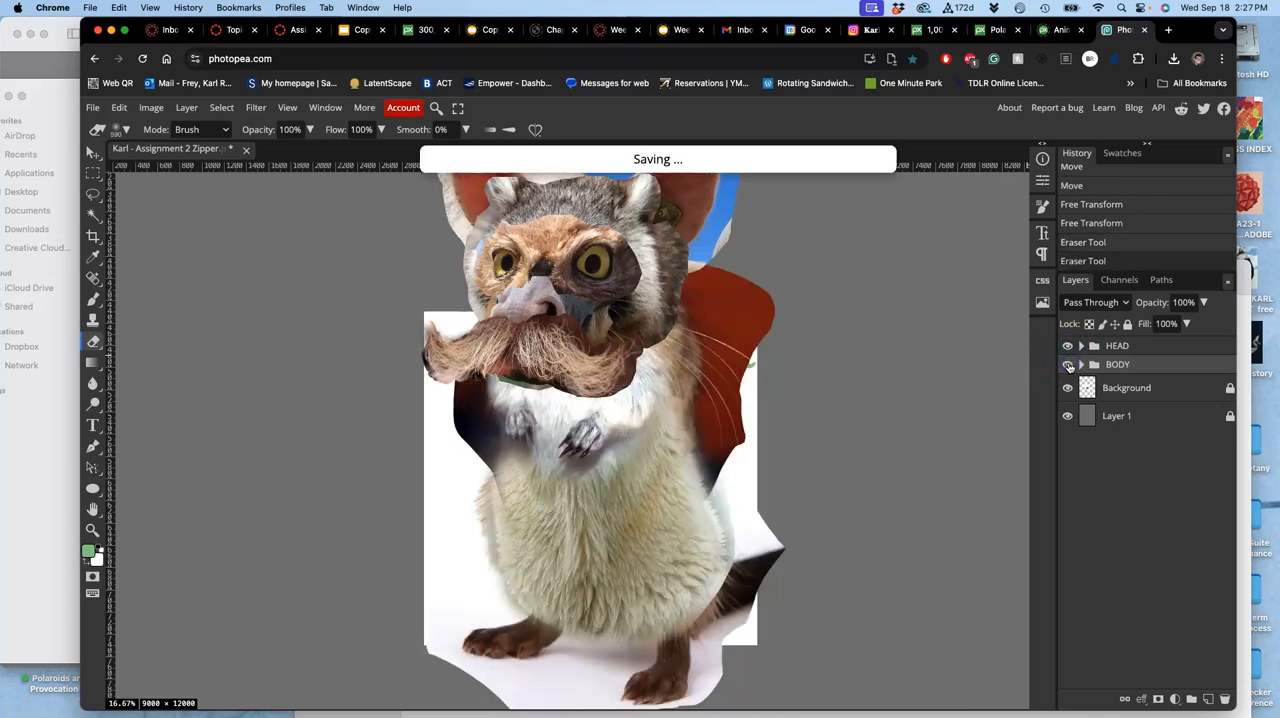
# Hide the BODY group and expand the HEAD group to show its layers
pyautogui.click(1068, 364)
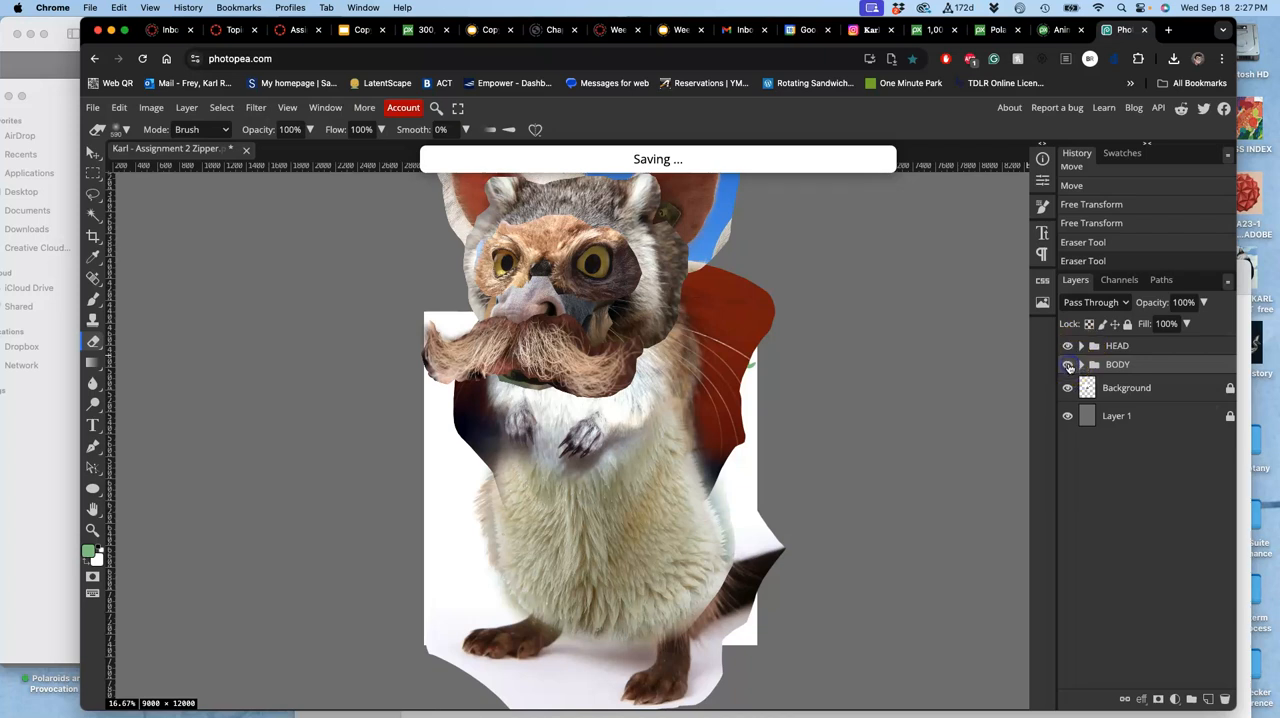
pyautogui.click(1068, 364)
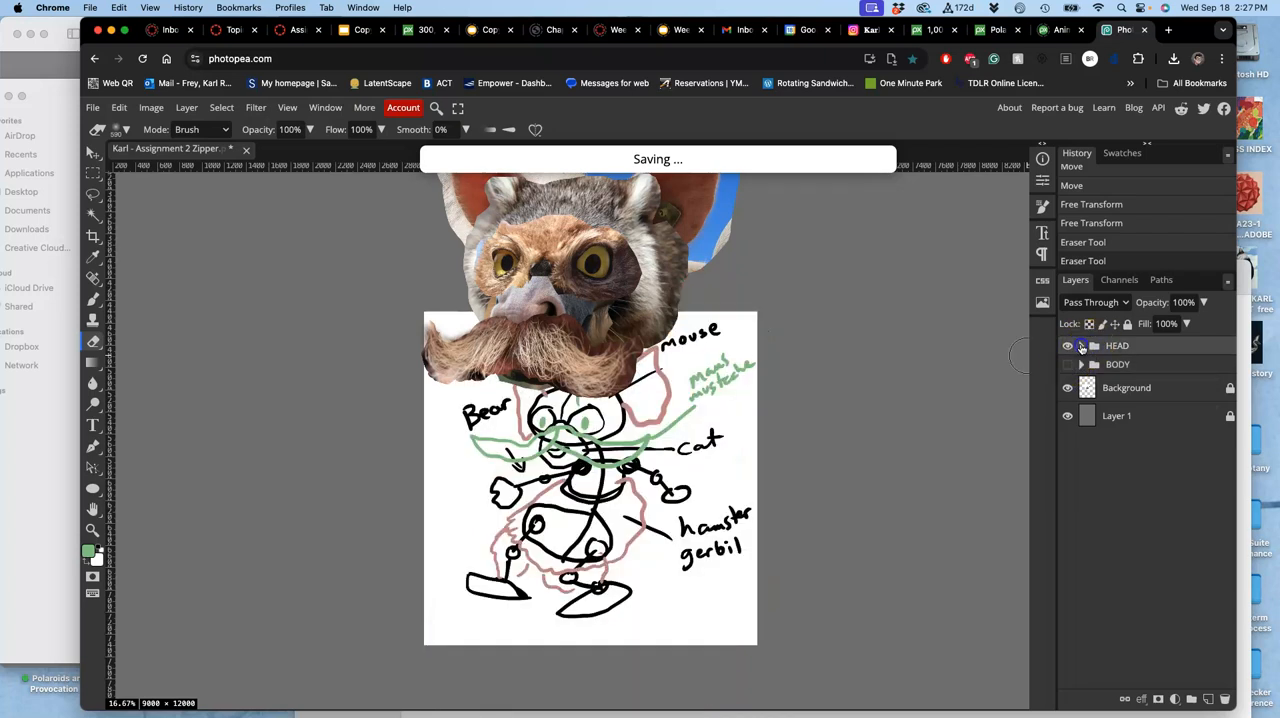
pyautogui.click(1080, 344)
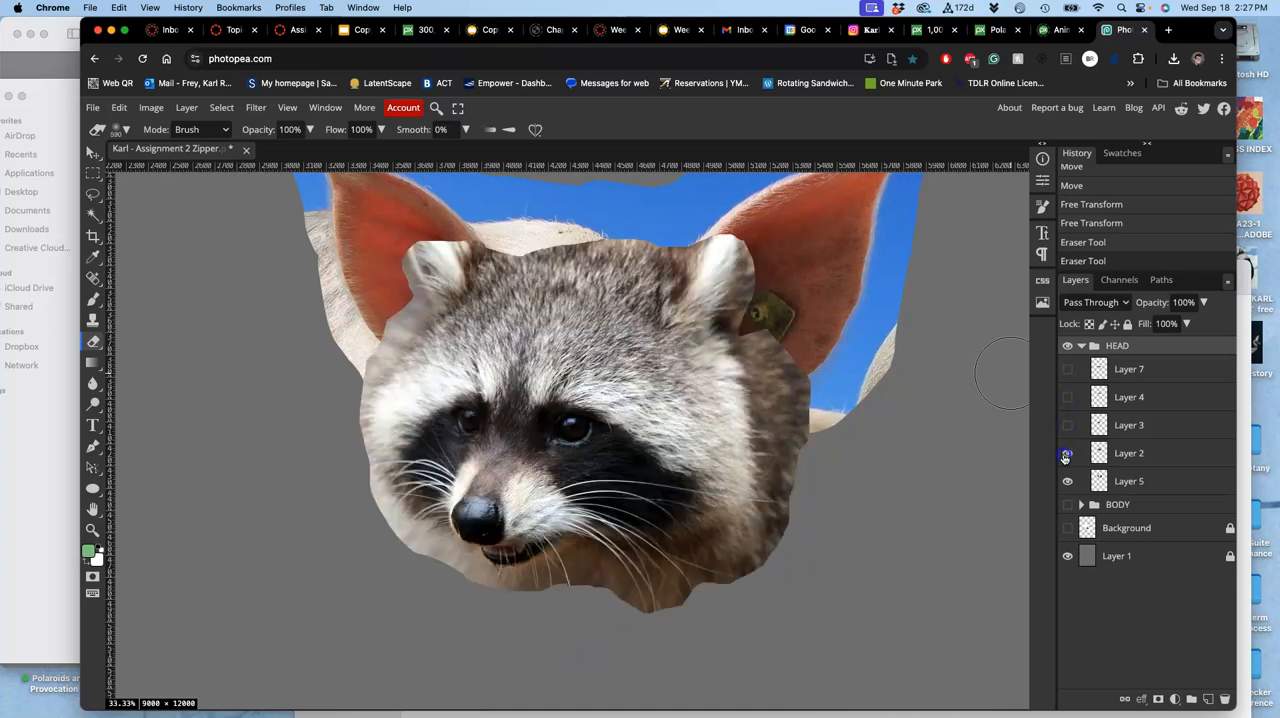
# Show and select Layer 2, then erase stray bits from the raccoon head's edge
pyautogui.click(1068, 452)
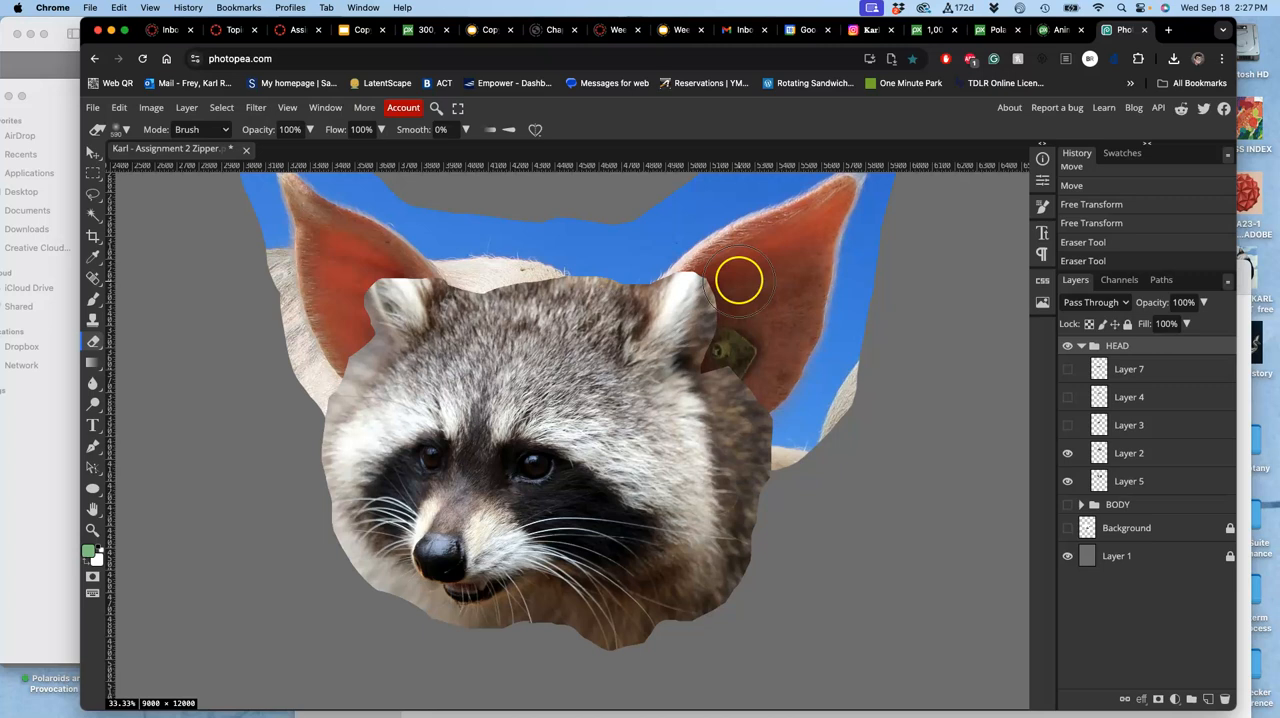
pyautogui.click(1128, 452)
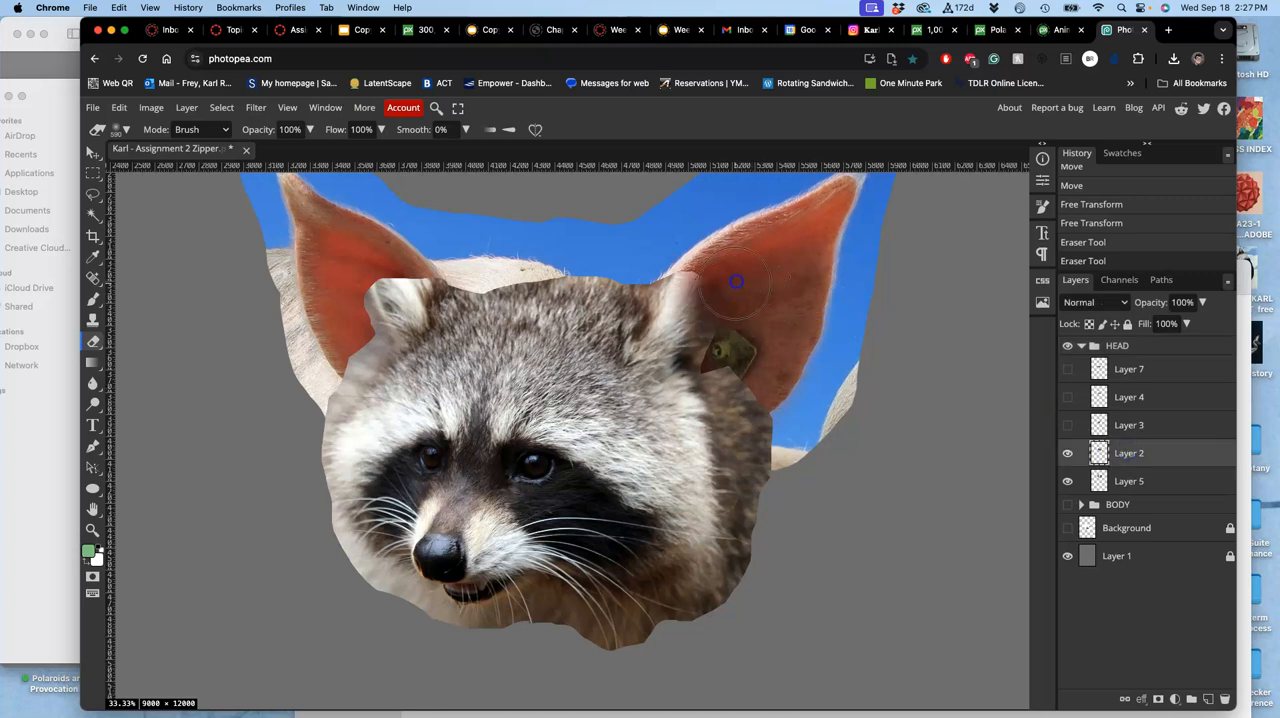
pyautogui.moveTo(736, 282); pyautogui.dragTo(738, 320)
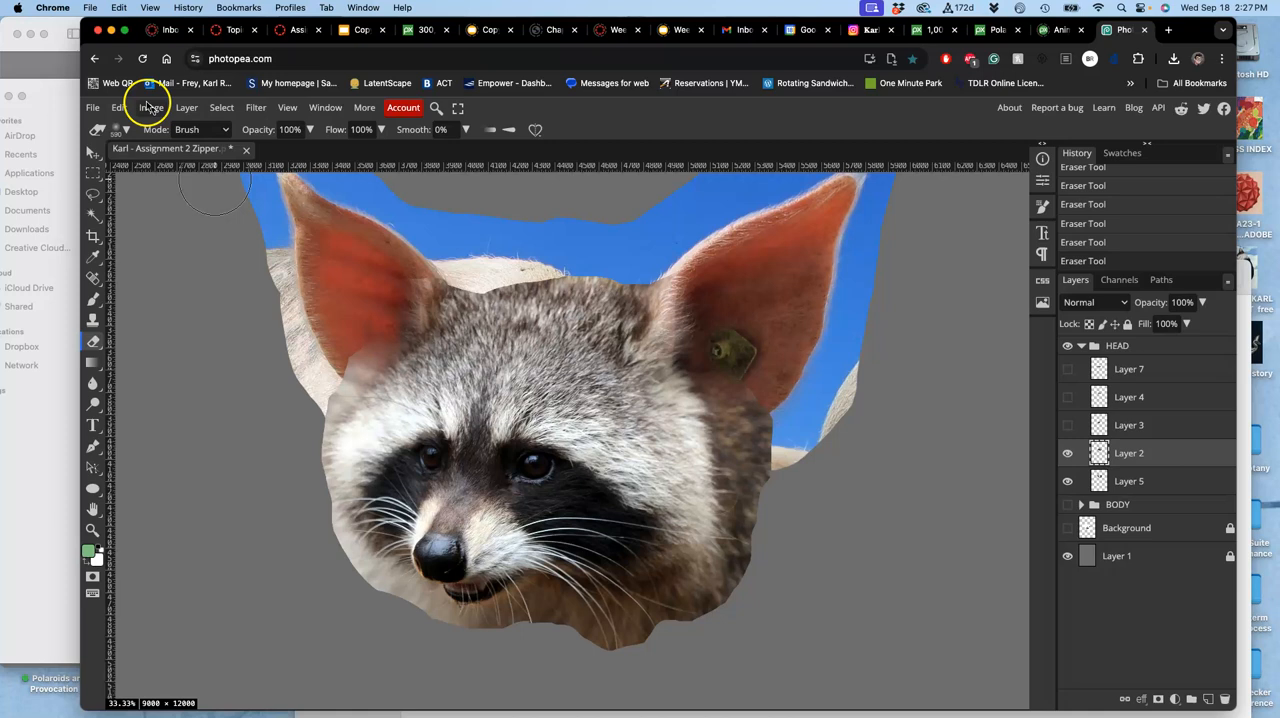
# Apply Levels to the raccoon head with midtone input about 1.41 and a slightly reduced output range
pyautogui.click(152, 108)
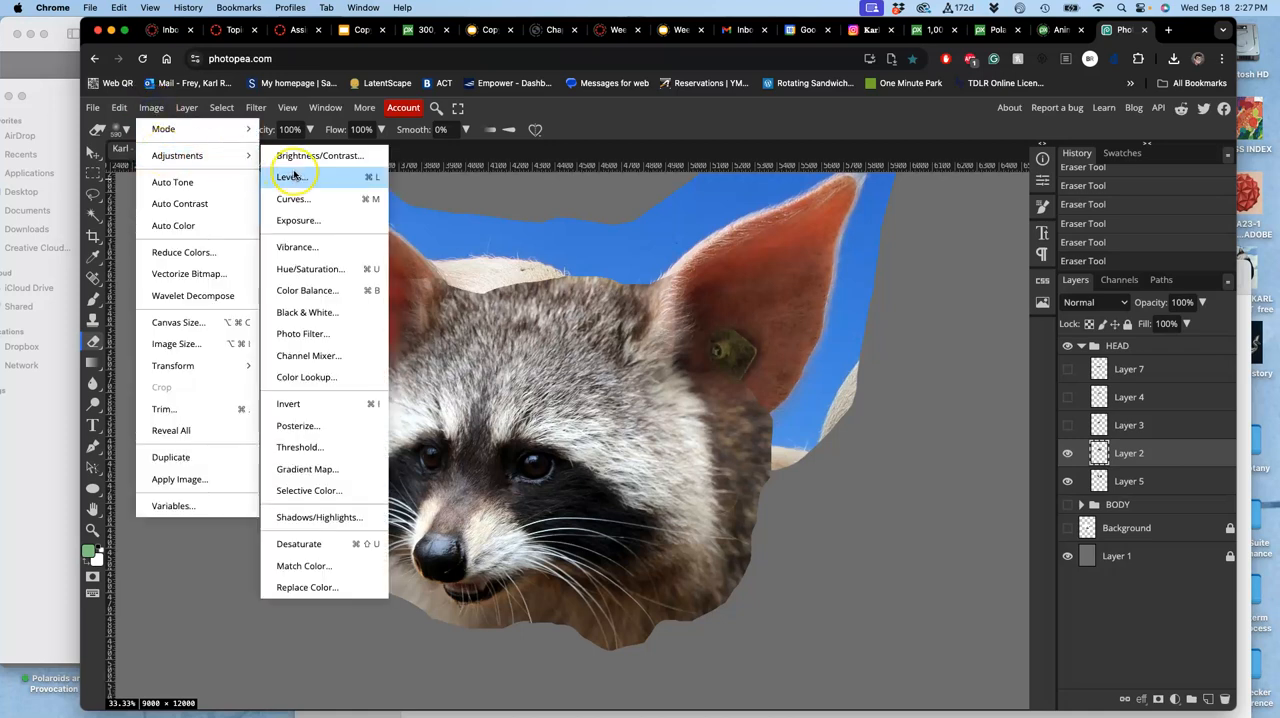
pyautogui.click(290, 176)
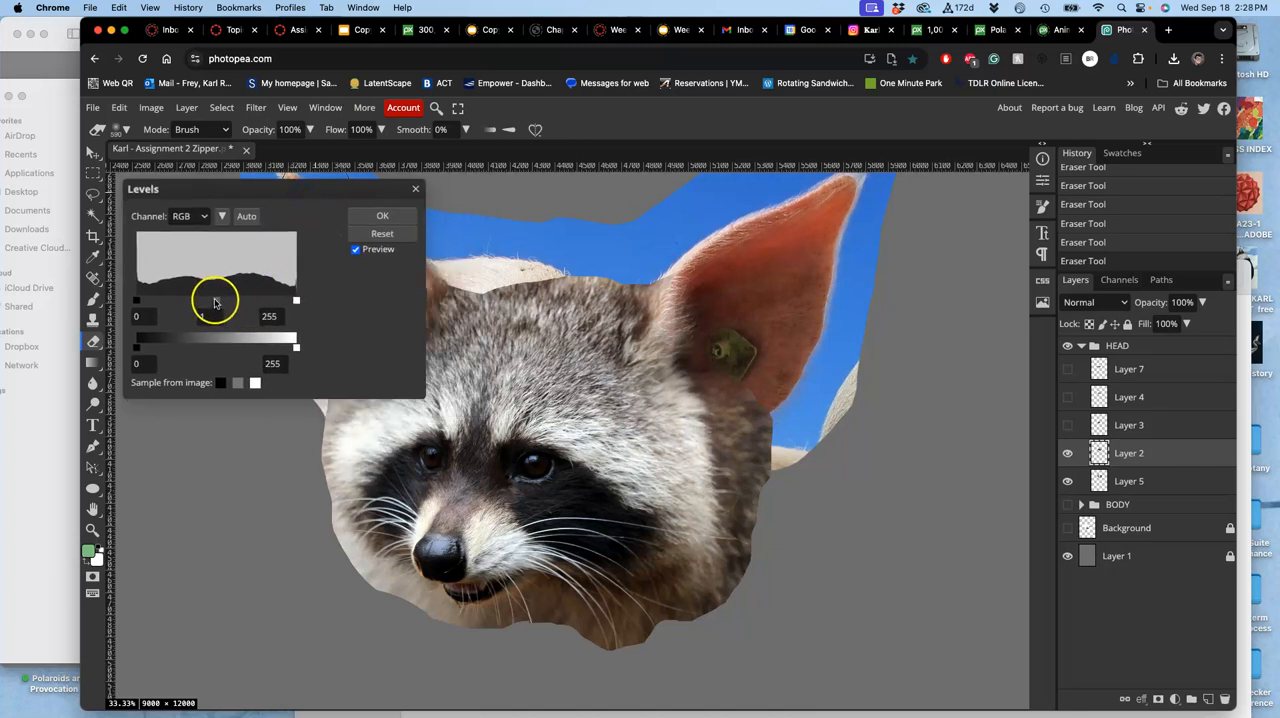
pyautogui.moveTo(220, 300); pyautogui.dragTo(212, 300)
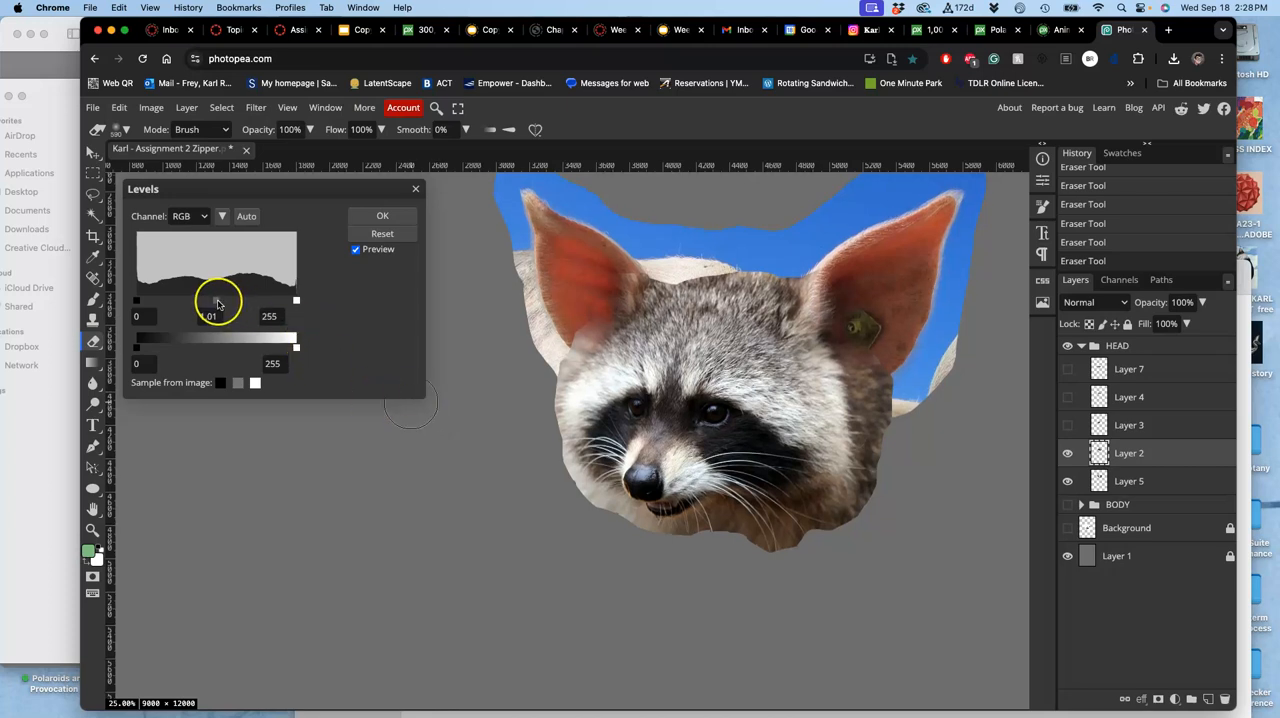
pyautogui.moveTo(220, 300); pyautogui.dragTo(204, 300)
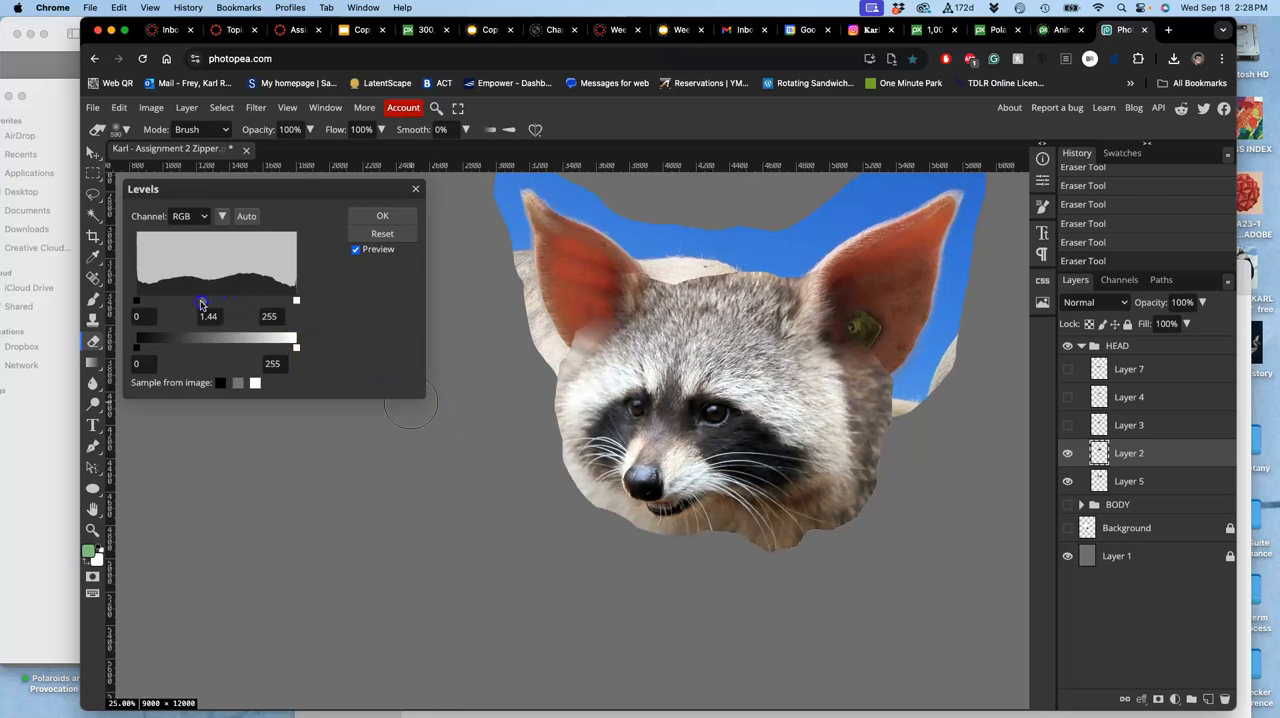
pyautogui.moveTo(200, 300); pyautogui.dragTo(204, 300)
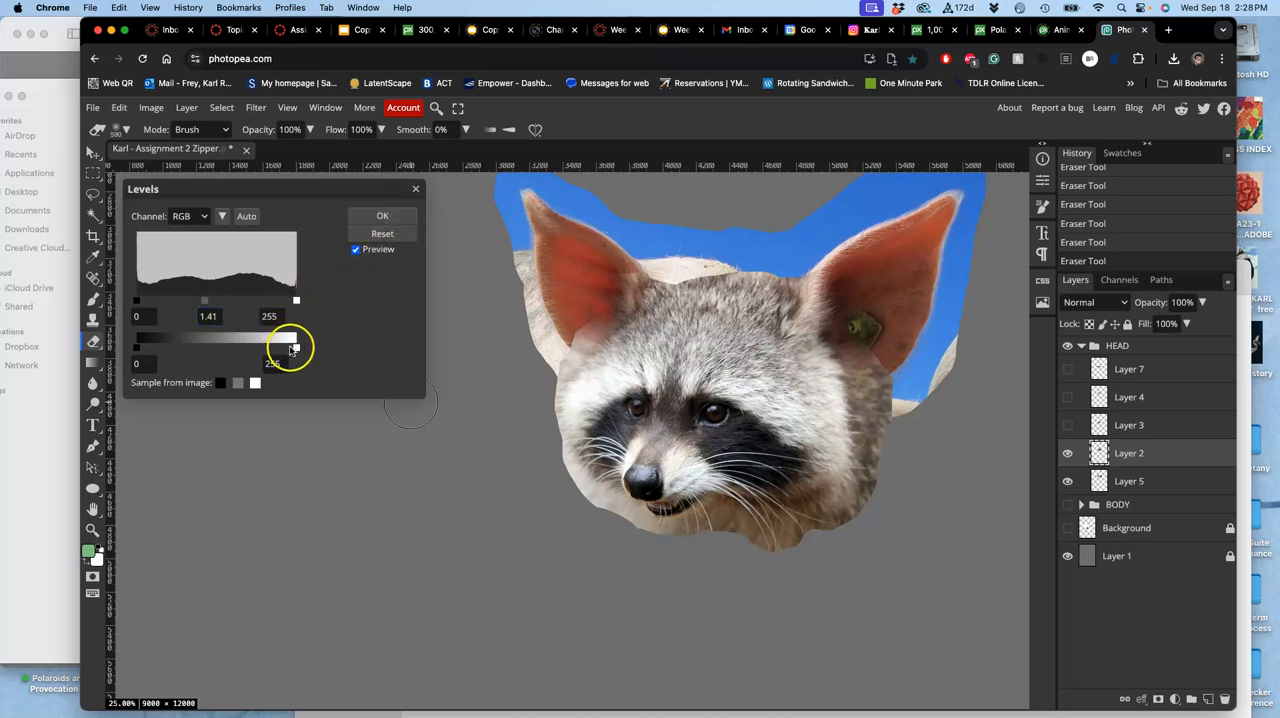
pyautogui.moveTo(296, 348); pyautogui.dragTo(290, 348)
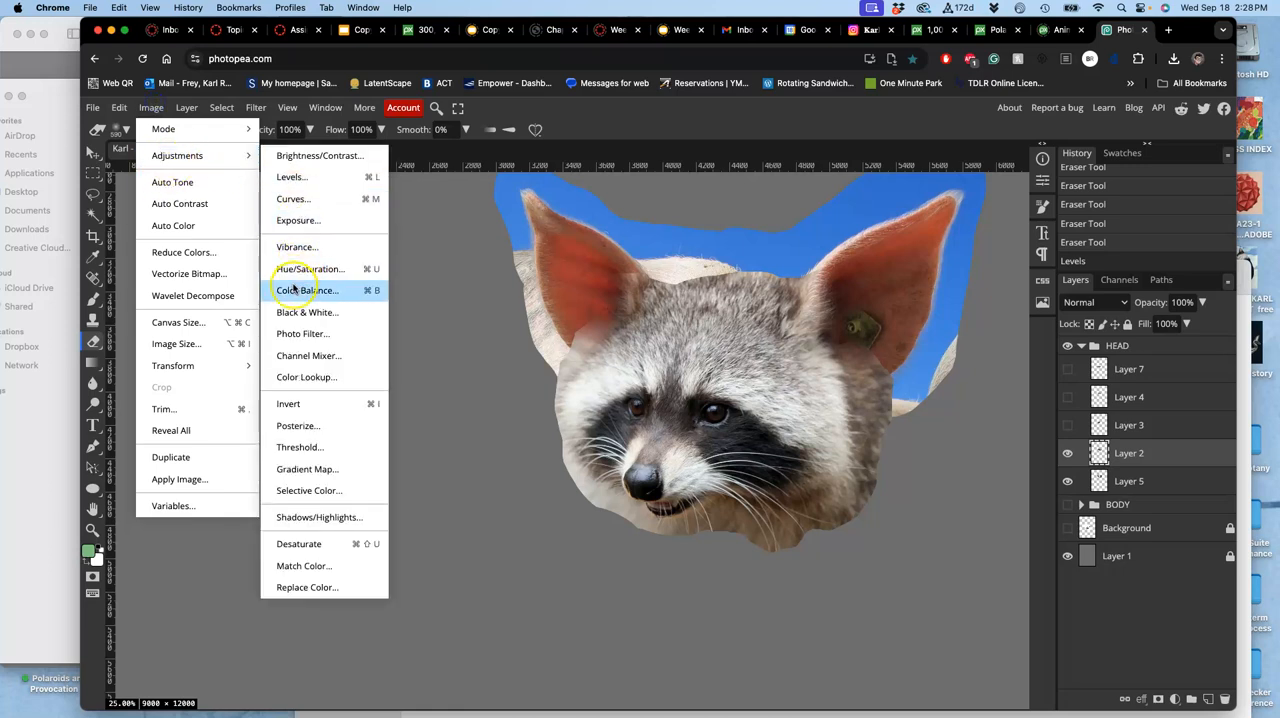
# In Color Balance, shift the head's midtones toward magenta and fine-tune their yellow–blue balance
pyautogui.click(304, 290)
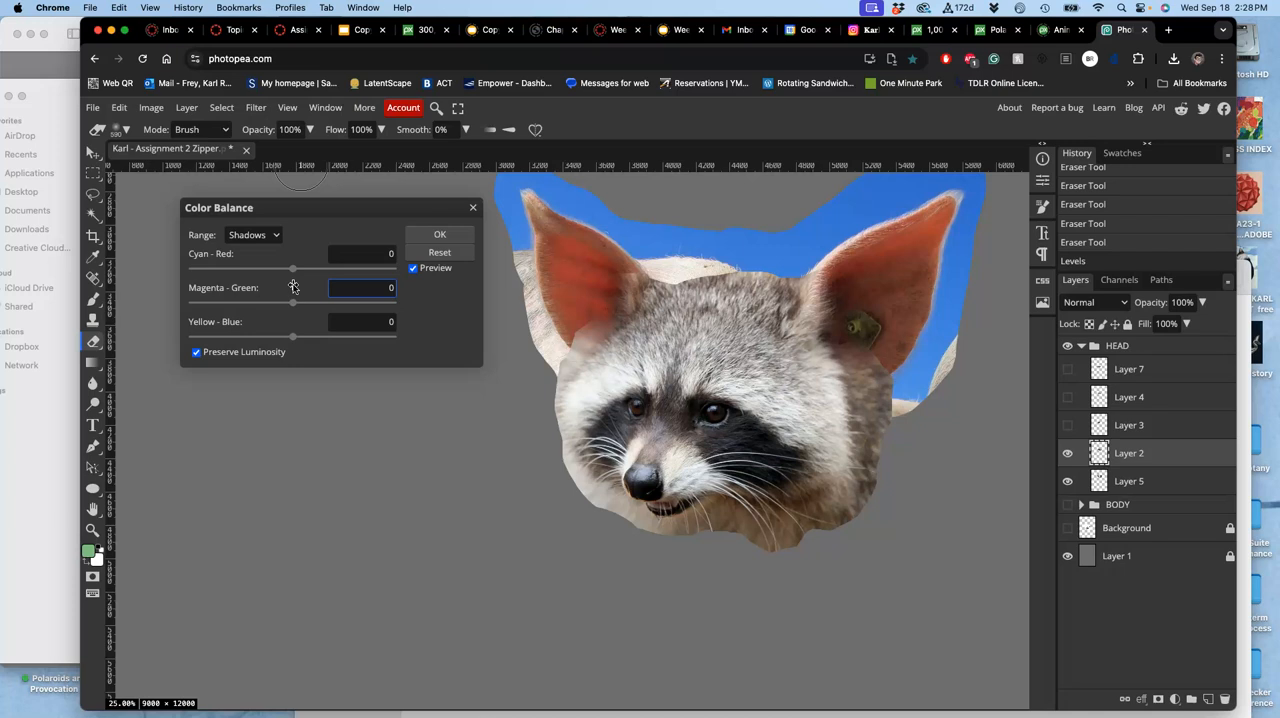
pyautogui.moveTo(298, 322)
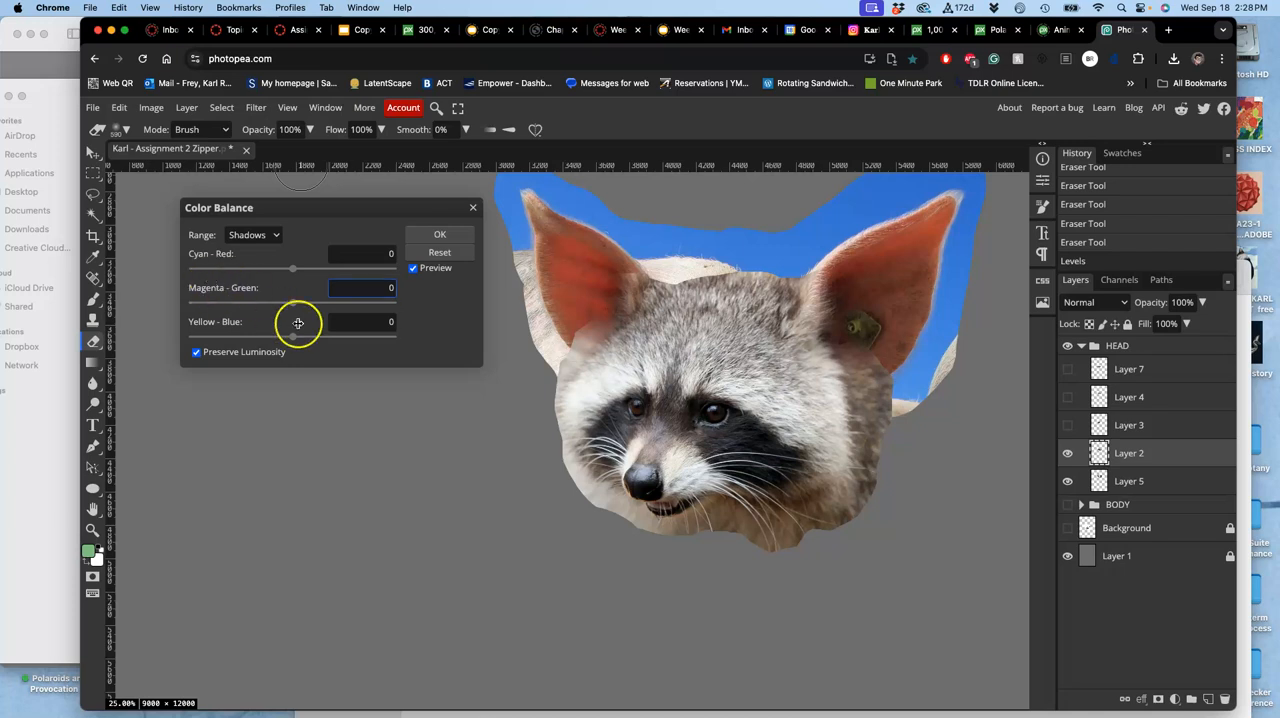
pyautogui.click(252, 234)
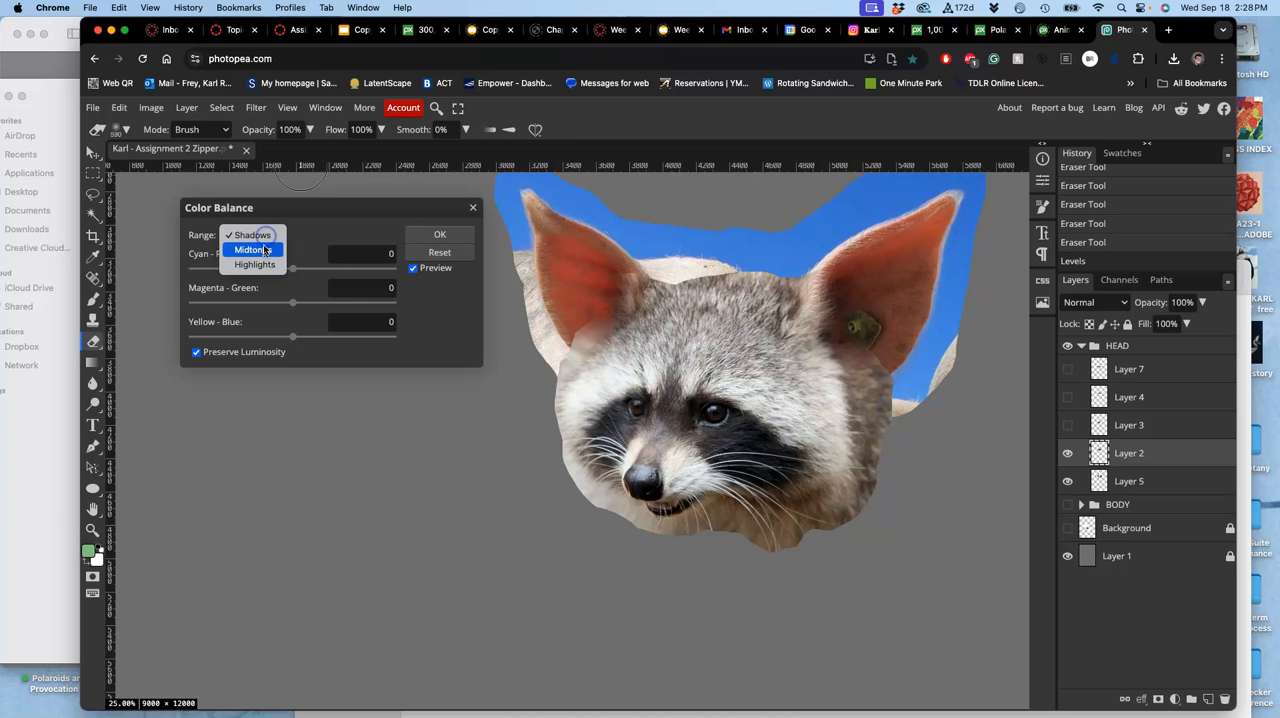
pyautogui.click(248, 248)
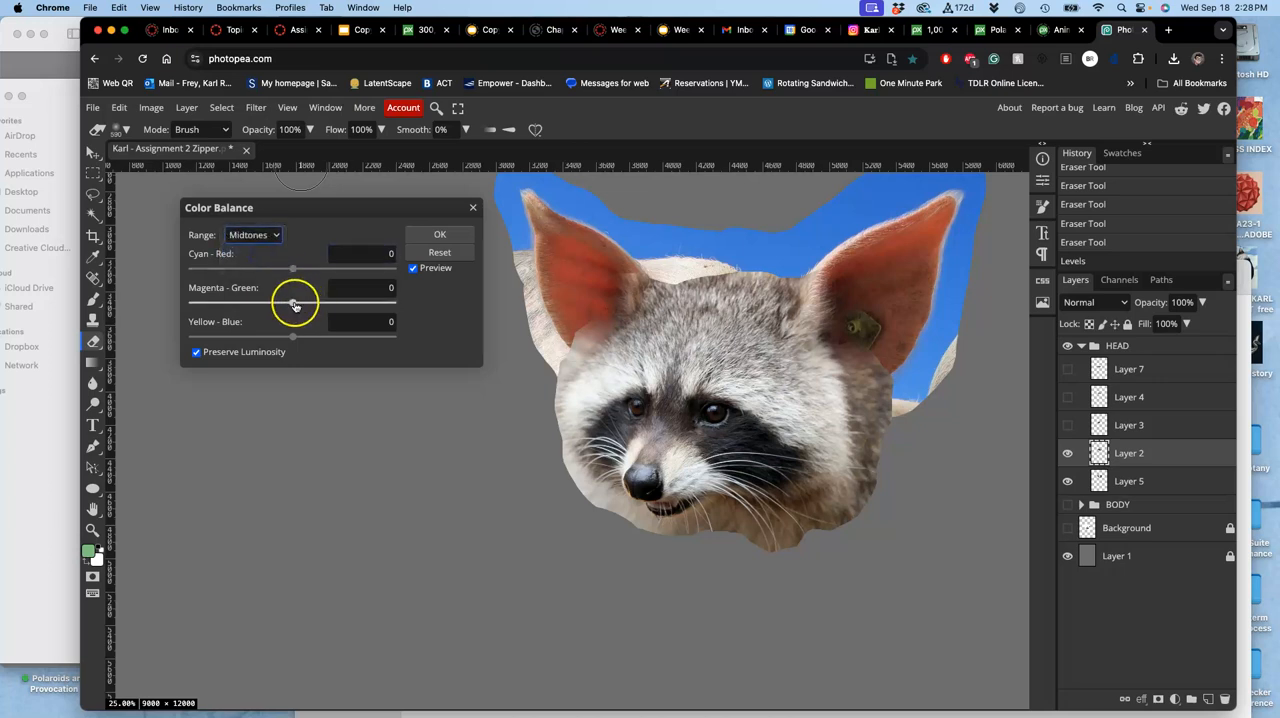
pyautogui.moveTo(292, 304); pyautogui.dragTo(288, 304)
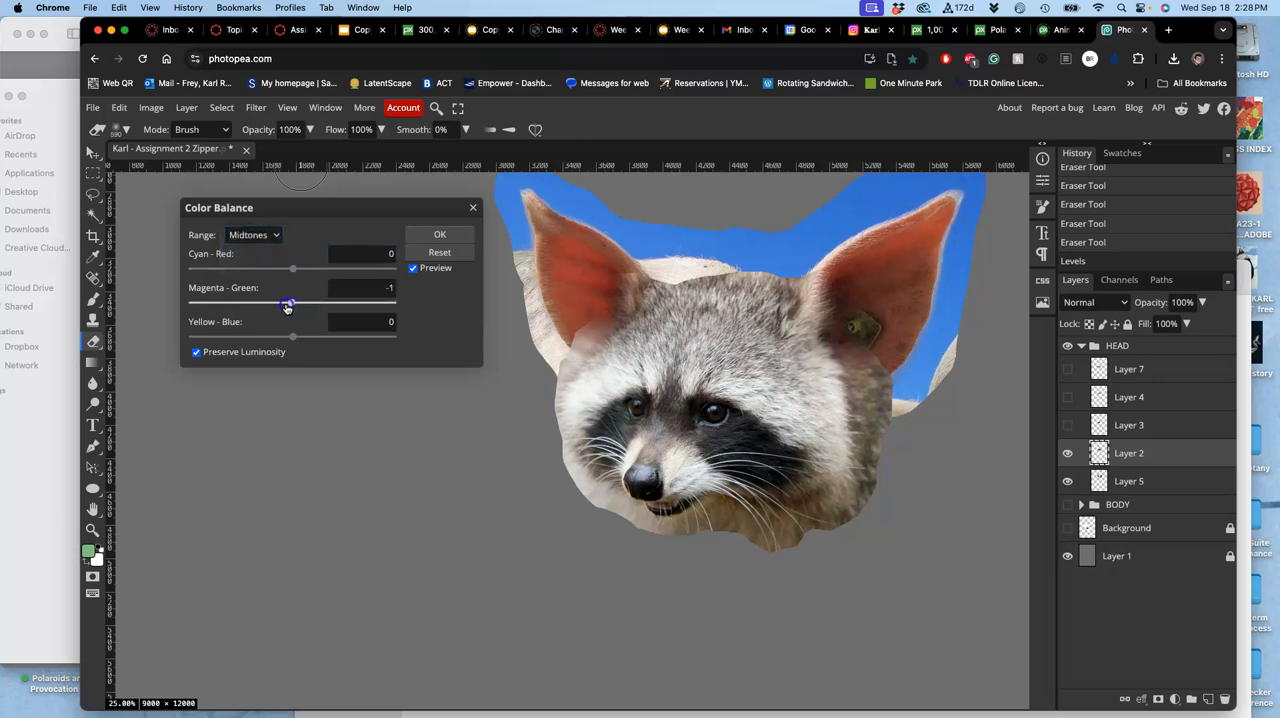
pyautogui.moveTo(292, 302); pyautogui.dragTo(288, 302)
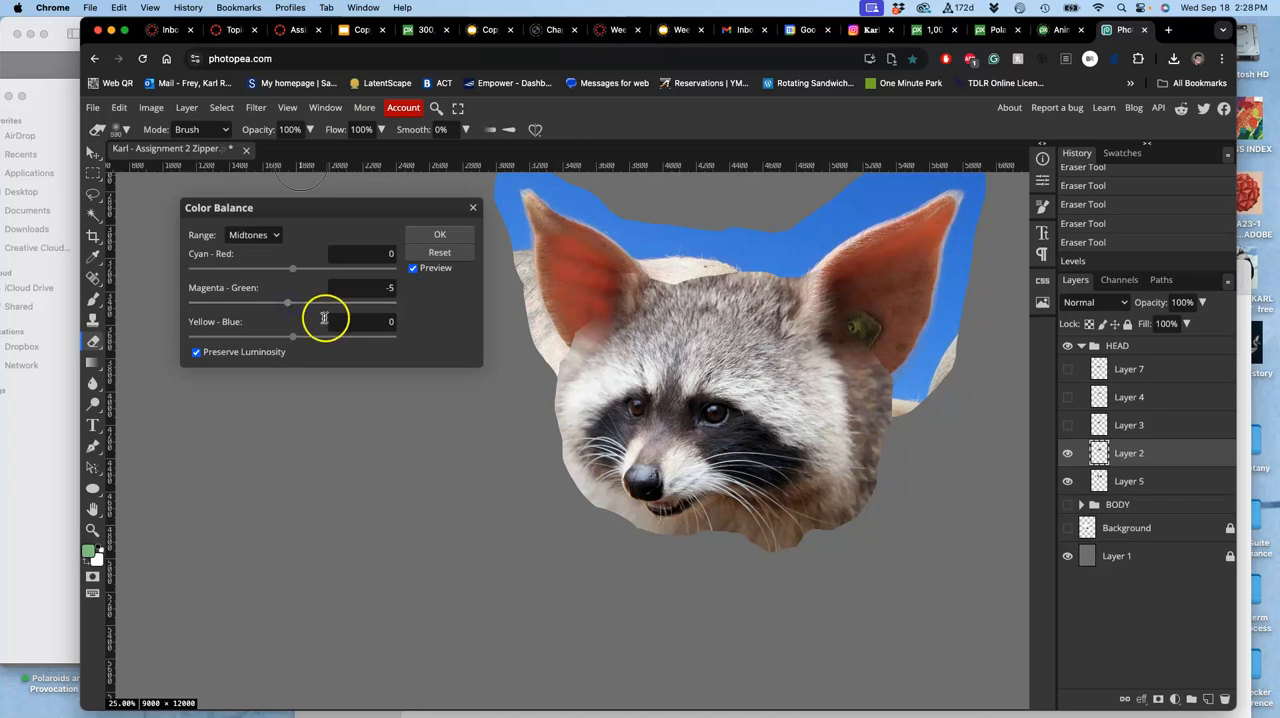
pyautogui.moveTo(292, 268); pyautogui.dragTo(304, 268)
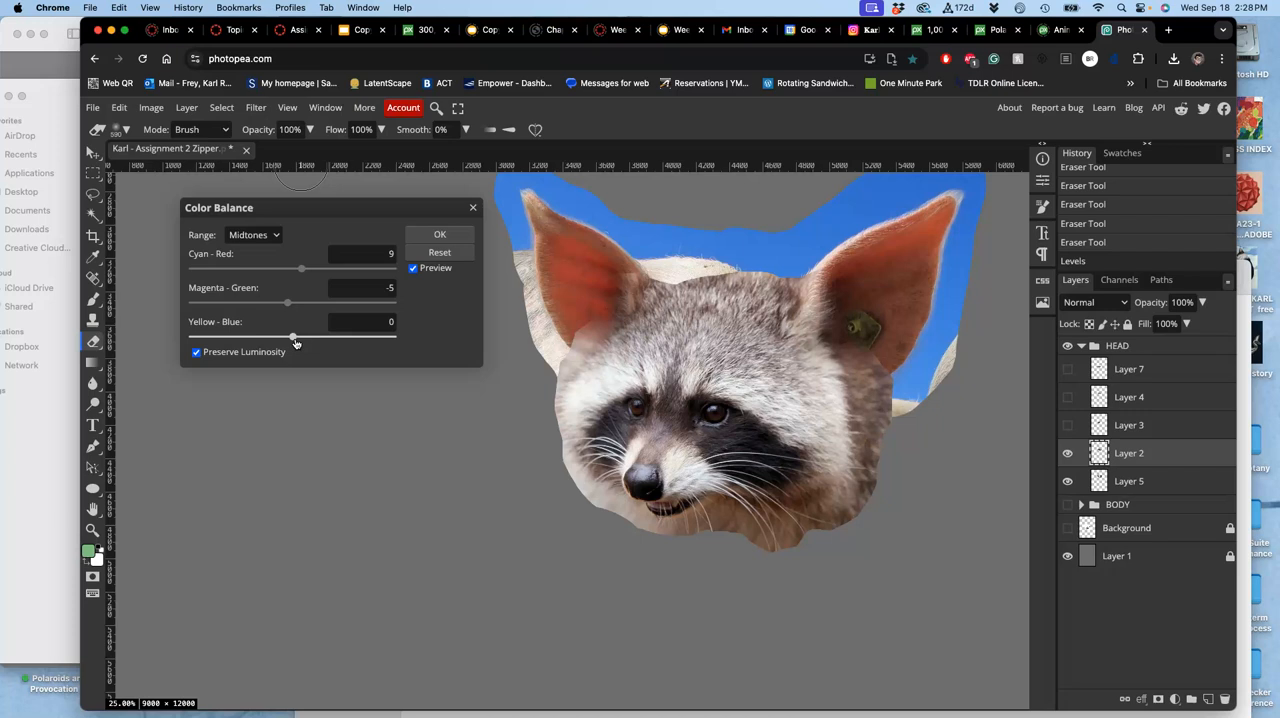
pyautogui.moveTo(304, 338); pyautogui.dragTo(292, 338)
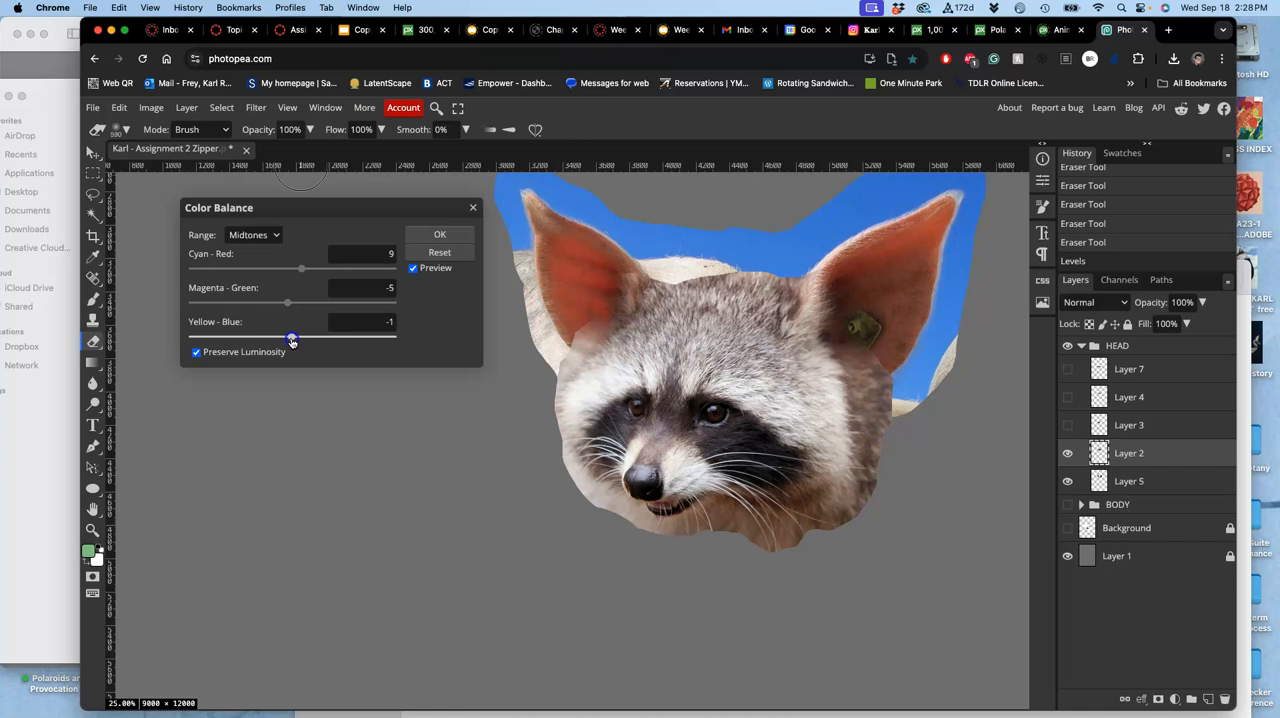
pyautogui.moveTo(292, 336); pyautogui.dragTo(294, 336)
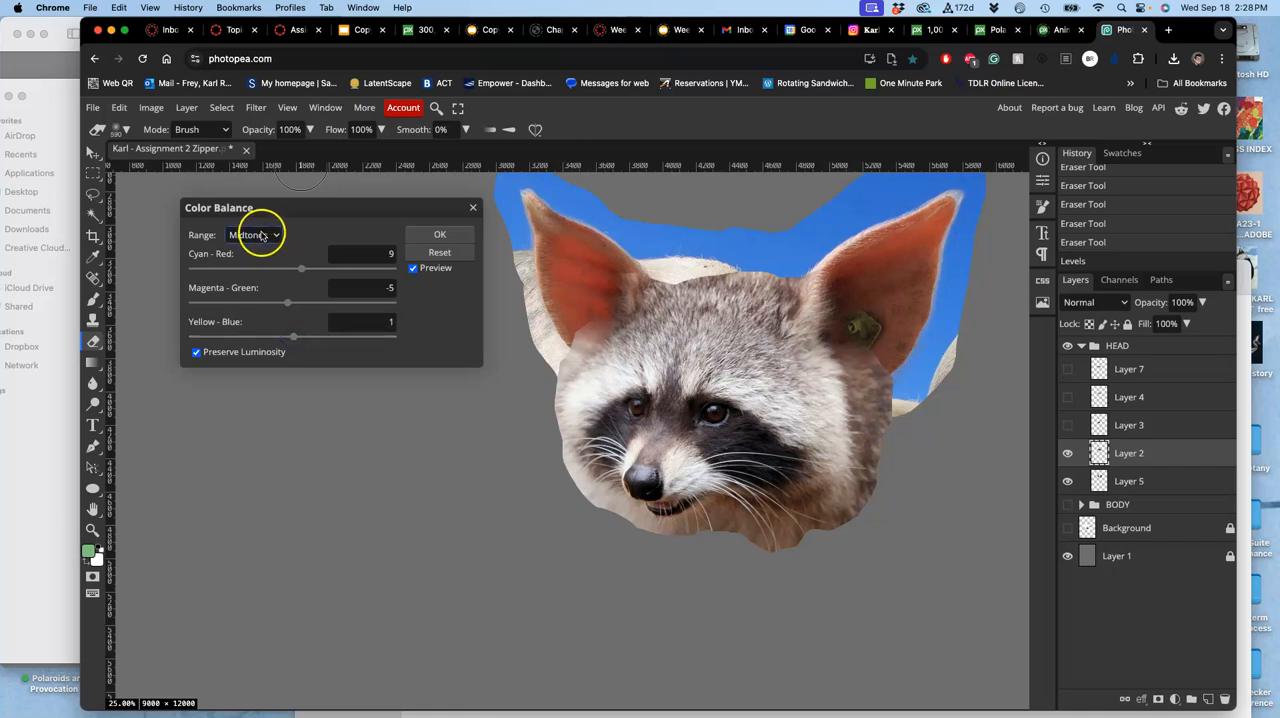
# Push the shadows toward cyan and blue, warm the highlights toward red and yellow, and apply
pyautogui.click(252, 234)
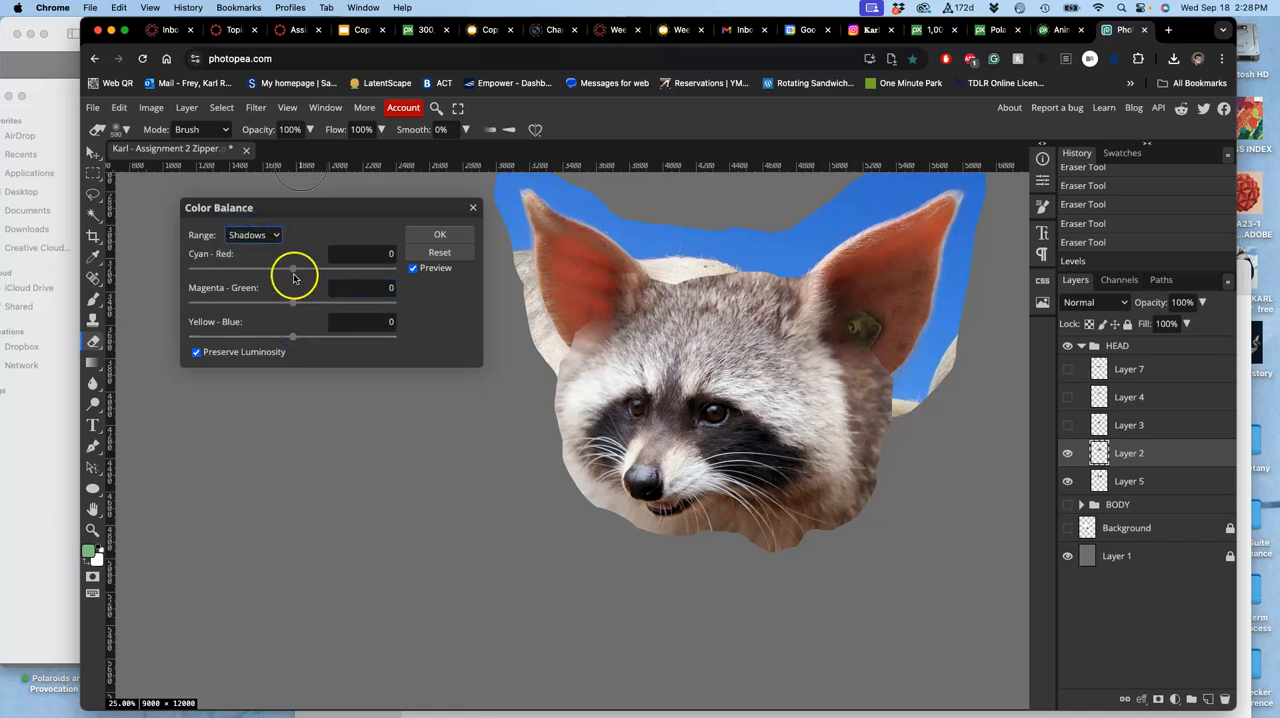
pyautogui.moveTo(292, 270); pyautogui.dragTo(284, 270)
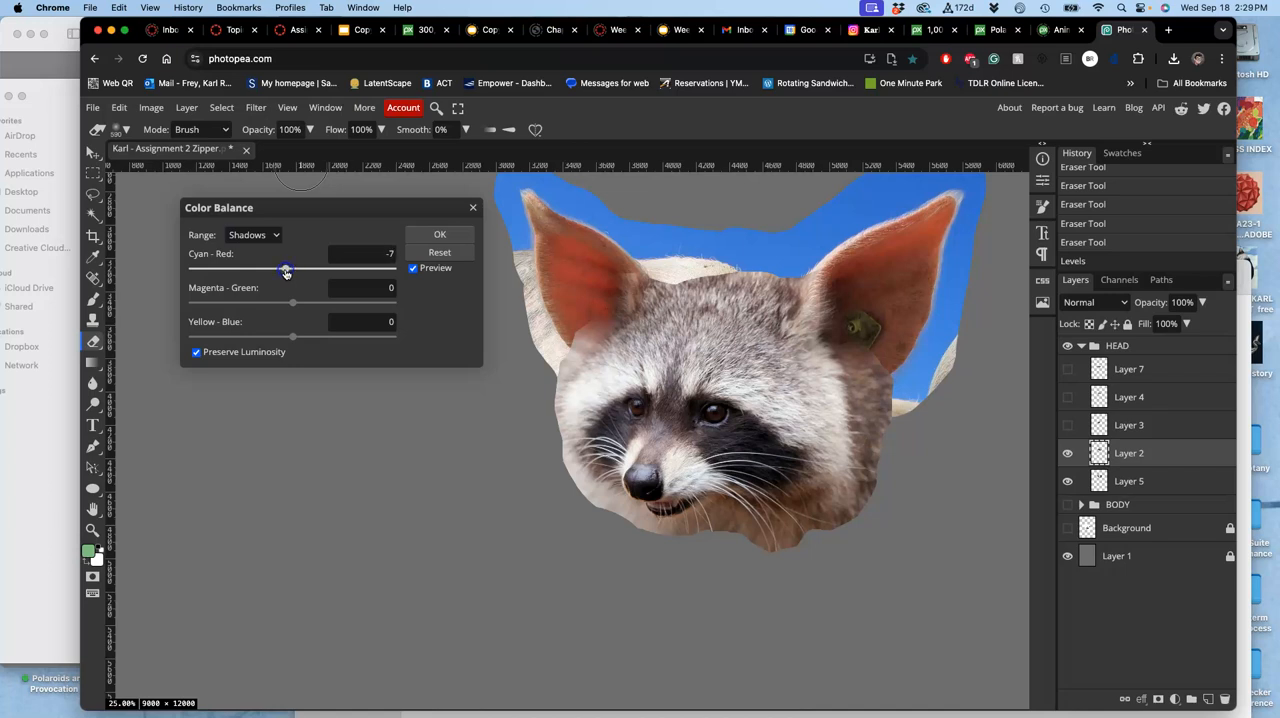
pyautogui.moveTo(292, 336); pyautogui.dragTo(308, 336)
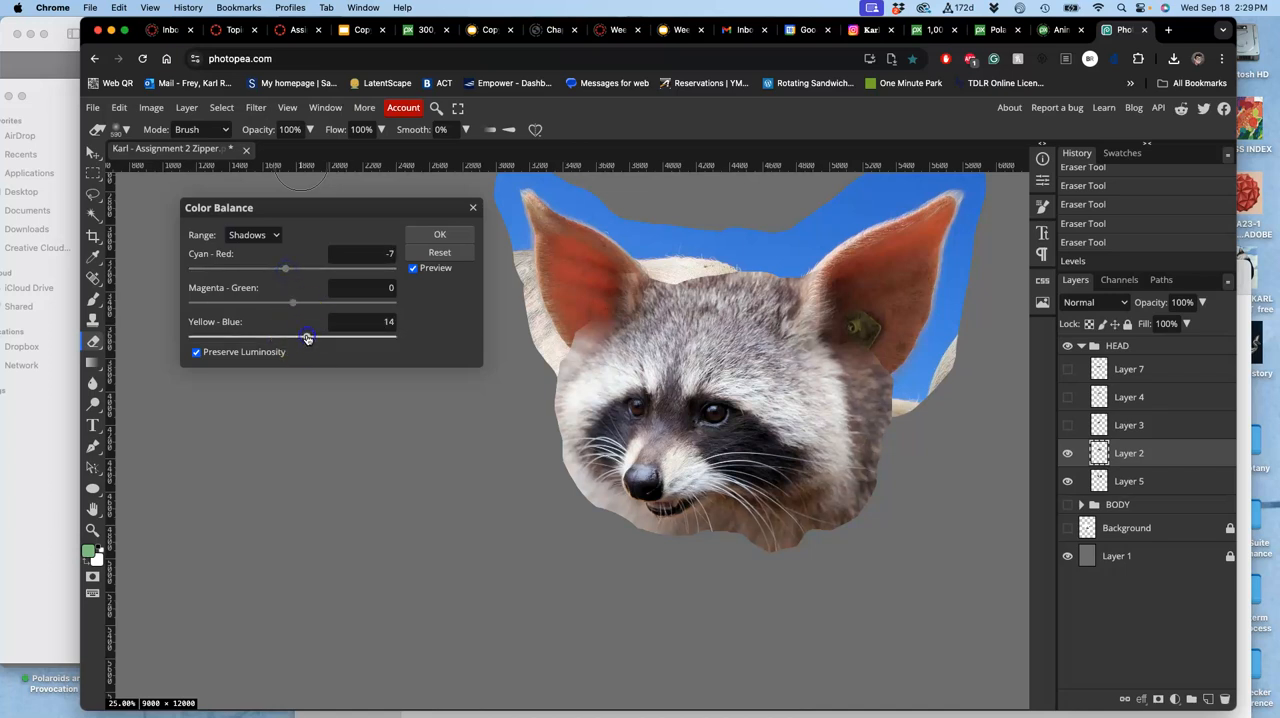
pyautogui.click(252, 234)
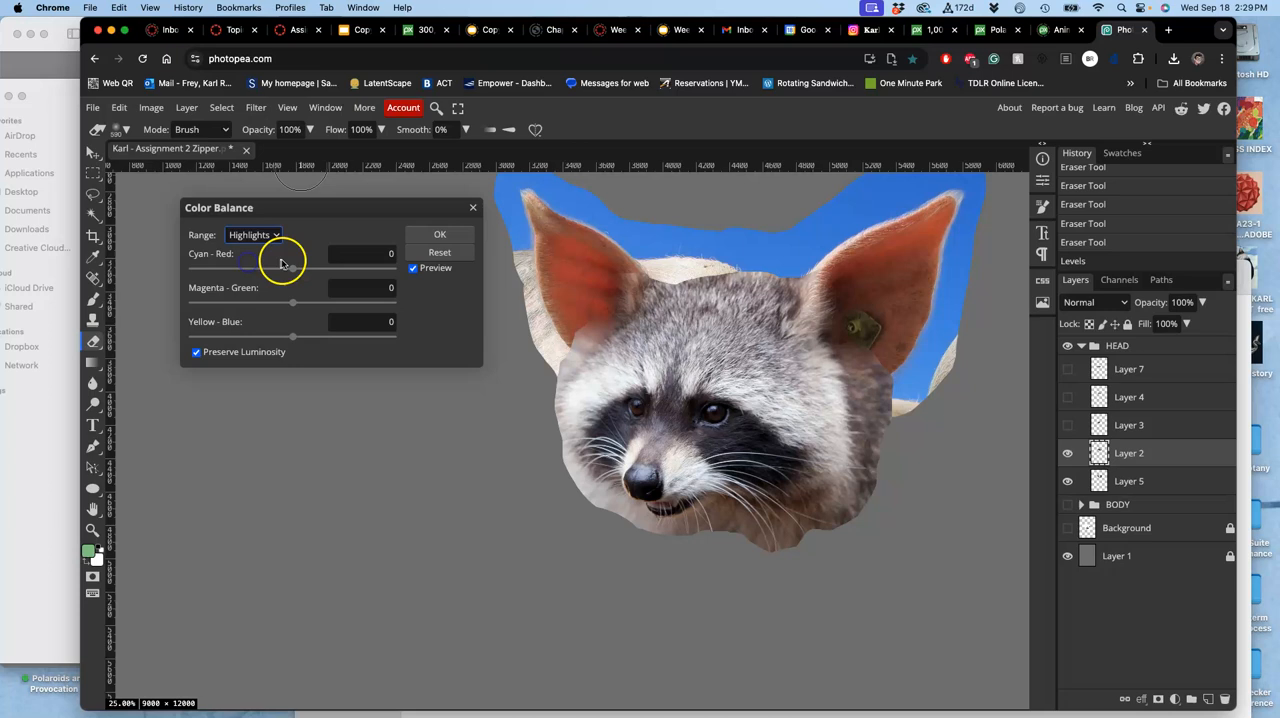
pyautogui.moveTo(250, 270); pyautogui.dragTo(300, 270)
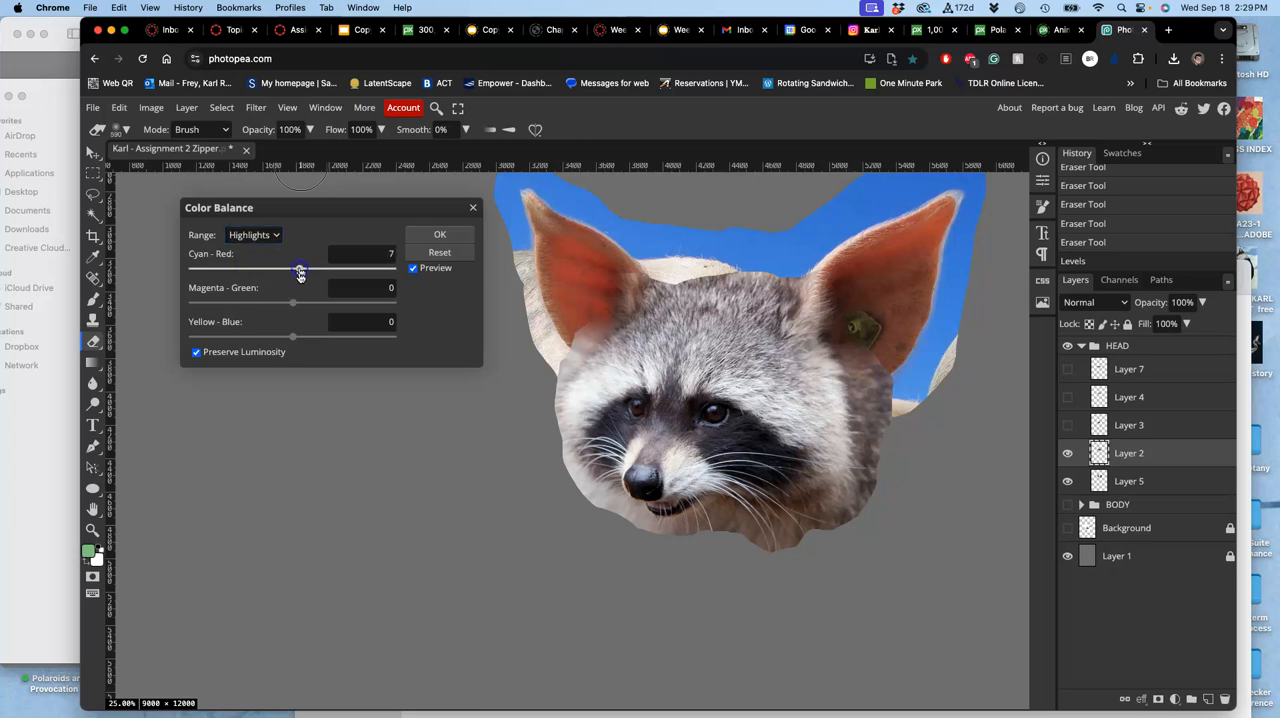
pyautogui.moveTo(292, 336); pyautogui.dragTo(286, 336)
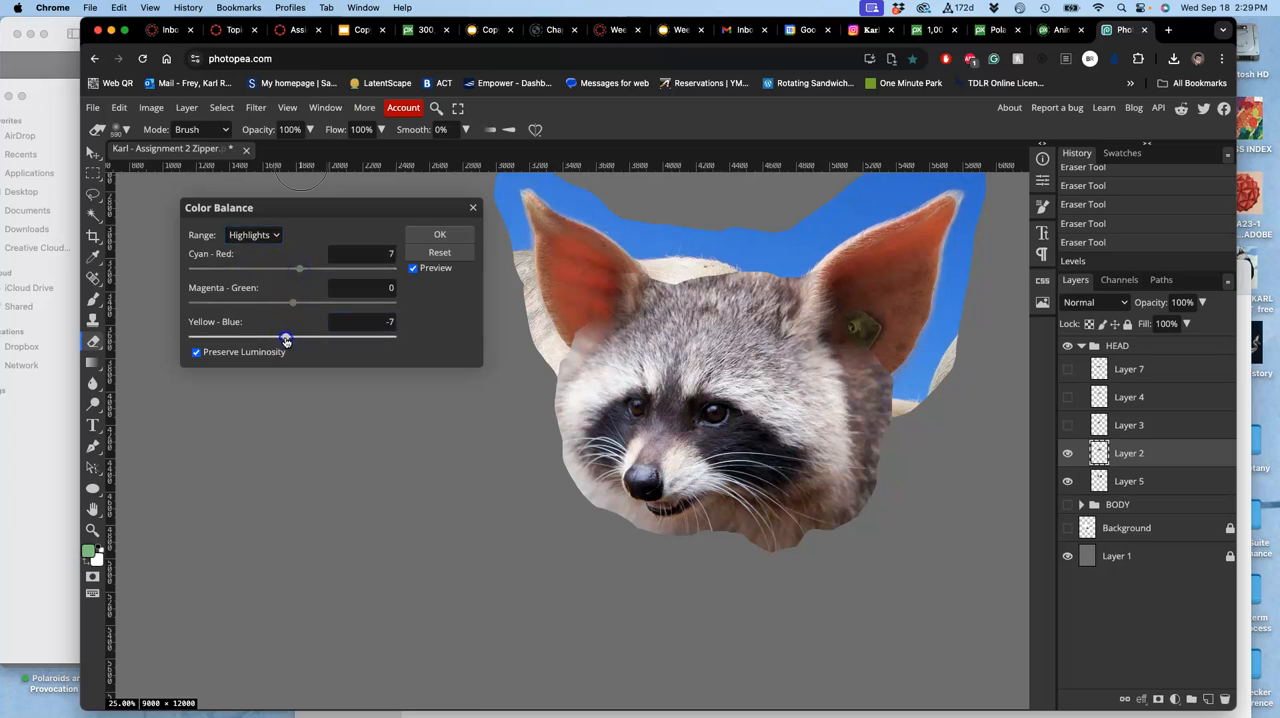
pyautogui.click(440, 232)
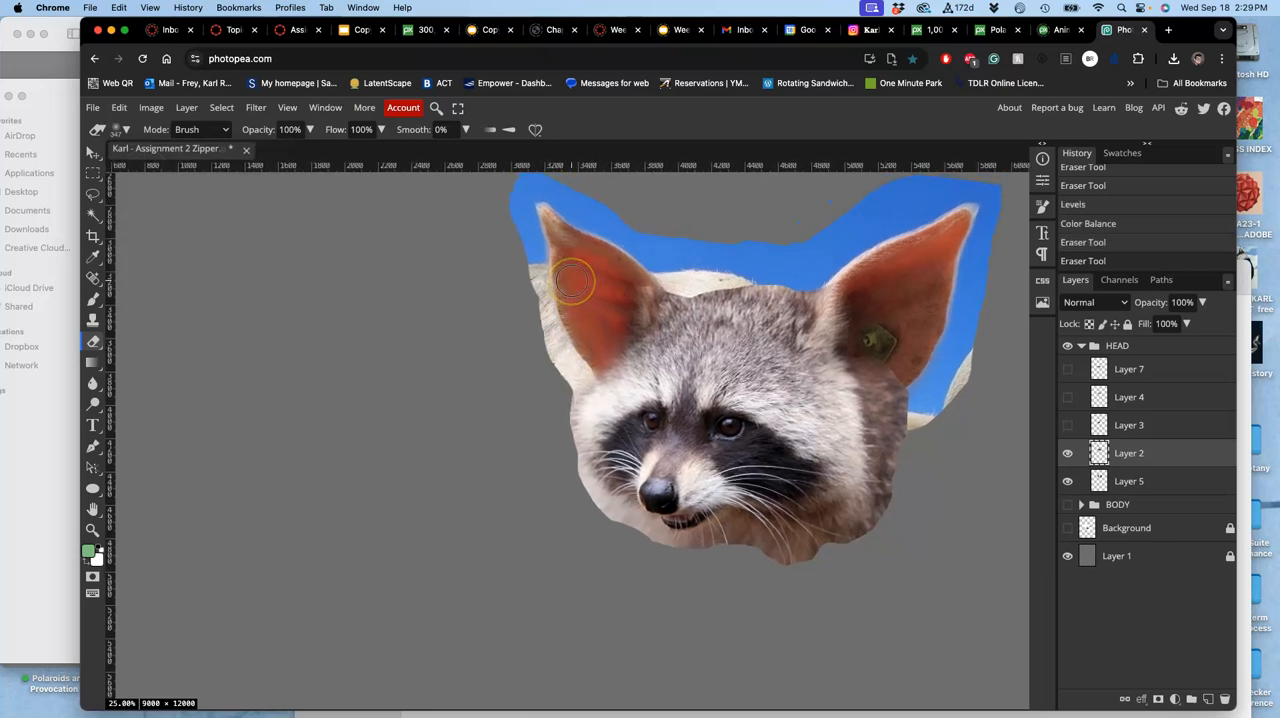
pyautogui.click(152, 108)
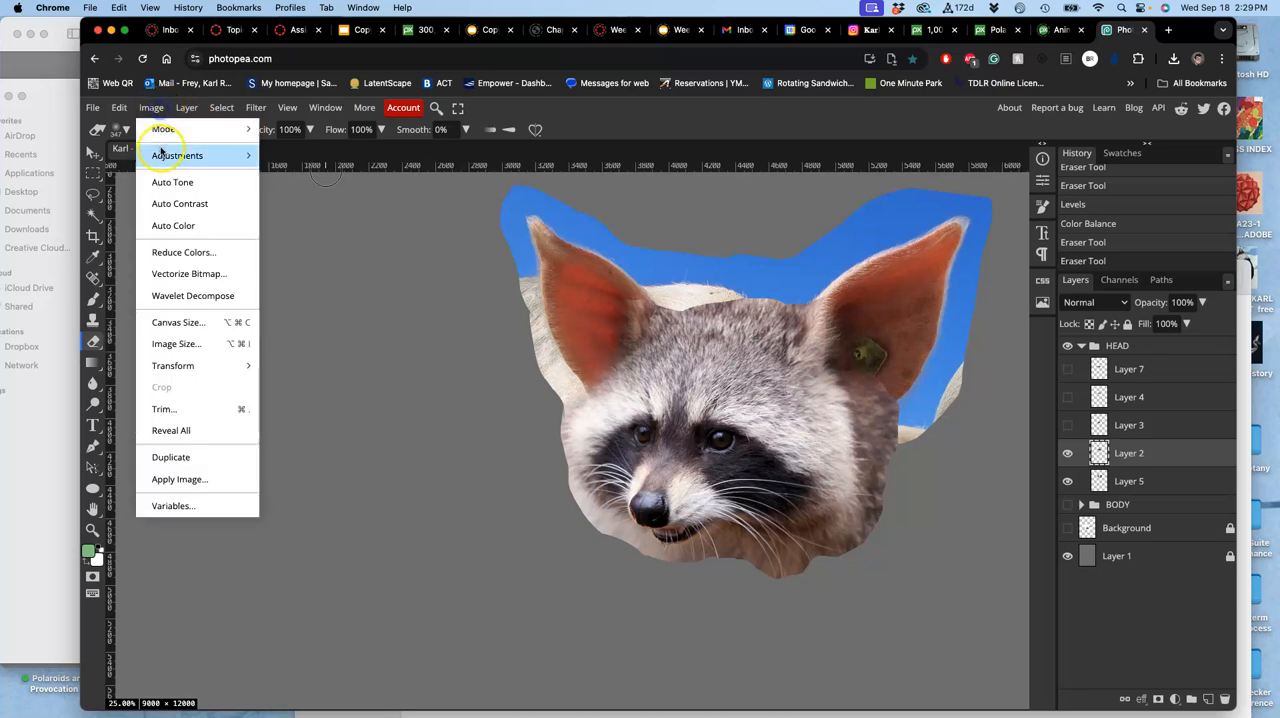
pyautogui.click(176, 156)
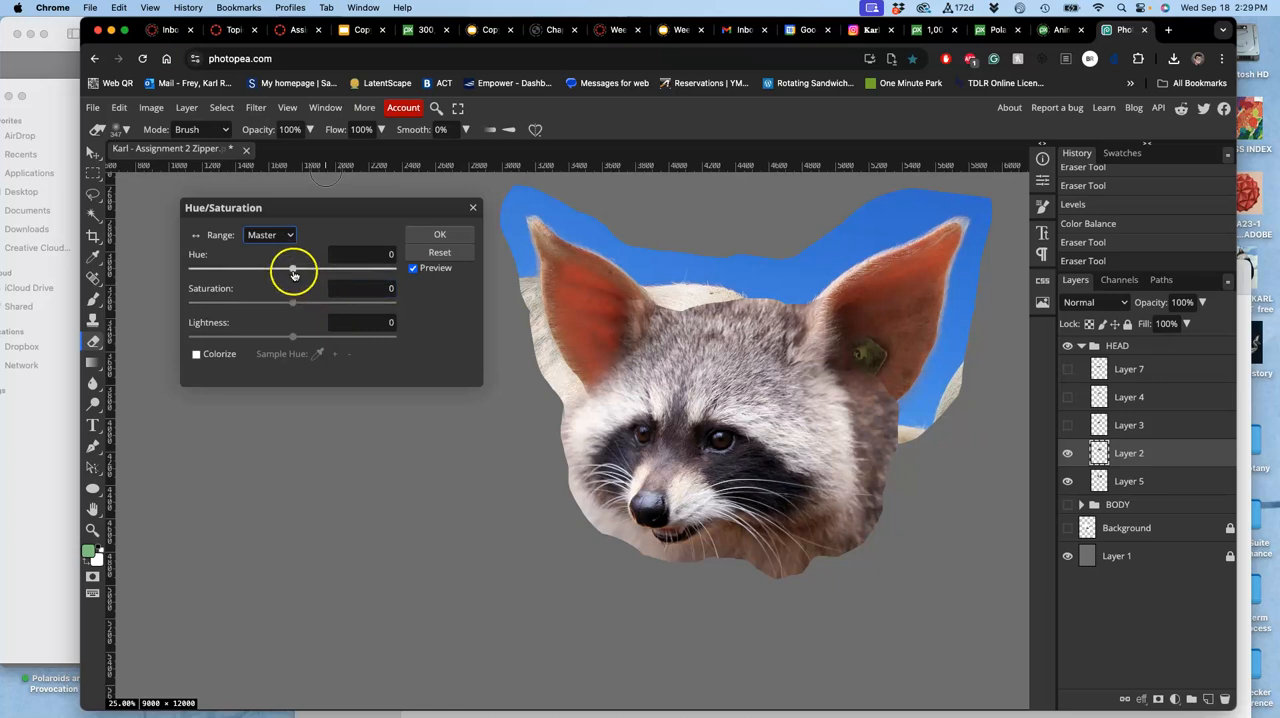
pyautogui.moveTo(292, 270); pyautogui.dragTo(350, 270)
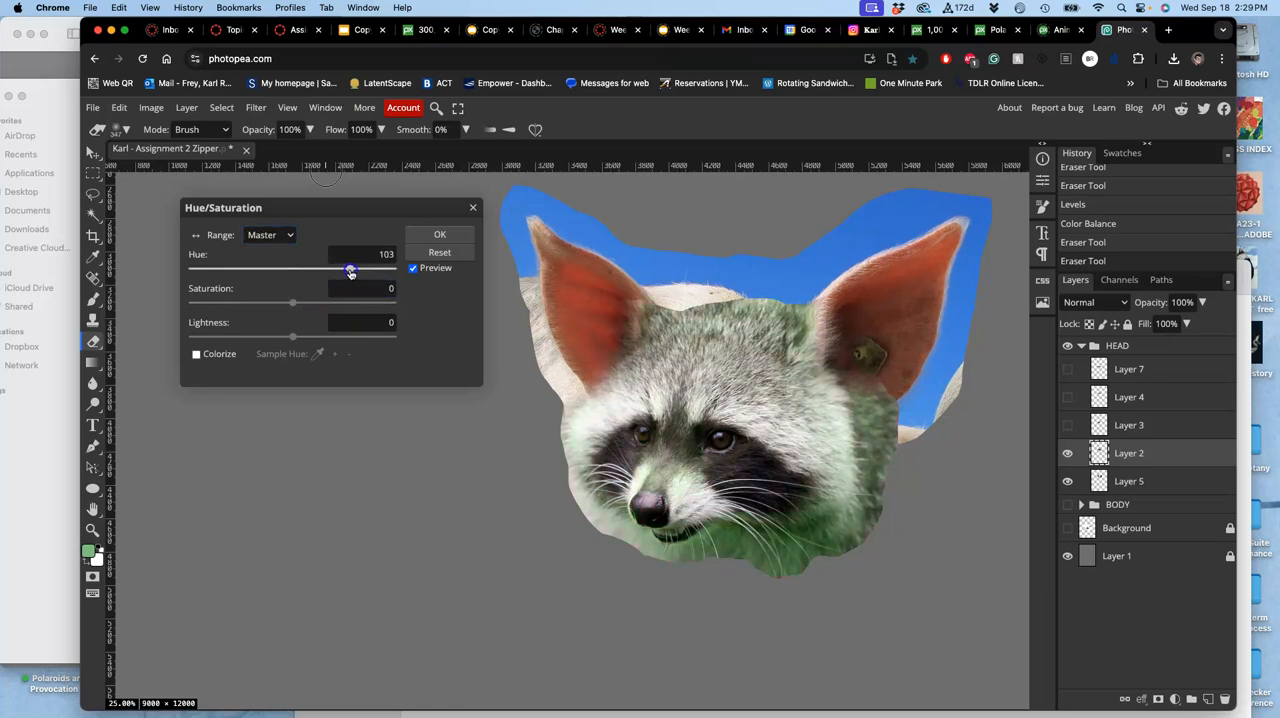
pyautogui.moveTo(350, 270); pyautogui.dragTo(332, 270)
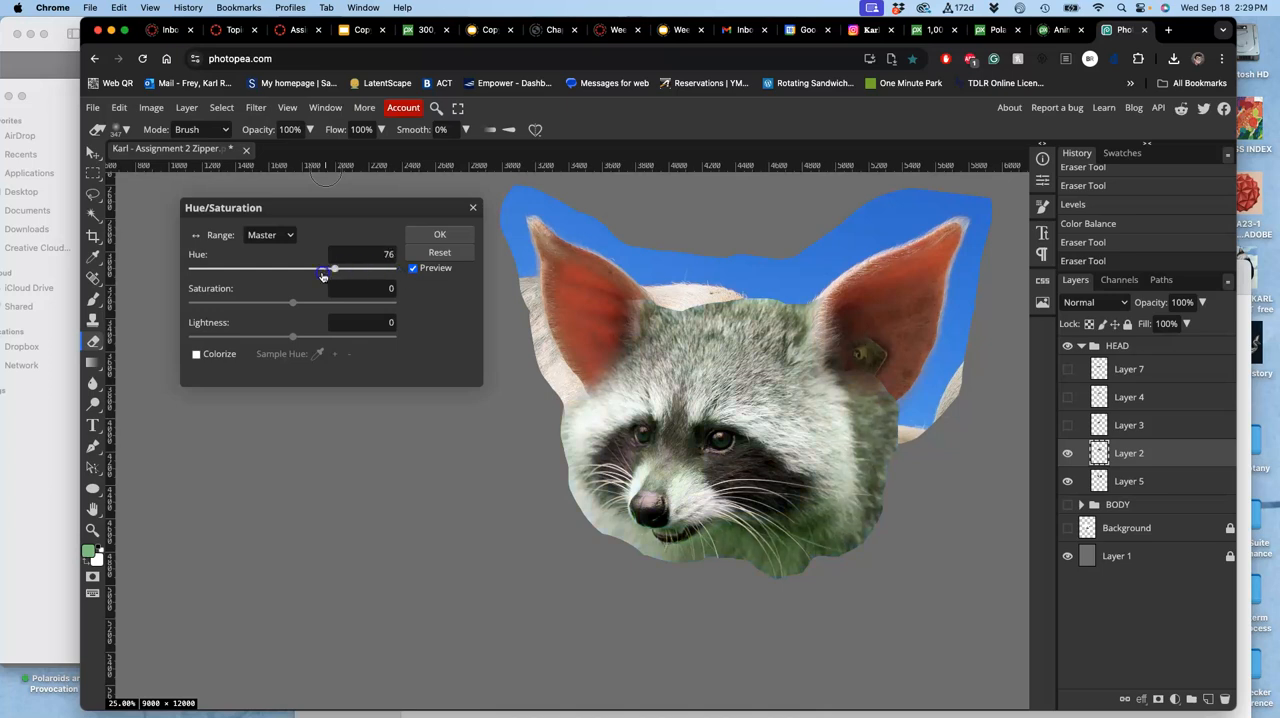
pyautogui.moveTo(332, 270); pyautogui.dragTo(260, 270)
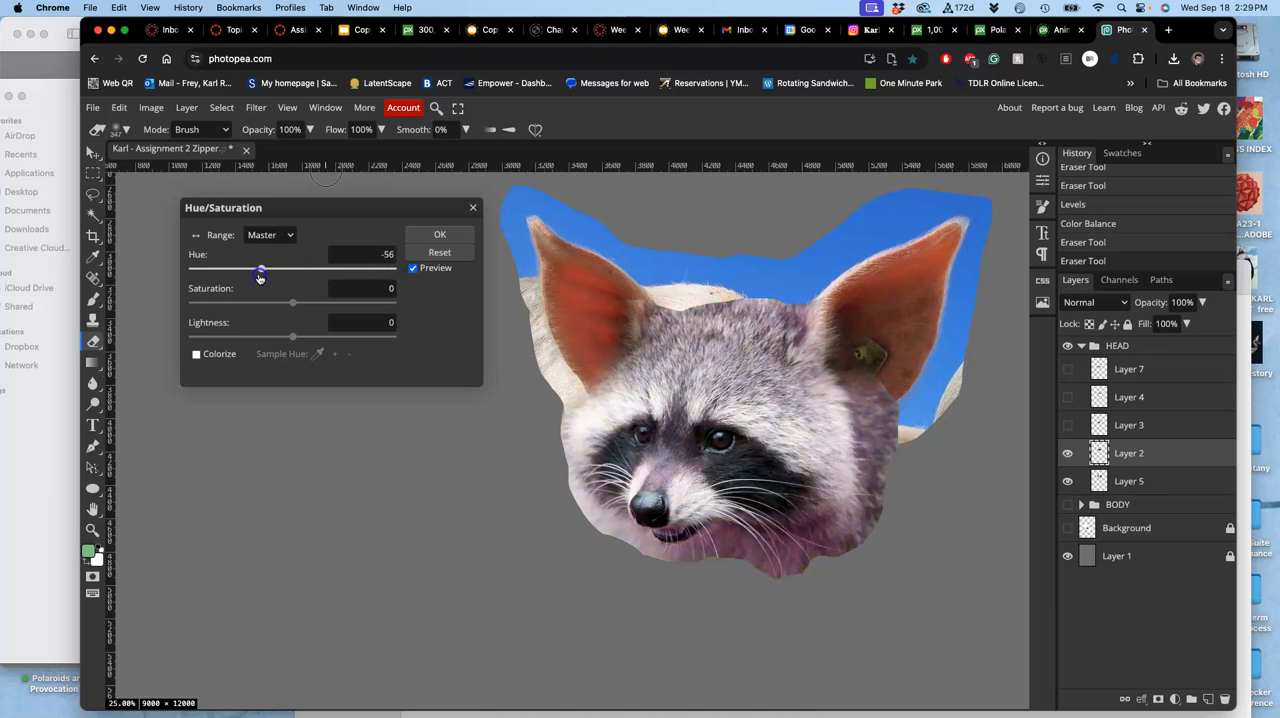
pyautogui.moveTo(260, 268); pyautogui.dragTo(280, 268)
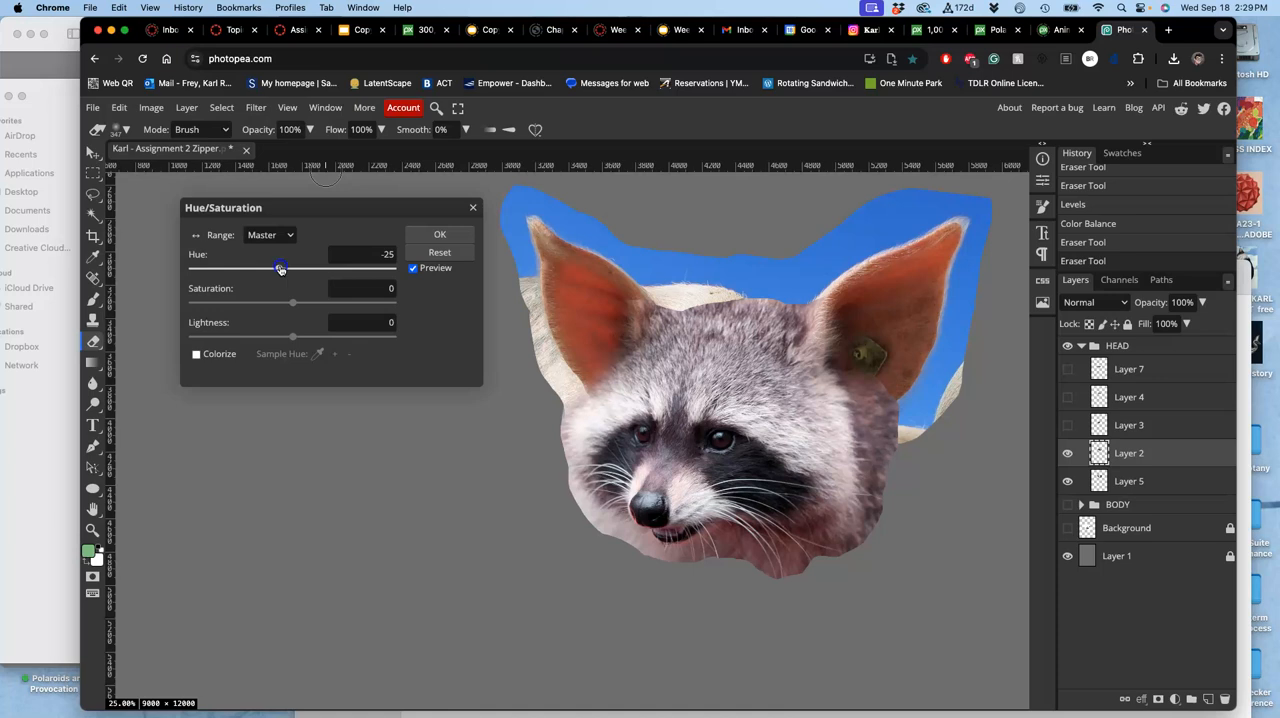
pyautogui.moveTo(280, 268); pyautogui.dragTo(312, 268)
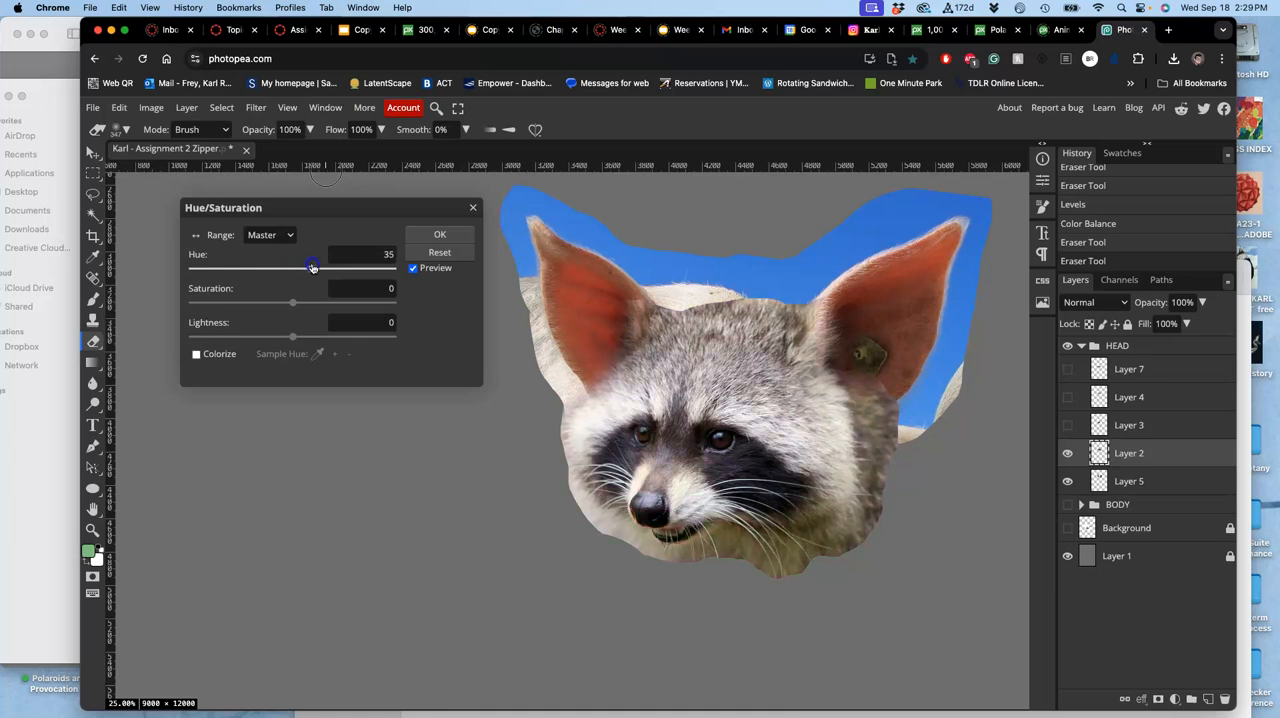
pyautogui.moveTo(312, 268); pyautogui.dragTo(370, 268)
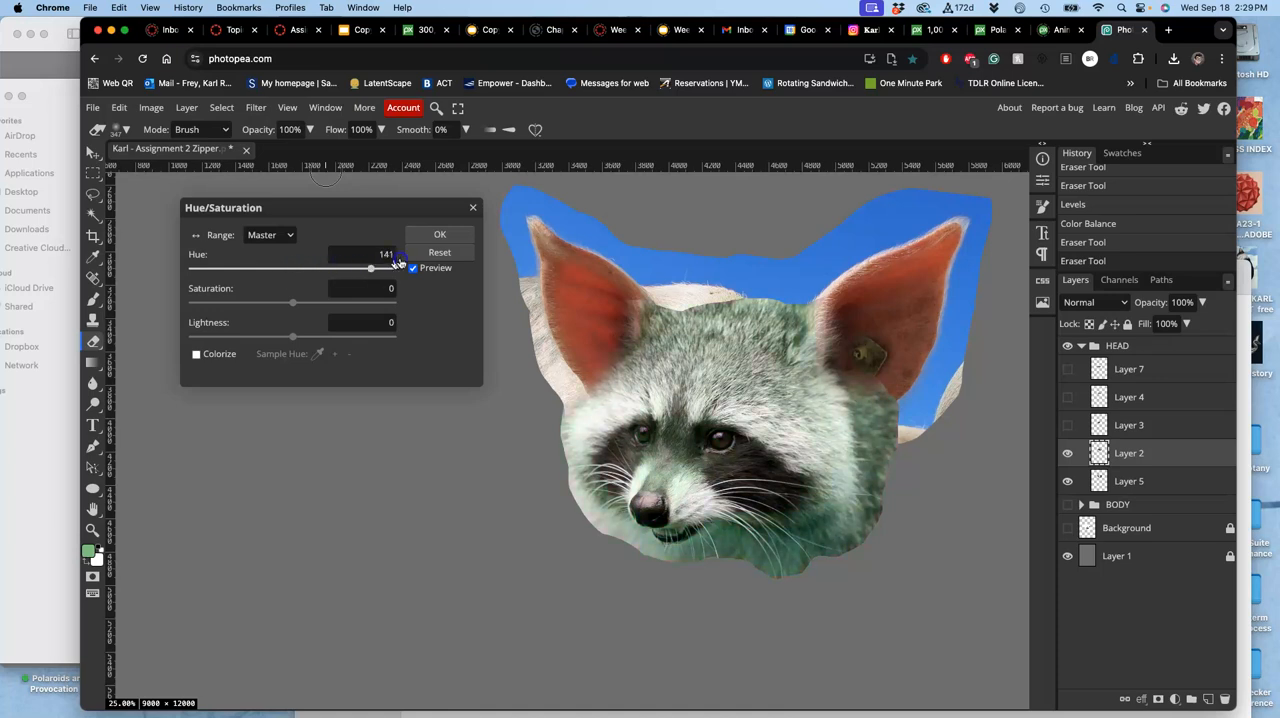
pyautogui.moveTo(370, 268); pyautogui.dragTo(392, 268)
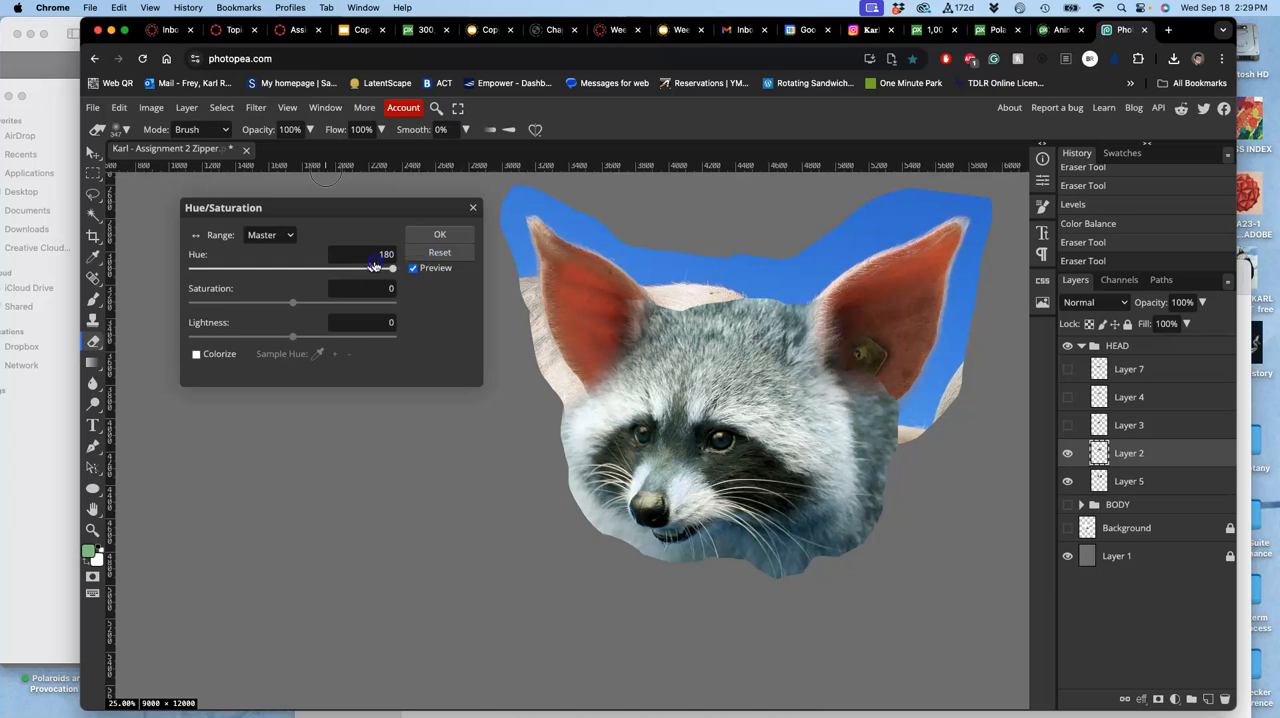
pyautogui.moveTo(390, 268); pyautogui.dragTo(192, 268)
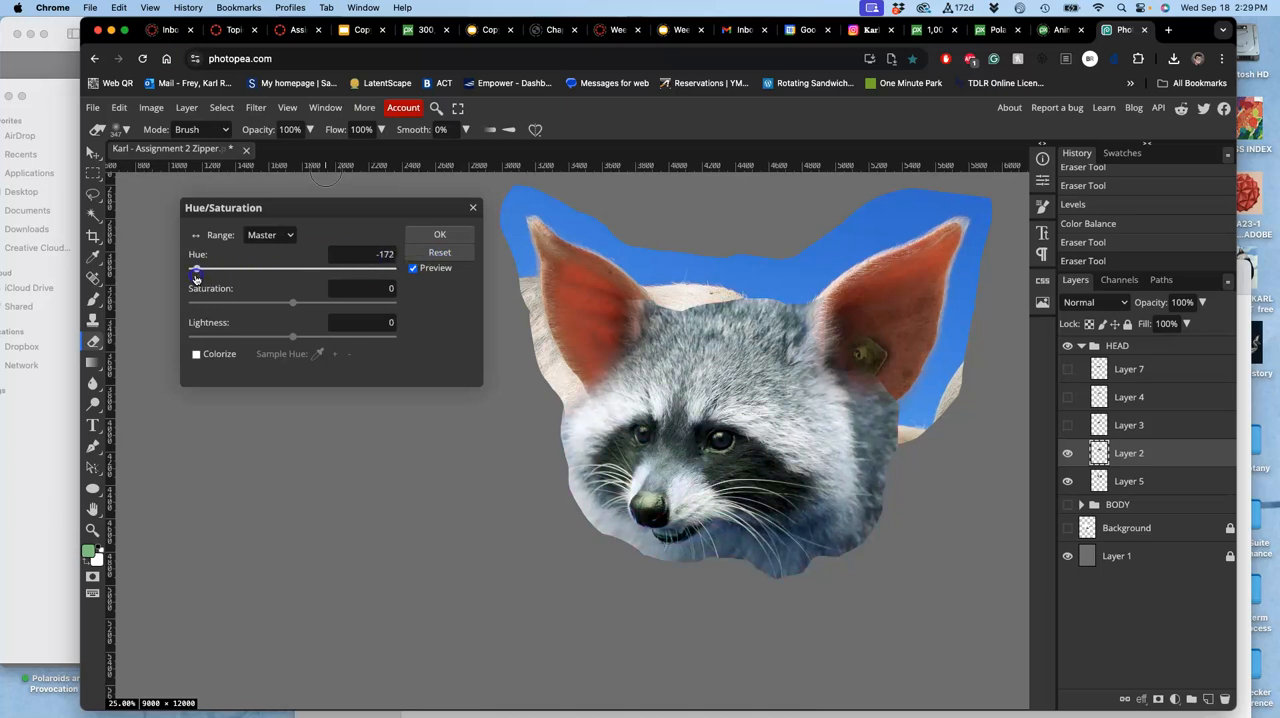
pyautogui.moveTo(196, 272); pyautogui.dragTo(258, 272)
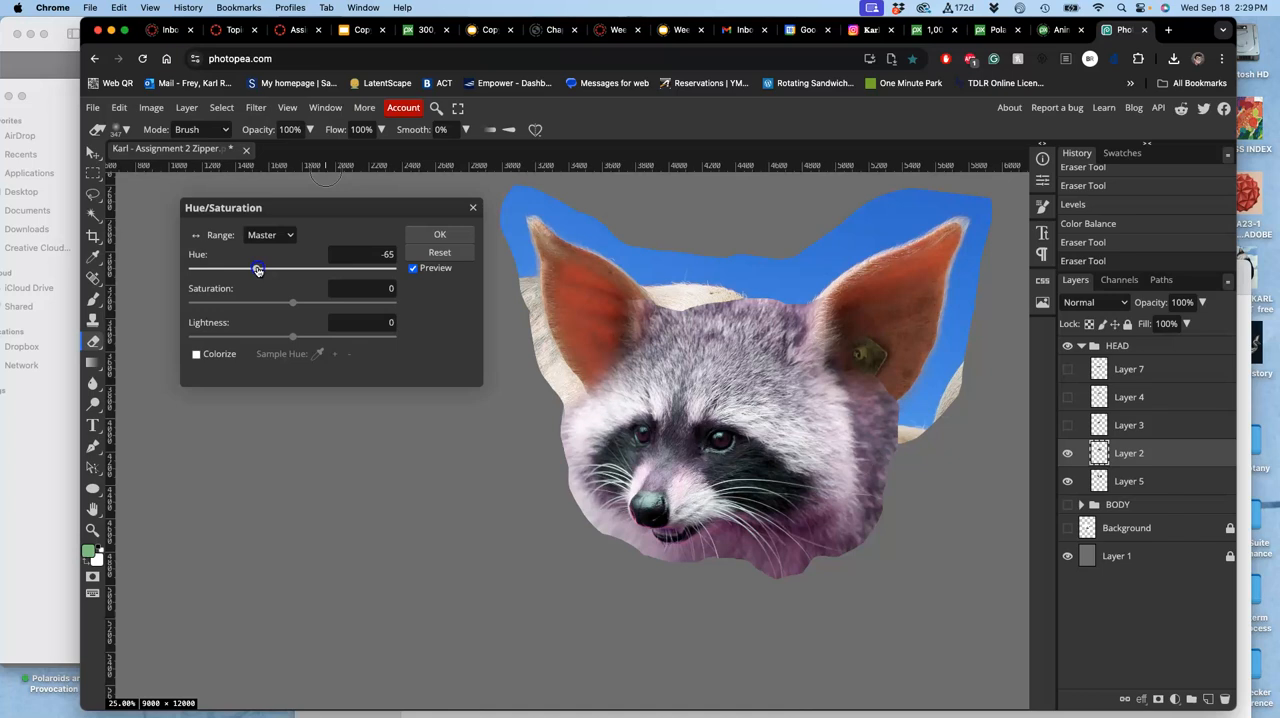
pyautogui.moveTo(256, 268); pyautogui.dragTo(272, 268)
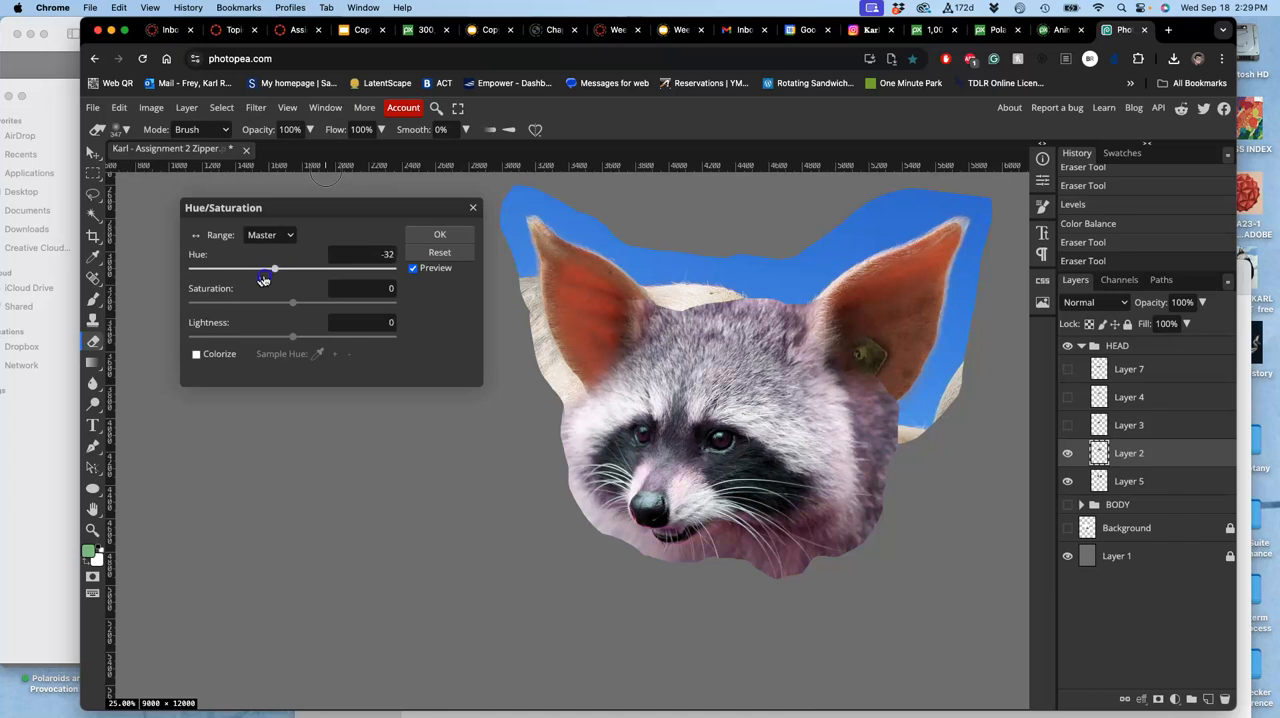
pyautogui.moveTo(272, 270); pyautogui.dragTo(248, 270)
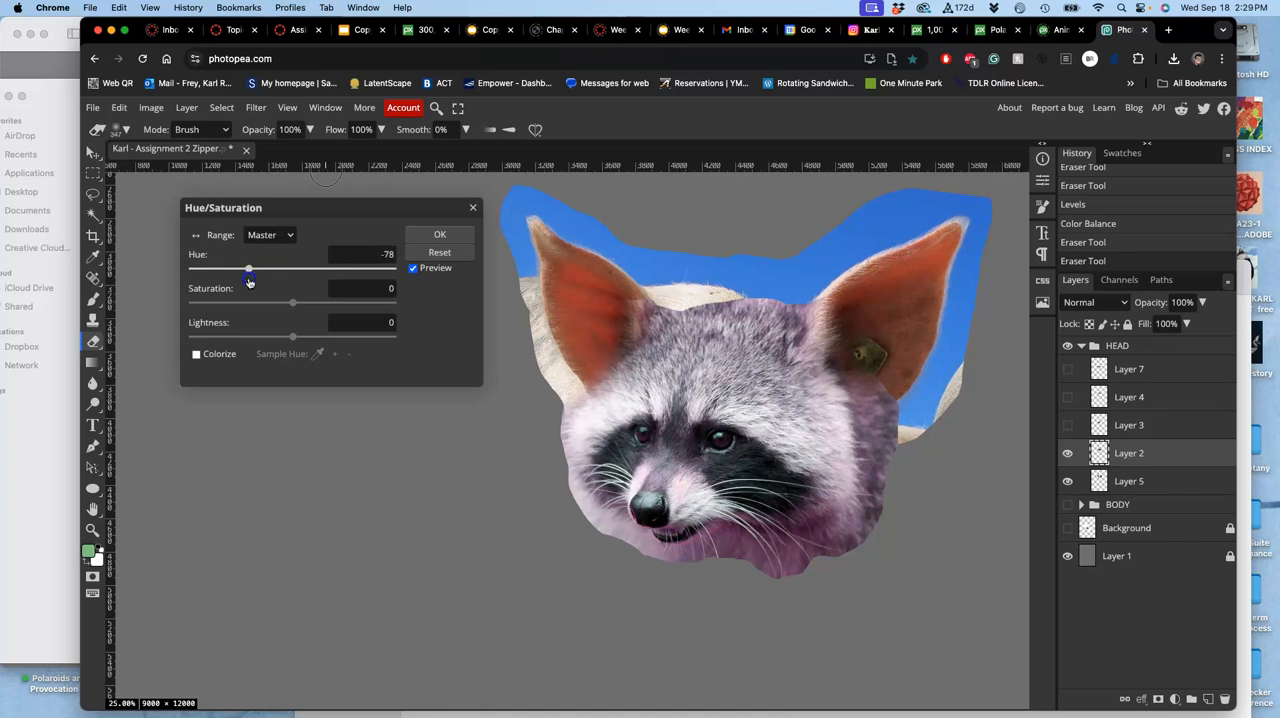
pyautogui.moveTo(248, 272); pyautogui.dragTo(252, 272)
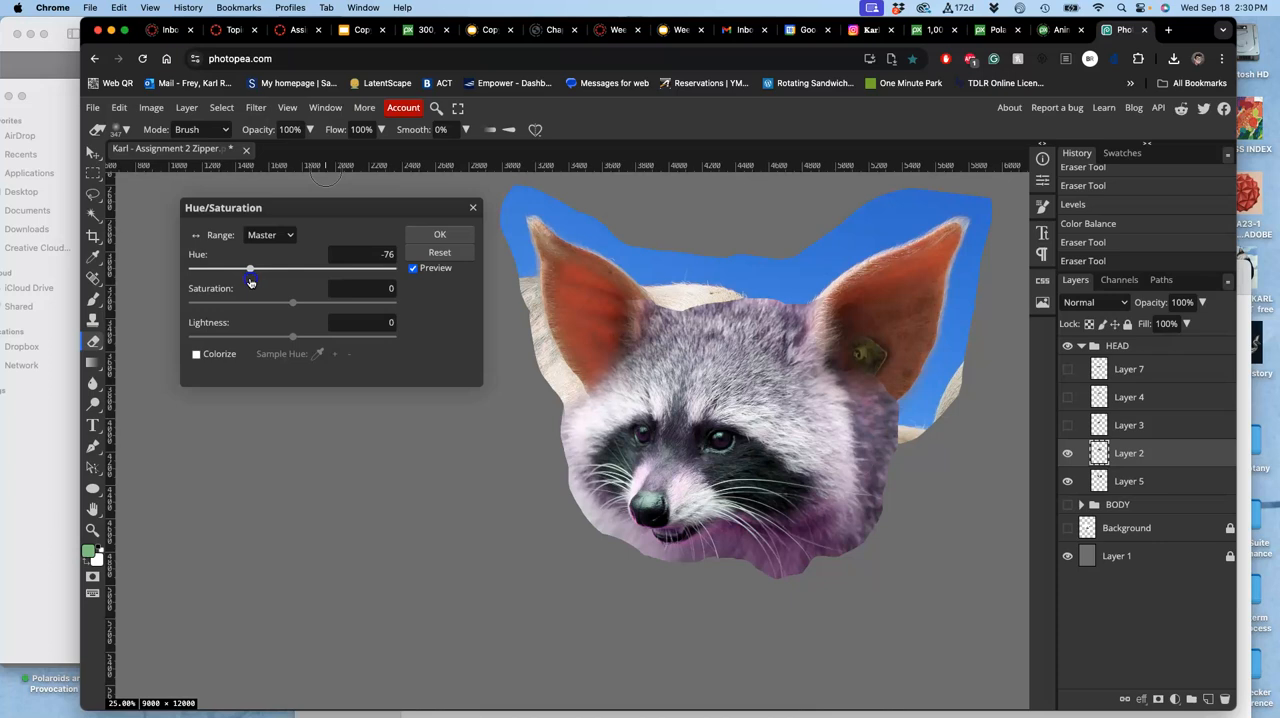
pyautogui.moveTo(250, 272); pyautogui.dragTo(332, 272)
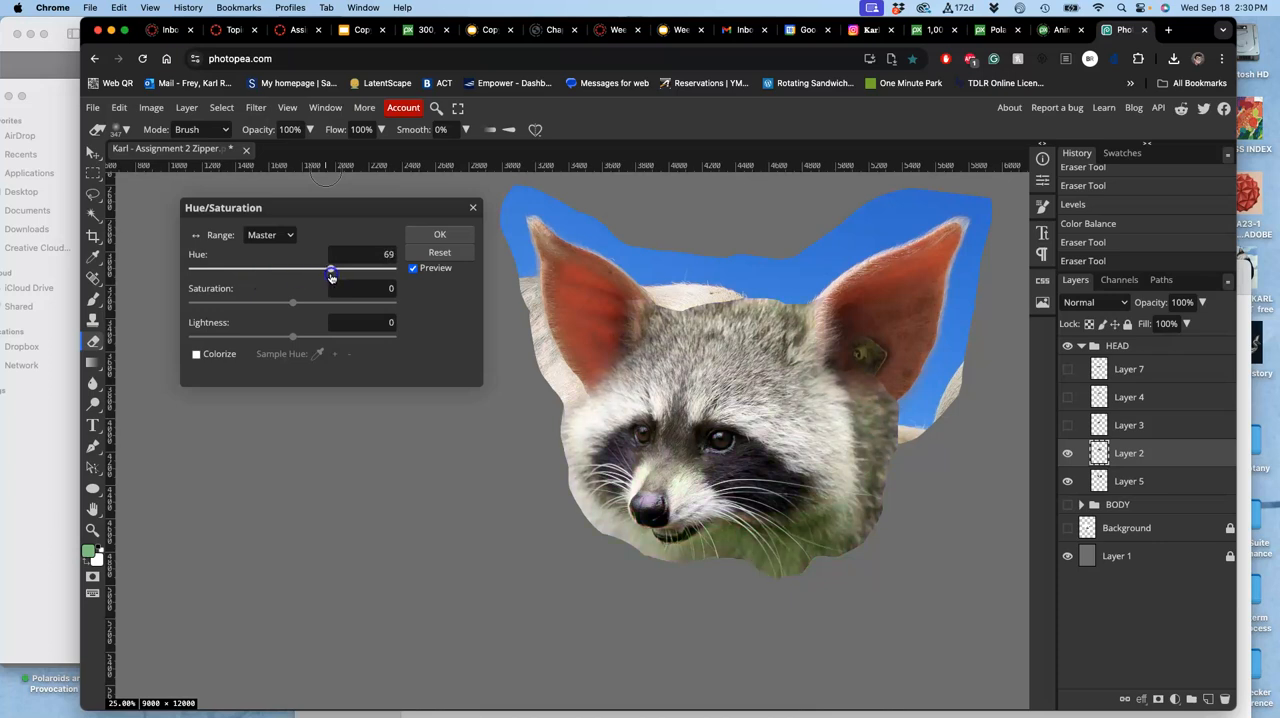
pyautogui.moveTo(330, 270); pyautogui.dragTo(296, 270)
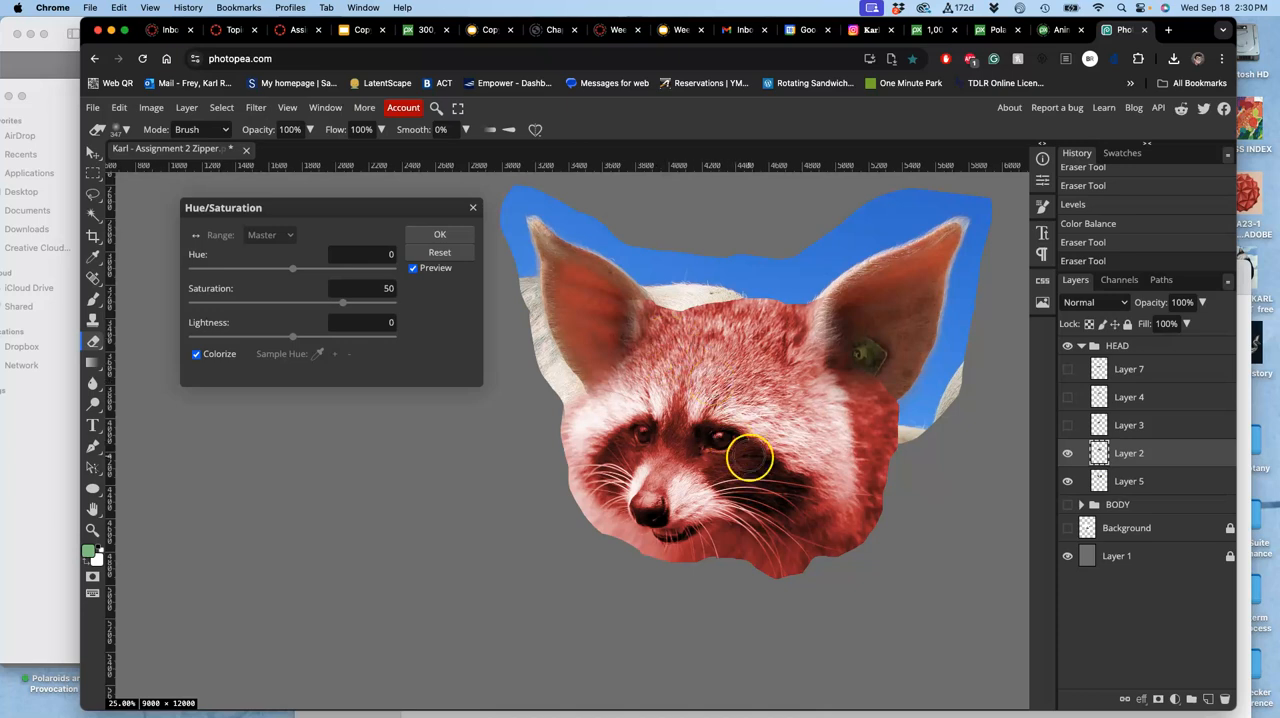
pyautogui.moveTo(712, 410)
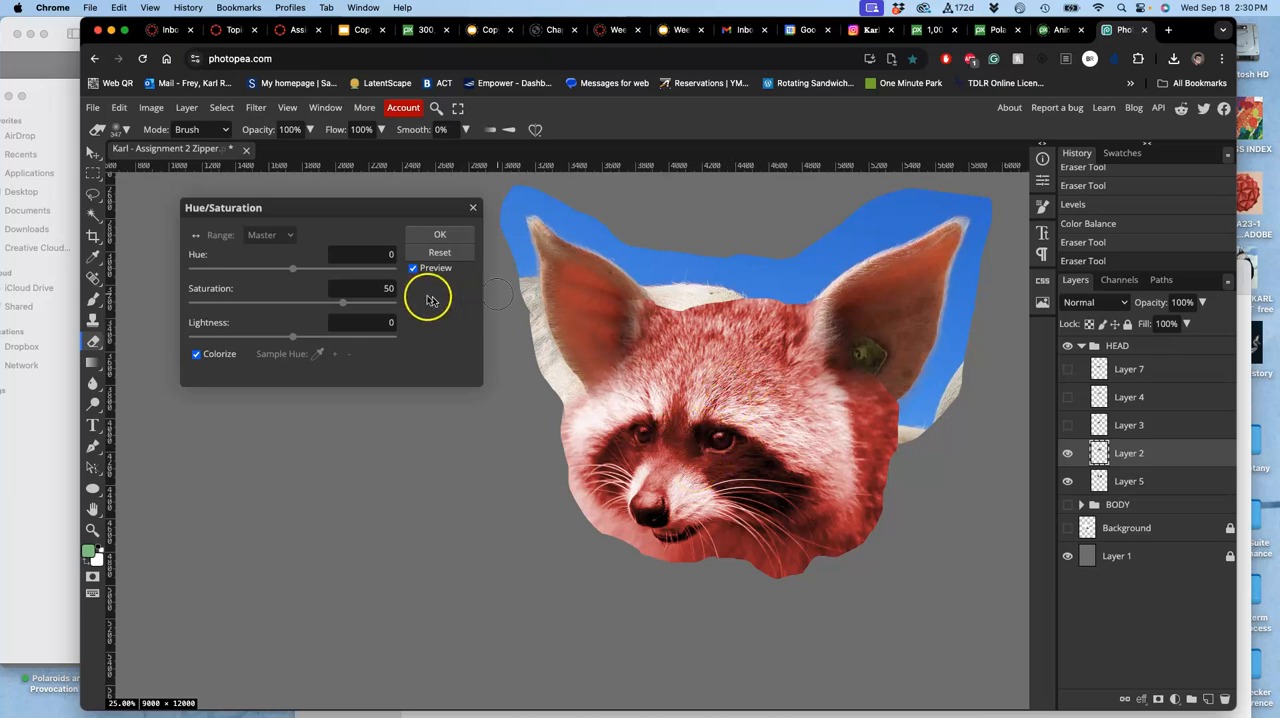
pyautogui.moveTo(292, 270); pyautogui.dragTo(324, 270)
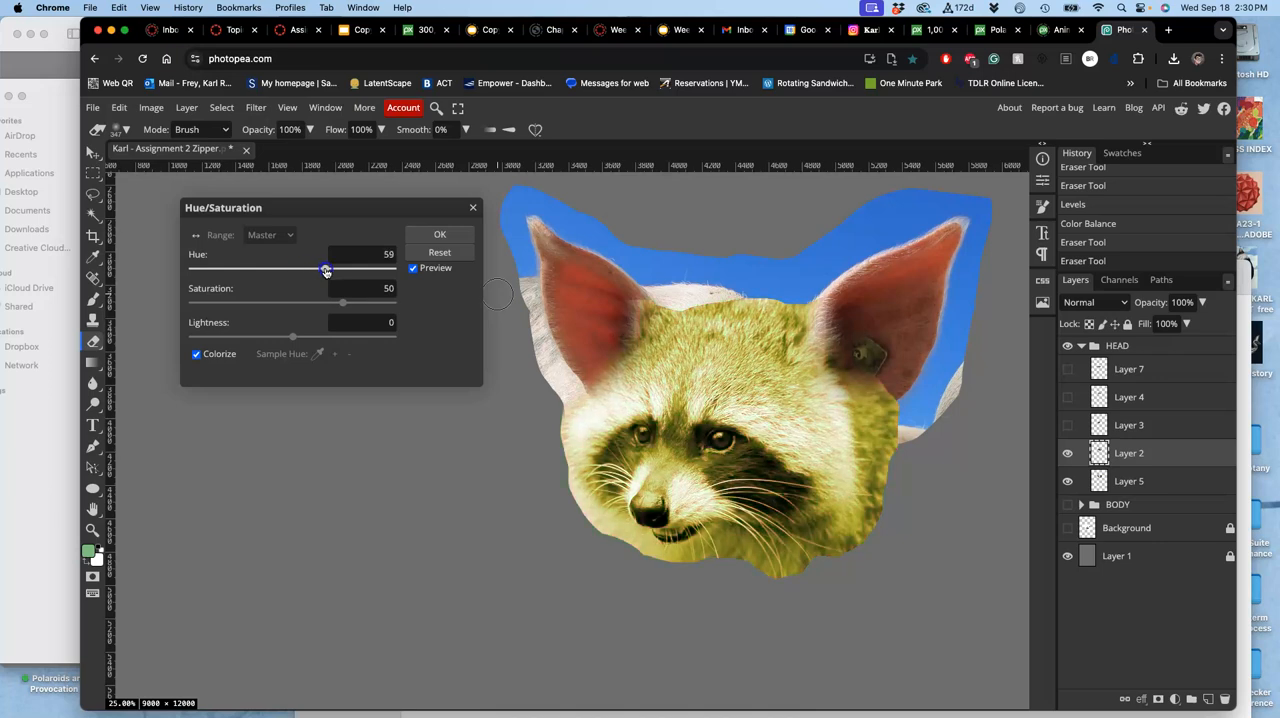
pyautogui.moveTo(324, 270); pyautogui.dragTo(290, 270)
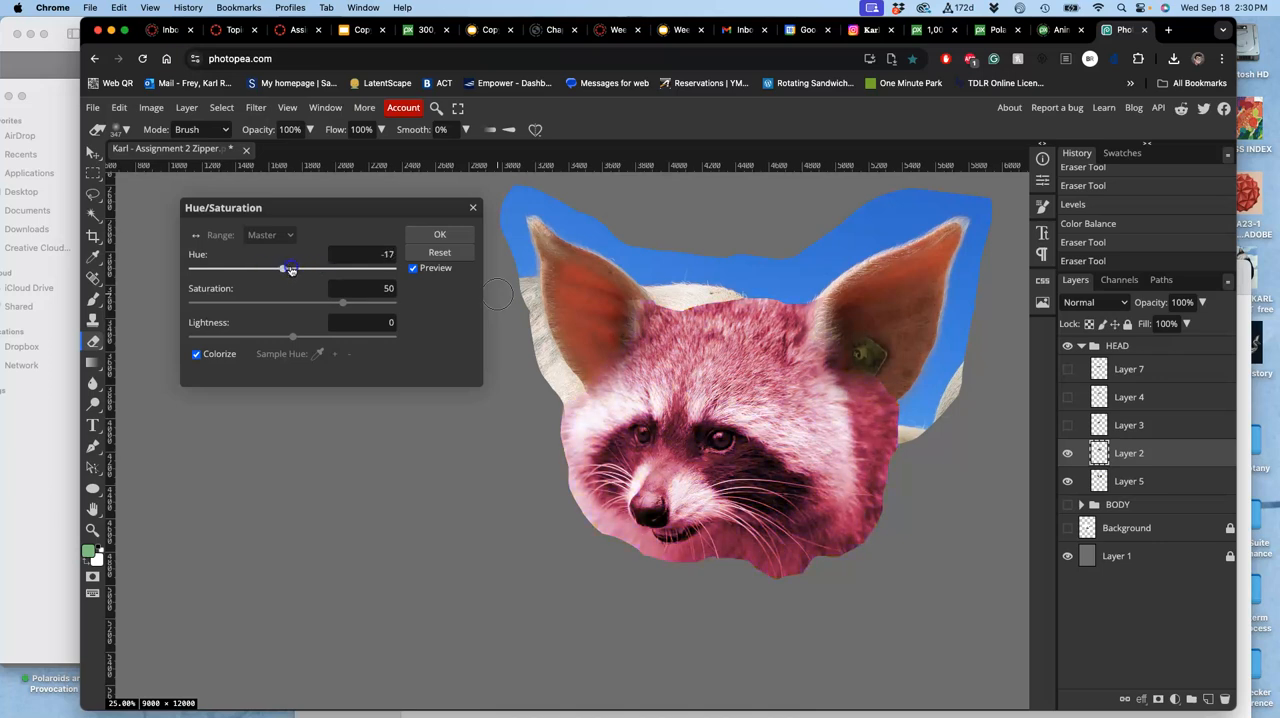
pyautogui.moveTo(290, 270); pyautogui.dragTo(312, 270)
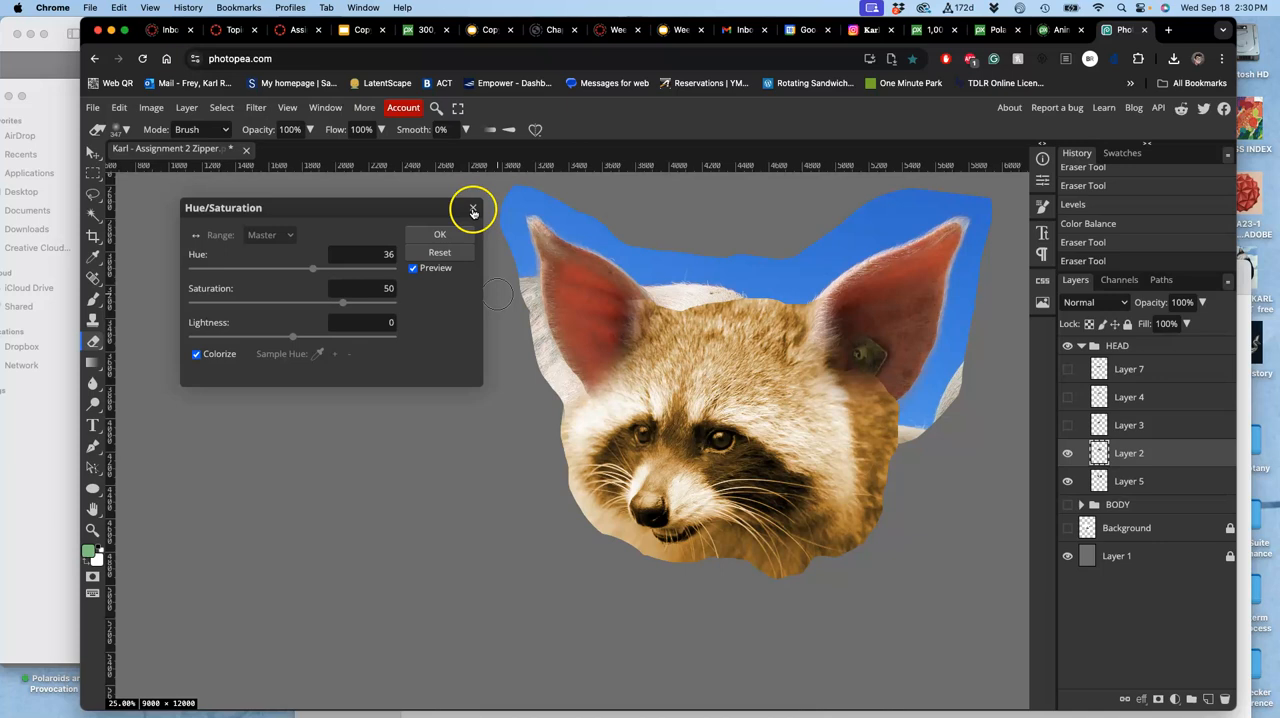
pyautogui.click(472, 208)
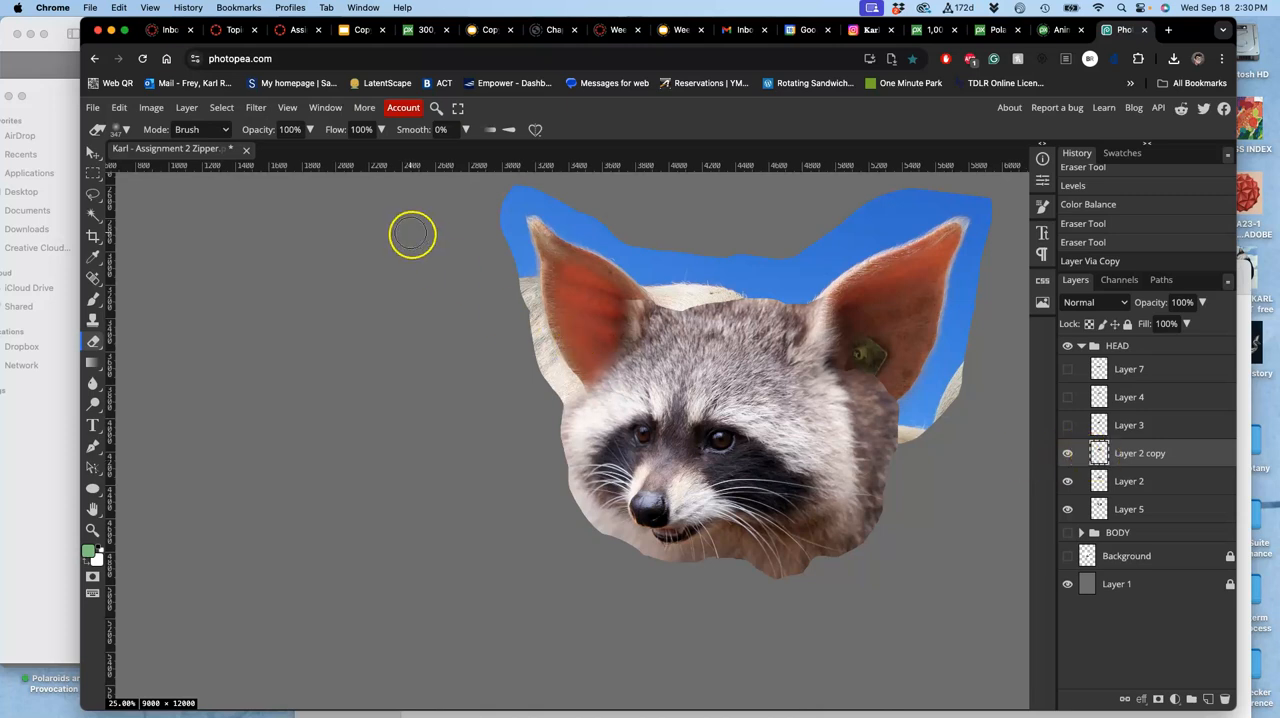
# Colorize the copied head layer with Hue 8, Lightness 13 and a slight saturation tweak, and apply
pyautogui.click(152, 108)
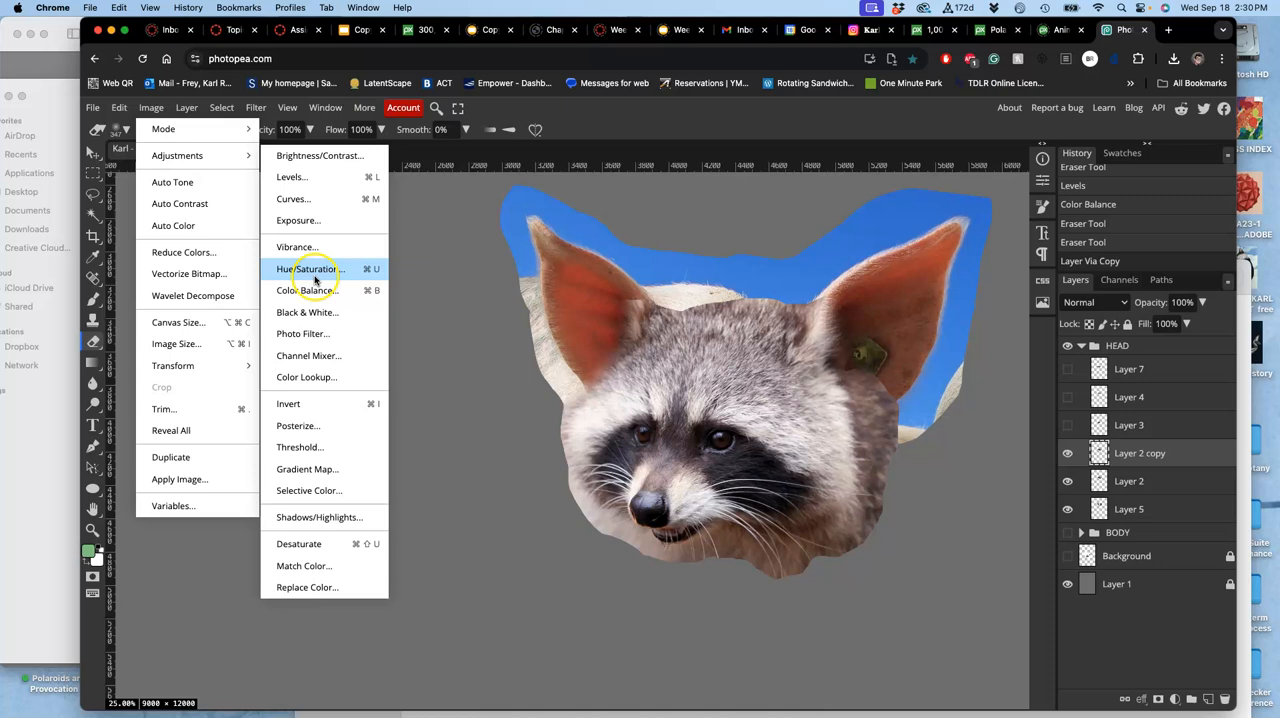
pyautogui.click(308, 268)
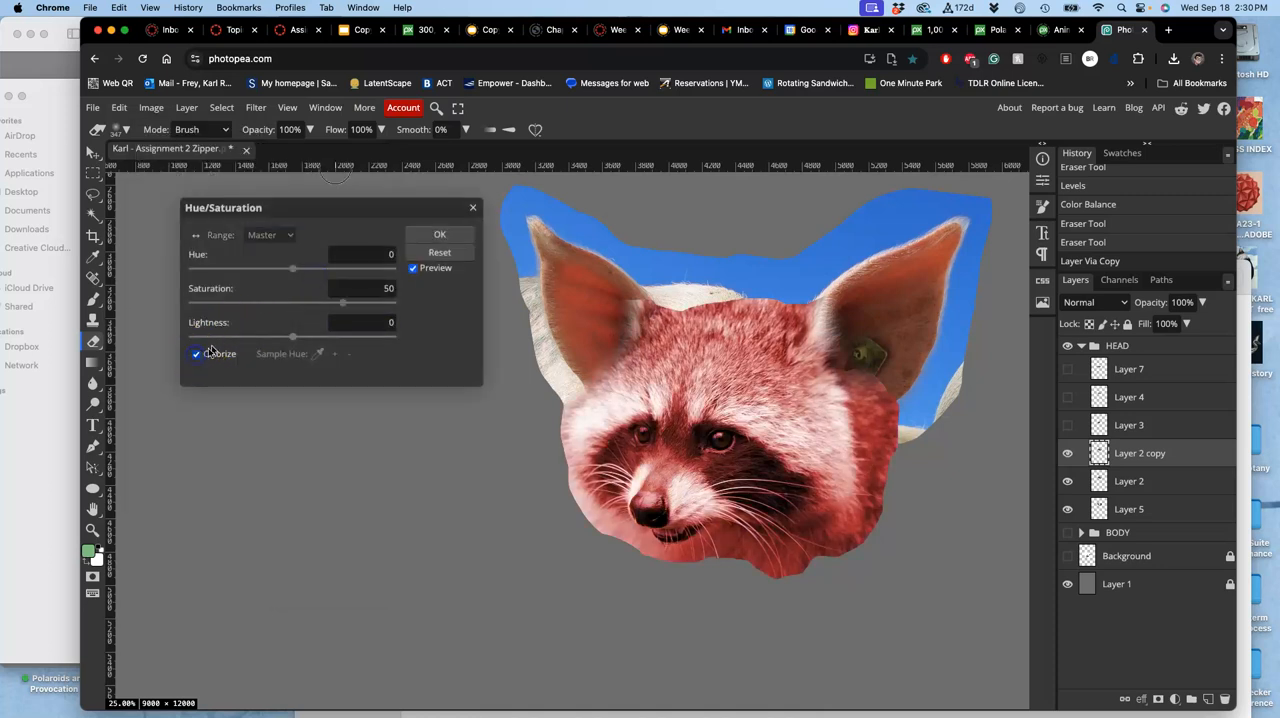
pyautogui.moveTo(292, 268); pyautogui.dragTo(278, 268)
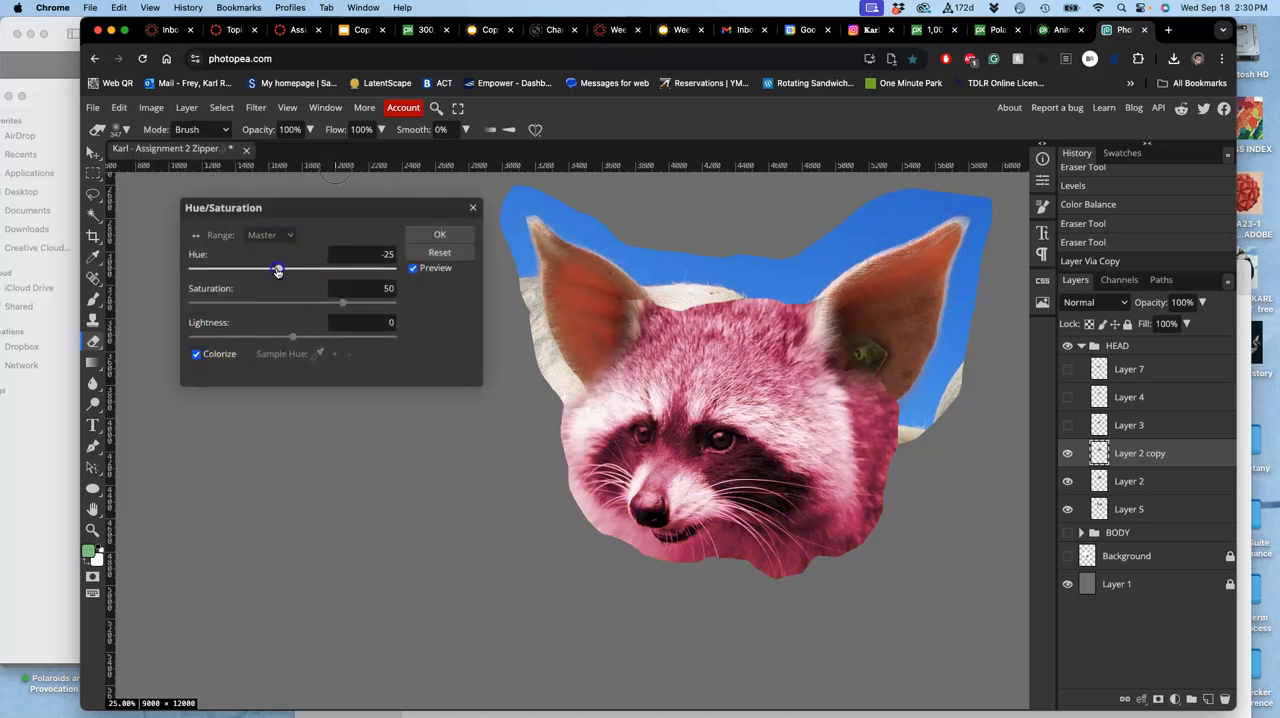
pyautogui.moveTo(278, 270); pyautogui.dragTo(296, 270)
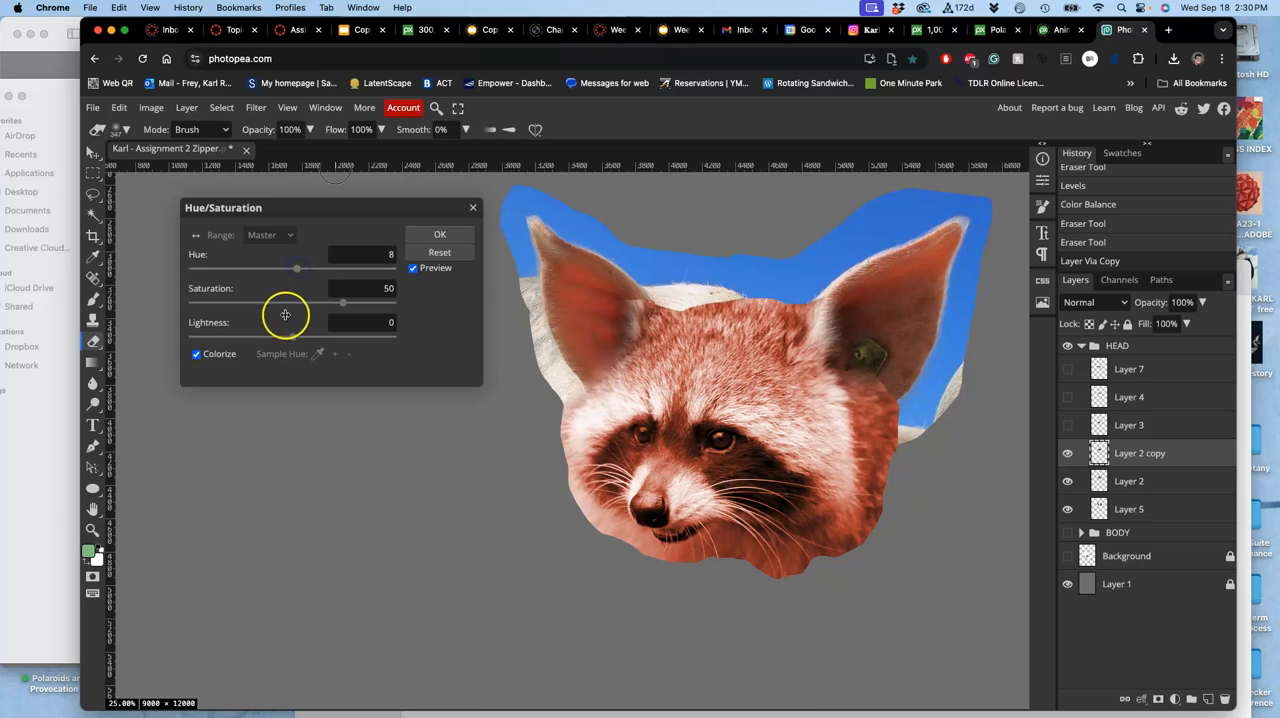
pyautogui.moveTo(296, 336); pyautogui.dragTo(304, 336)
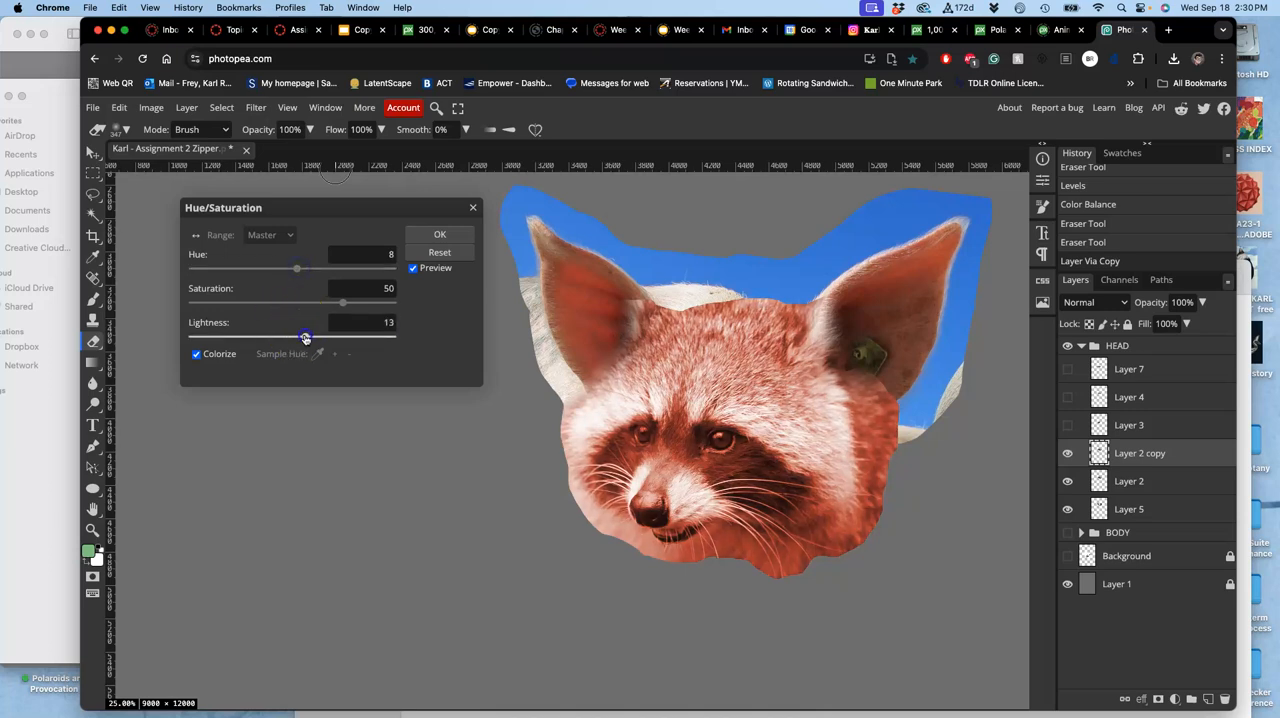
pyautogui.moveTo(344, 302); pyautogui.dragTo(360, 302)
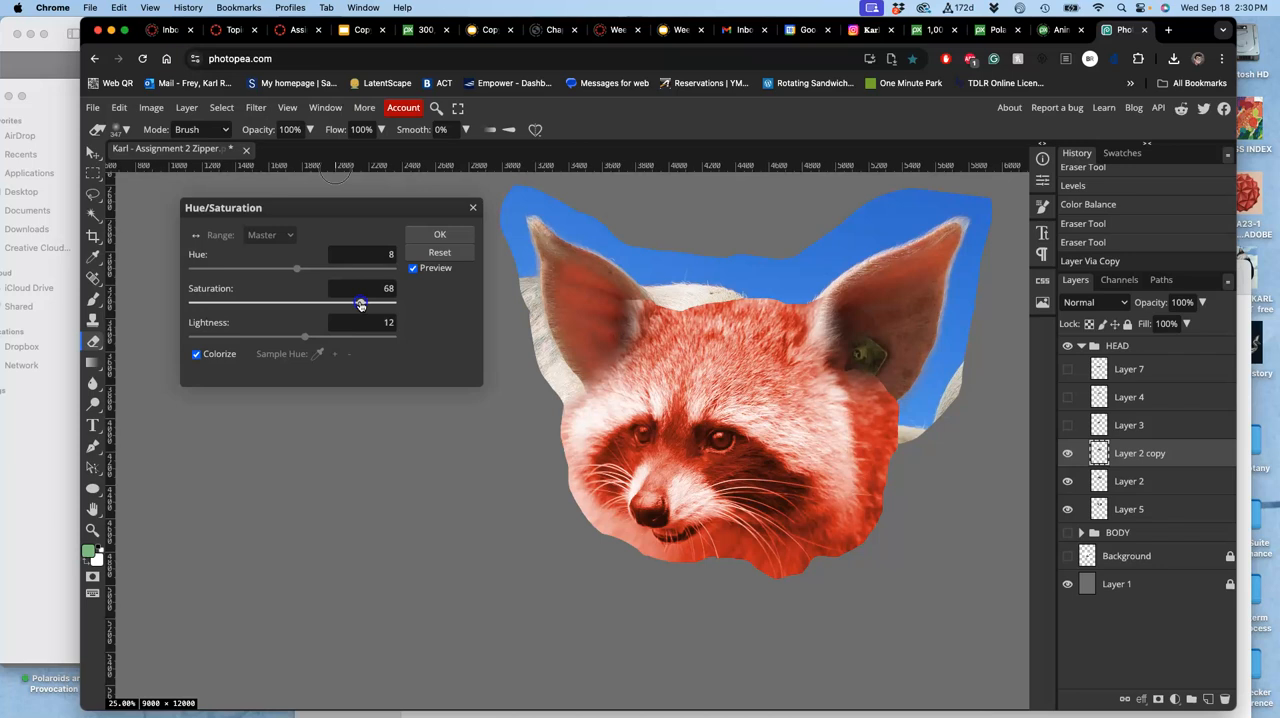
pyautogui.moveTo(360, 302); pyautogui.dragTo(348, 302)
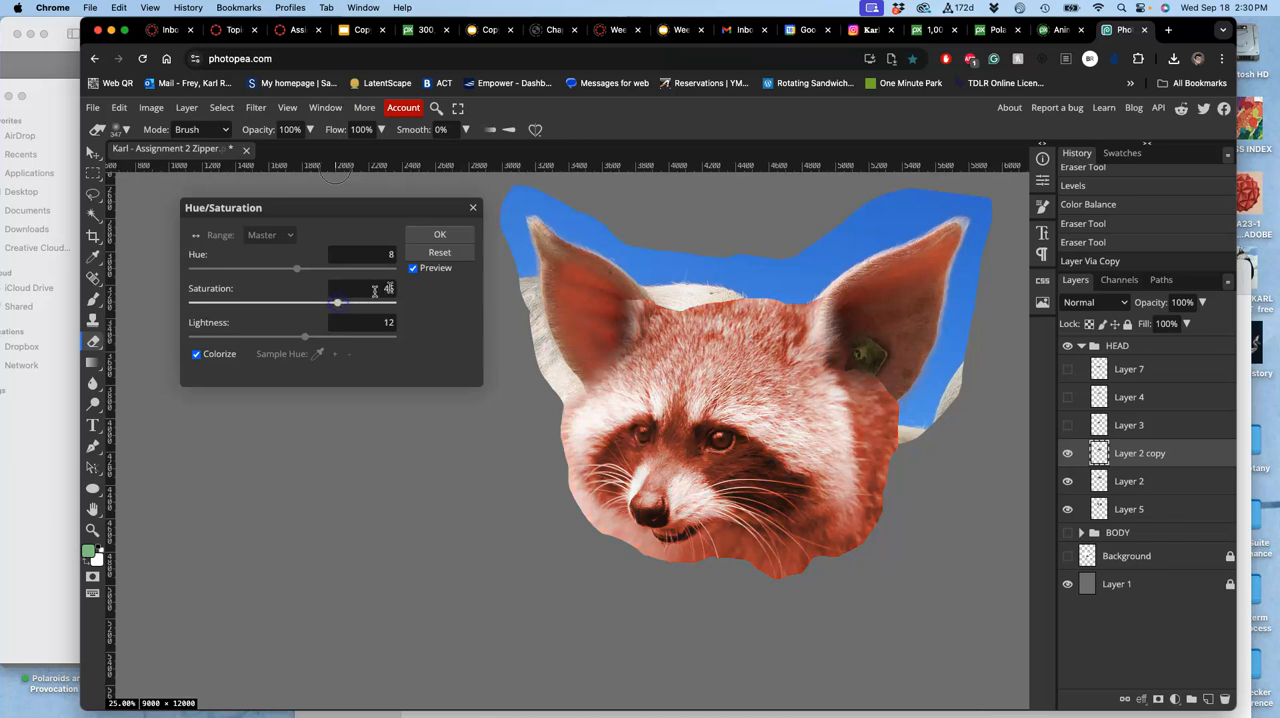
pyautogui.click(440, 234)
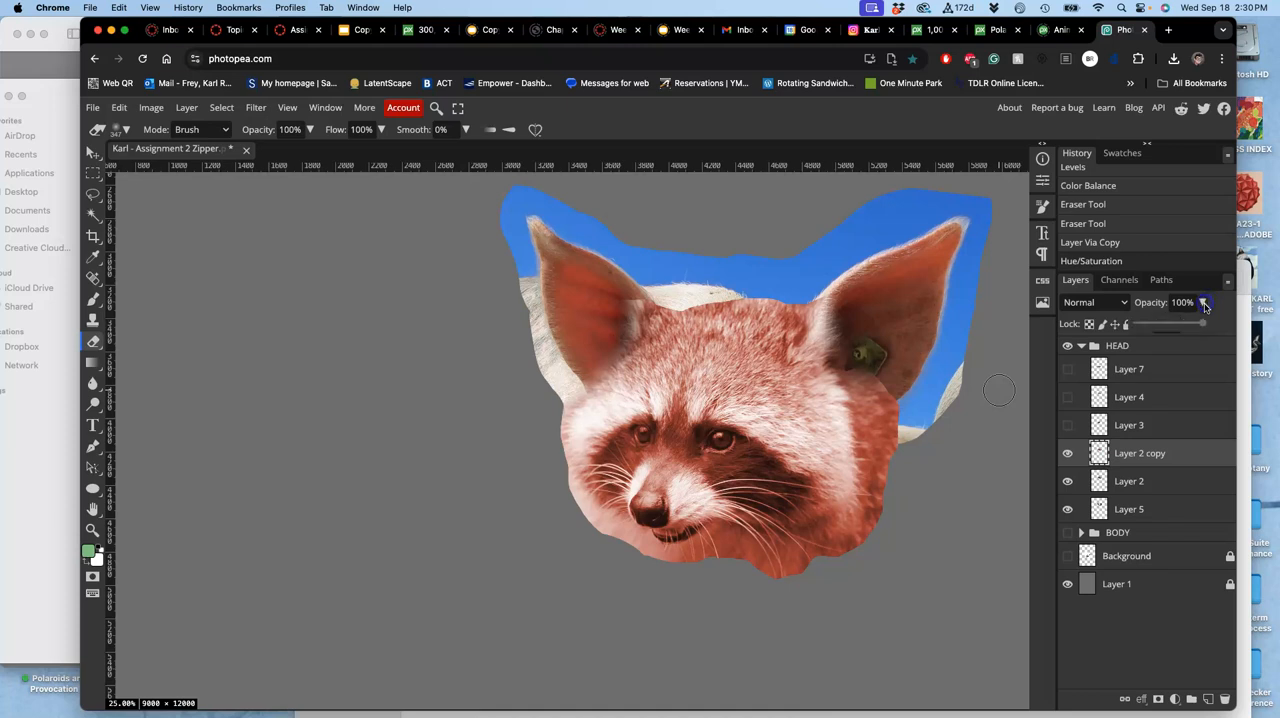
# Fade the tinted head copy to 43% opacity and erase the tint on the head and forehead with a softer eraser
pyautogui.moveTo(1204, 324); pyautogui.dragTo(1170, 324)
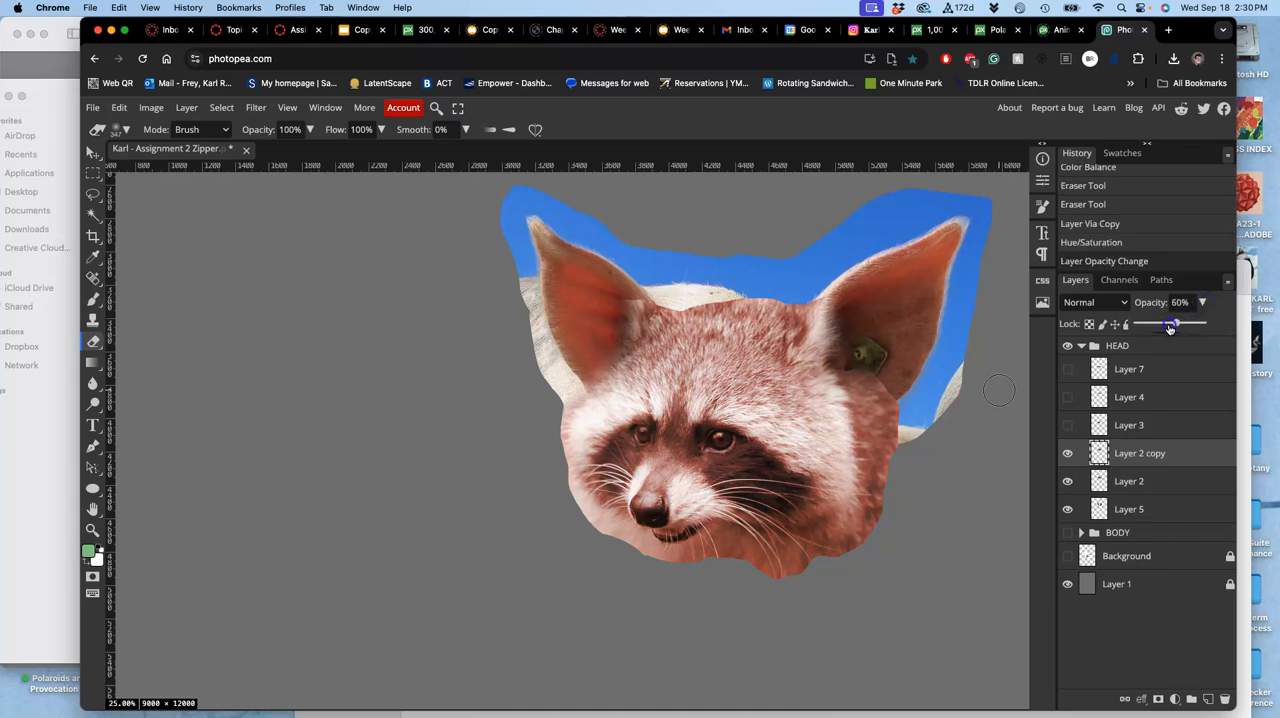
pyautogui.moveTo(1170, 324); pyautogui.dragTo(1164, 324)
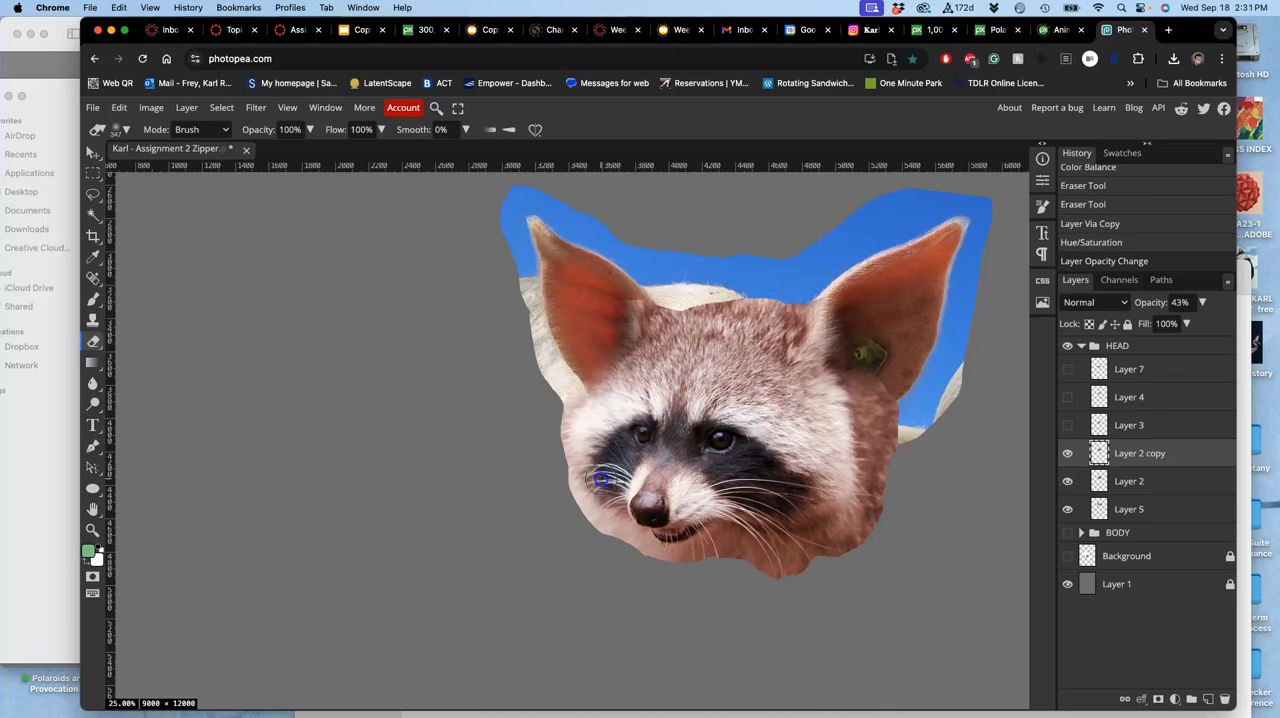
pyautogui.moveTo(600, 480); pyautogui.dragTo(650, 488)
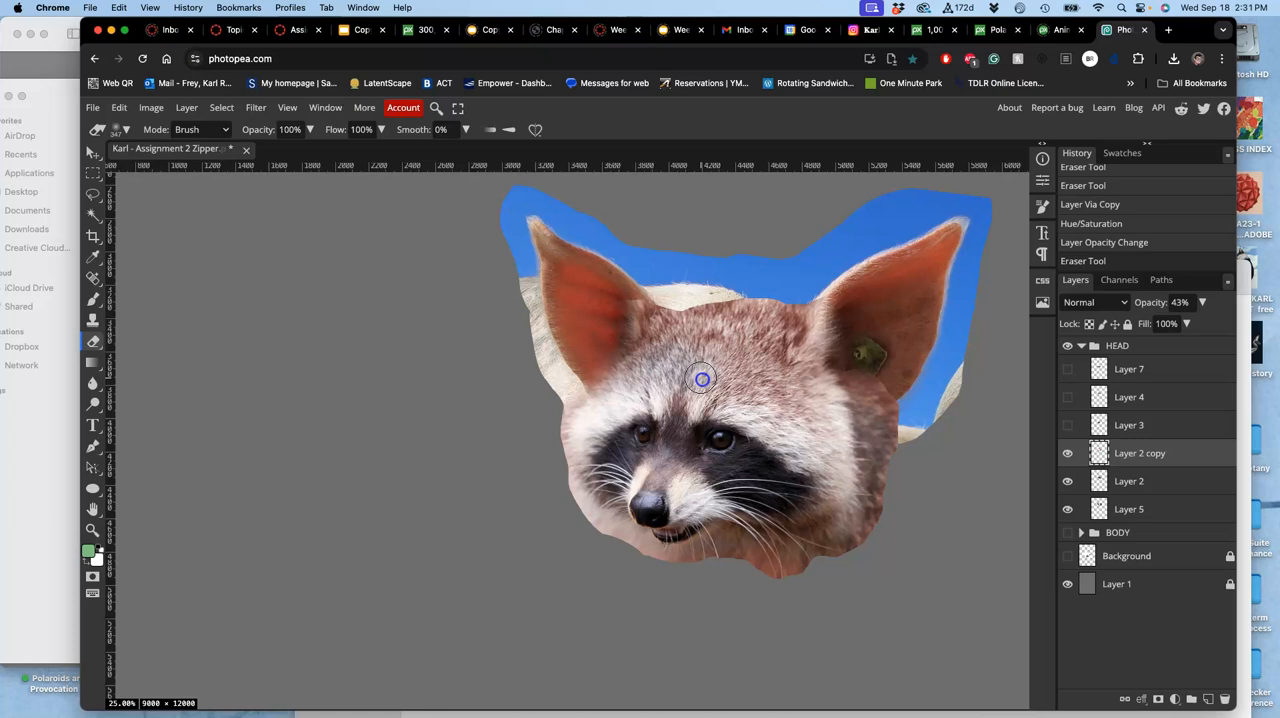
pyautogui.moveTo(700, 380); pyautogui.dragTo(808, 452)
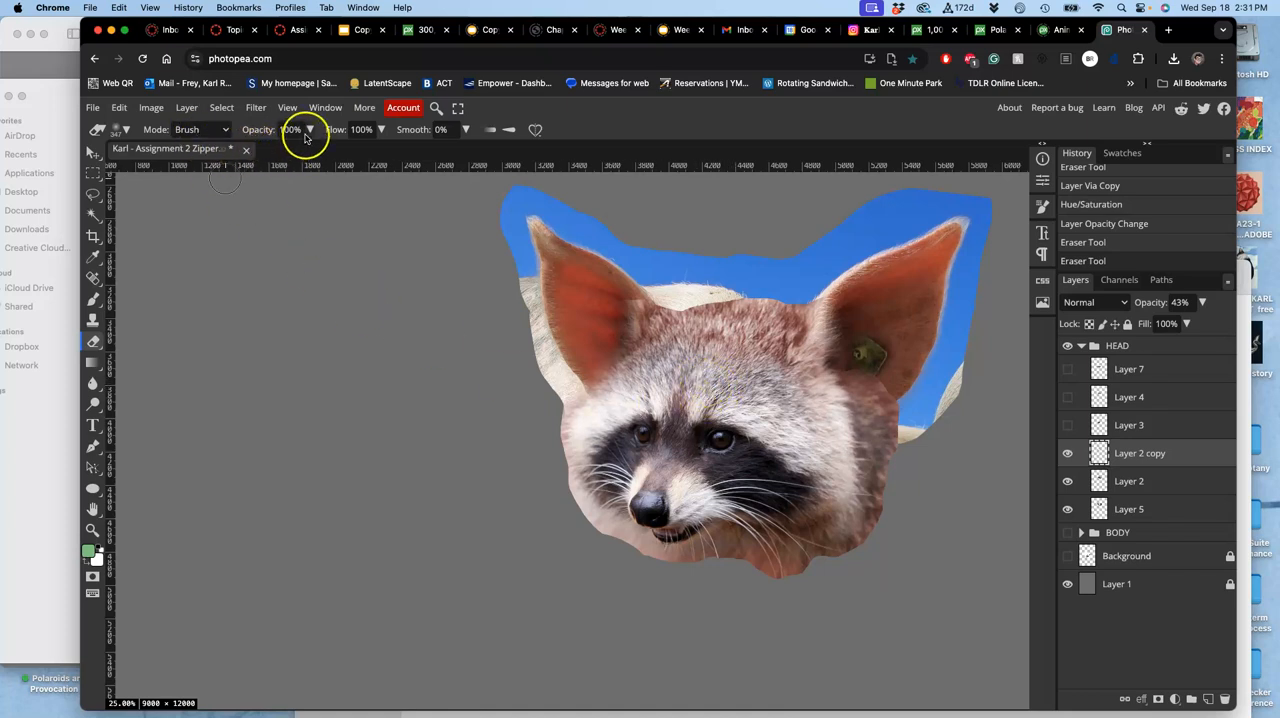
pyautogui.moveTo(310, 128); pyautogui.dragTo(276, 148)
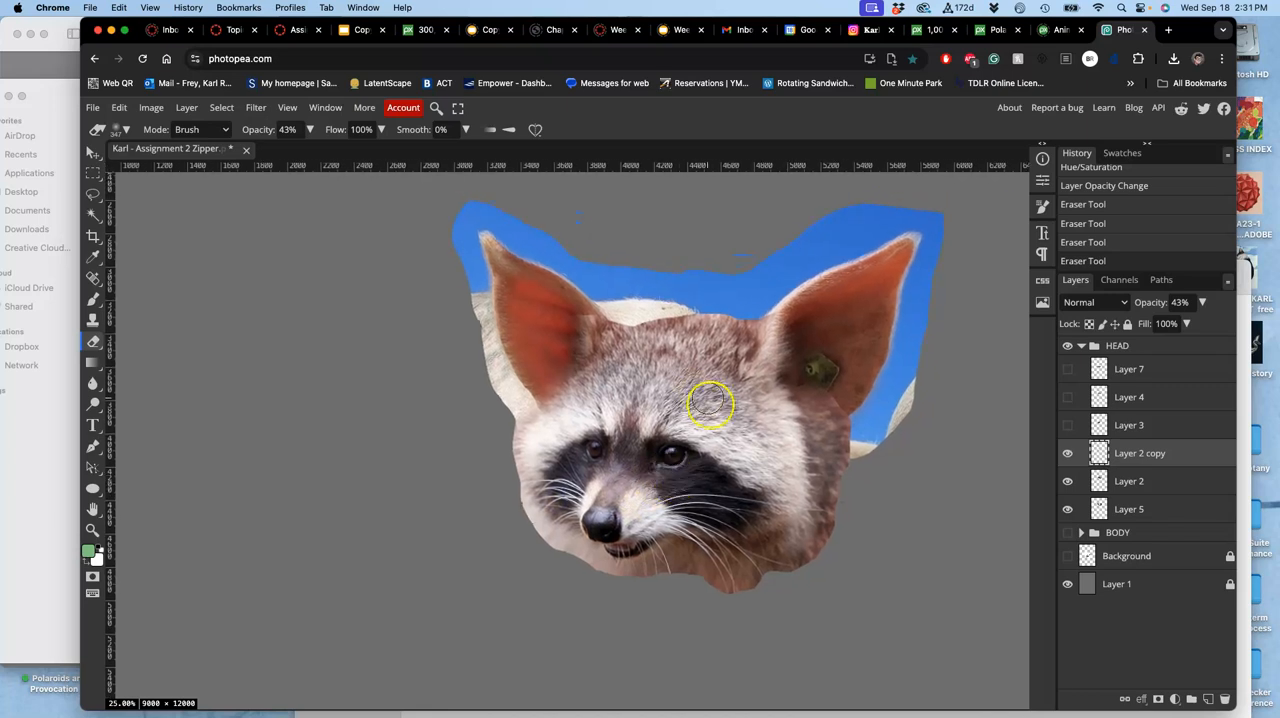
# Toggle the raccoon head layer off for comparison and show Layer 3's snout piece over the face
pyautogui.click(1068, 452)
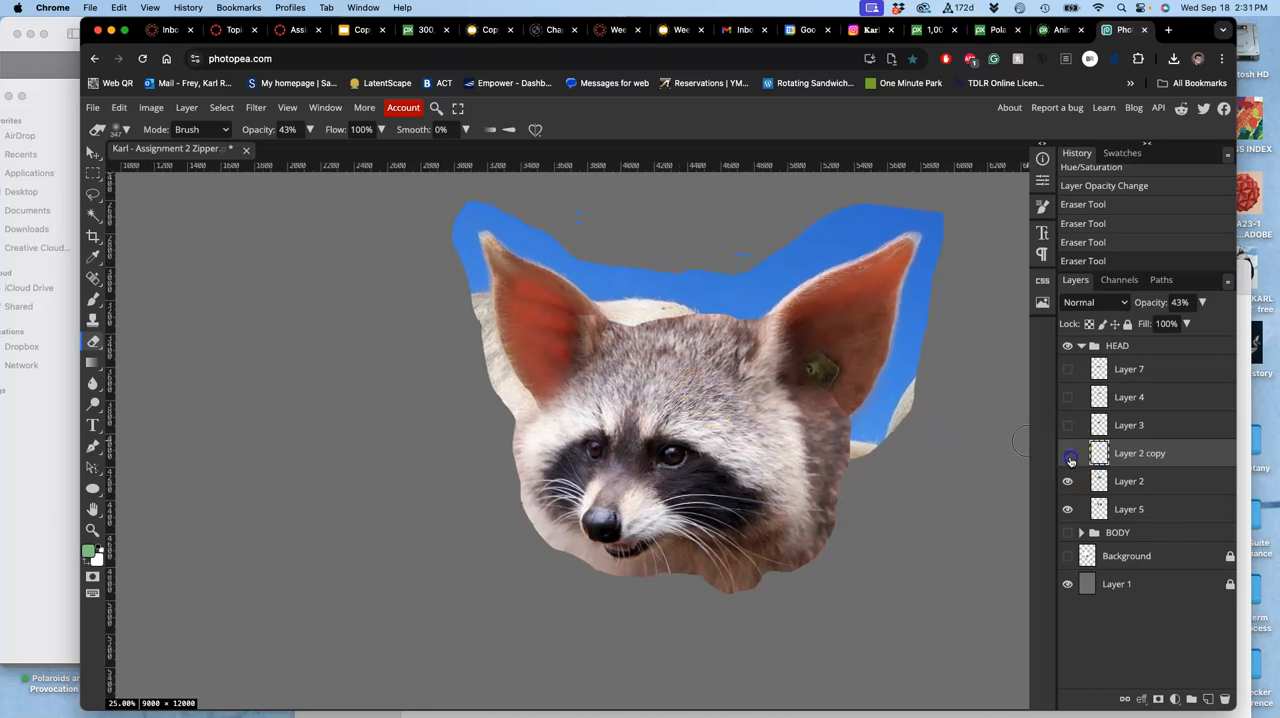
pyautogui.click(1068, 452)
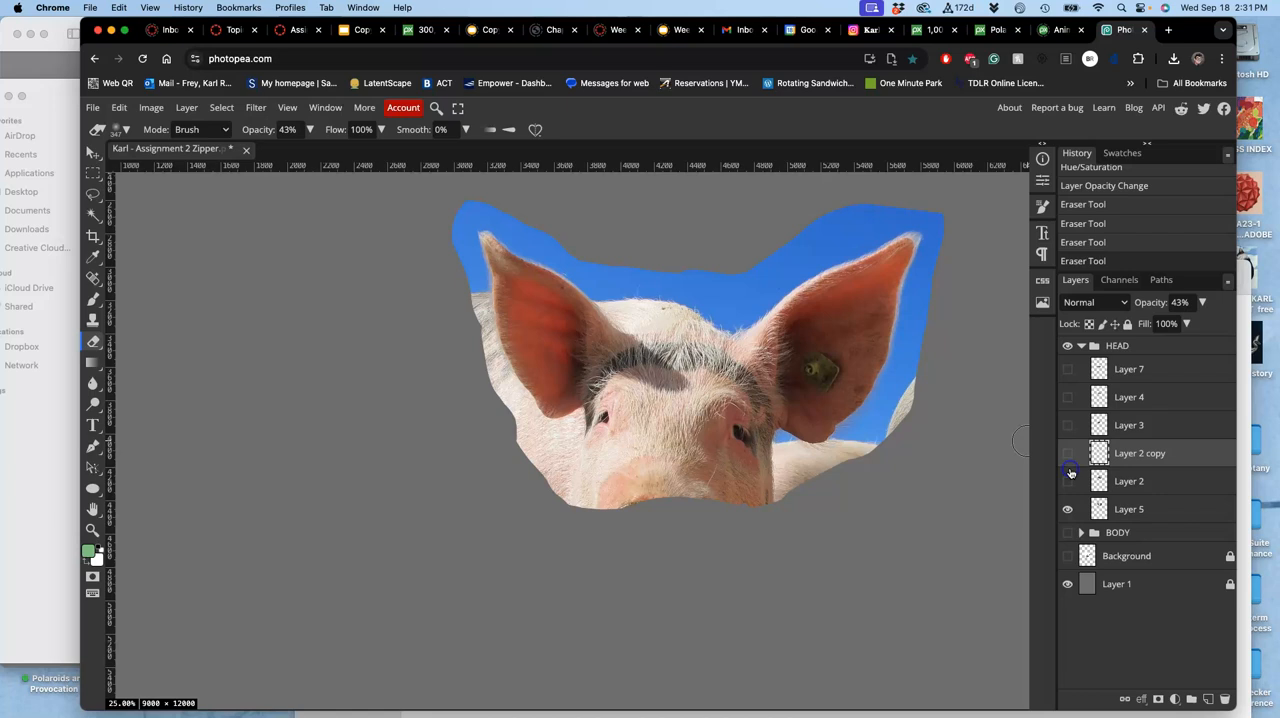
pyautogui.click(1068, 480)
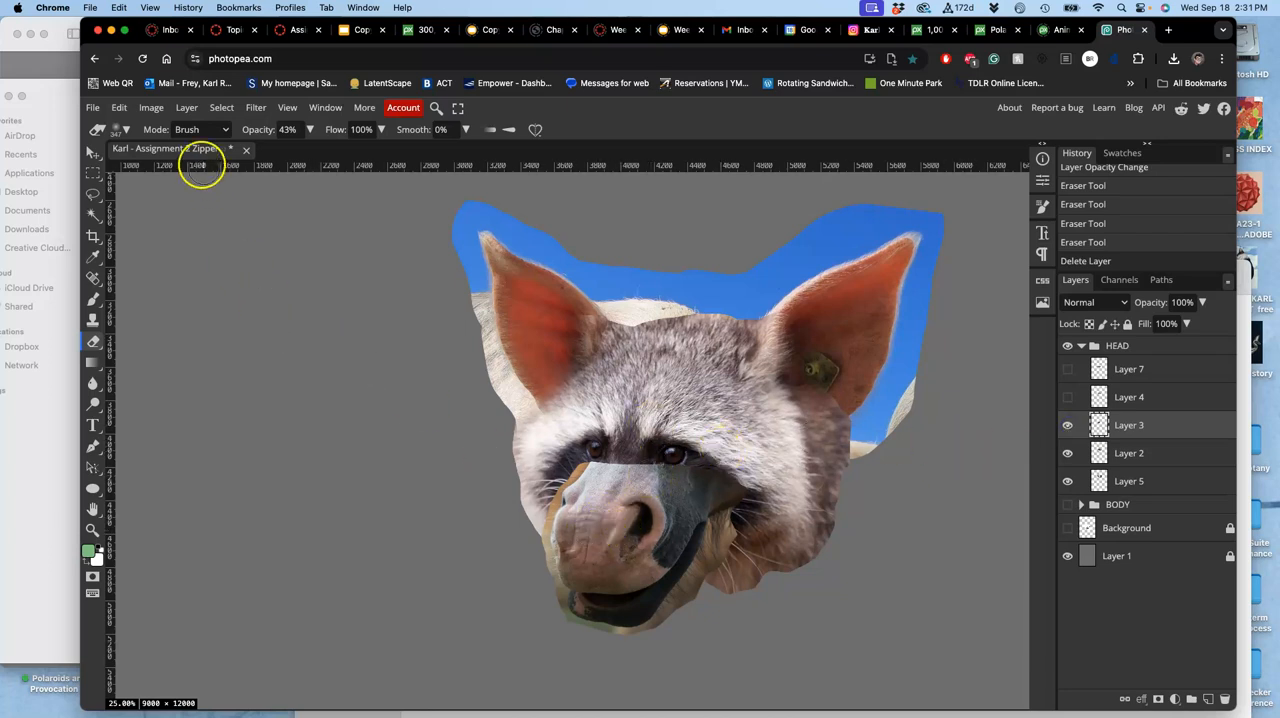
# Apply Levels to Layer 3 with midtone input 1.42 and output white lowered to 248
pyautogui.click(150, 108)
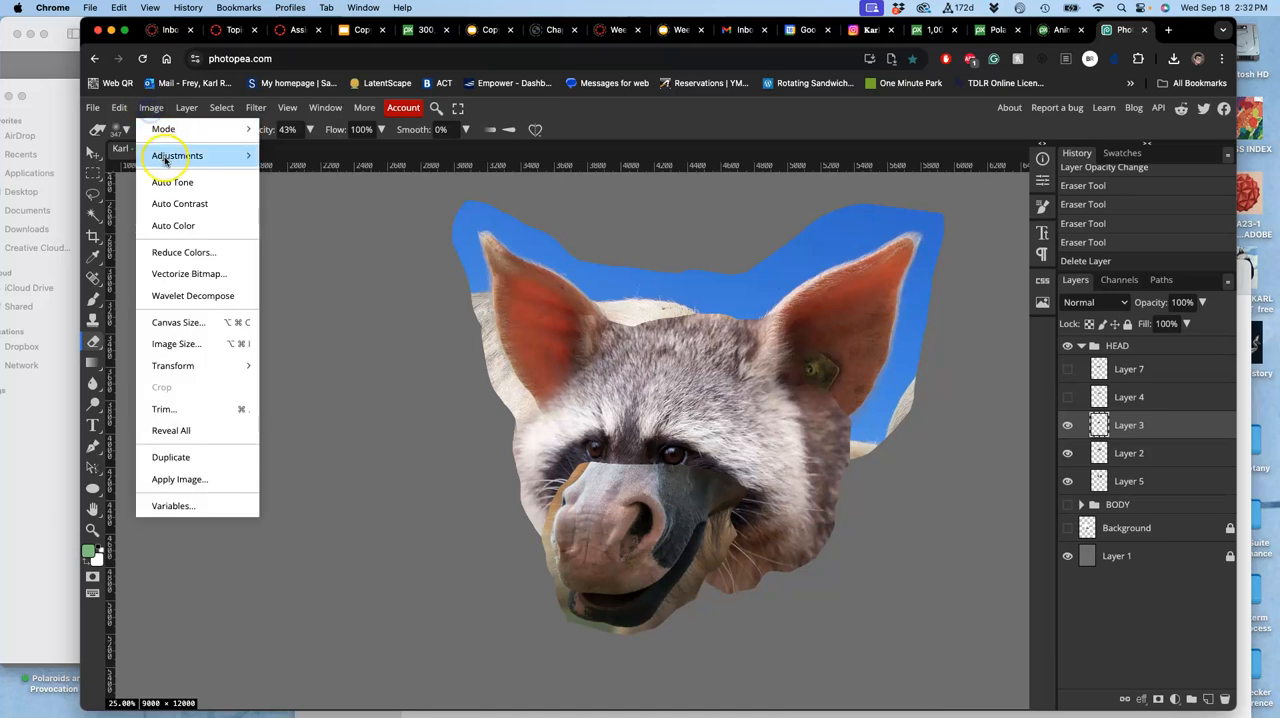
pyautogui.click(176, 156)
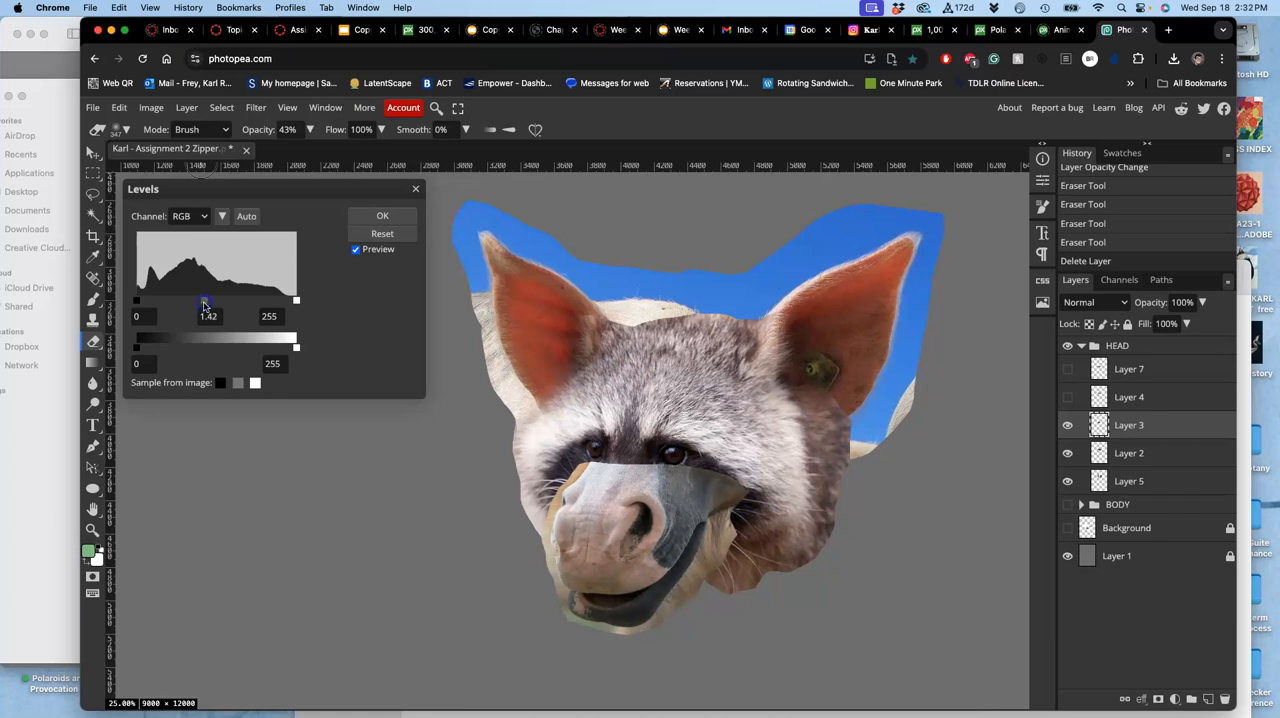
pyautogui.moveTo(296, 348); pyautogui.dragTo(280, 348)
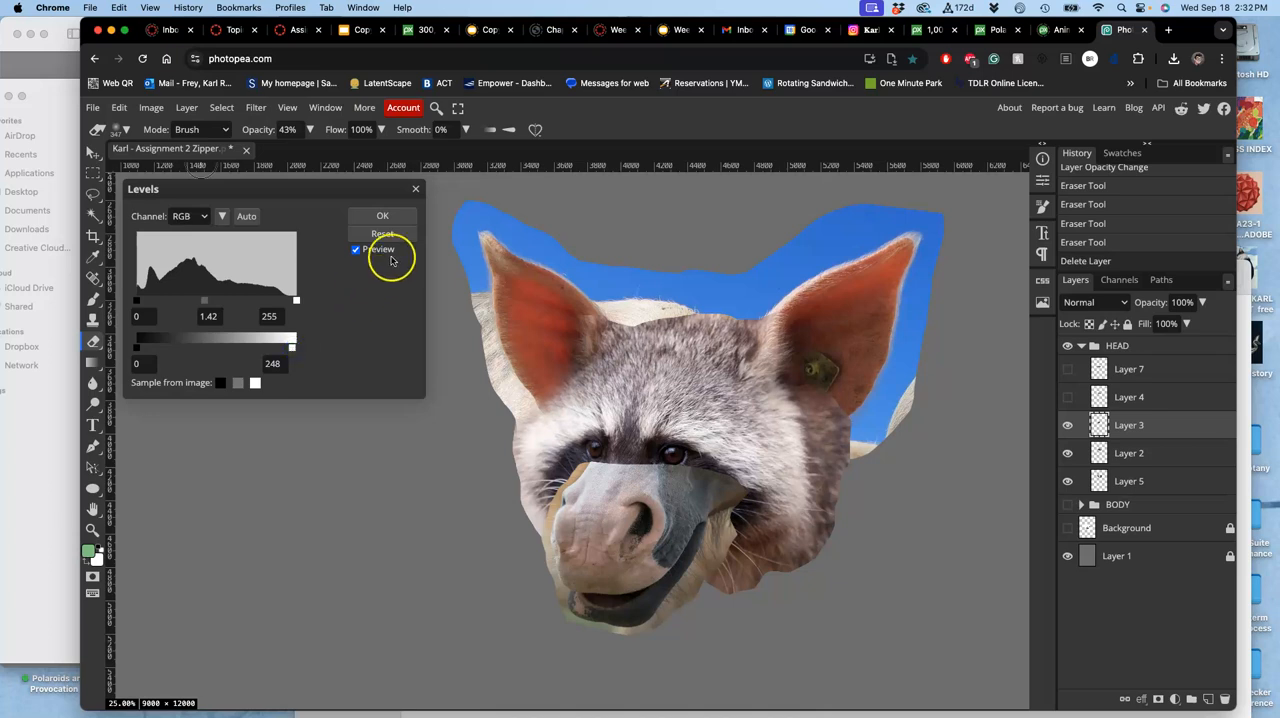
pyautogui.click(382, 214)
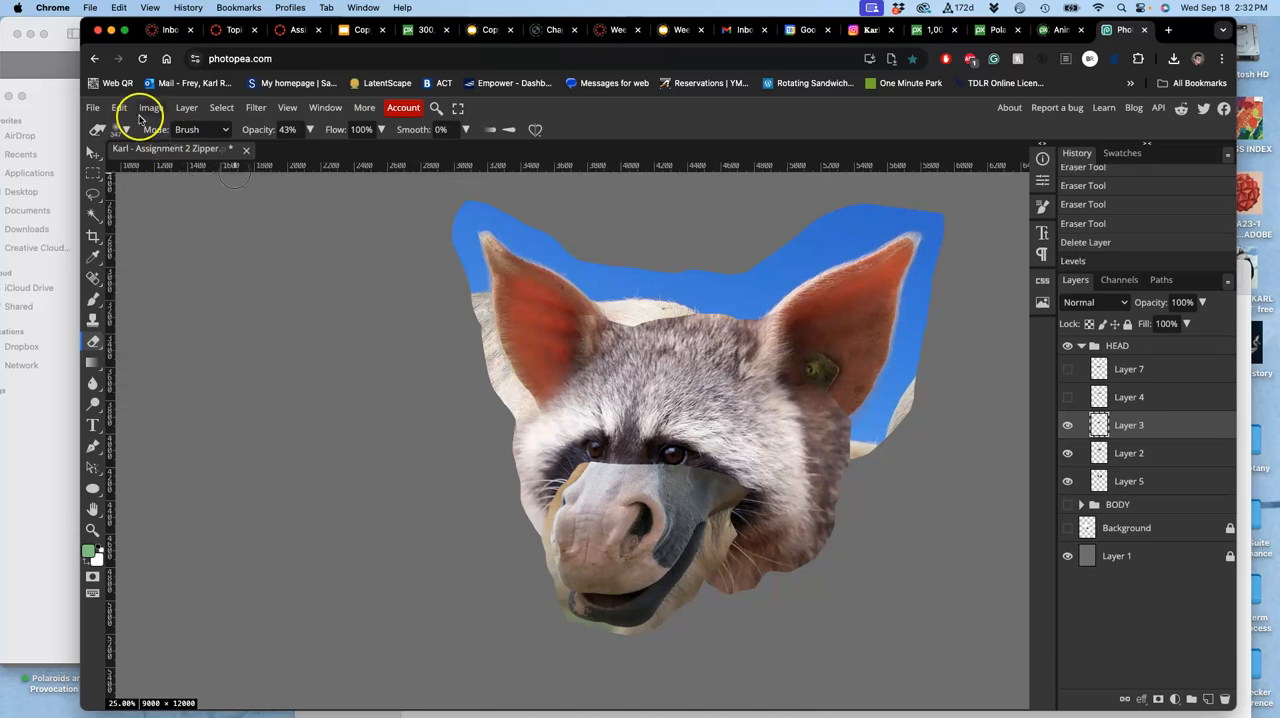
pyautogui.click(150, 108)
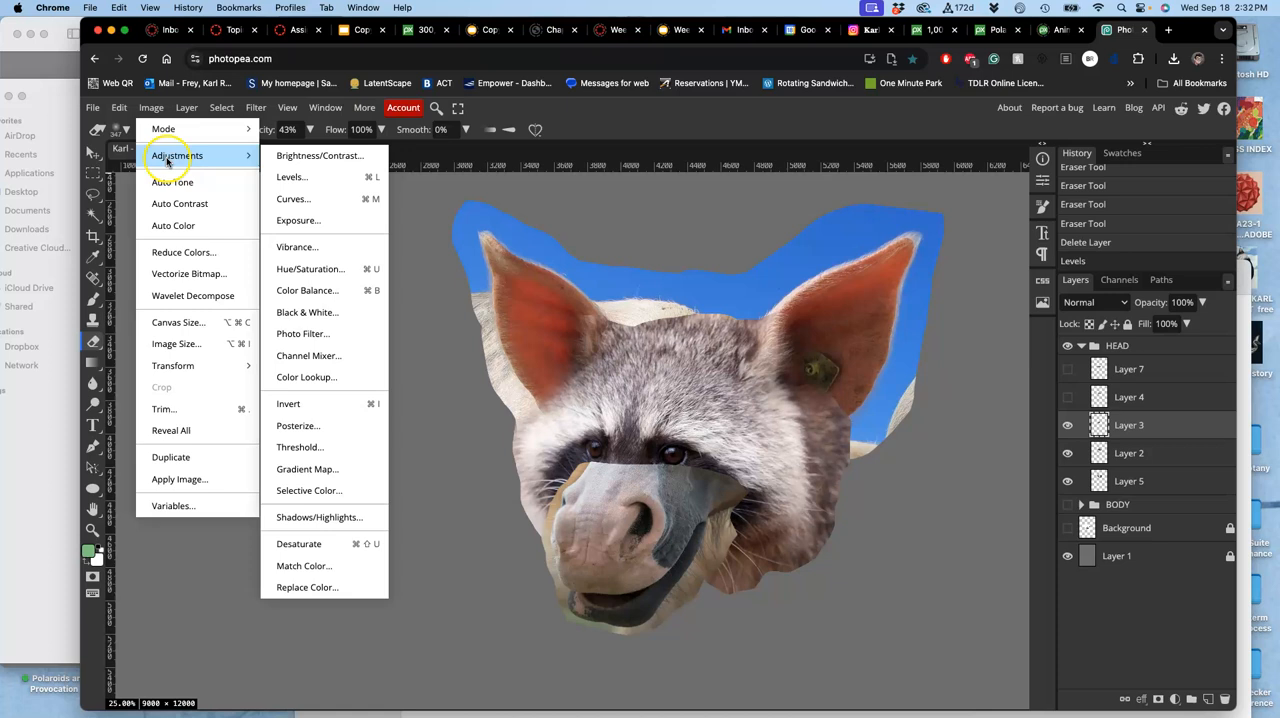
# Start a Color Balance on Layer 3, pushing the first tonal range toward red, magenta and slightly blue
pyautogui.click(308, 290)
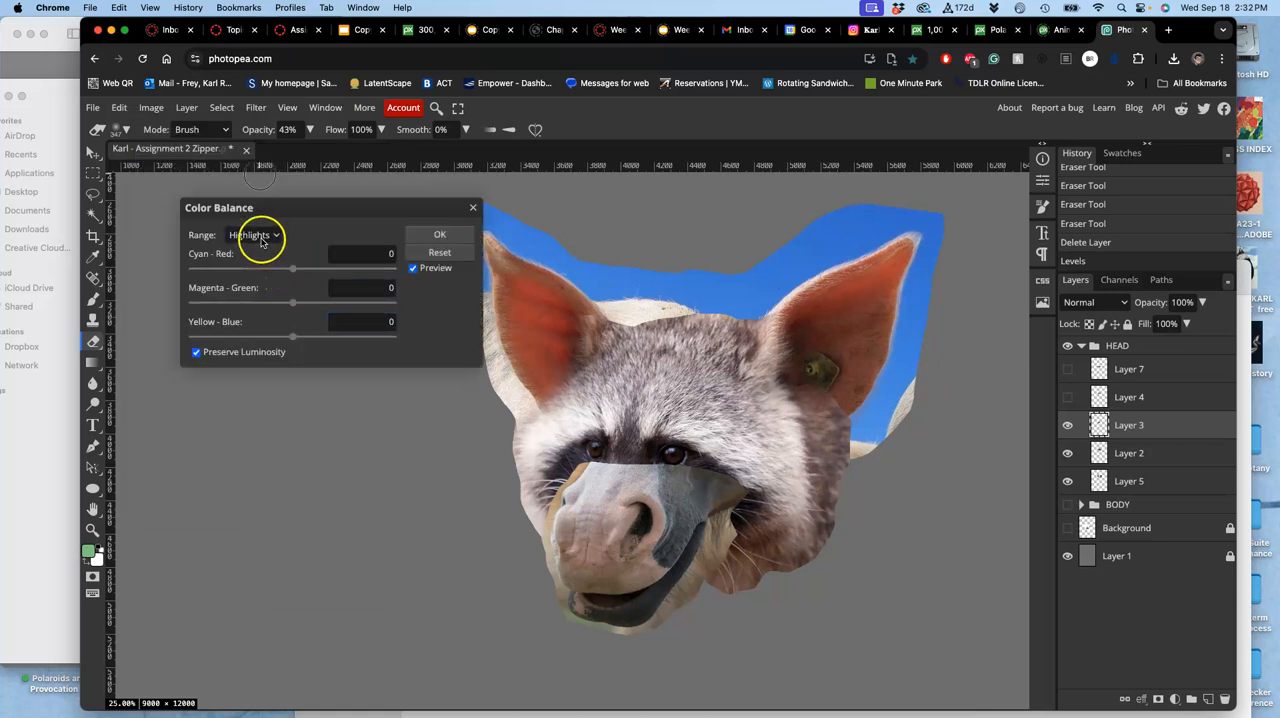
pyautogui.click(252, 234)
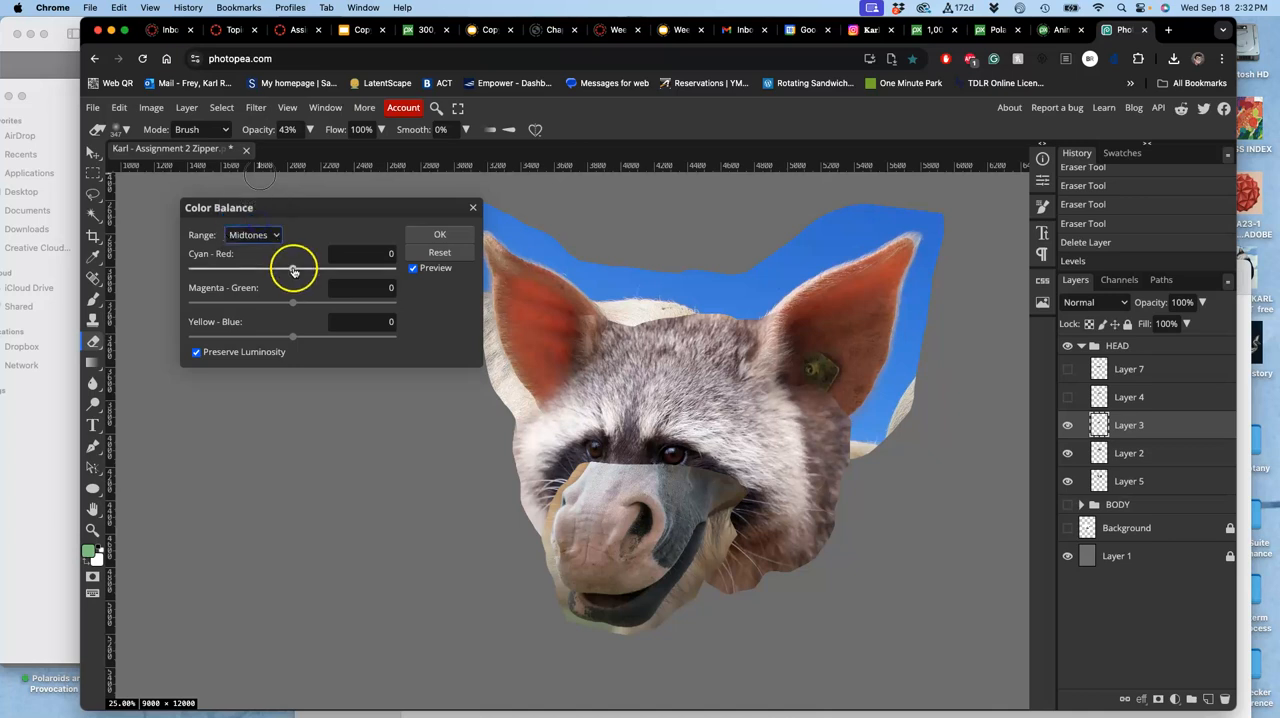
pyautogui.moveTo(294, 270); pyautogui.dragTo(310, 270)
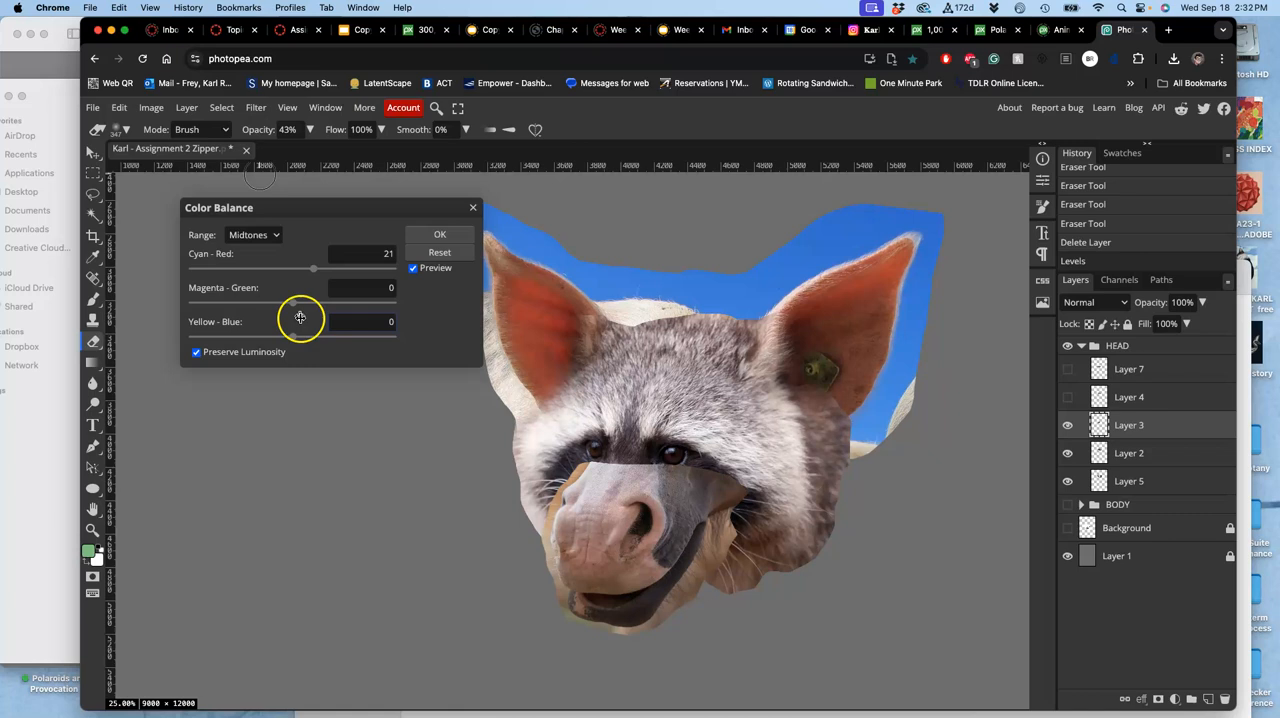
pyautogui.moveTo(316, 300); pyautogui.dragTo(280, 300)
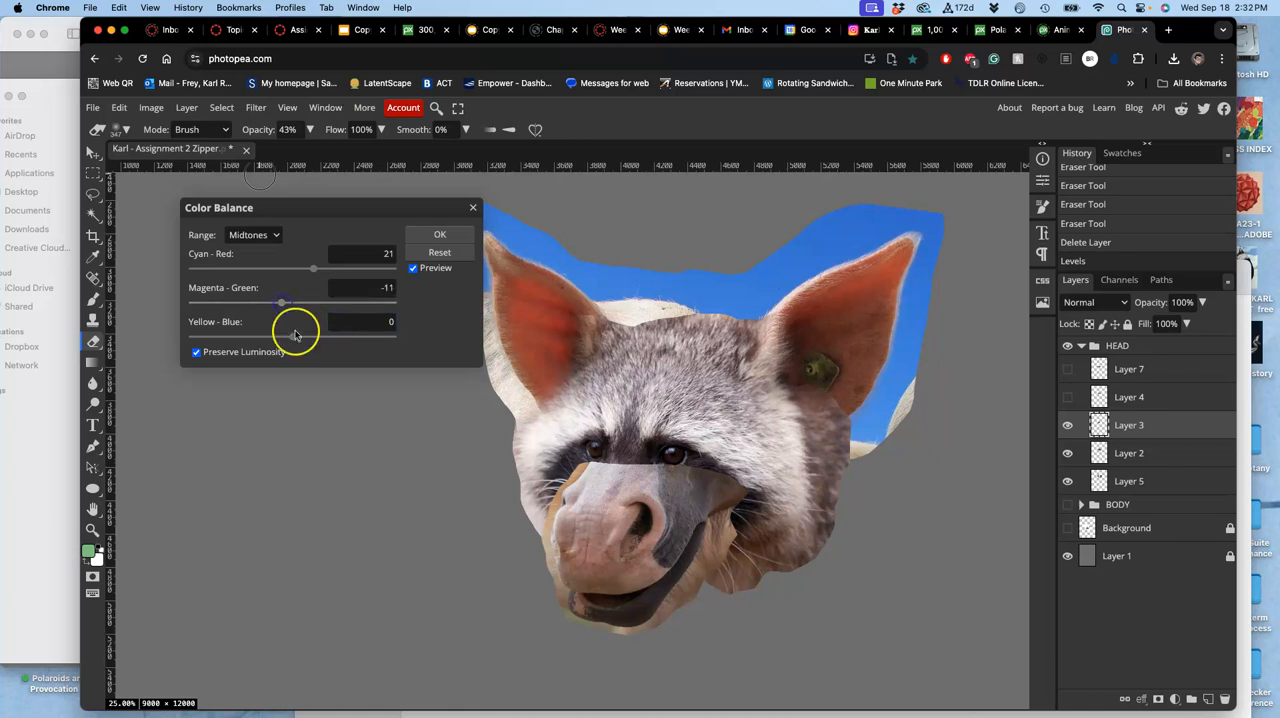
pyautogui.moveTo(300, 336); pyautogui.dragTo(316, 336)
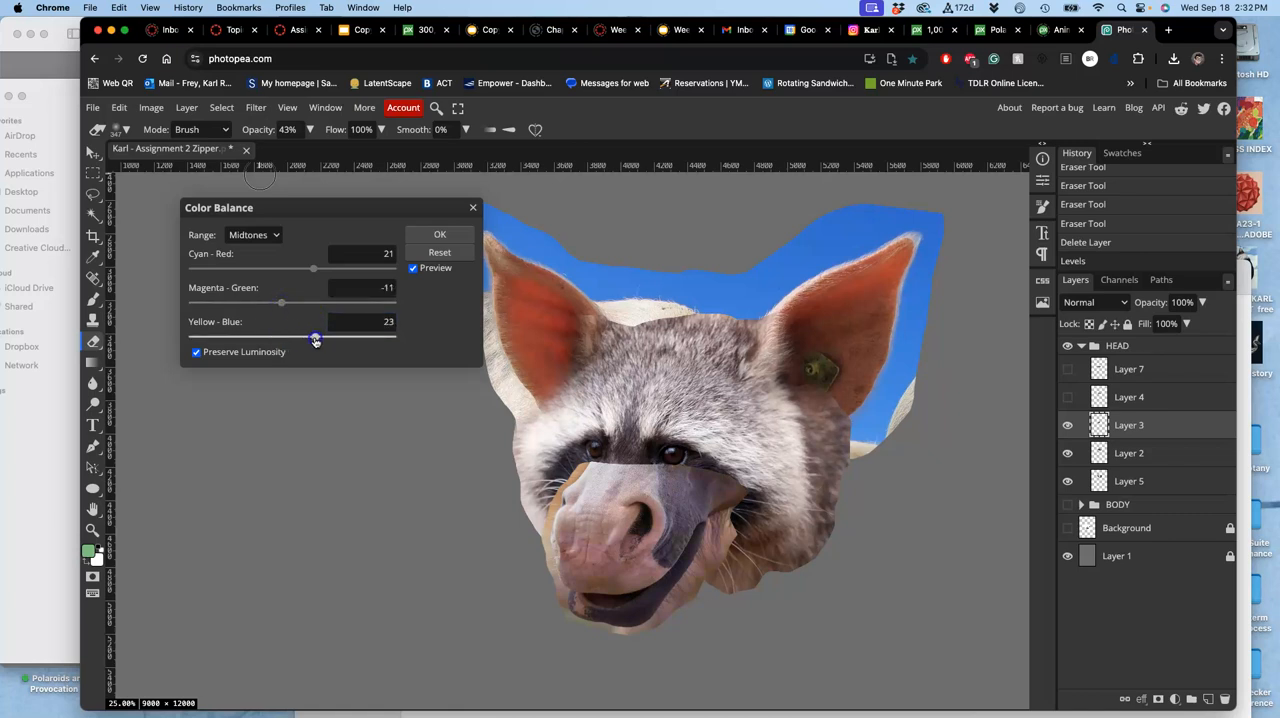
pyautogui.moveTo(316, 336); pyautogui.dragTo(306, 336)
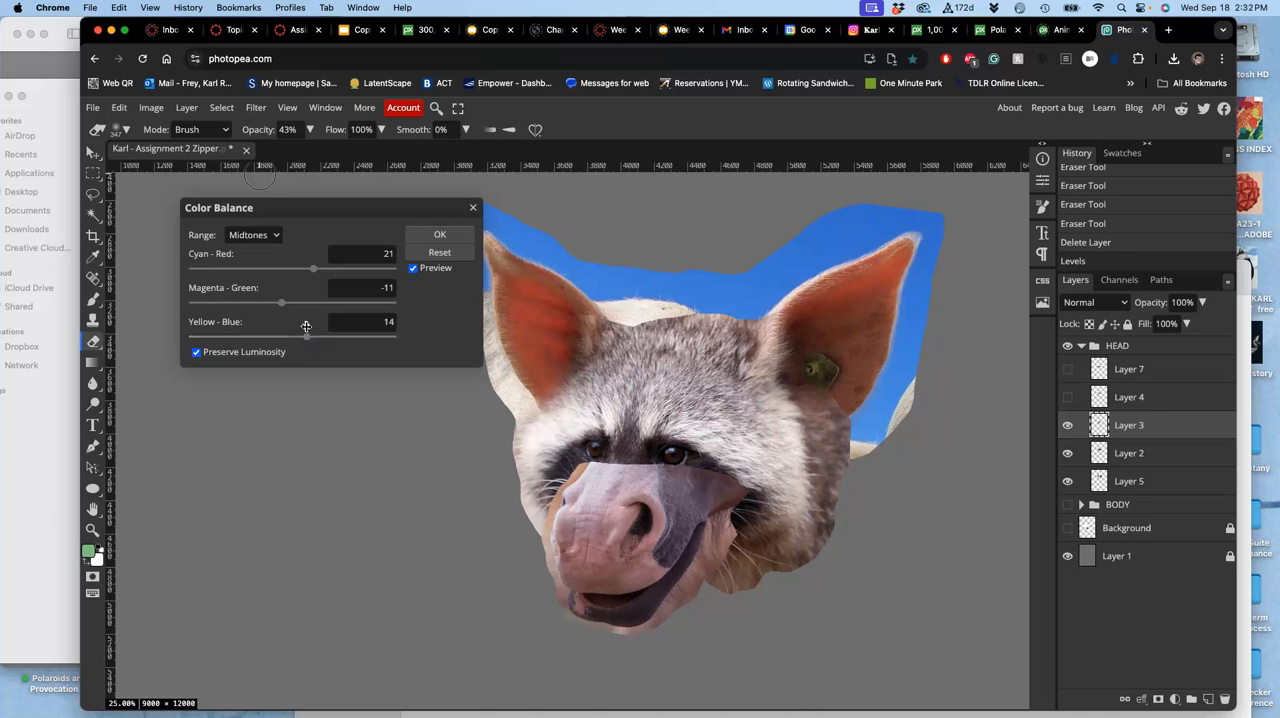
# Tint the highlights toward red and green, the shadows toward cyan and blue, and apply the balance
pyautogui.click(252, 234)
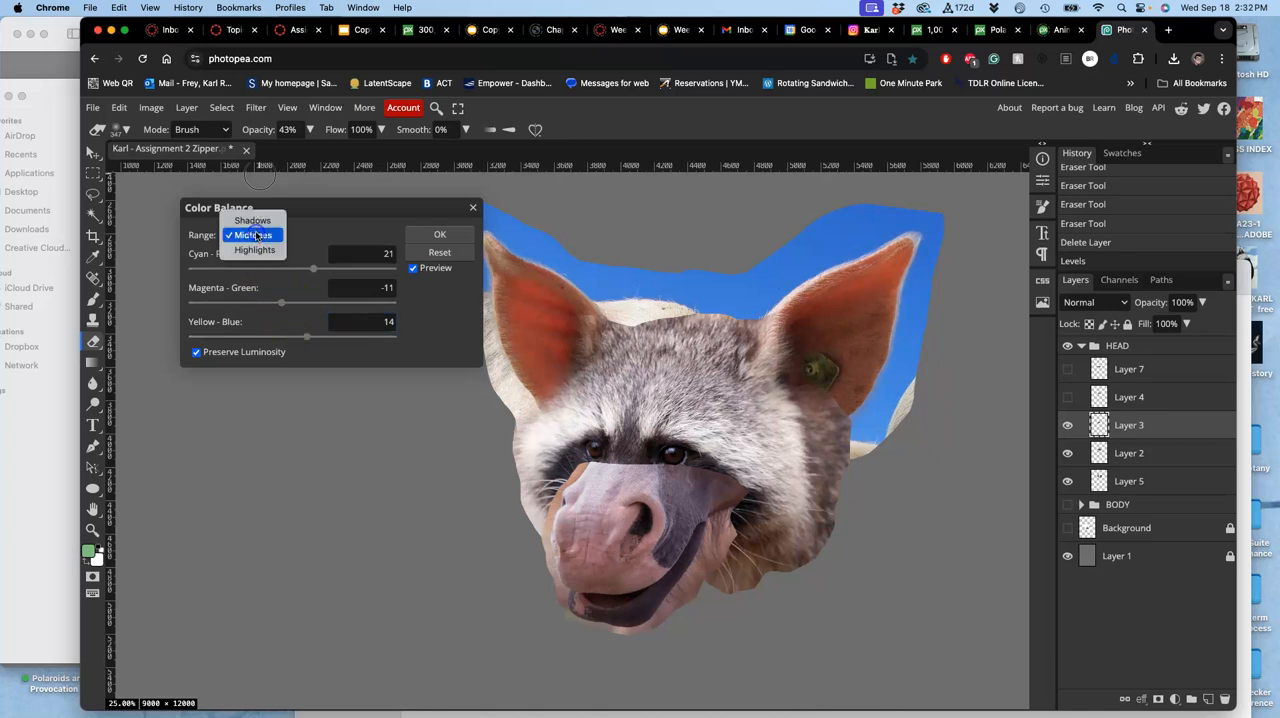
pyautogui.click(254, 248)
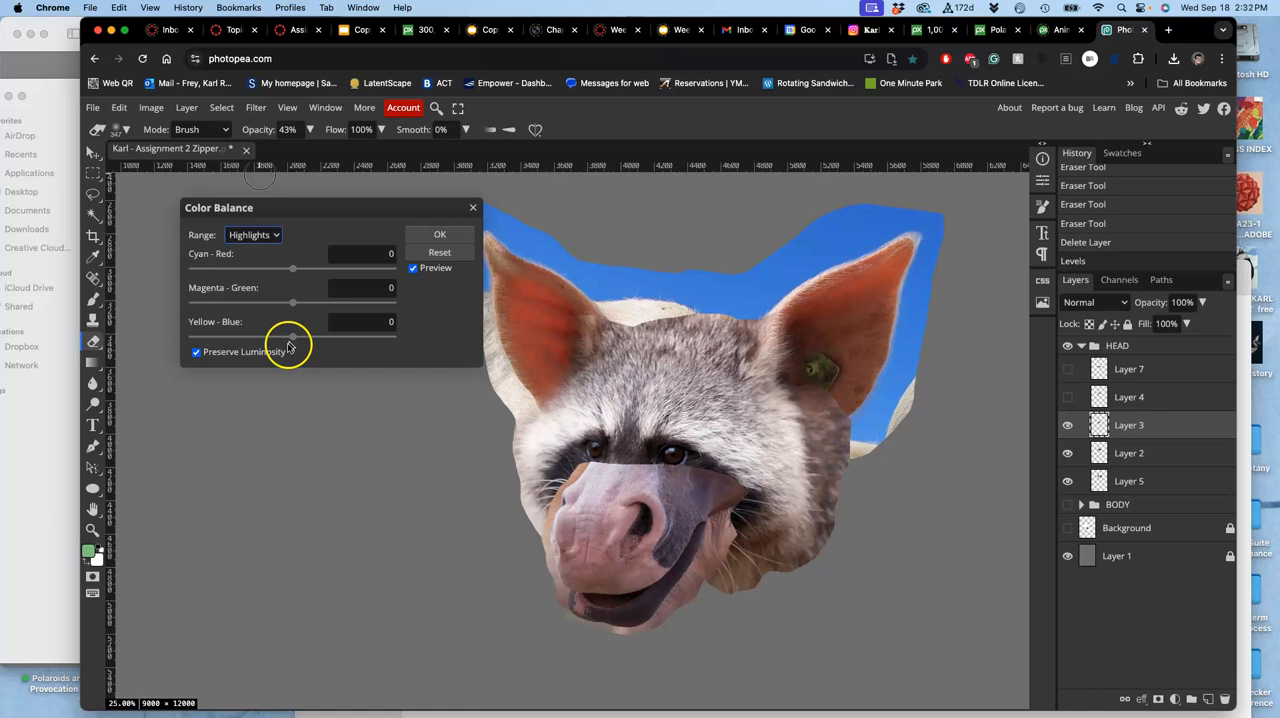
pyautogui.moveTo(292, 336); pyautogui.dragTo(270, 336)
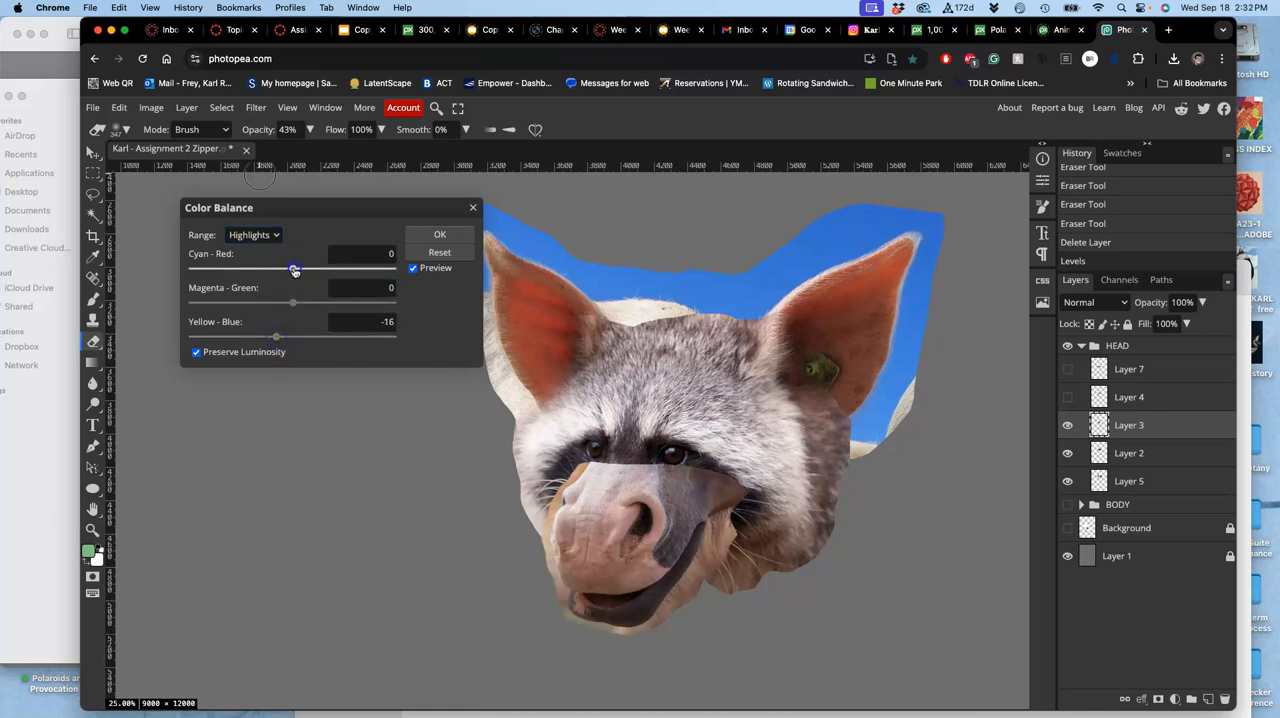
pyautogui.moveTo(292, 268); pyautogui.dragTo(300, 268)
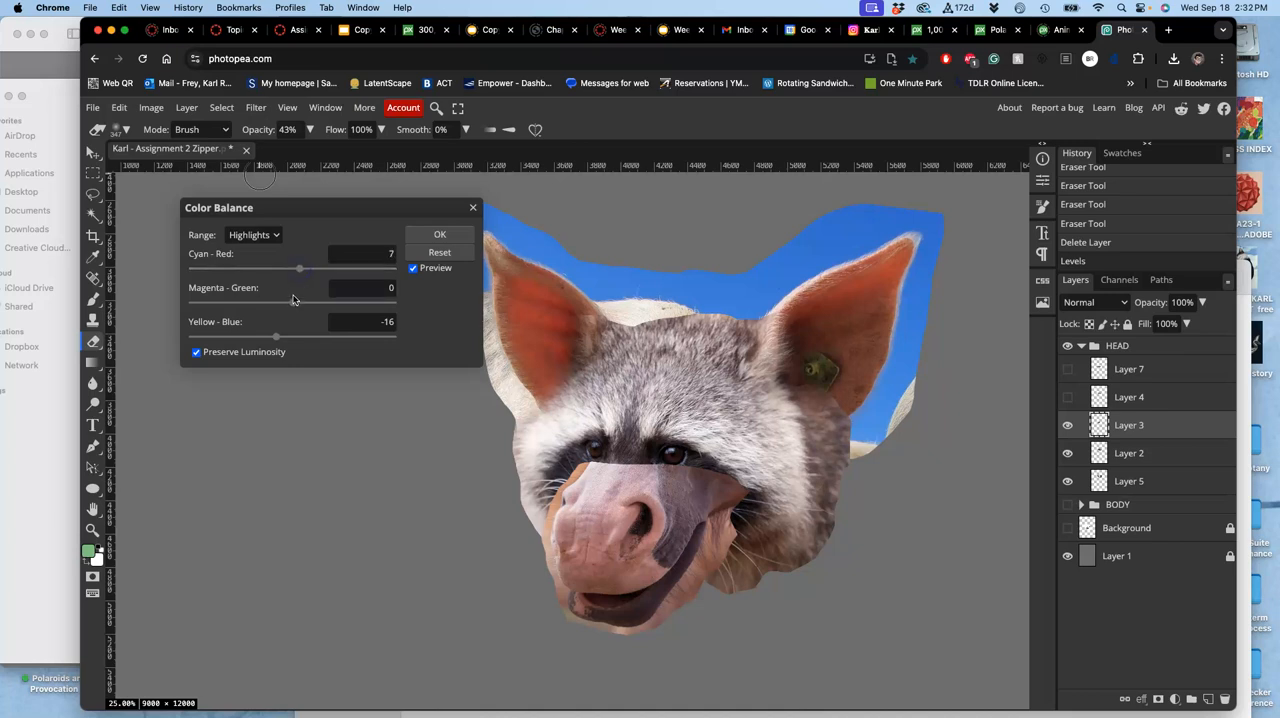
pyautogui.moveTo(300, 302); pyautogui.dragTo(298, 302)
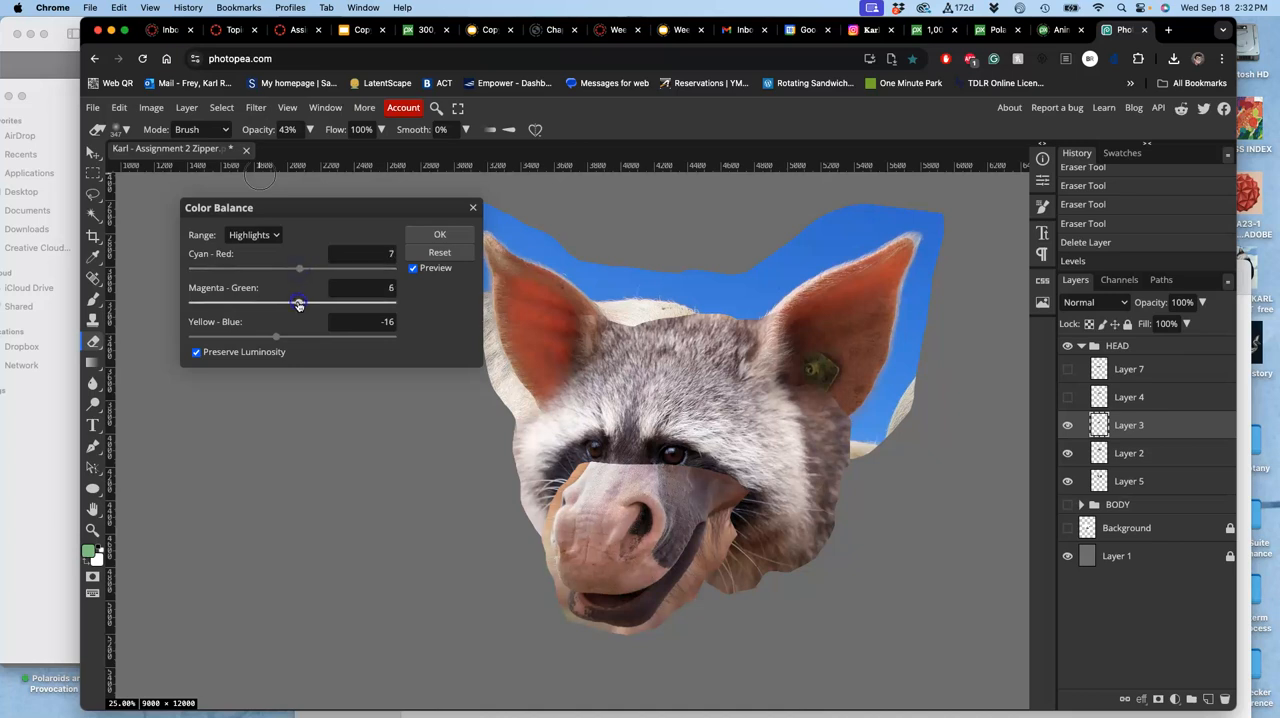
pyautogui.click(252, 234)
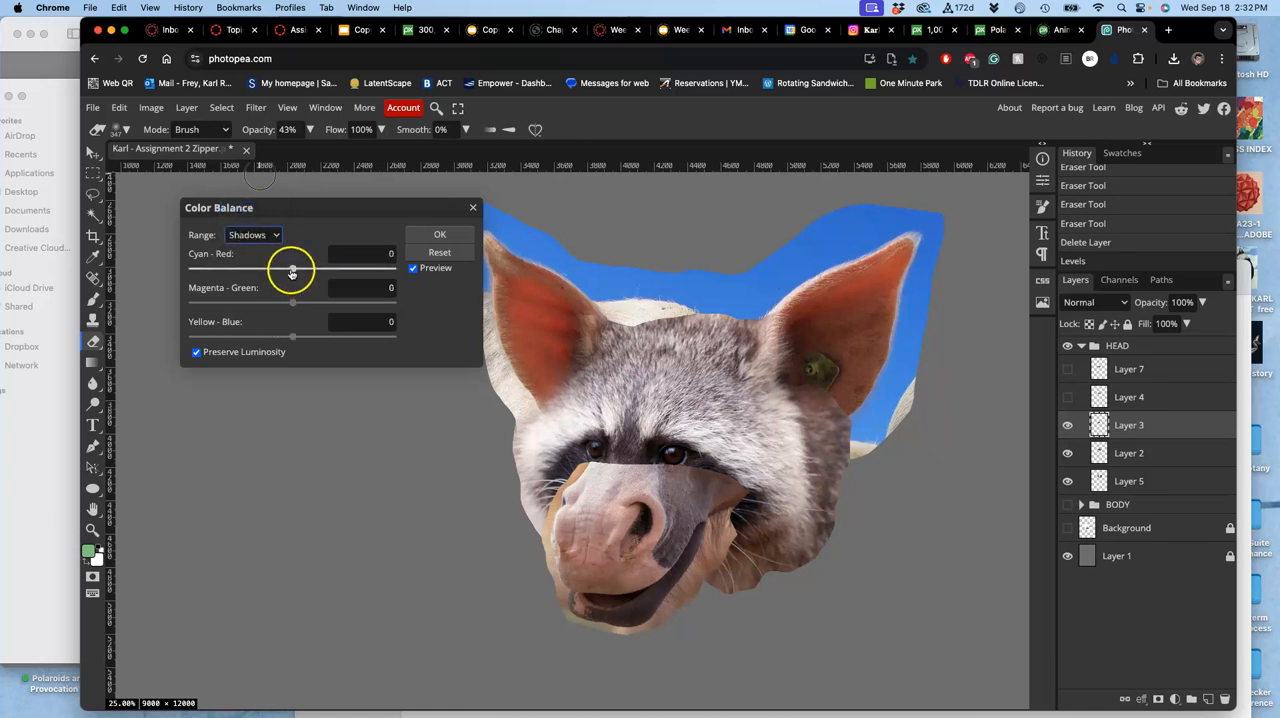
pyautogui.moveTo(292, 268); pyautogui.dragTo(284, 268)
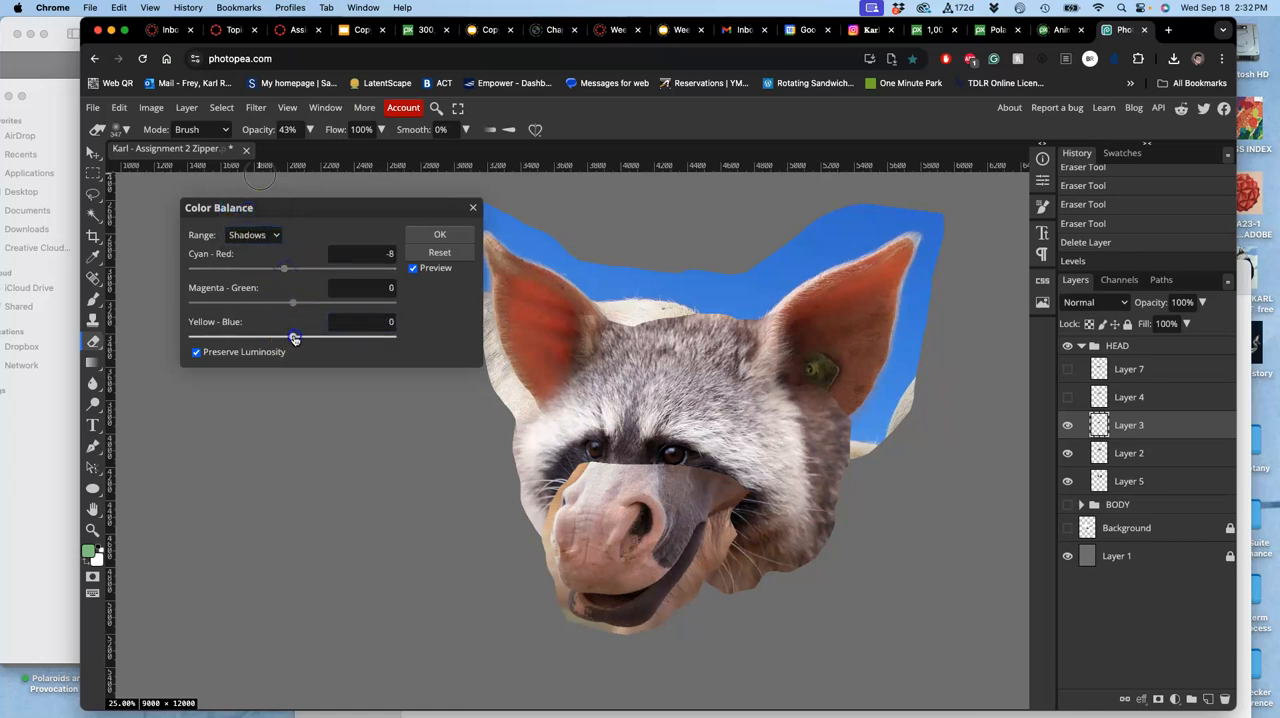
pyautogui.moveTo(292, 336); pyautogui.dragTo(304, 336)
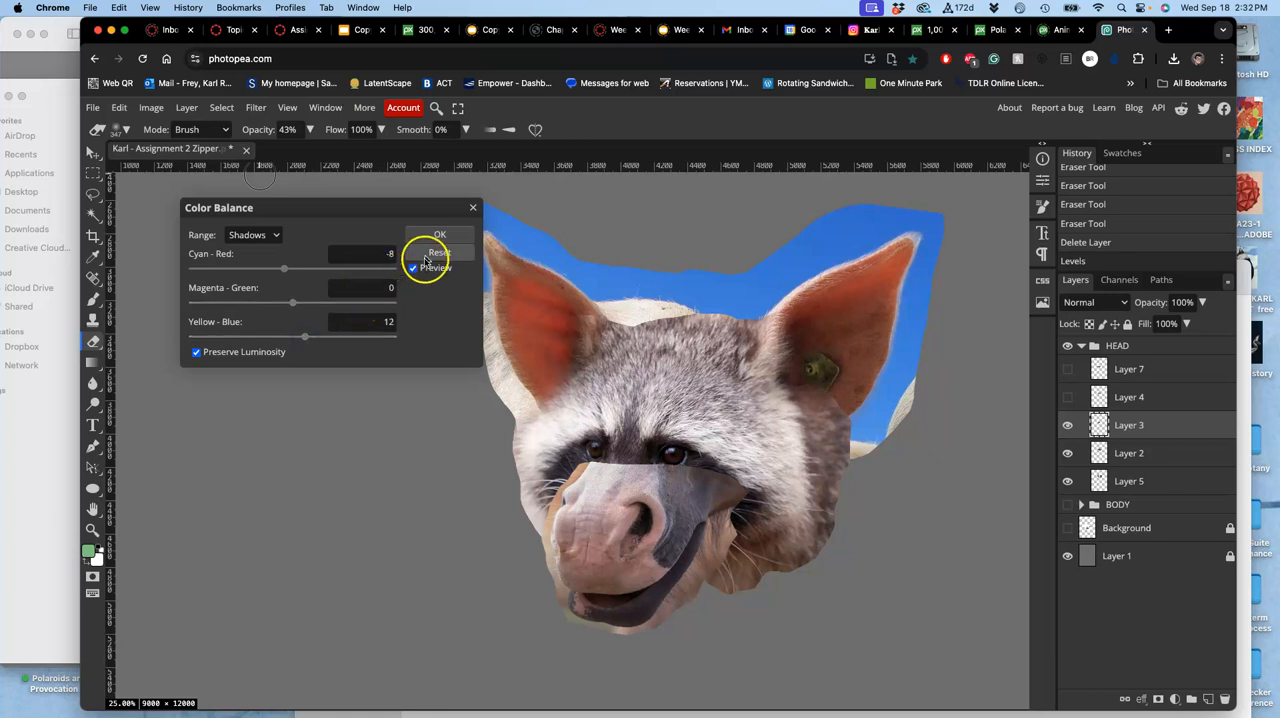
pyautogui.click(440, 234)
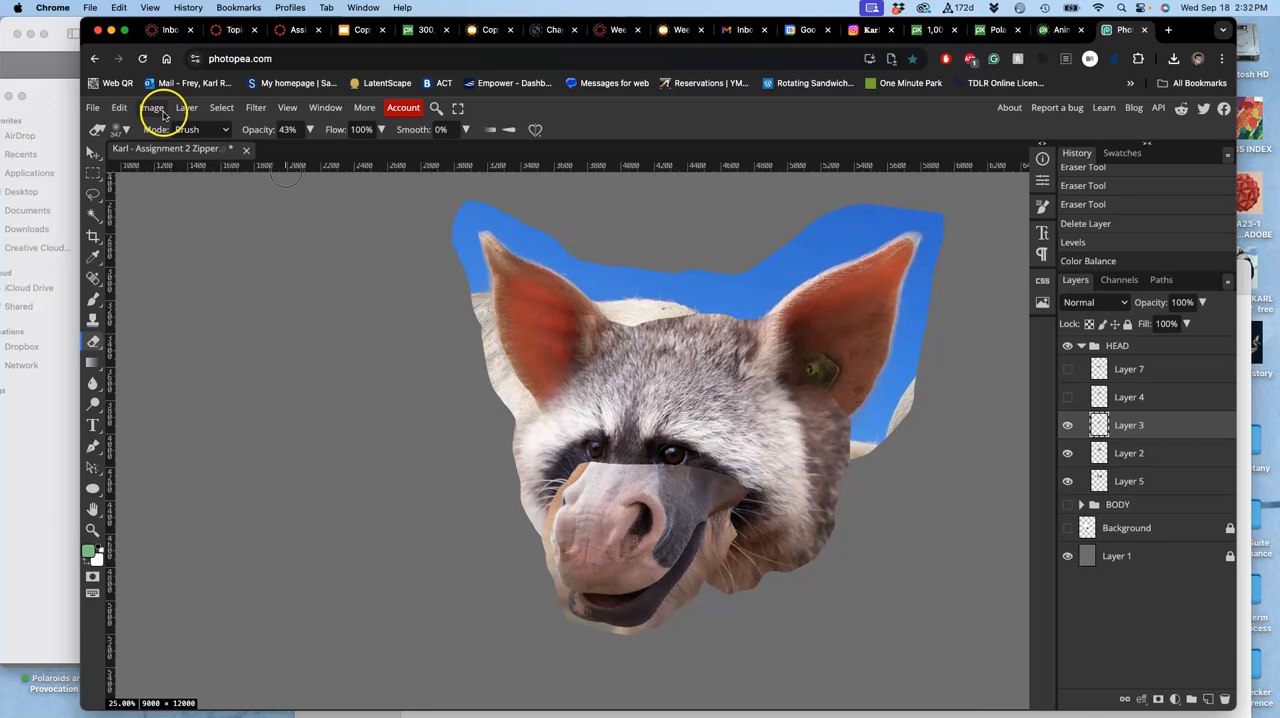
# Apply Hue/Saturation to Layer 3 with Hue -10 and Saturation 18
pyautogui.click(152, 108)
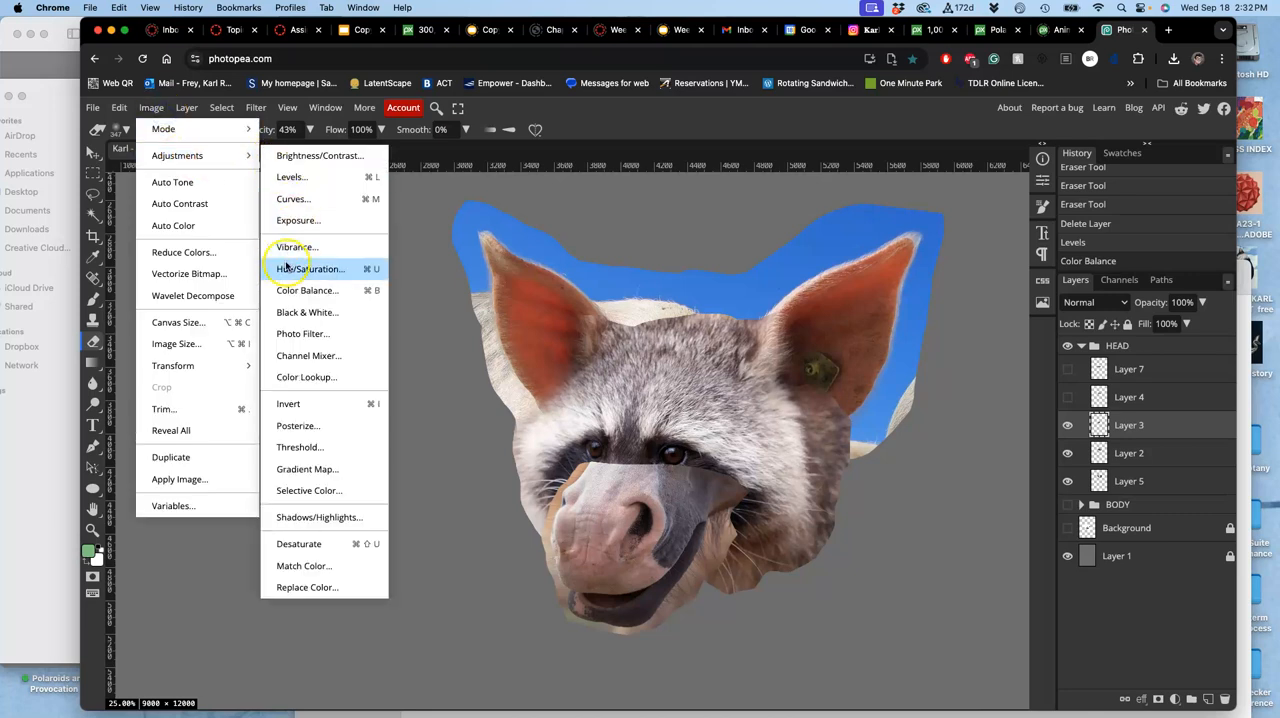
pyautogui.click(310, 268)
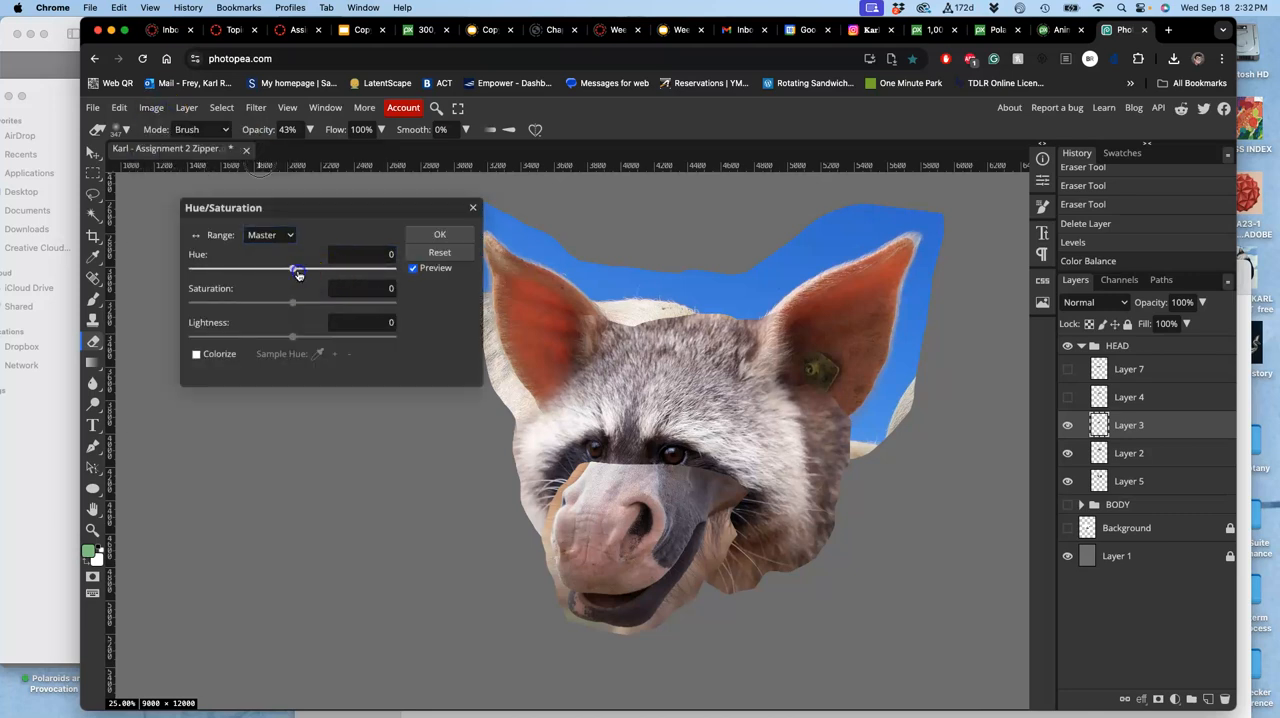
pyautogui.moveTo(296, 272); pyautogui.dragTo(286, 272)
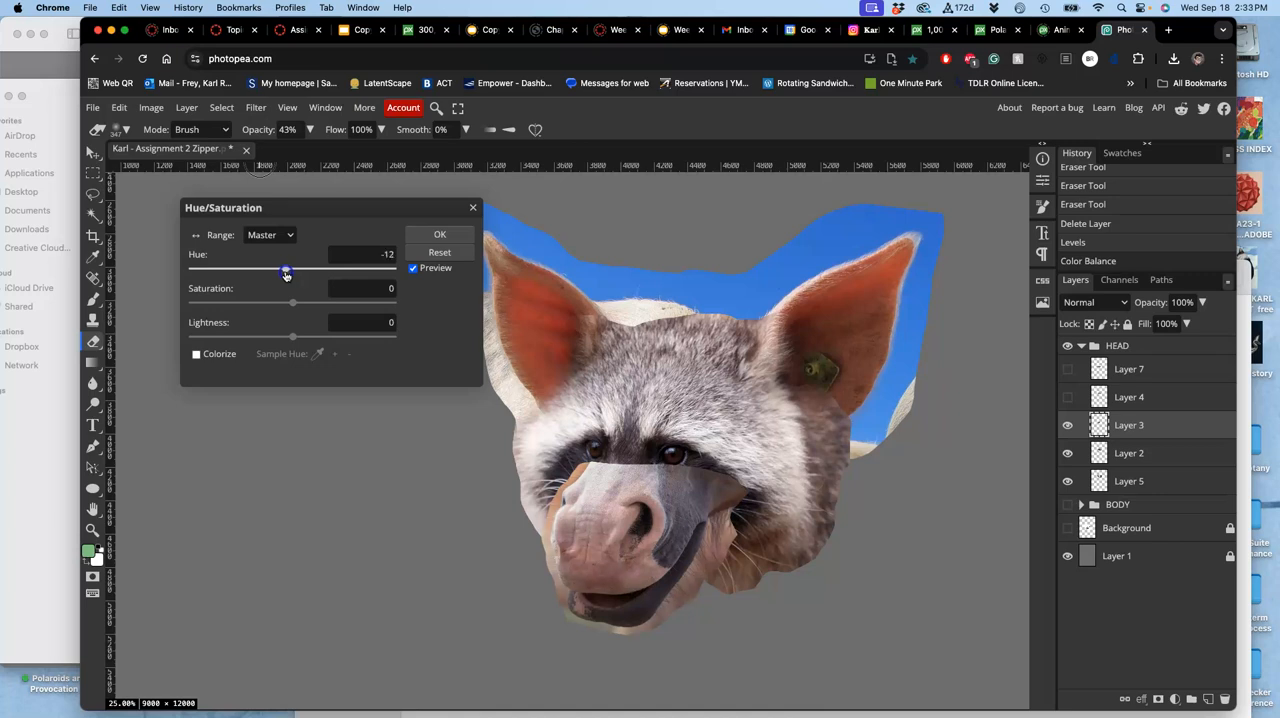
pyautogui.moveTo(284, 272); pyautogui.dragTo(288, 272)
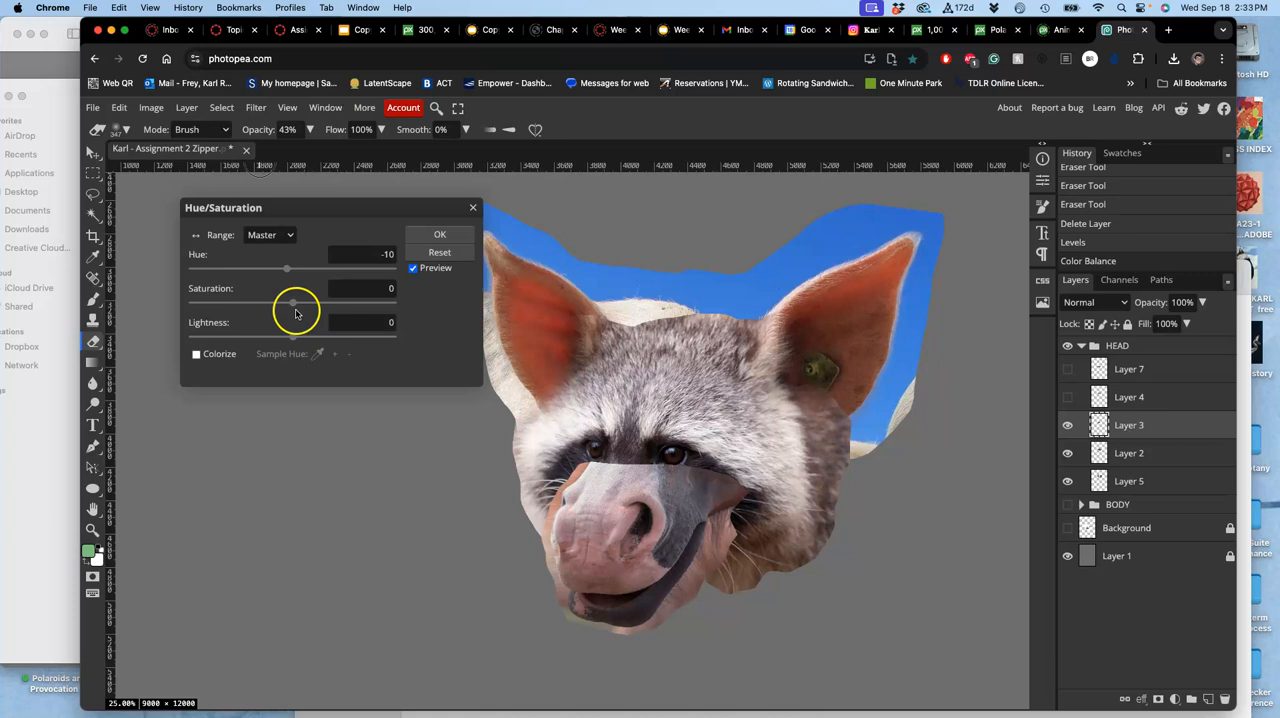
pyautogui.moveTo(288, 302); pyautogui.dragTo(316, 302)
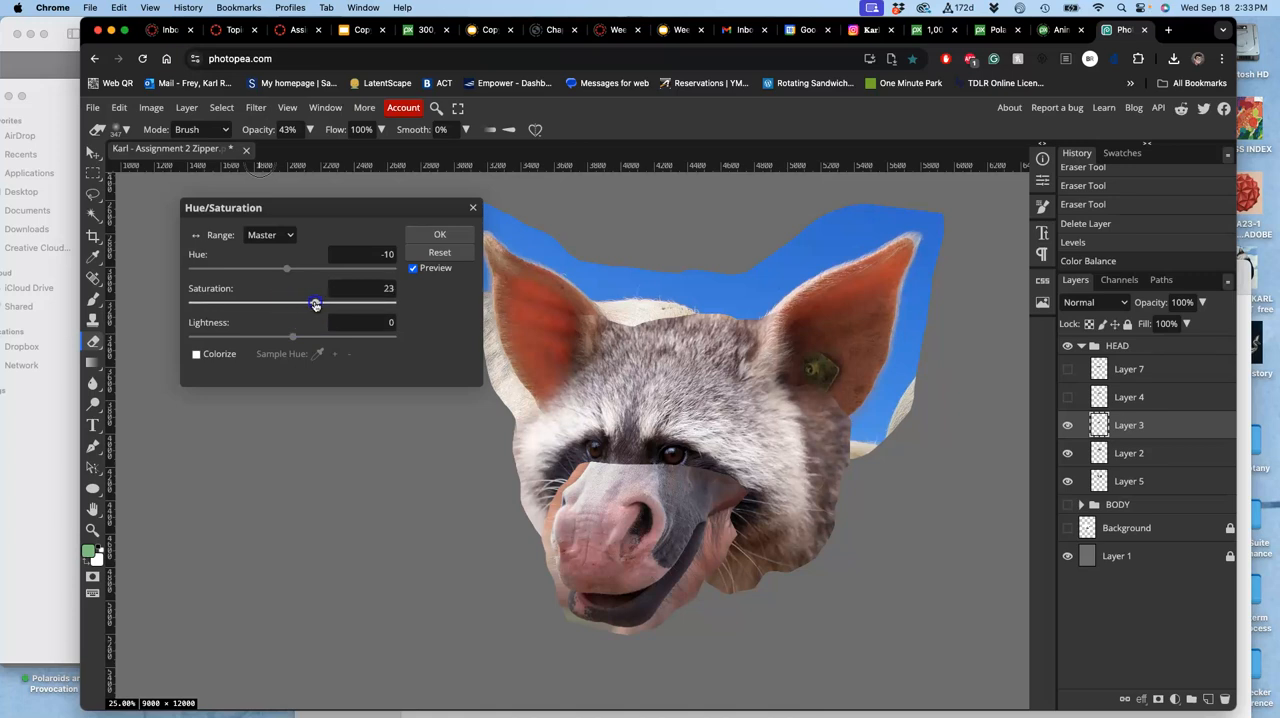
pyautogui.moveTo(316, 304); pyautogui.dragTo(312, 304)
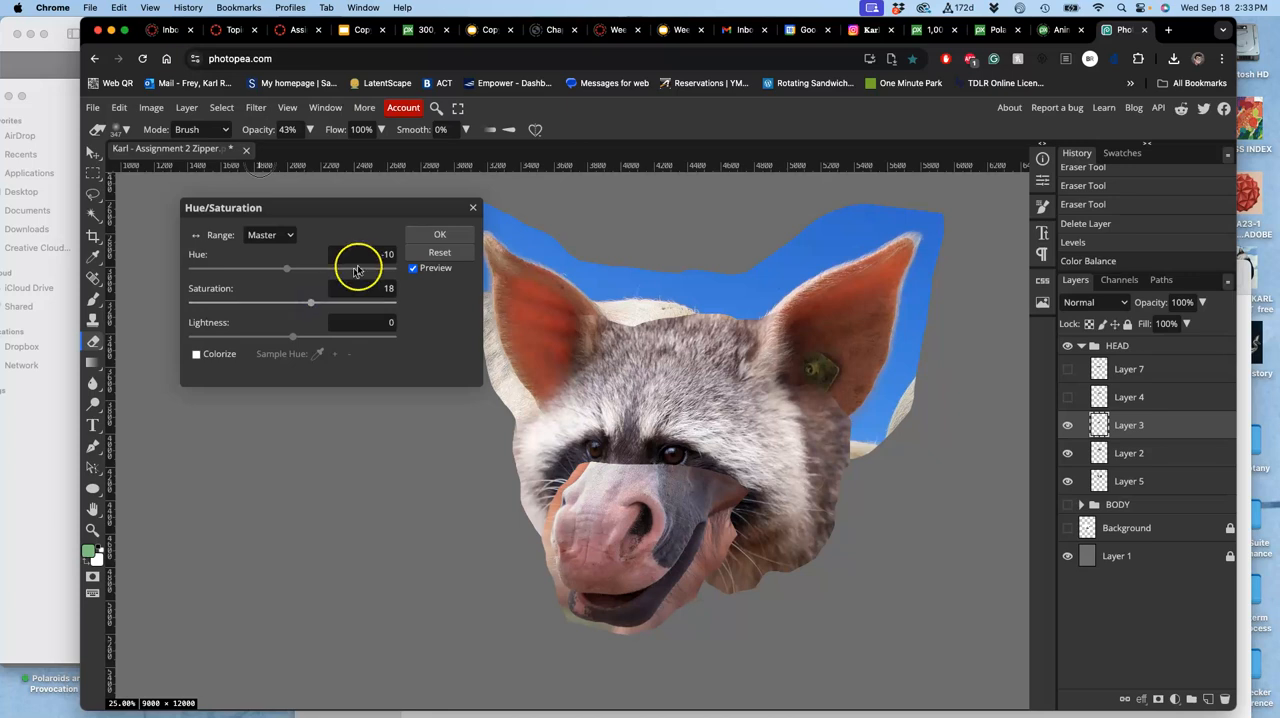
pyautogui.click(440, 232)
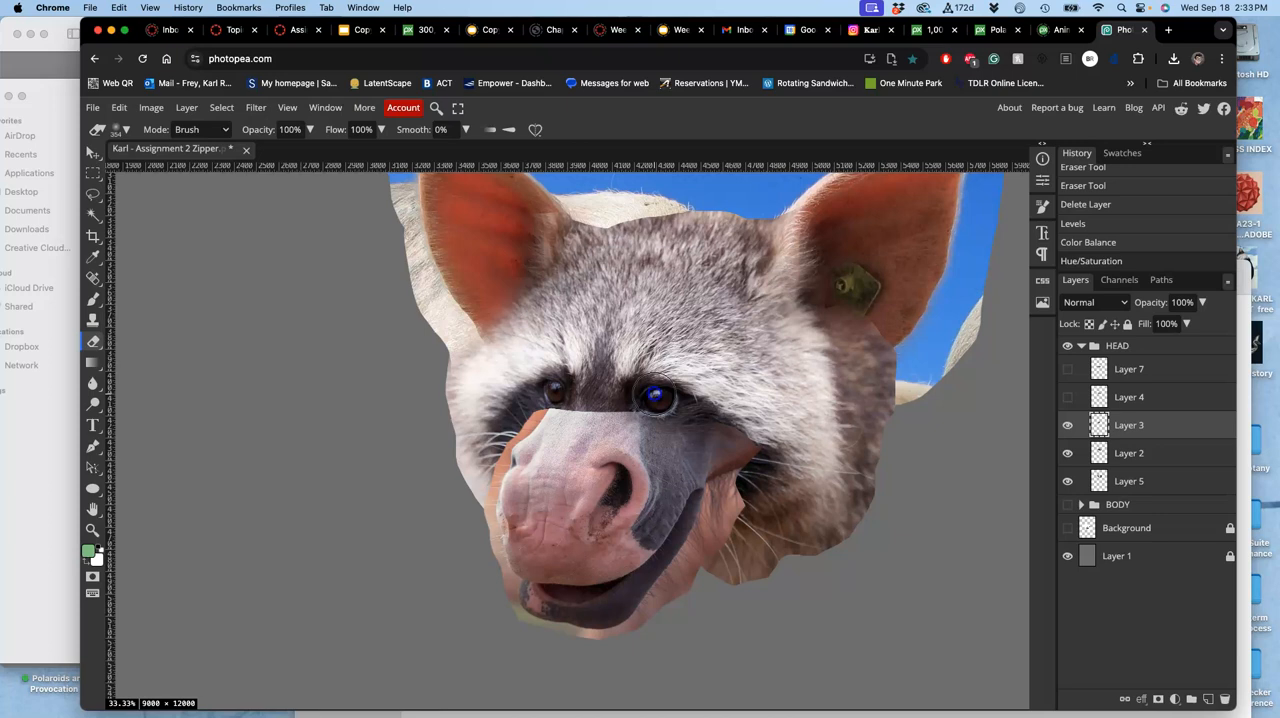
# Erase the blue tint over both eyes and soften the snout's upper edge into the raccoon fur
pyautogui.click(630, 384)
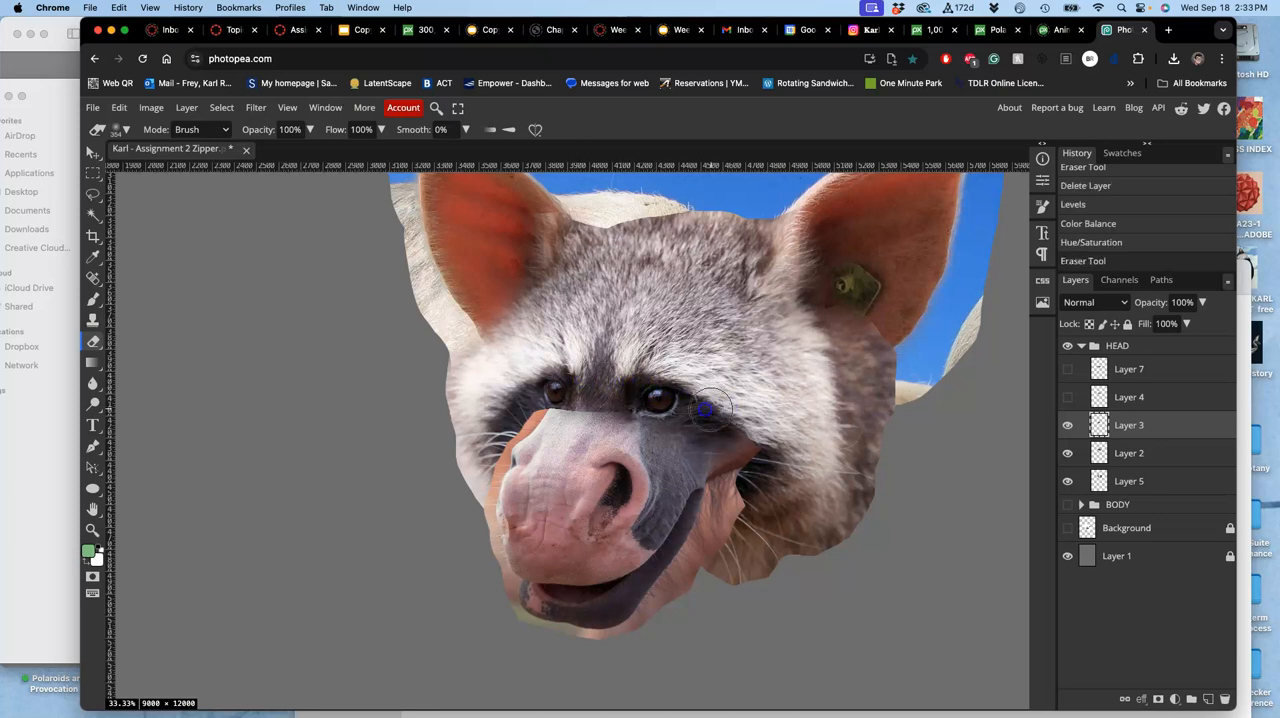
pyautogui.moveTo(710, 408); pyautogui.dragTo(536, 390)
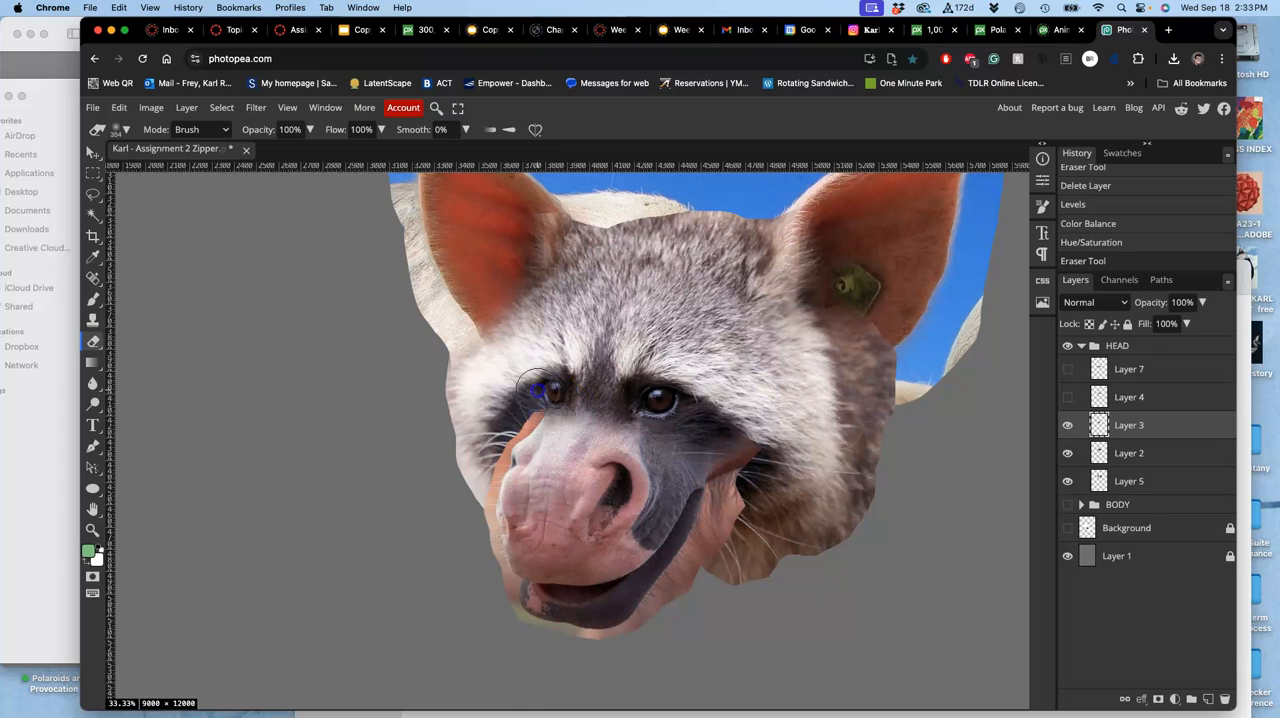
pyautogui.moveTo(536, 390); pyautogui.dragTo(496, 416)
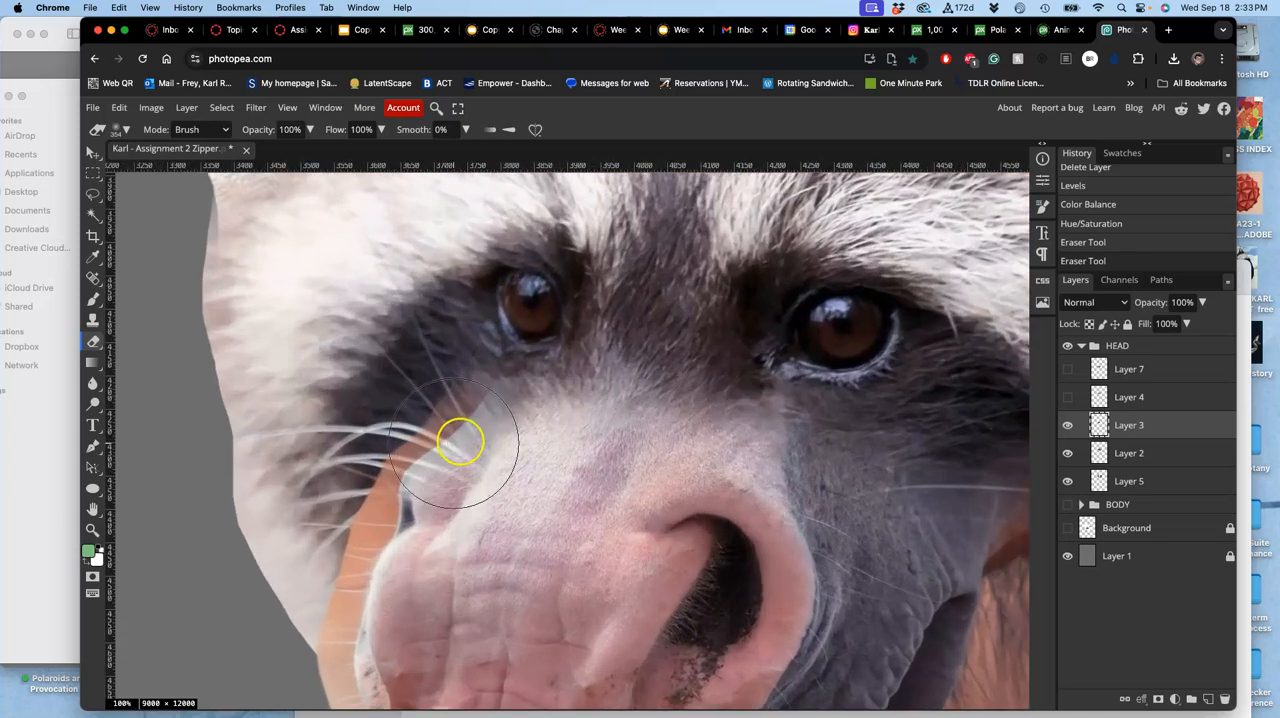
pyautogui.moveTo(460, 444); pyautogui.dragTo(504, 410)
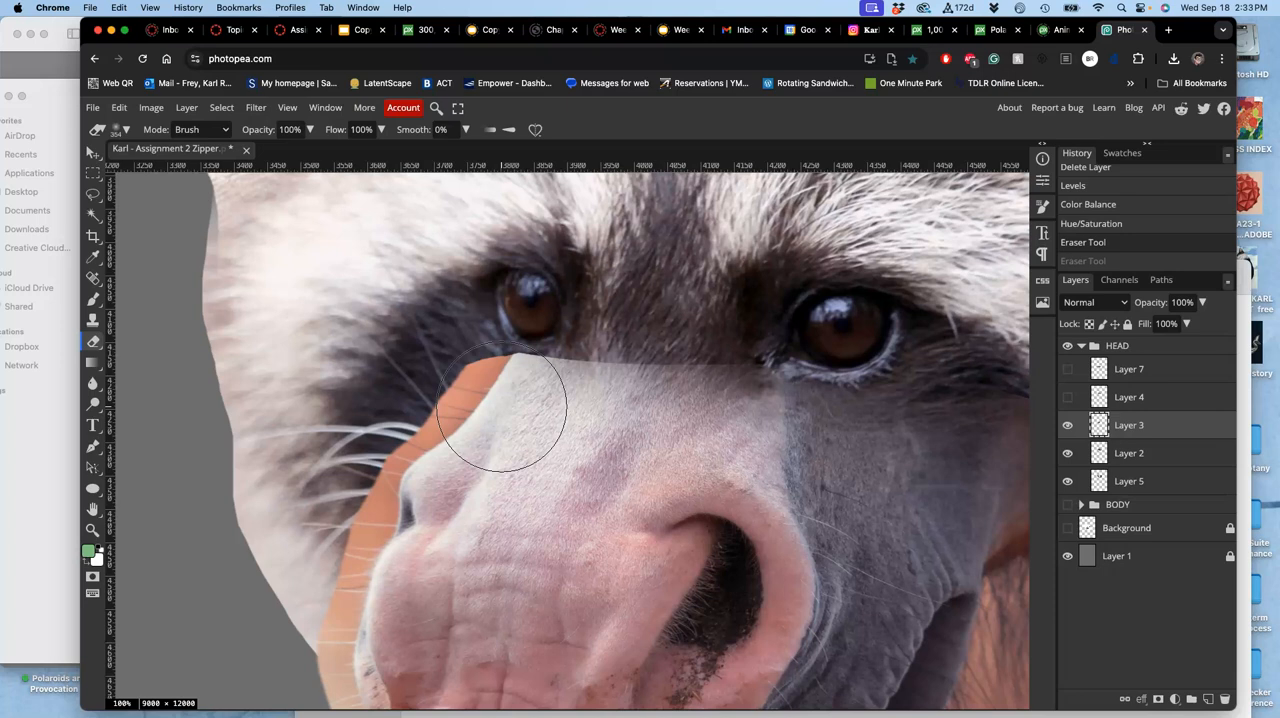
pyautogui.moveTo(616, 156)
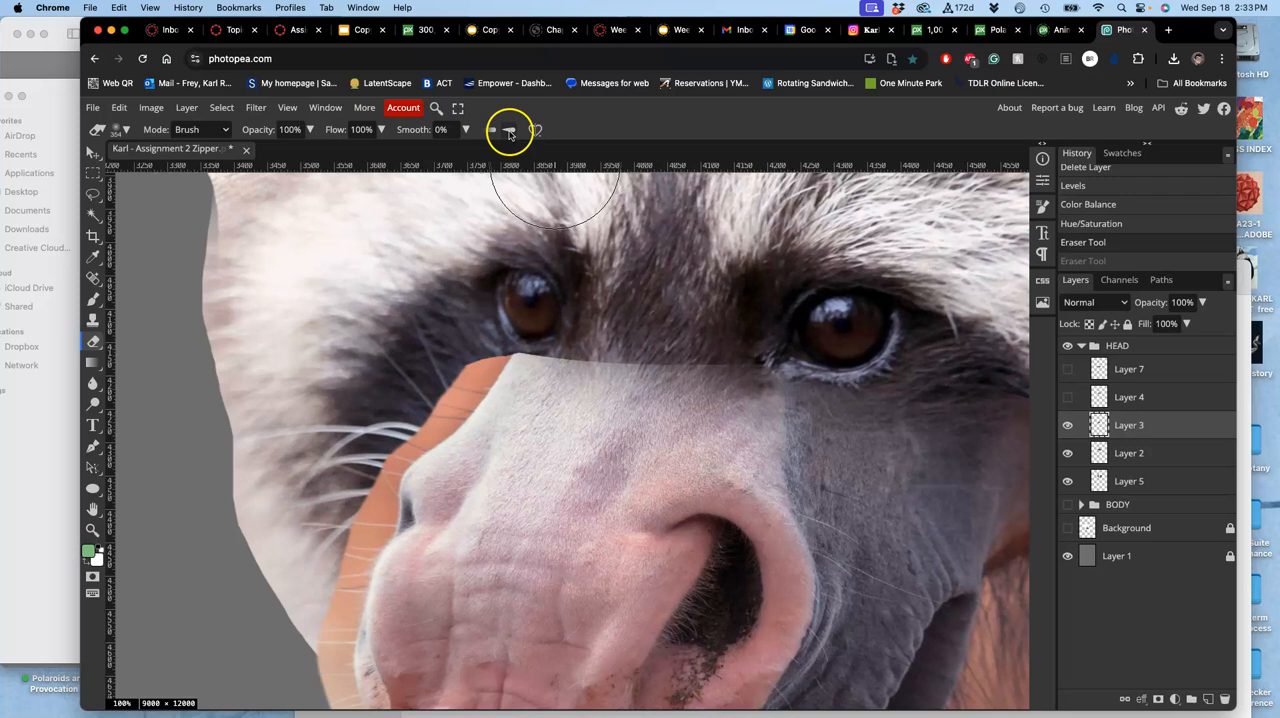
pyautogui.moveTo(510, 130)
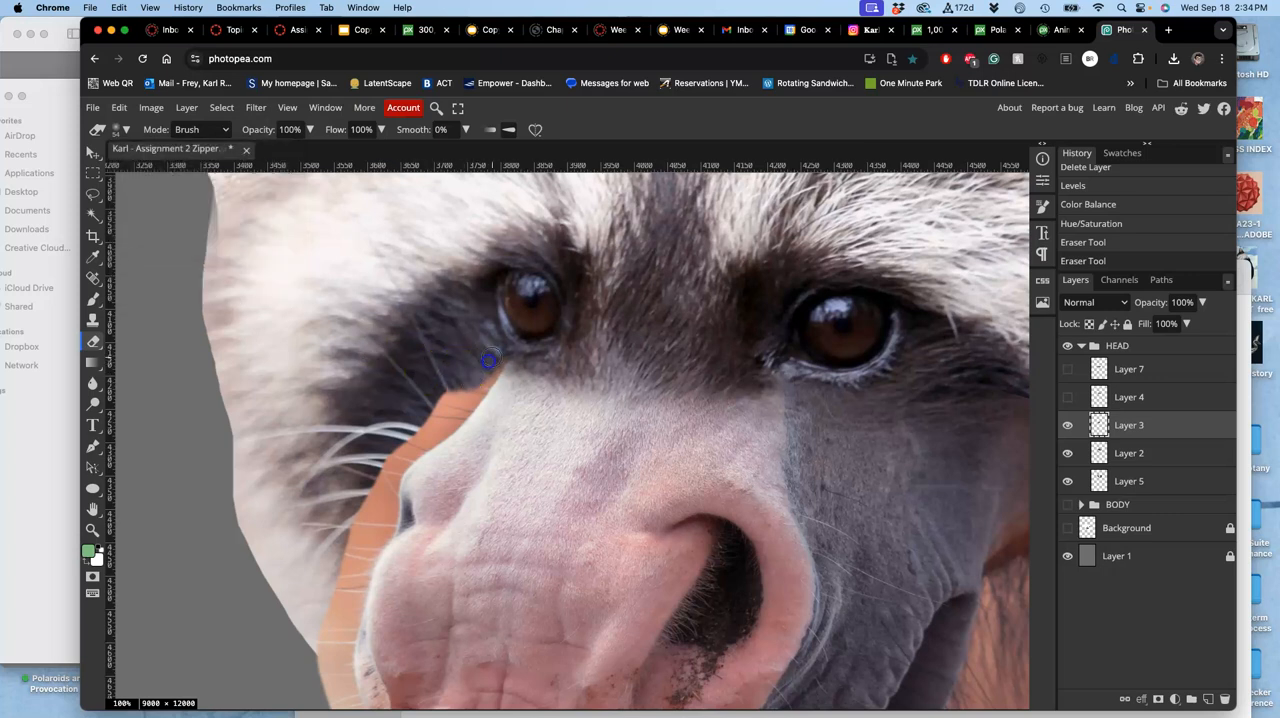
pyautogui.moveTo(490, 360); pyautogui.dragTo(360, 482)
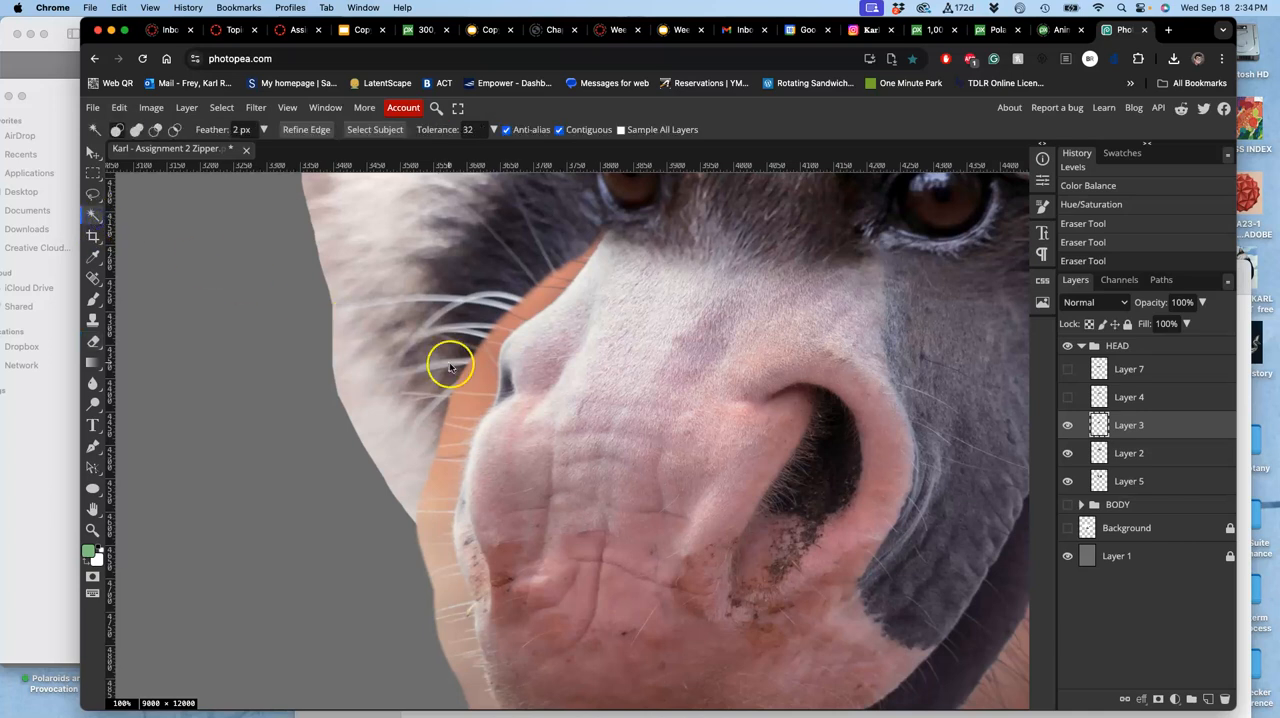
# Select the orange strip along the snout's left edge and erase it up near the nostril
pyautogui.click(476, 368)
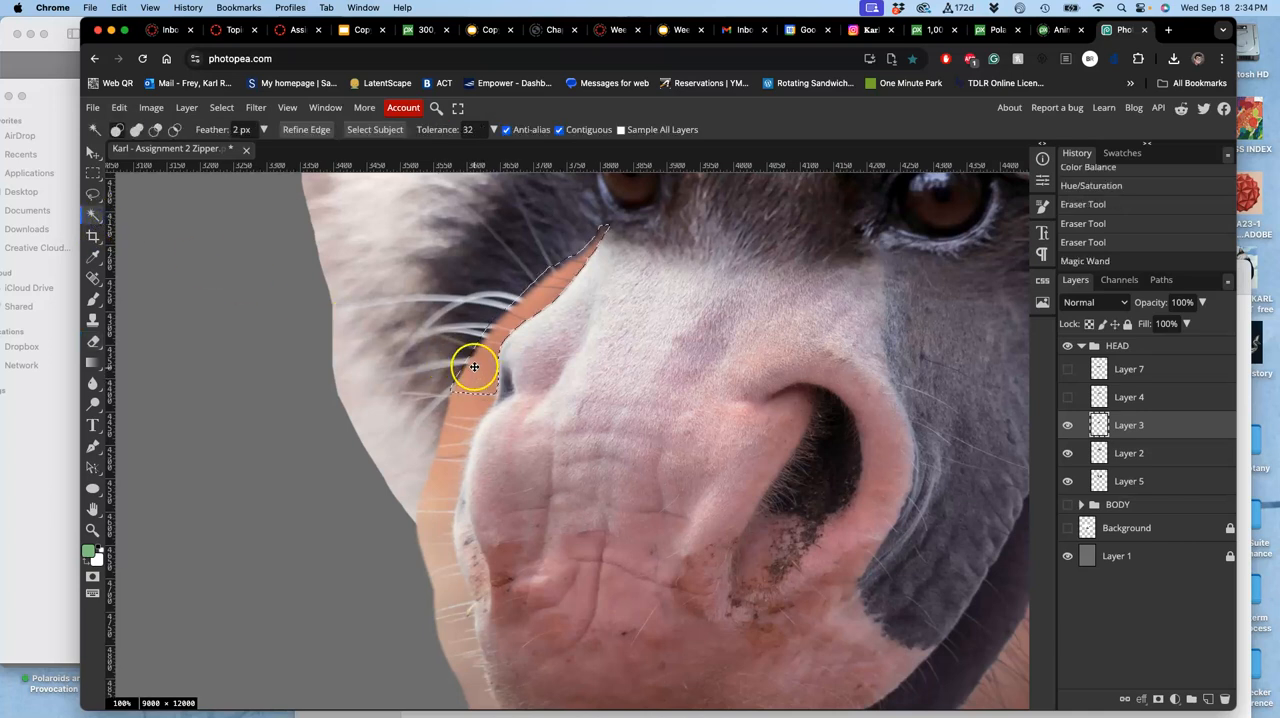
pyautogui.click(448, 518)
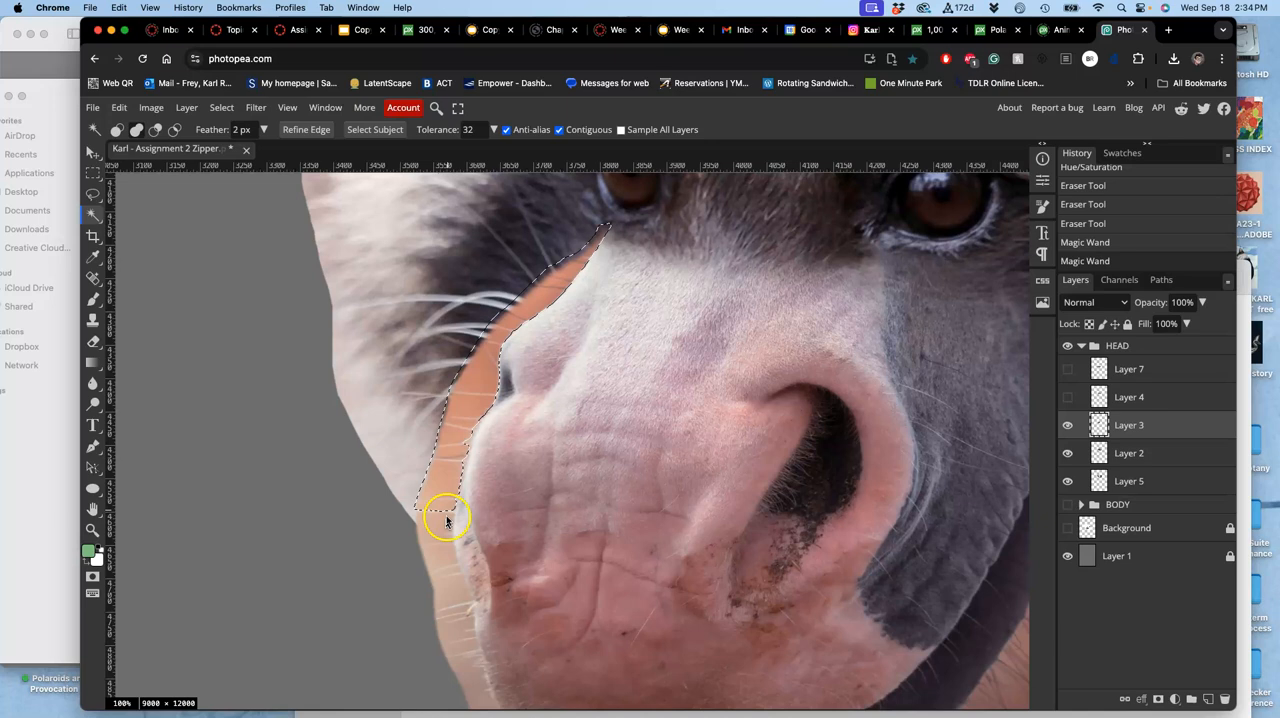
pyautogui.click(544, 404)
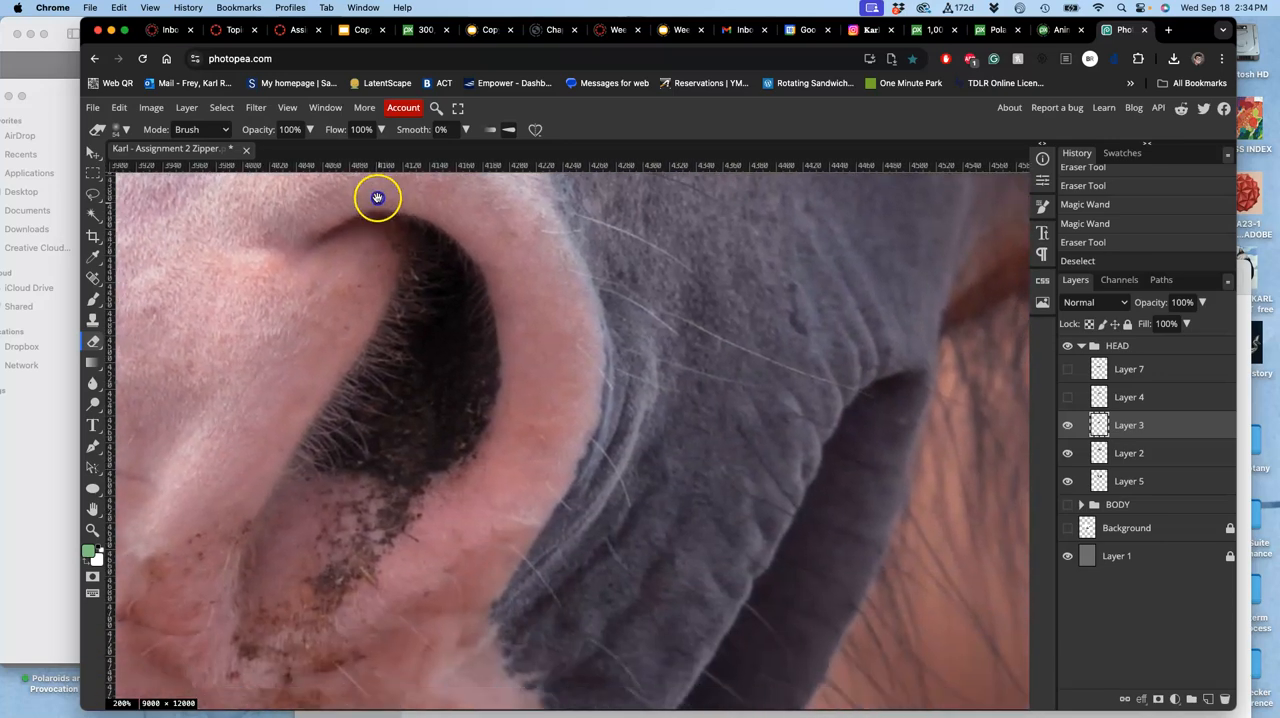
pyautogui.moveTo(378, 198); pyautogui.dragTo(658, 356)
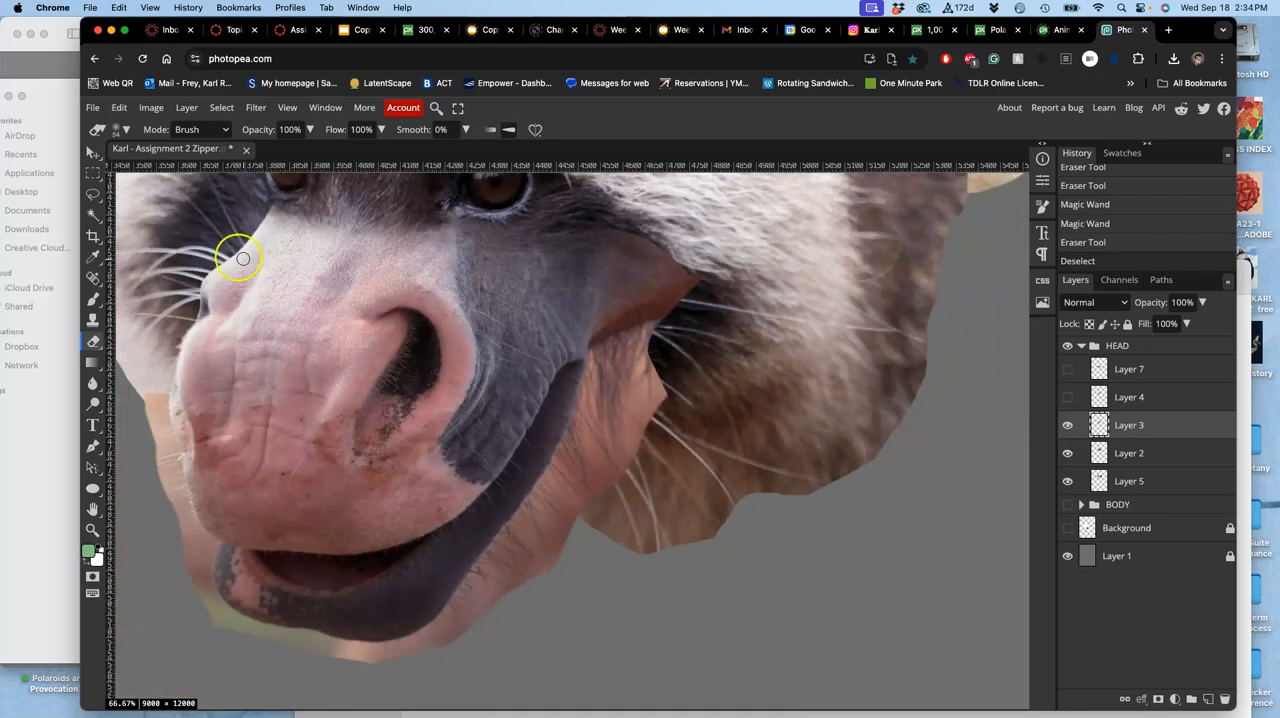
# Magic-wand the remaining orange by colour and erase the patch and the lower jaw fringe
pyautogui.click(92, 214)
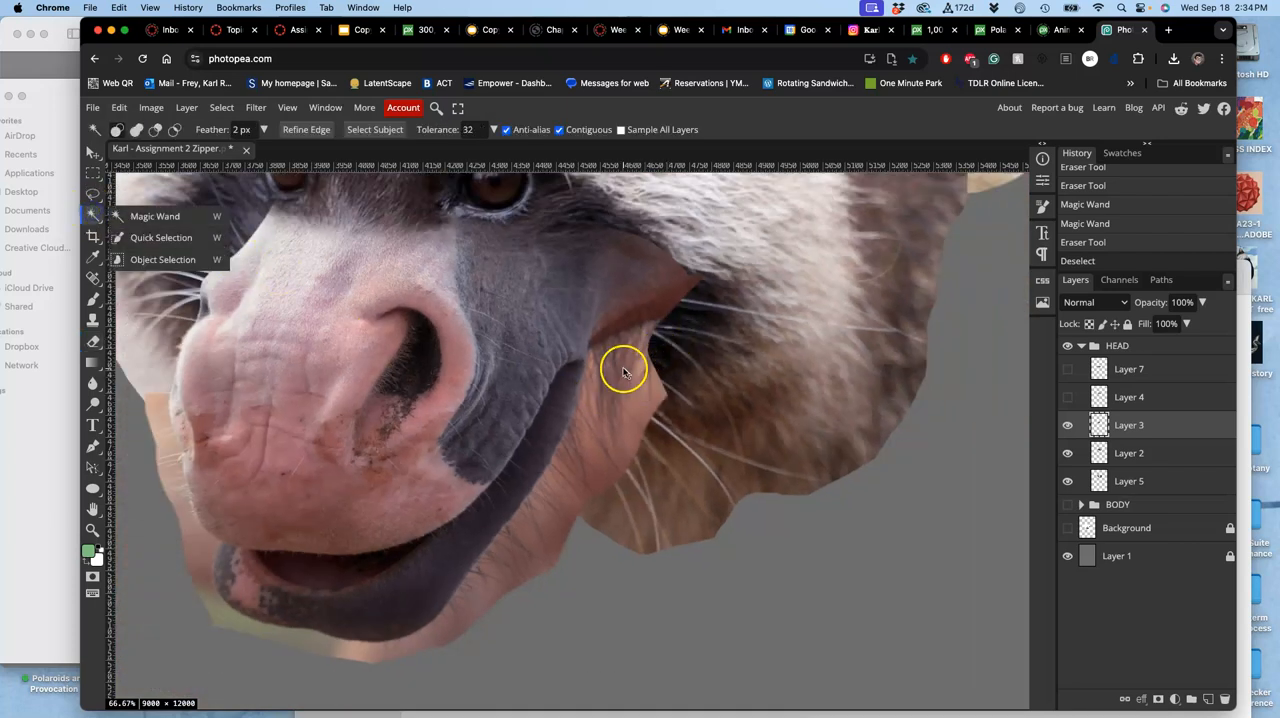
pyautogui.click(616, 372)
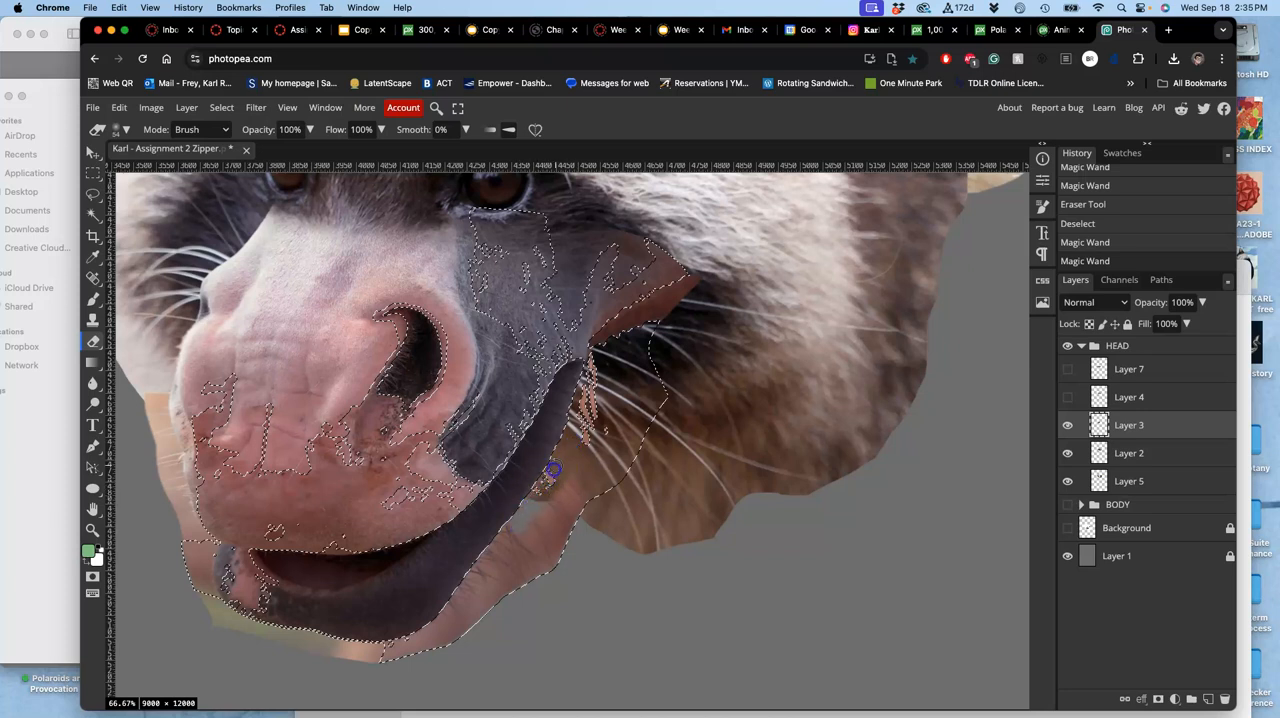
pyautogui.moveTo(552, 470); pyautogui.dragTo(408, 632)
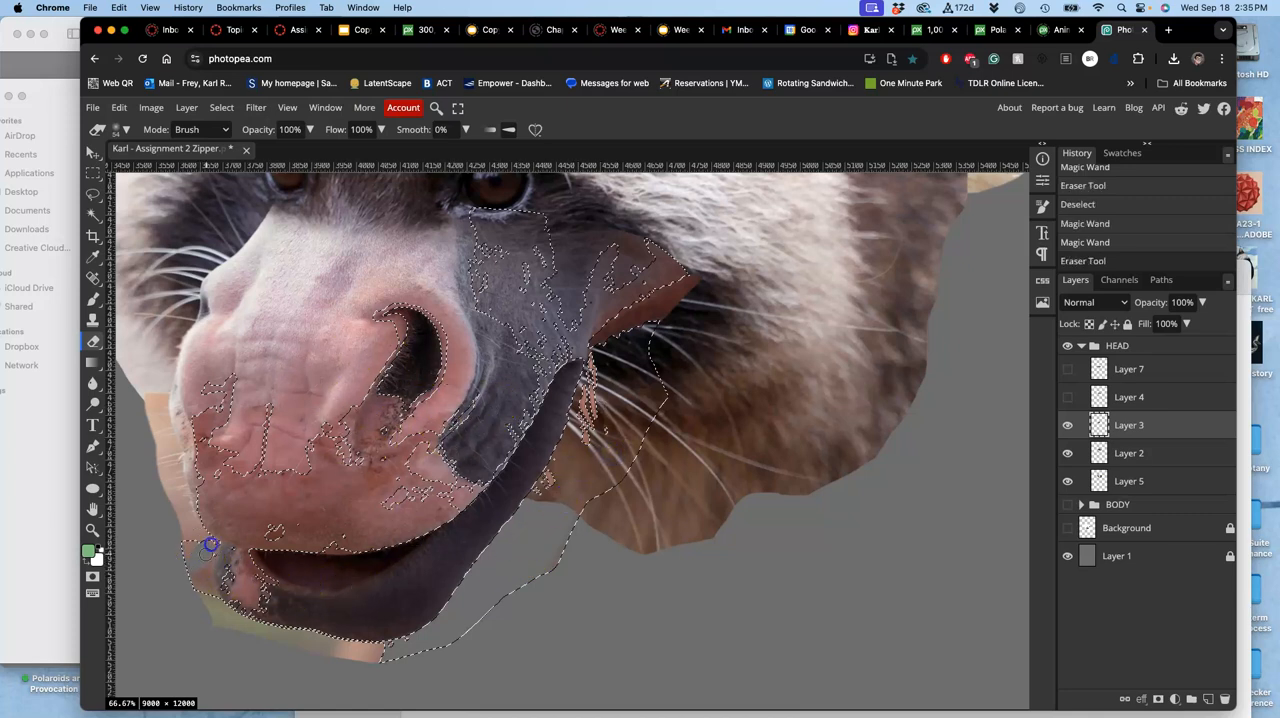
pyautogui.moveTo(212, 544); pyautogui.dragTo(220, 608)
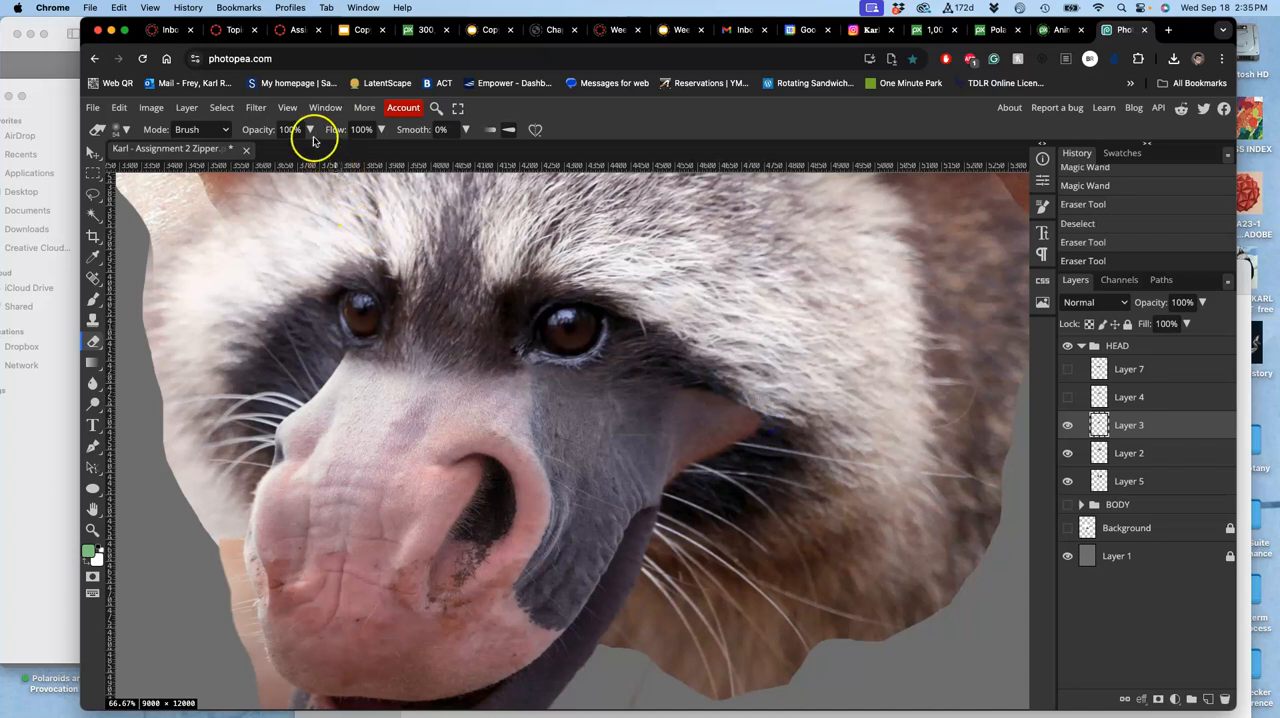
# With a reduced-opacity eraser, feather away stray fur edges beside the muzzle and right cheek
pyautogui.click(128, 128)
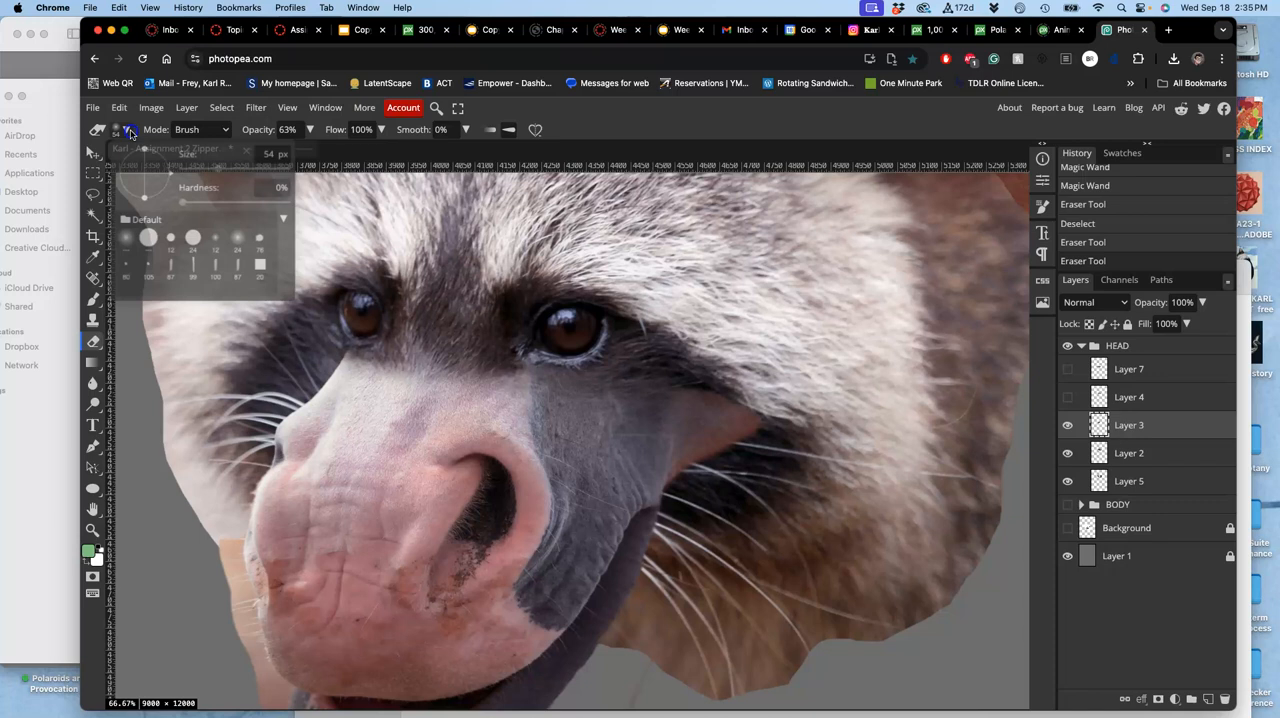
pyautogui.moveTo(144, 168); pyautogui.dragTo(248, 168)
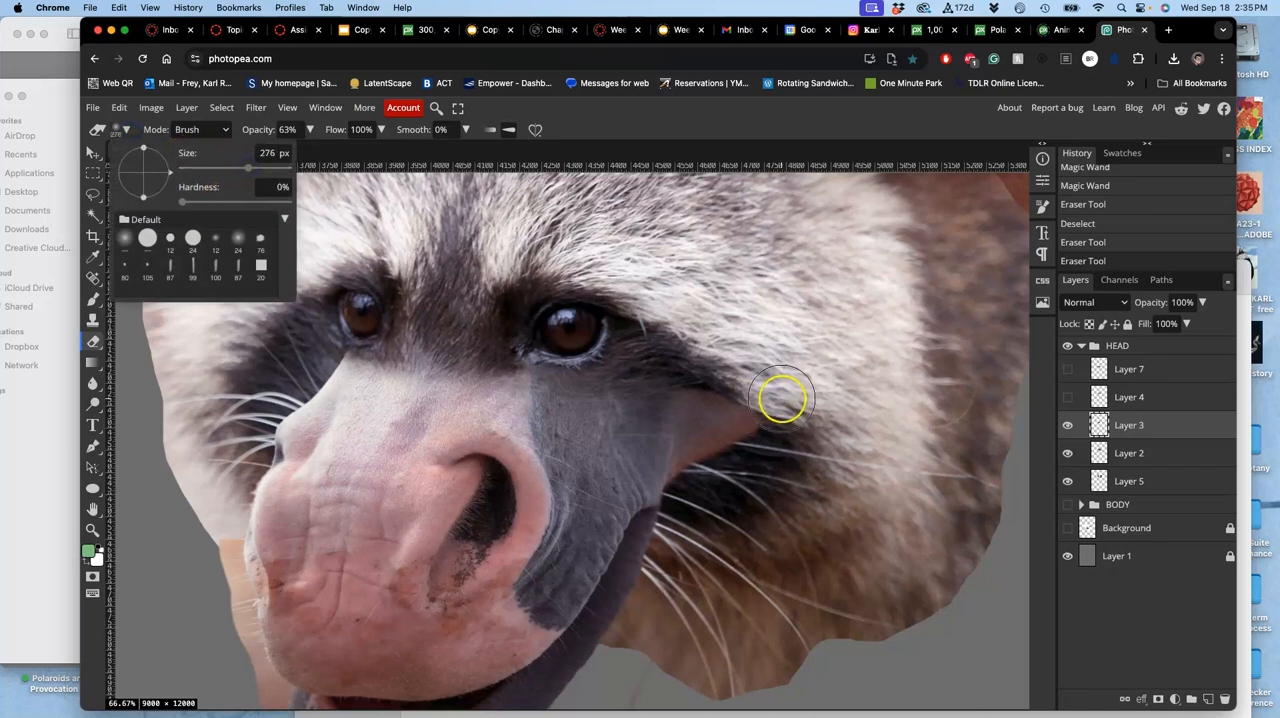
pyautogui.moveTo(784, 398); pyautogui.dragTo(704, 498)
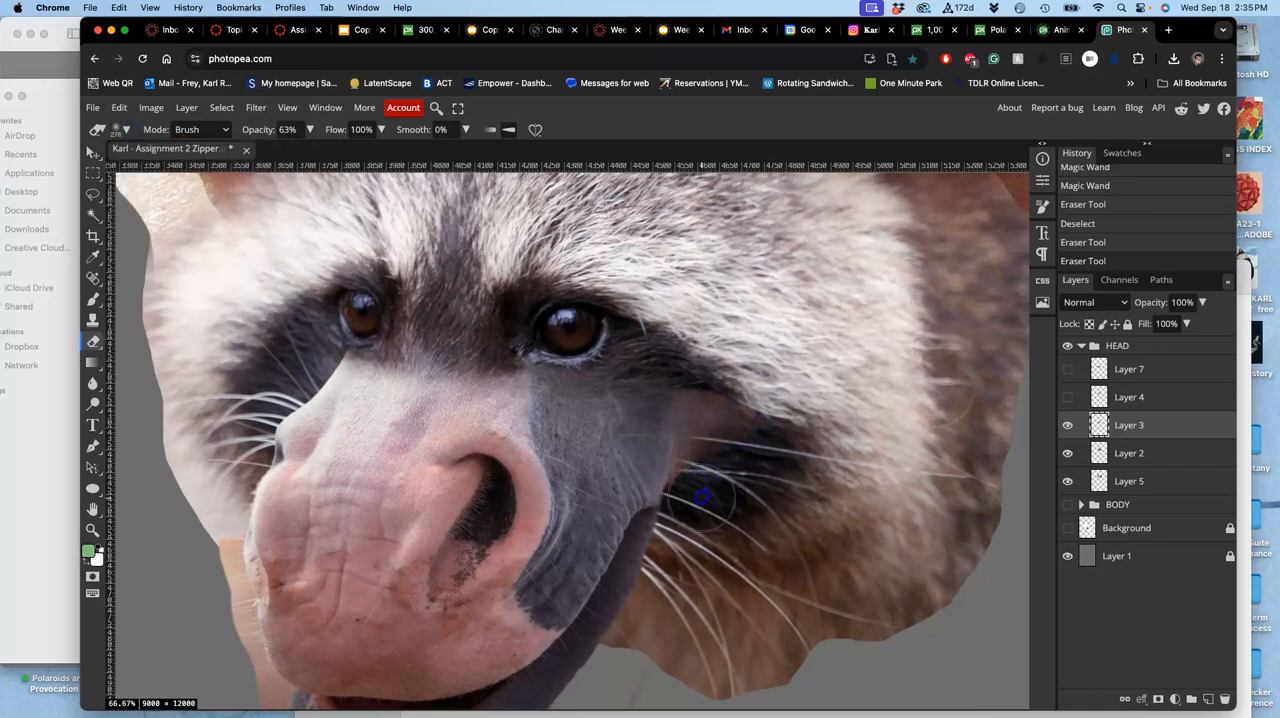
pyautogui.moveTo(700, 496); pyautogui.dragTo(724, 392)
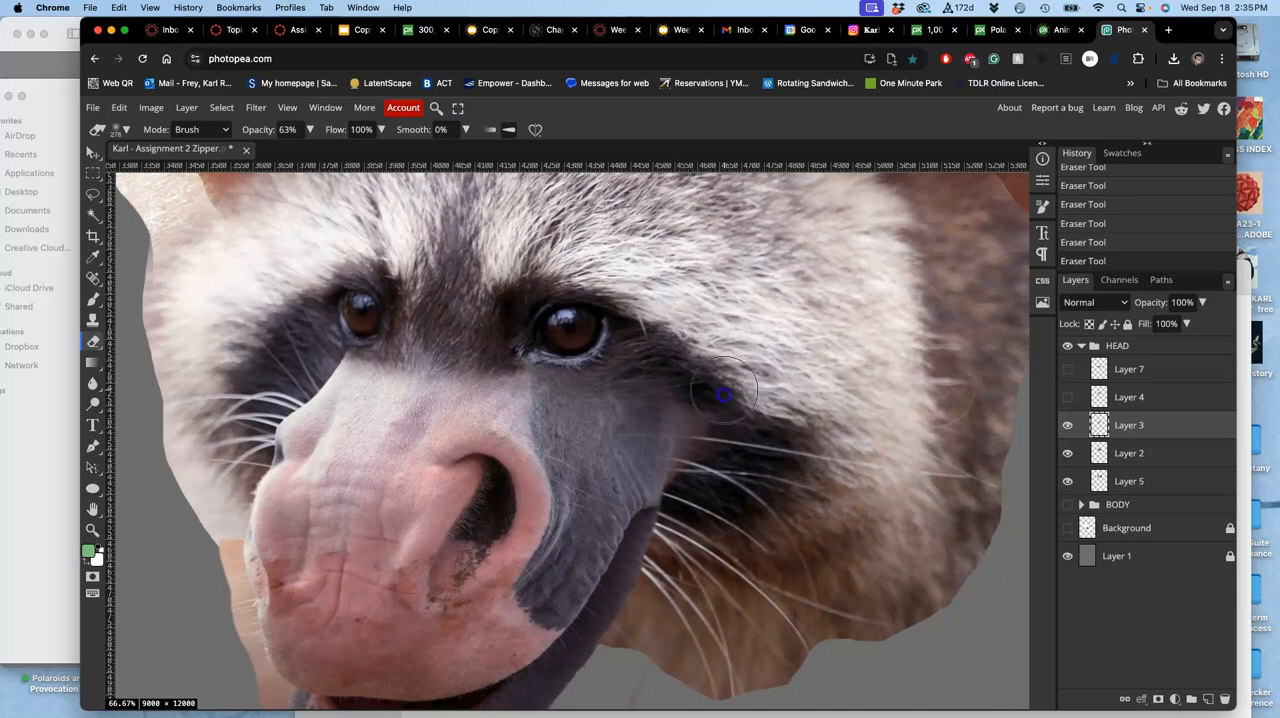
pyautogui.moveTo(724, 392); pyautogui.dragTo(684, 480)
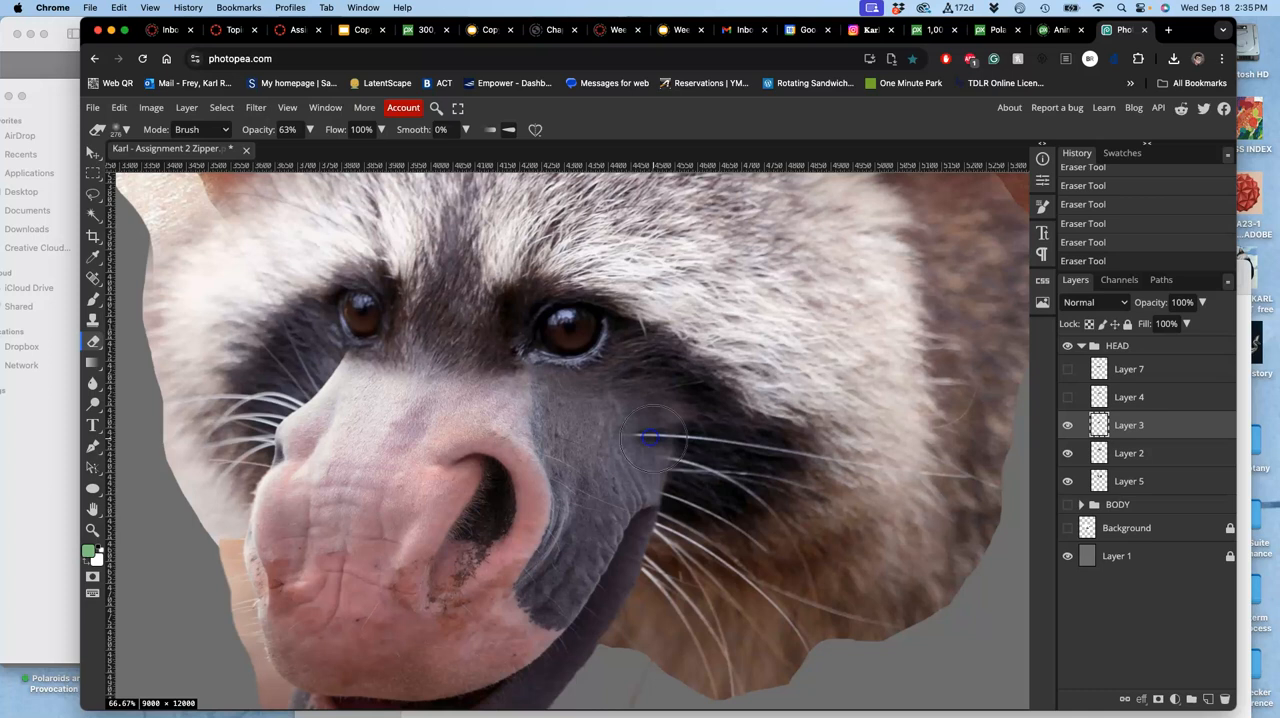
pyautogui.moveTo(650, 438); pyautogui.dragTo(656, 398)
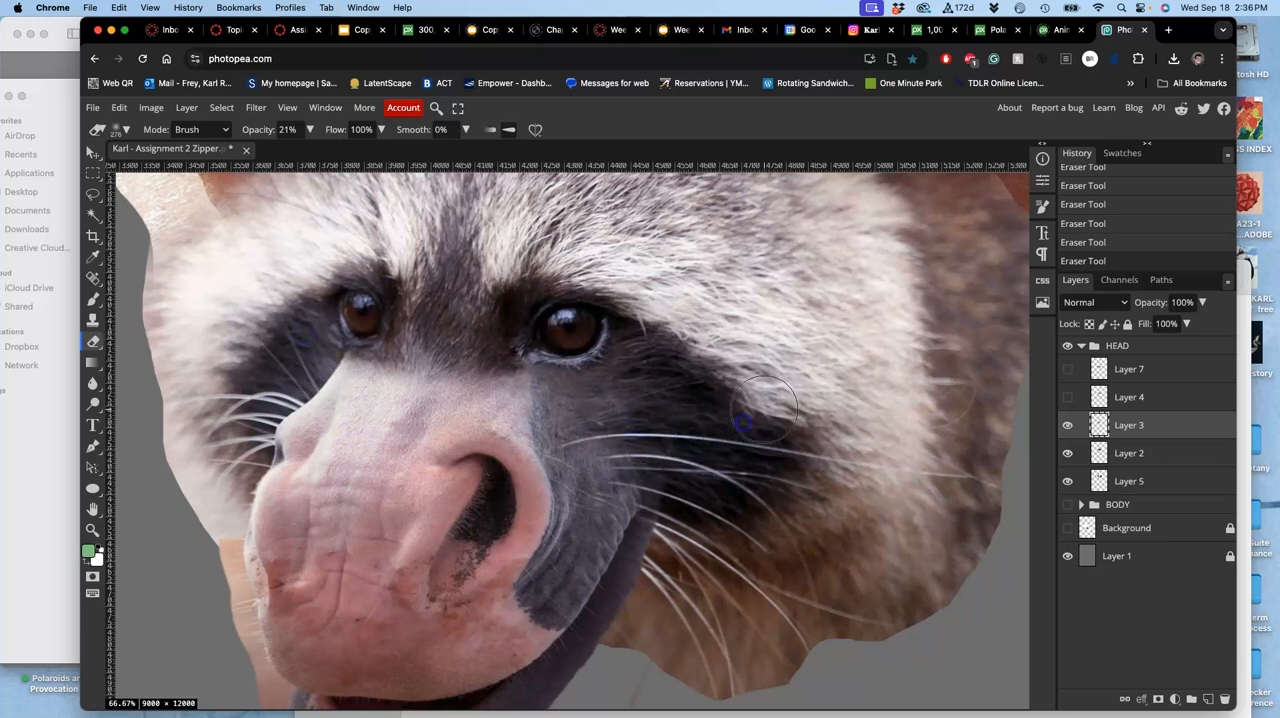
pyautogui.moveTo(668, 512)
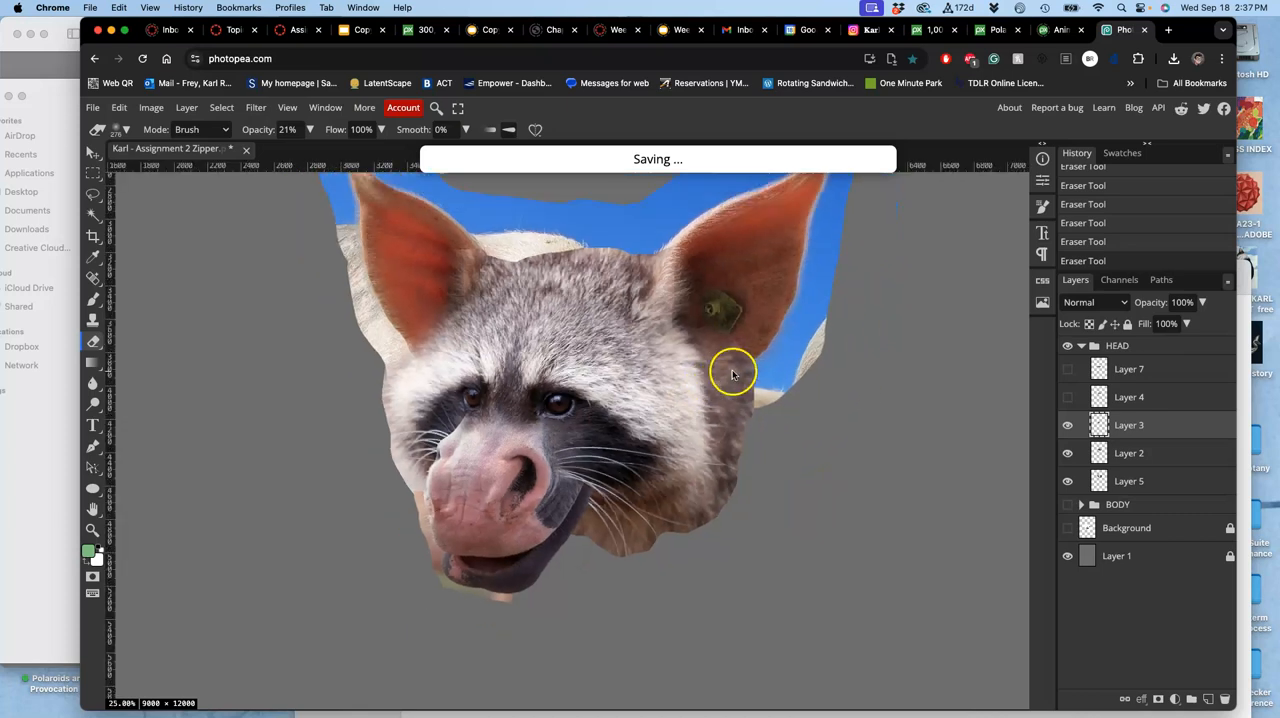
# Show Layer 4 with the owl eyes again and make it the active layer
pyautogui.click(1068, 396)
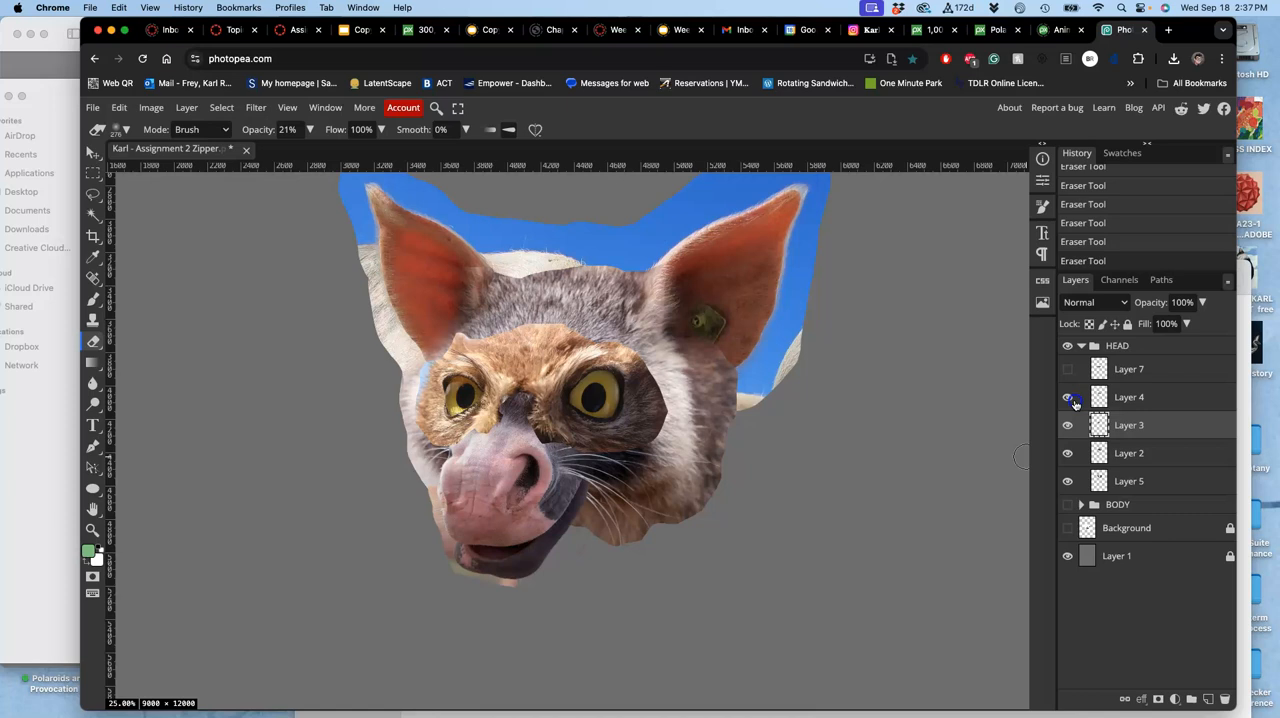
pyautogui.click(1068, 396)
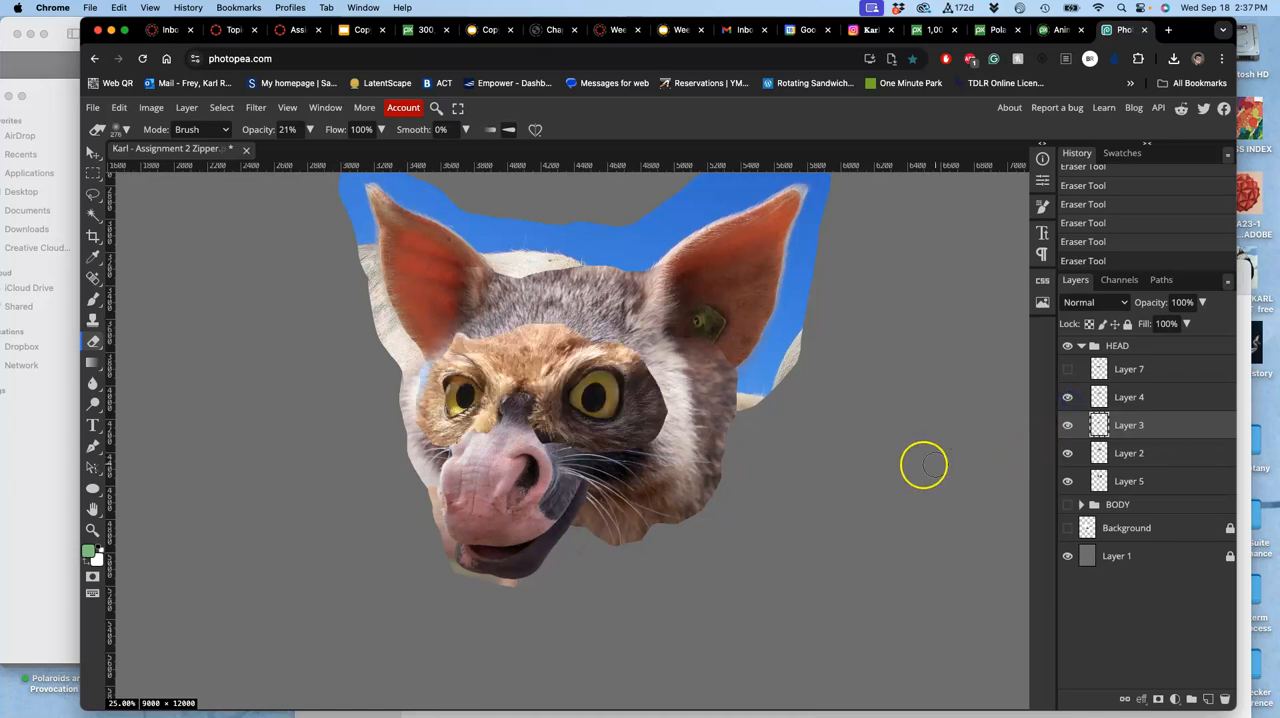
pyautogui.click(1128, 396)
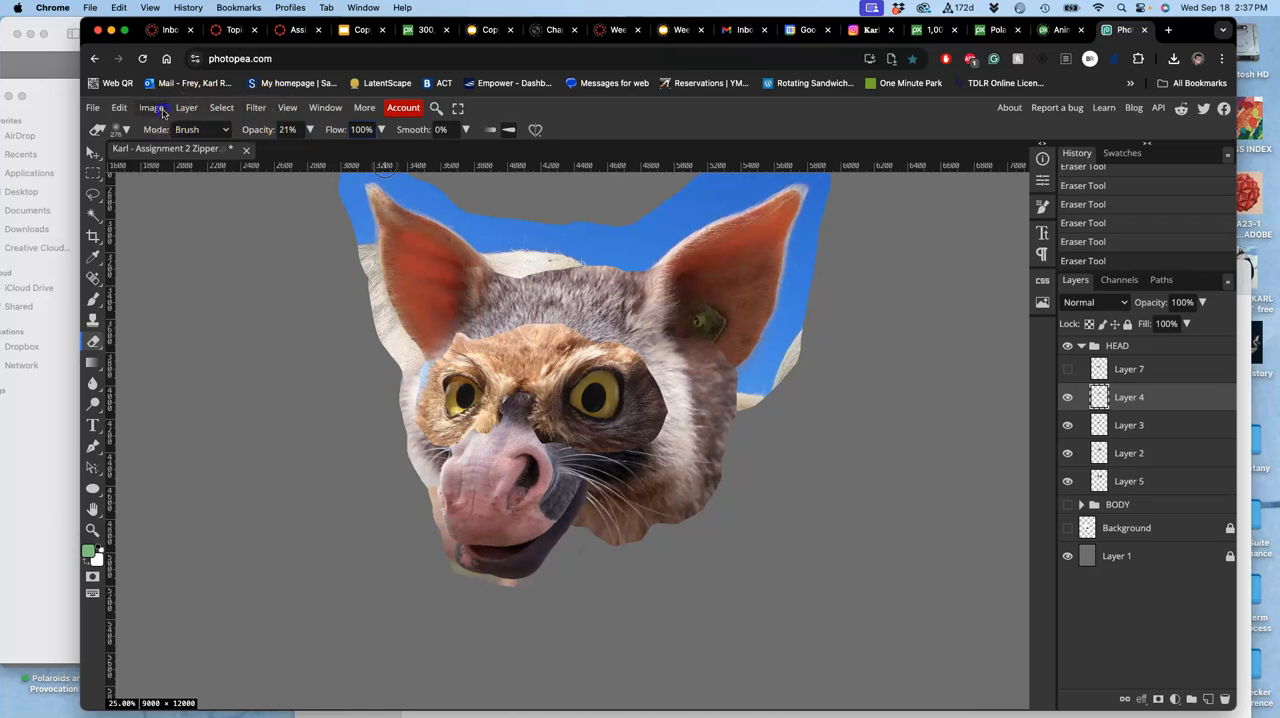
# Apply Levels to the owl-eye layer: midtones 1.2, white point 207, black point 22
pyautogui.click(152, 108)
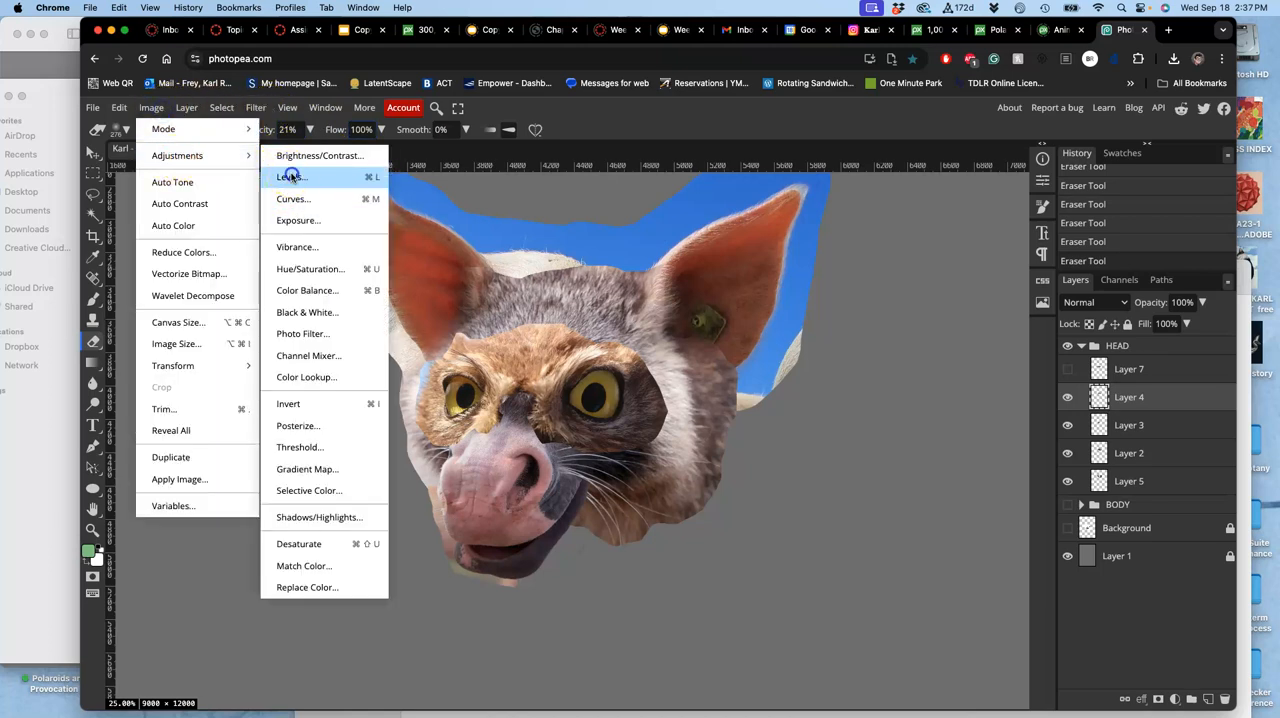
pyautogui.click(288, 176)
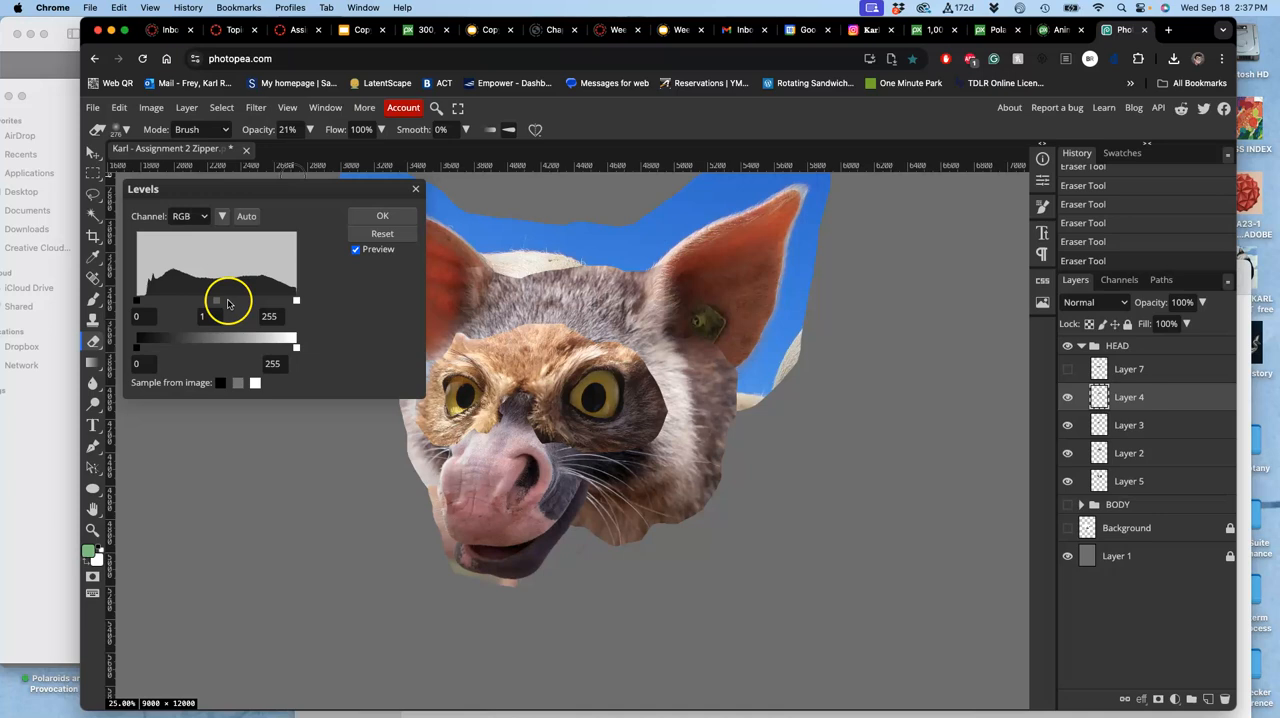
pyautogui.moveTo(216, 300); pyautogui.dragTo(204, 300)
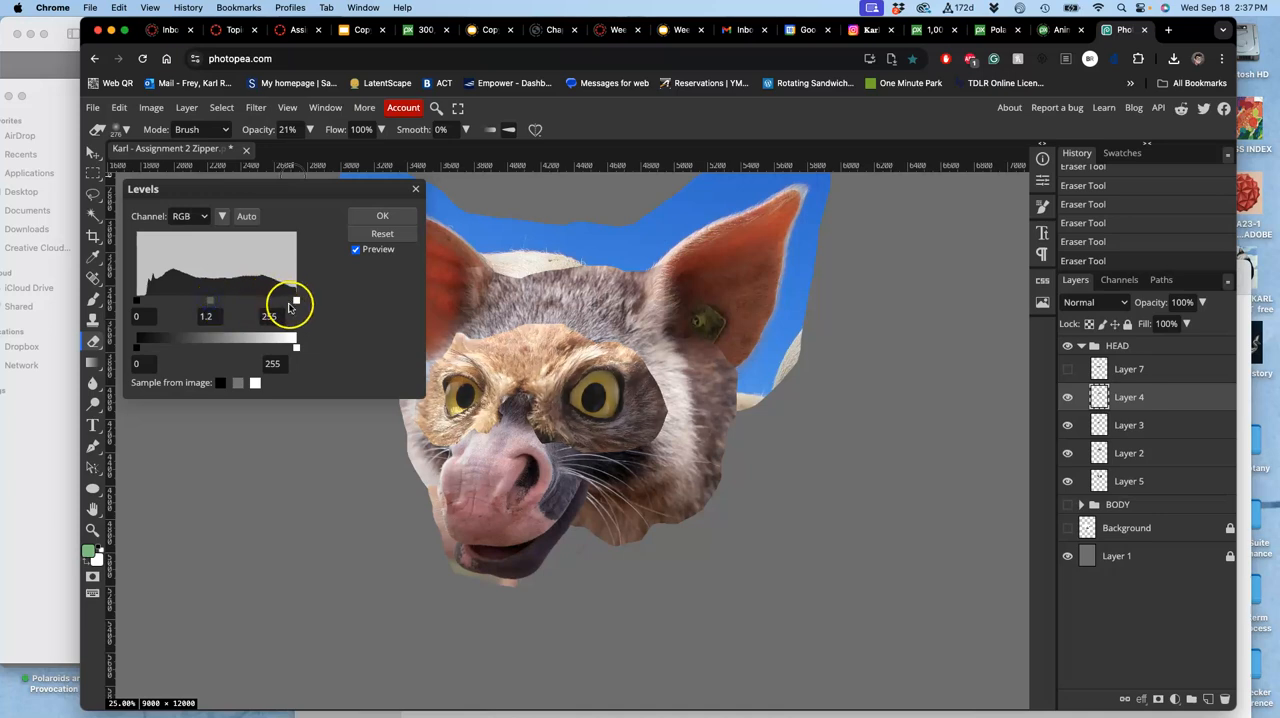
pyautogui.moveTo(296, 300); pyautogui.dragTo(272, 300)
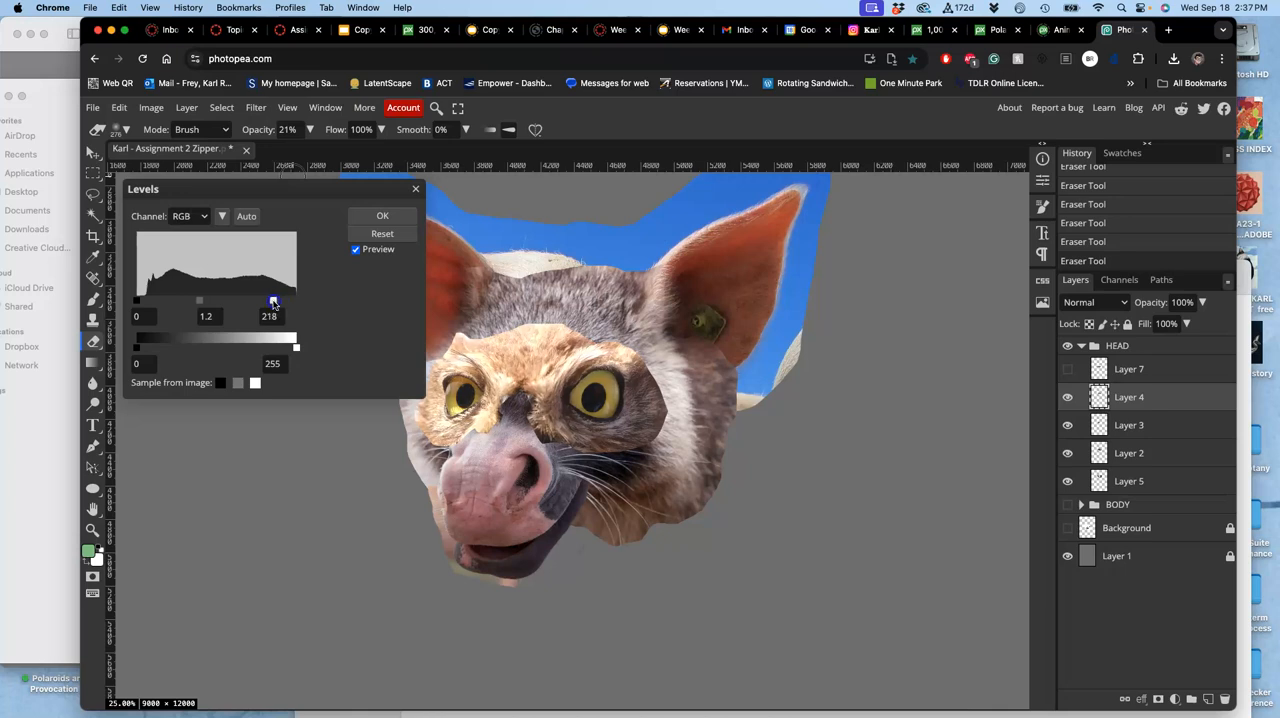
pyautogui.moveTo(272, 300); pyautogui.dragTo(260, 300)
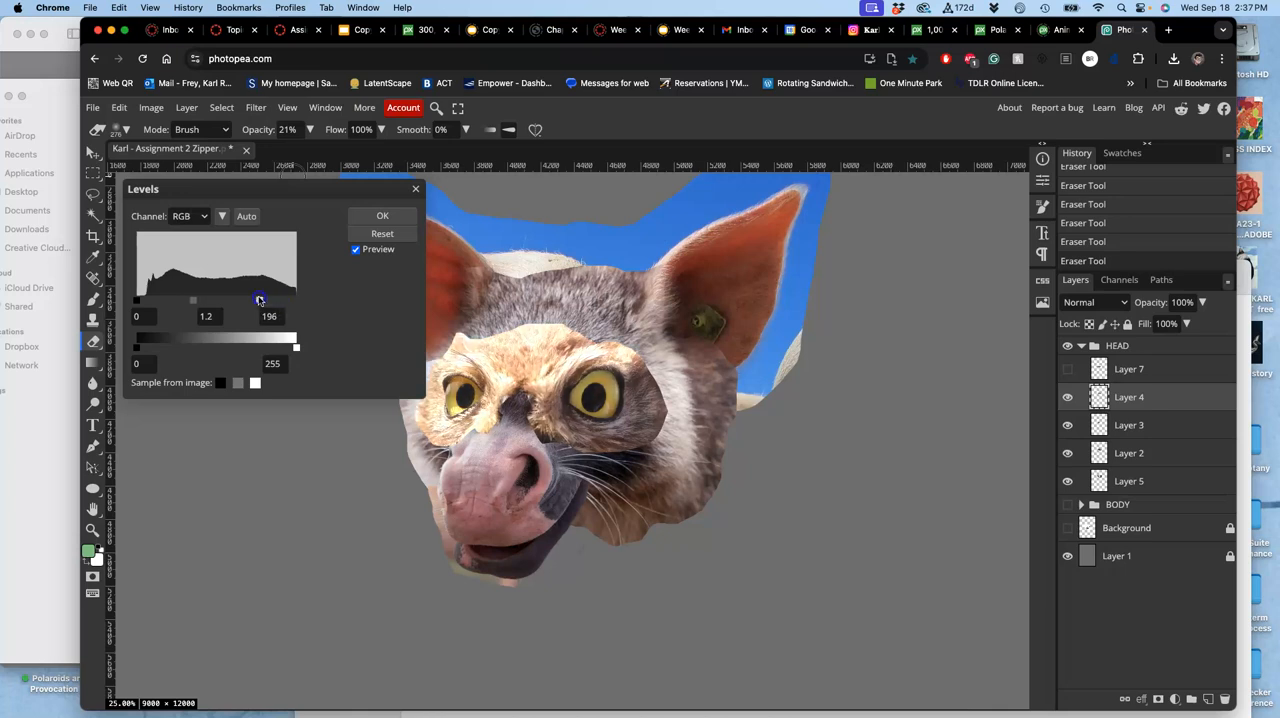
pyautogui.moveTo(260, 300); pyautogui.dragTo(296, 348)
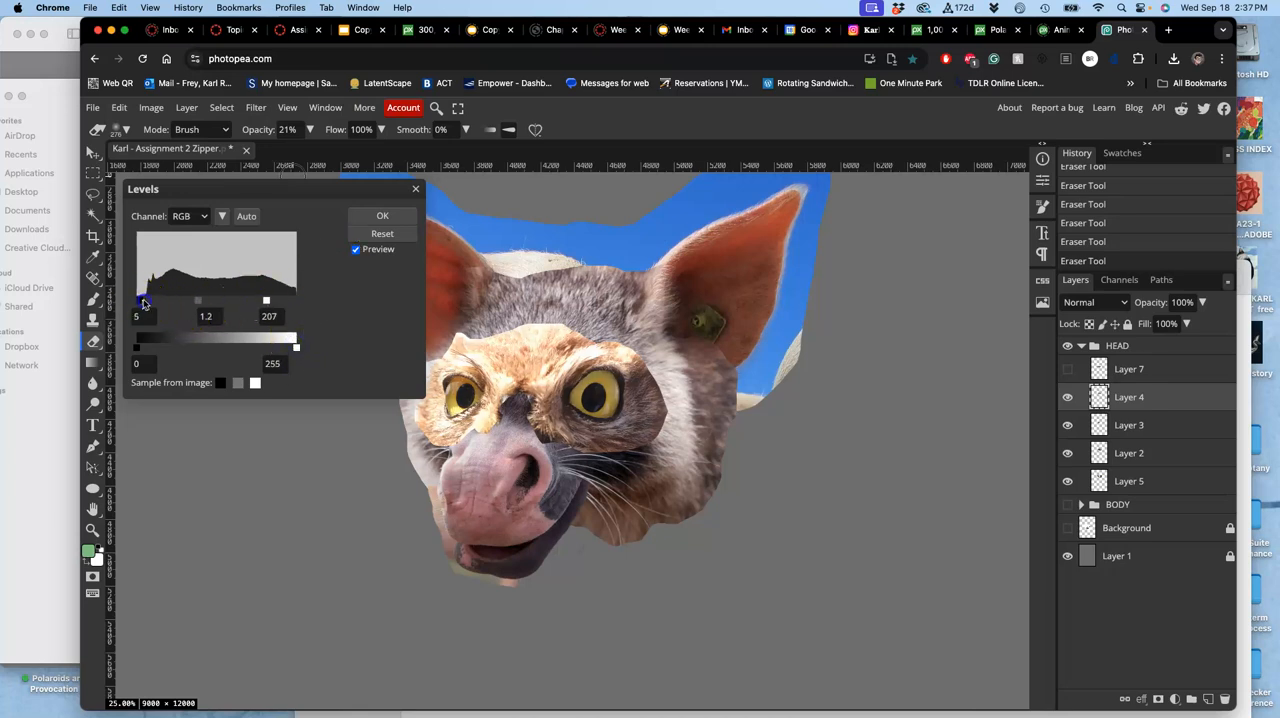
pyautogui.moveTo(136, 300); pyautogui.dragTo(152, 300)
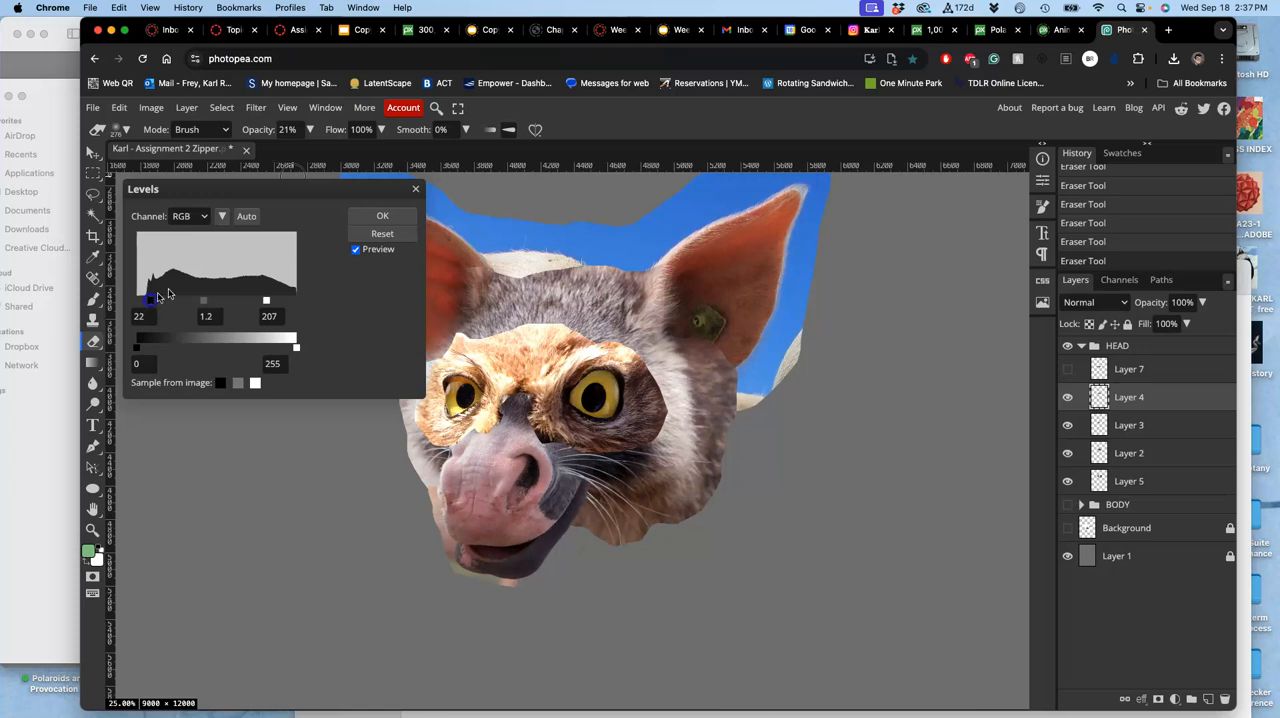
pyautogui.click(382, 214)
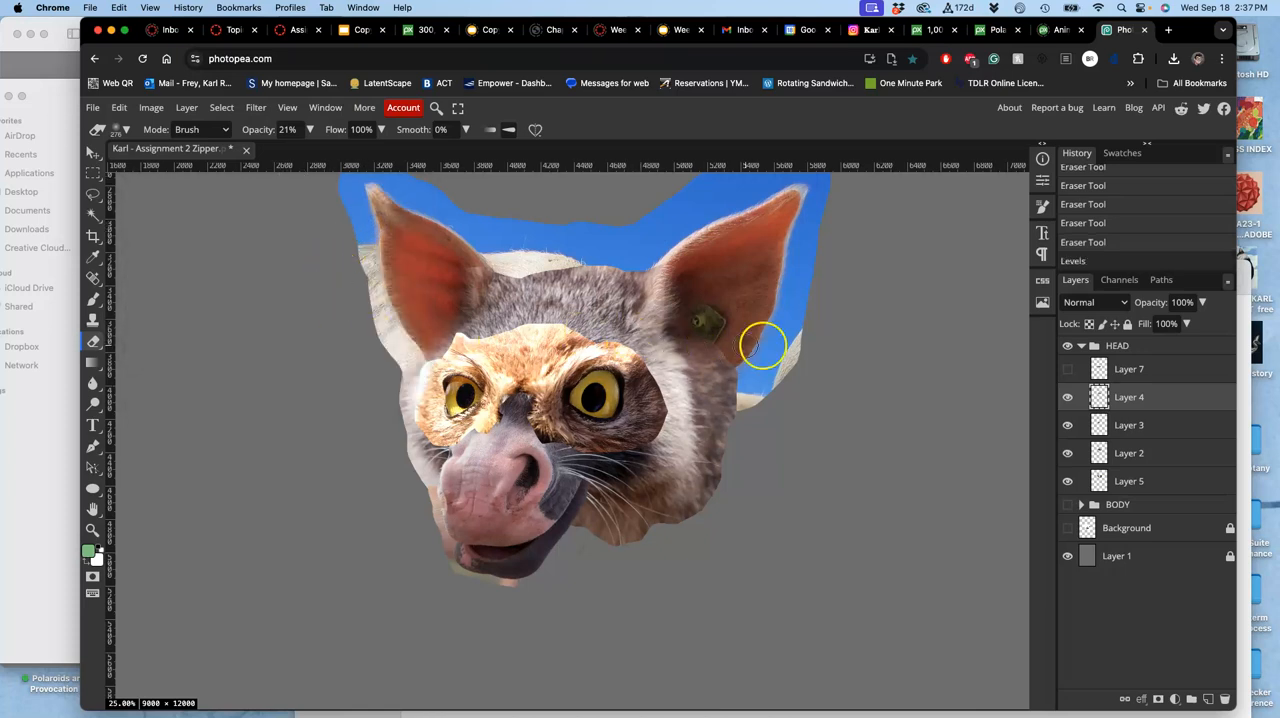
# Start a Color Balance on the owl-eye layer, shifting midtones toward blue, magenta and cyan
pyautogui.click(152, 108)
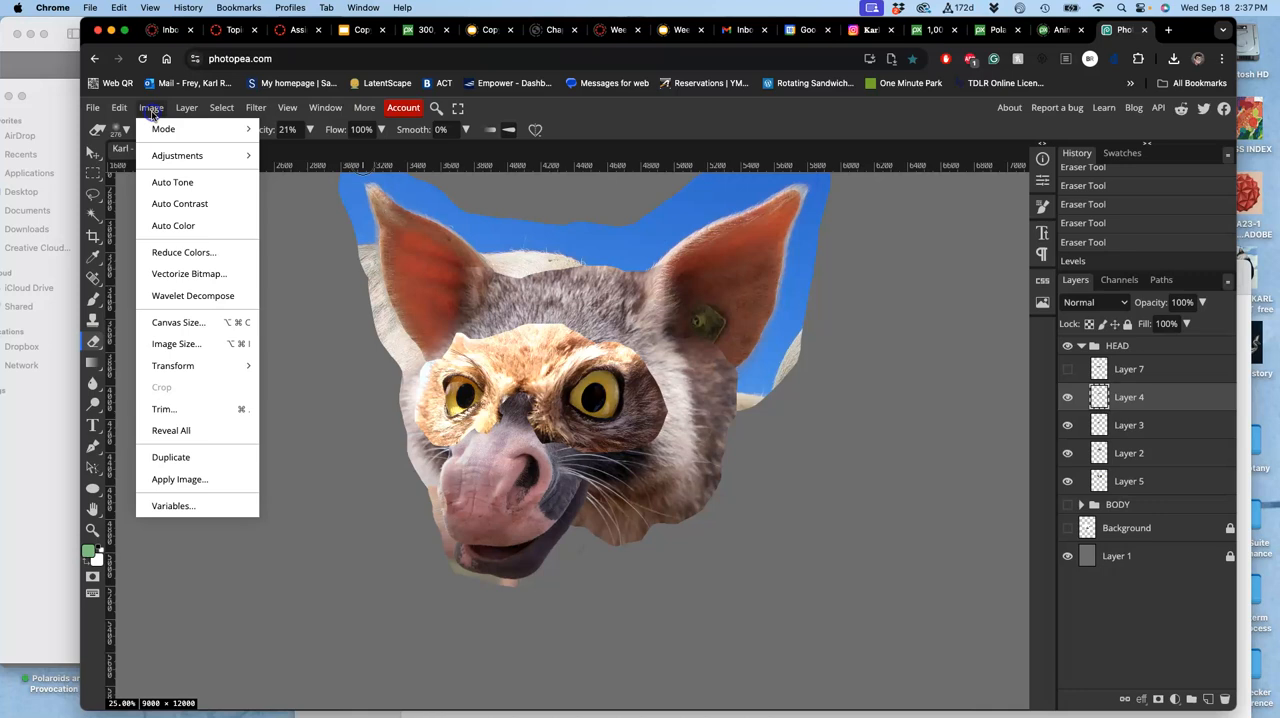
pyautogui.moveTo(176, 156)
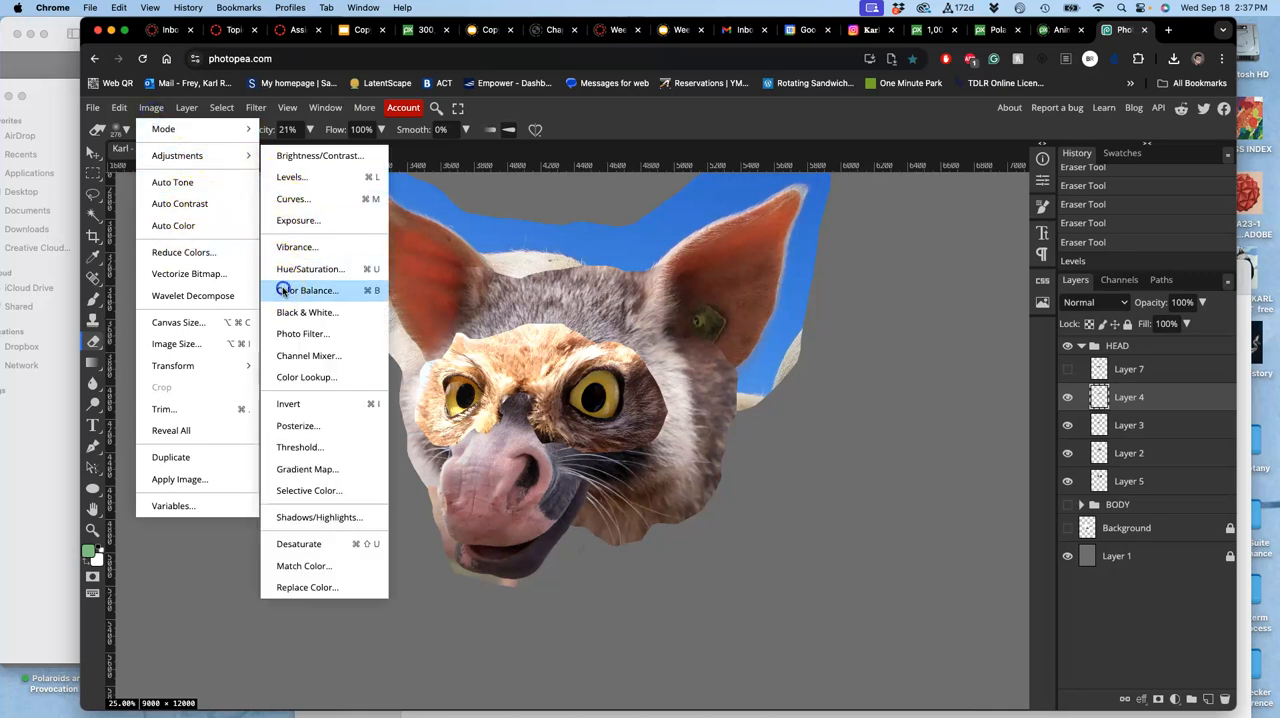
pyautogui.click(306, 290)
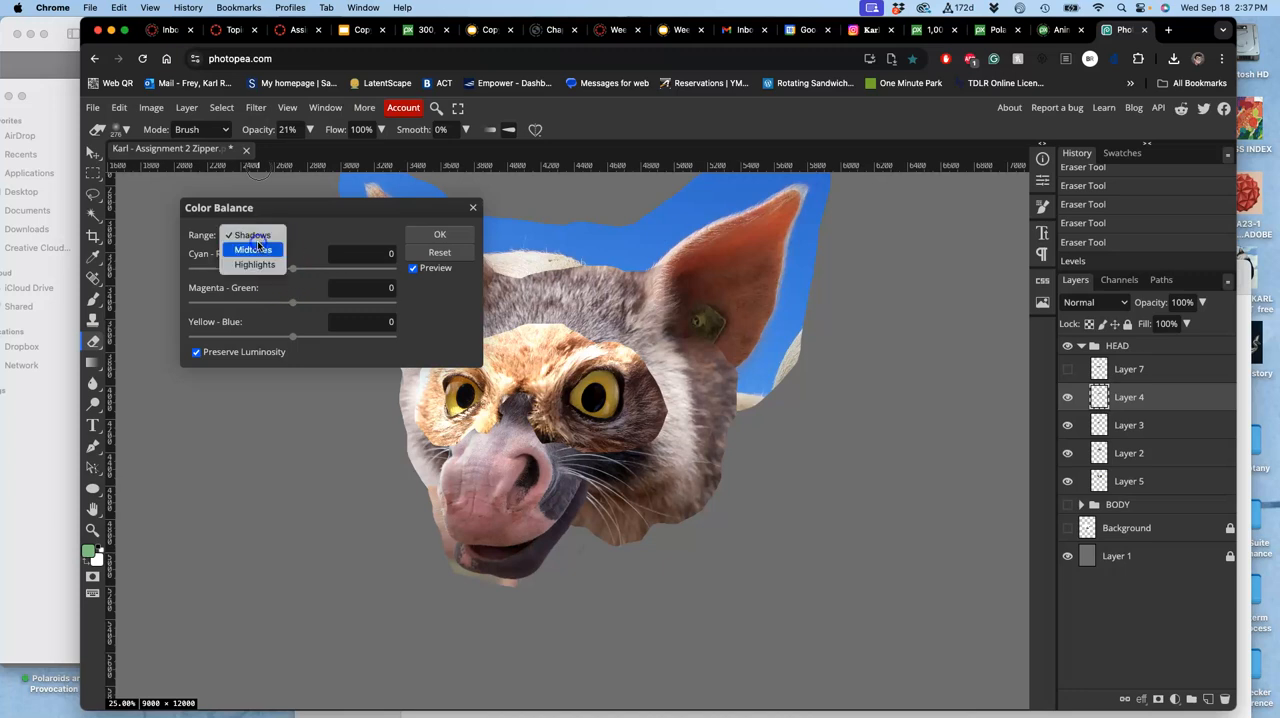
pyautogui.click(254, 248)
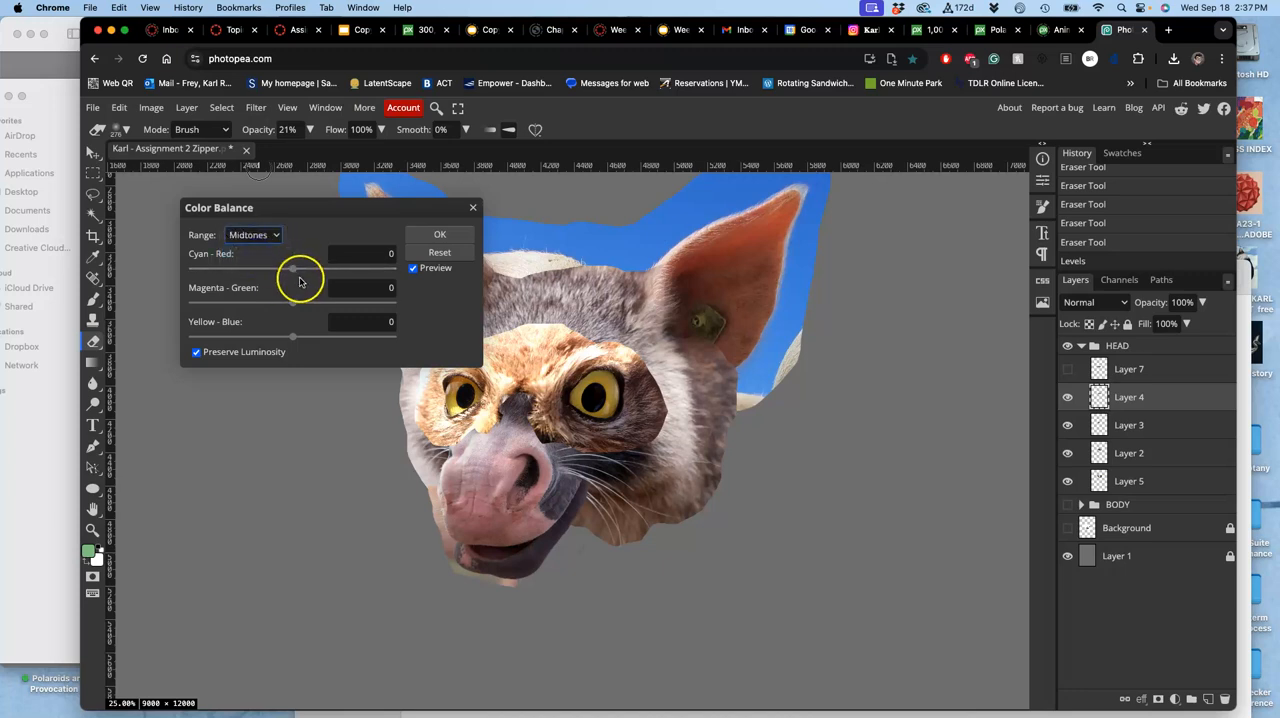
pyautogui.moveTo(292, 336); pyautogui.dragTo(318, 336)
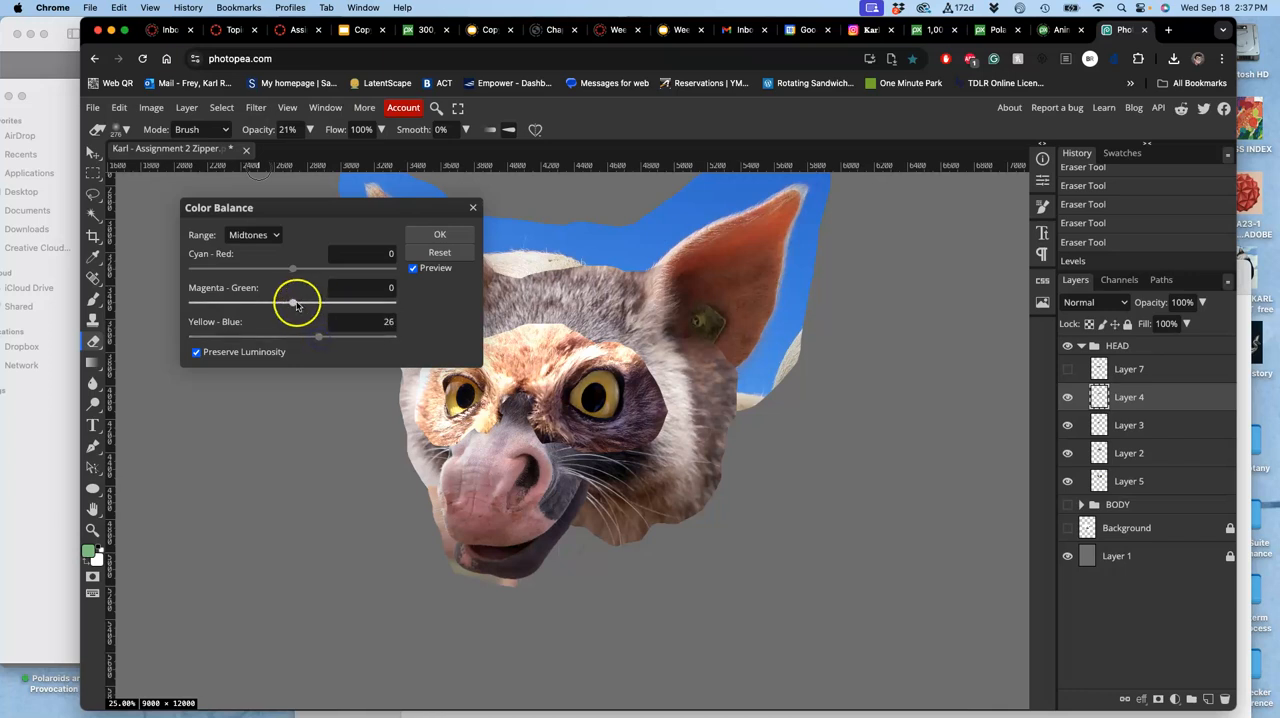
pyautogui.moveTo(292, 304); pyautogui.dragTo(284, 304)
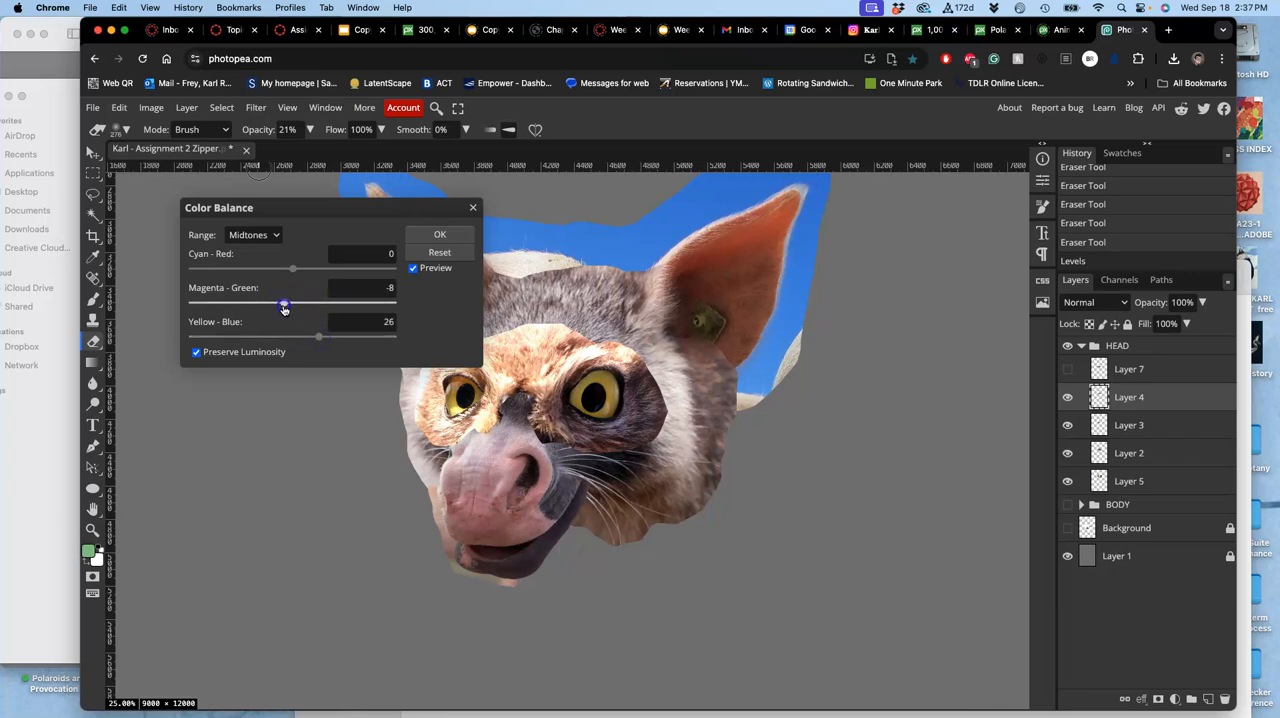
pyautogui.moveTo(284, 304); pyautogui.dragTo(296, 274)
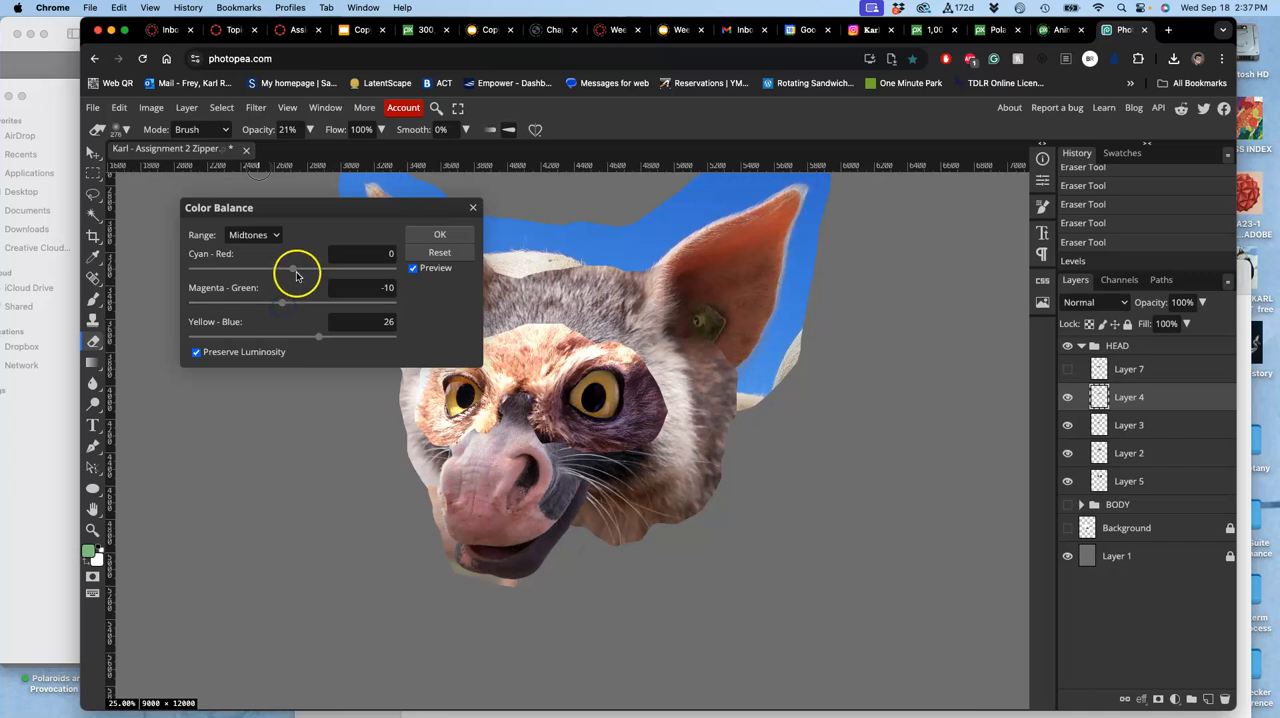
pyautogui.moveTo(296, 268); pyautogui.dragTo(288, 268)
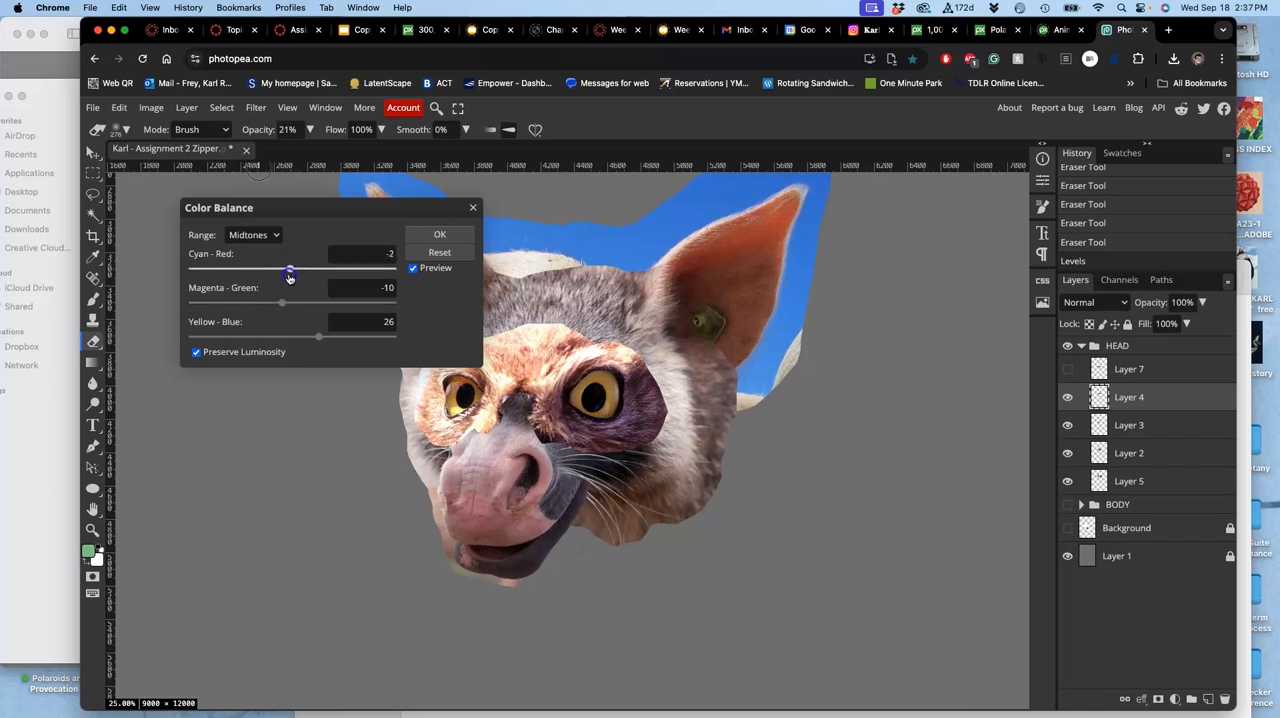
pyautogui.moveTo(290, 272); pyautogui.dragTo(280, 272)
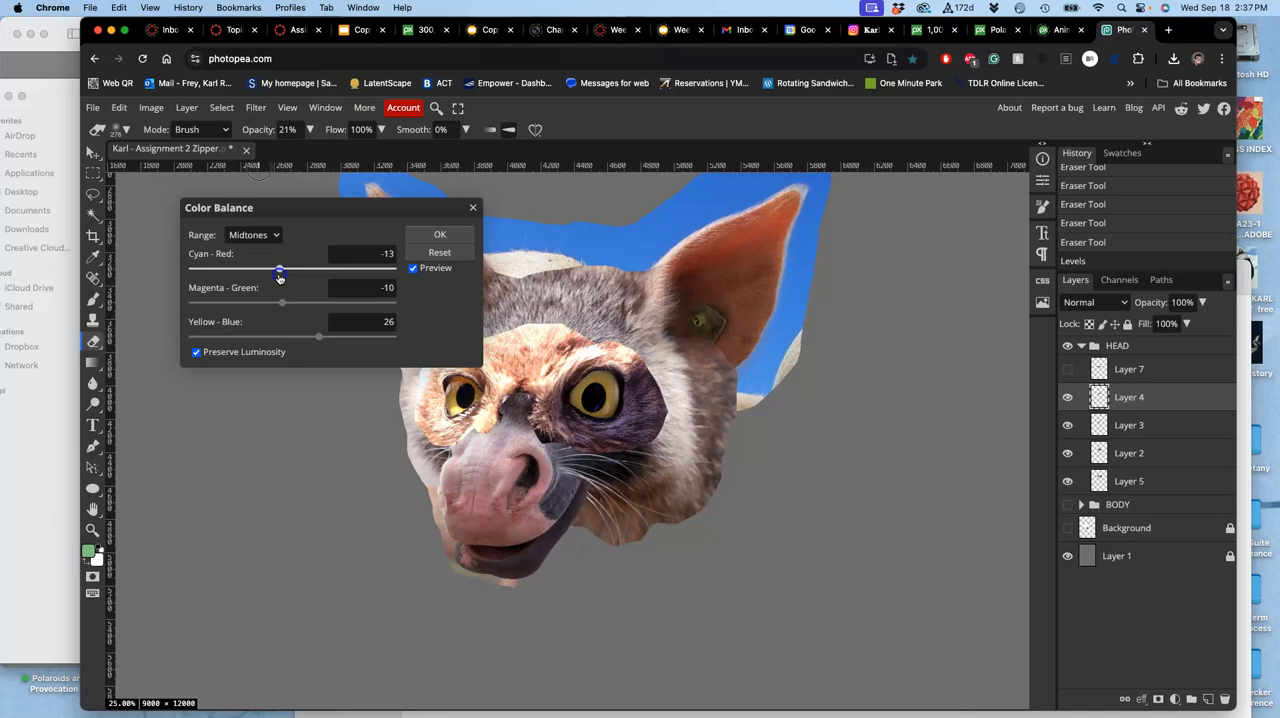
pyautogui.moveTo(280, 270); pyautogui.dragTo(276, 270)
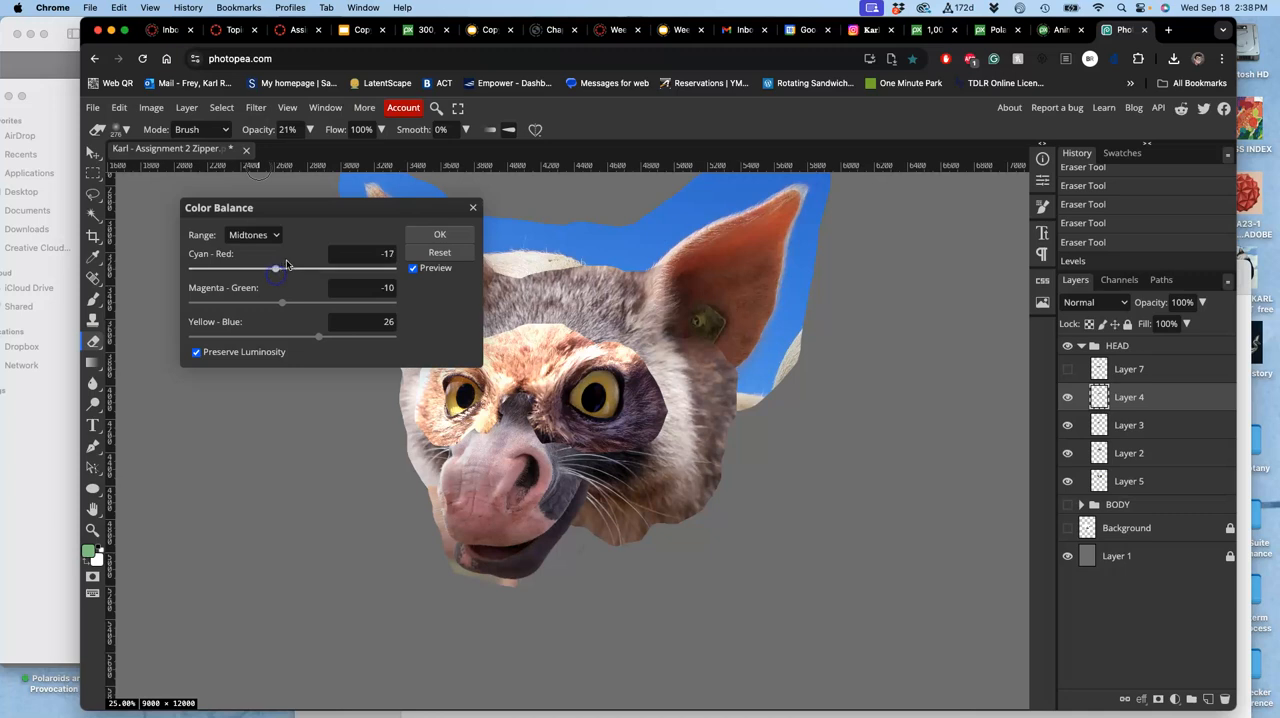
# Check the shadows, warm the highlights toward red at 10 with yellow-blue neutral, and apply
pyautogui.click(252, 234)
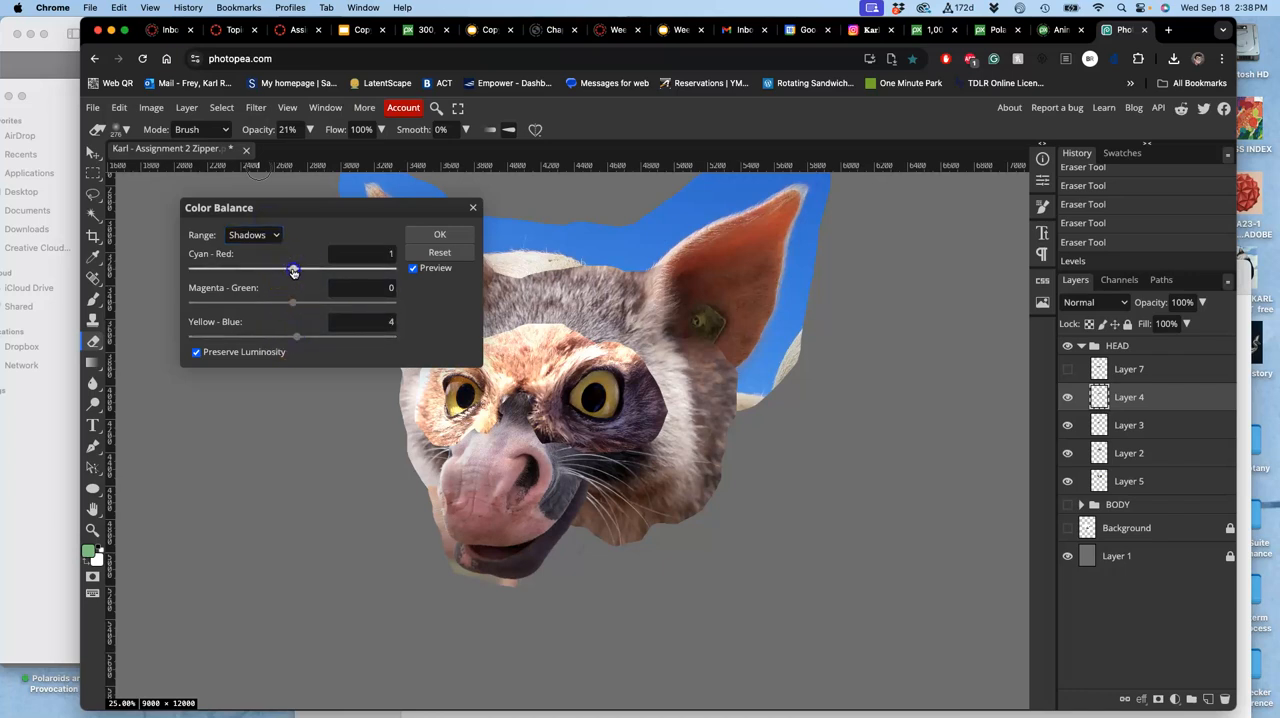
pyautogui.click(252, 234)
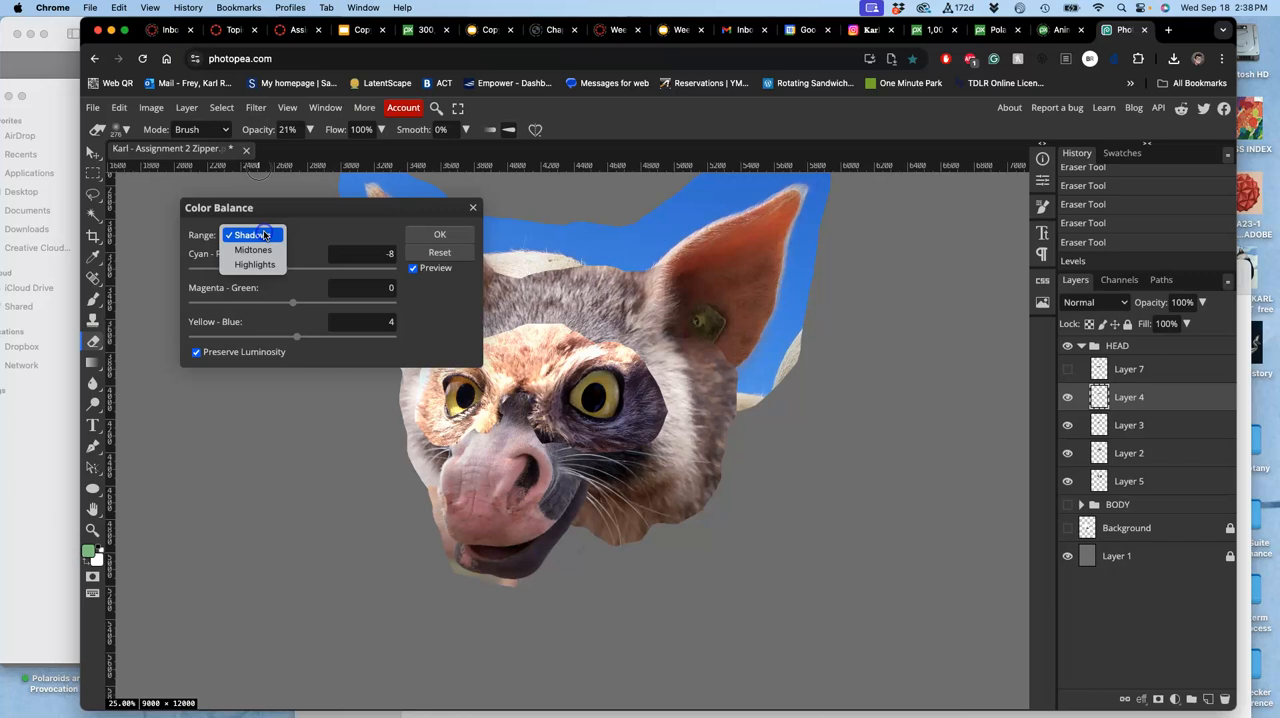
pyautogui.click(254, 264)
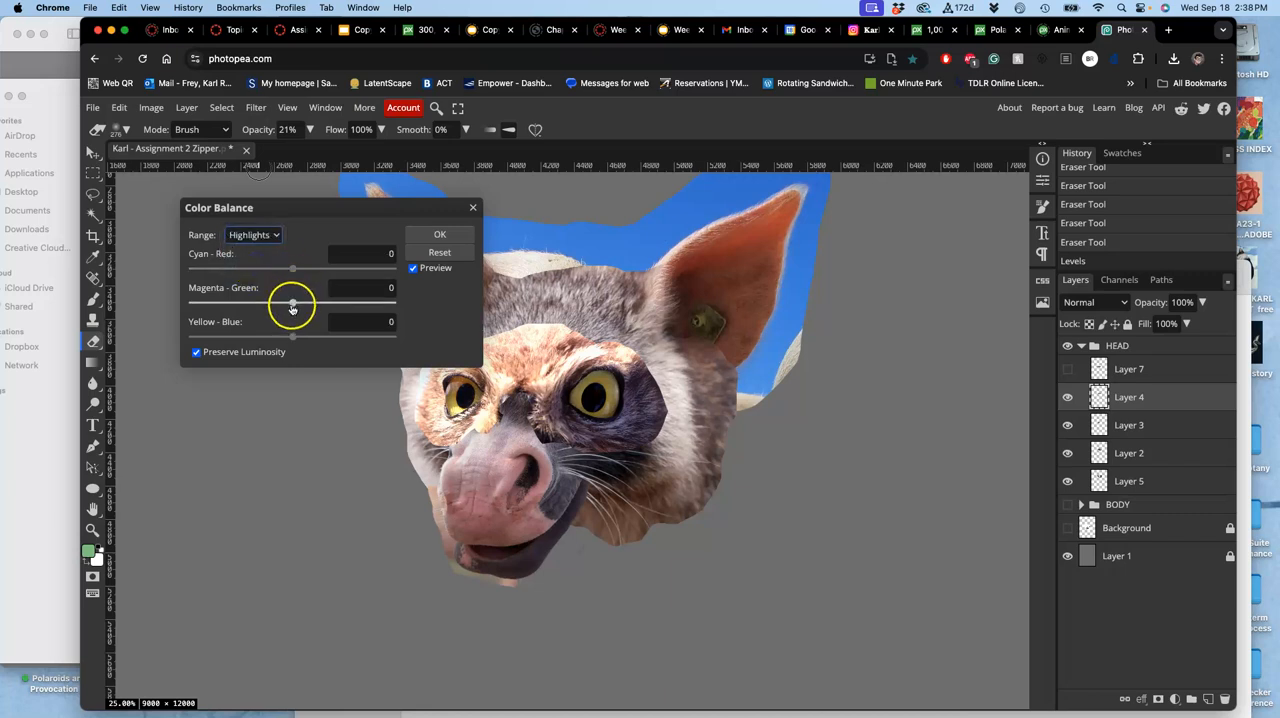
pyautogui.moveTo(292, 336); pyautogui.dragTo(282, 336)
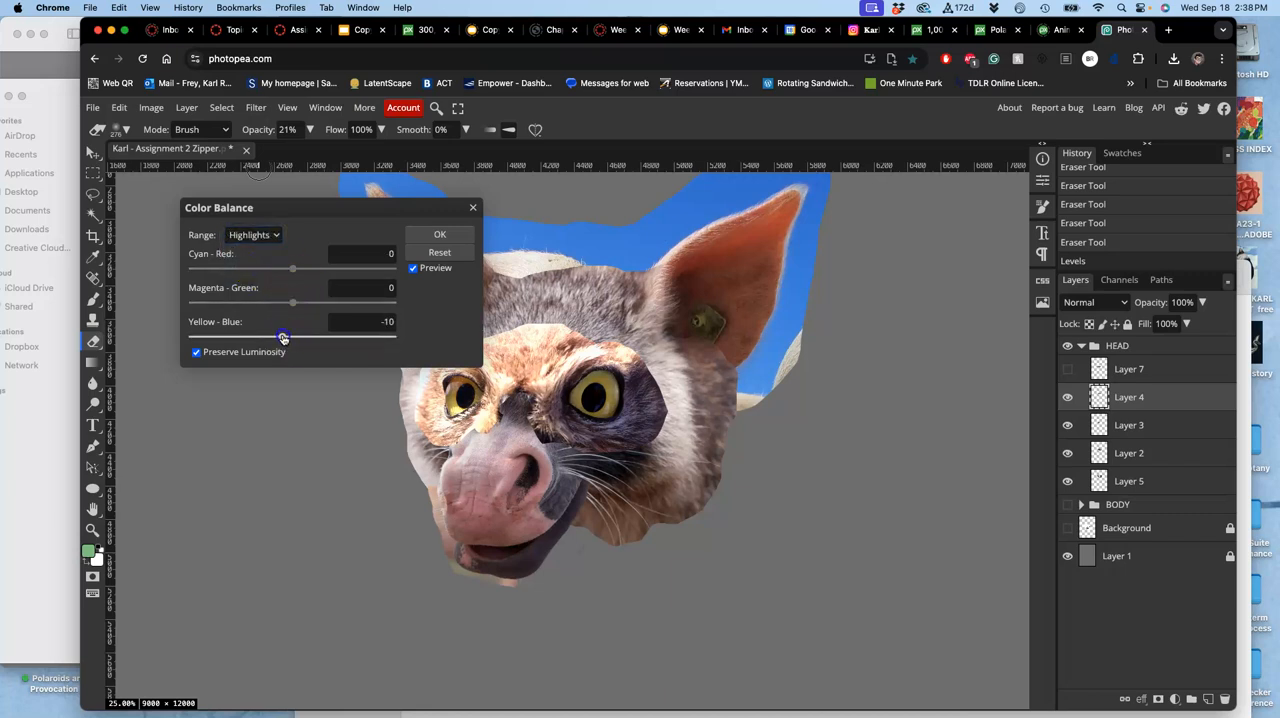
pyautogui.moveTo(282, 336); pyautogui.dragTo(292, 336)
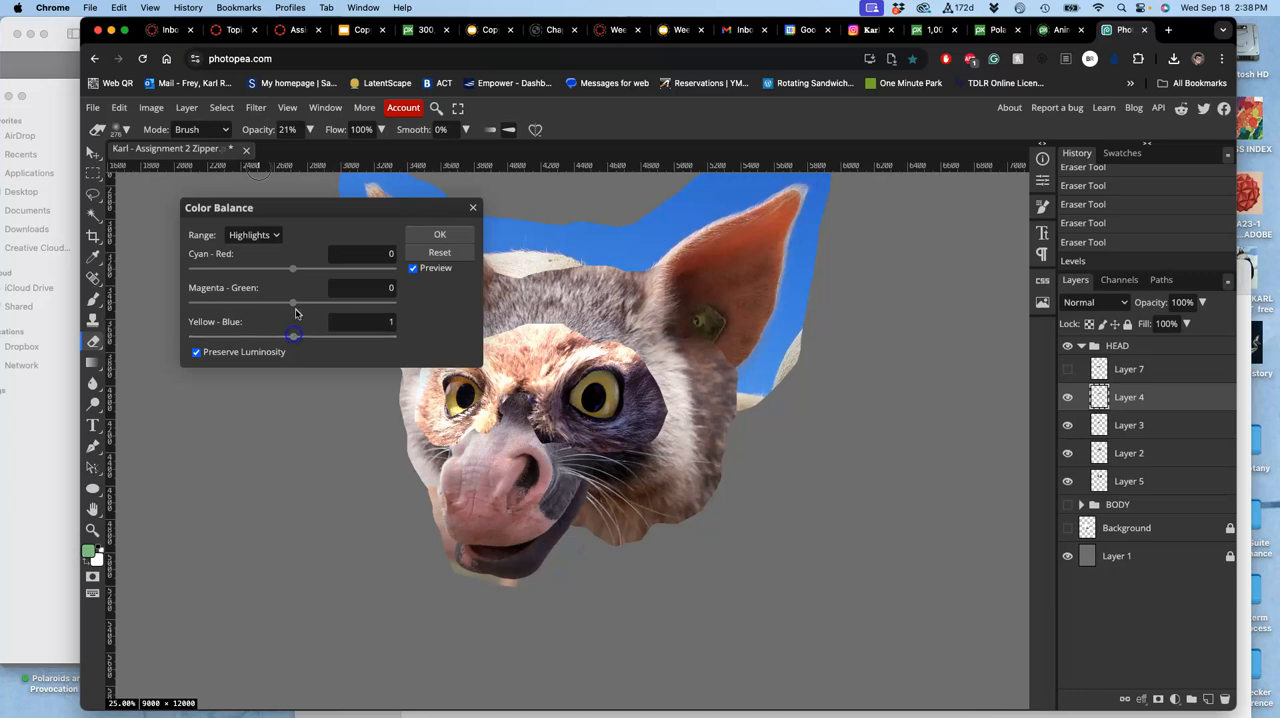
pyautogui.moveTo(292, 268); pyautogui.dragTo(304, 268)
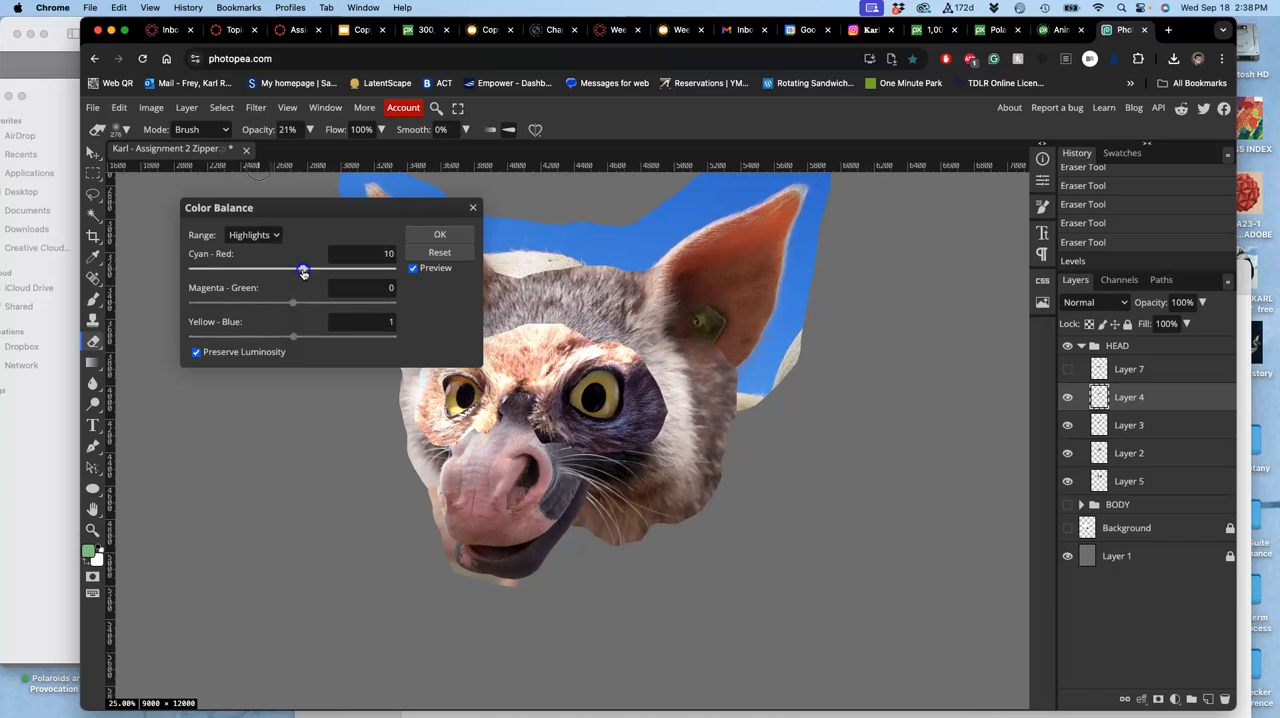
pyautogui.click(440, 232)
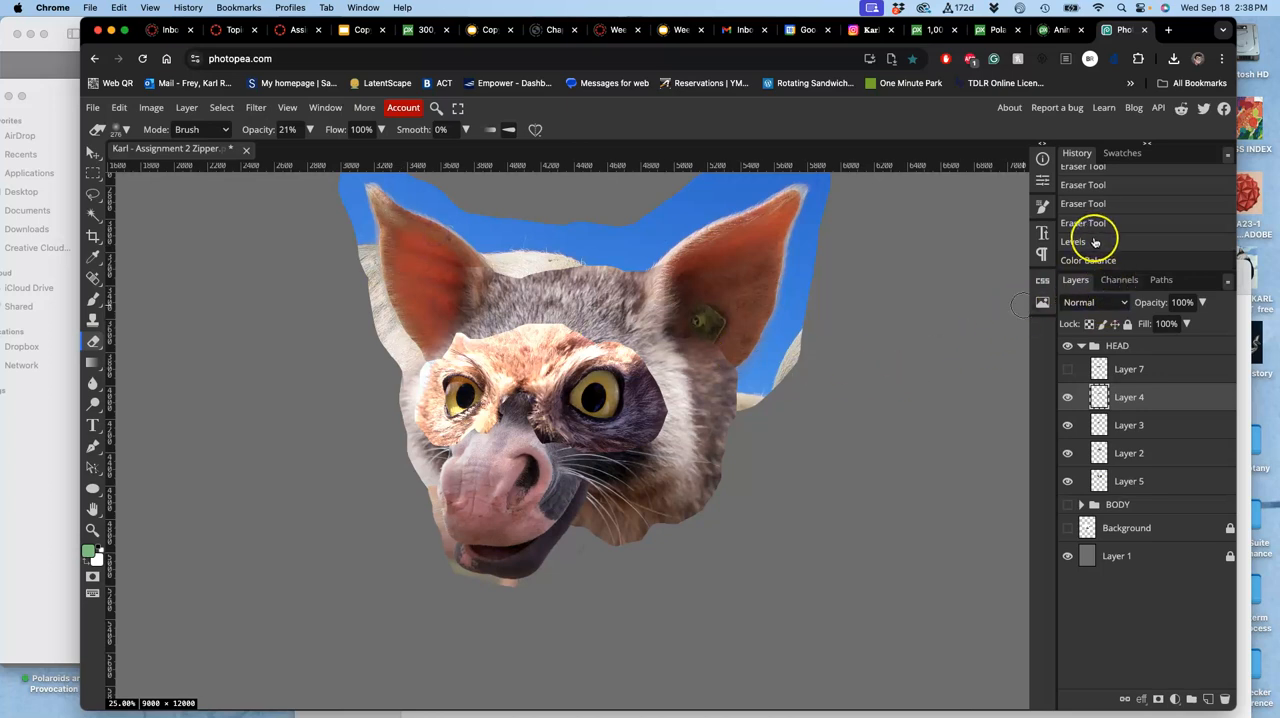
# Preview the head before the eye patch via History, return to the balanced state, and reopen adjustments
pyautogui.click(1072, 240)
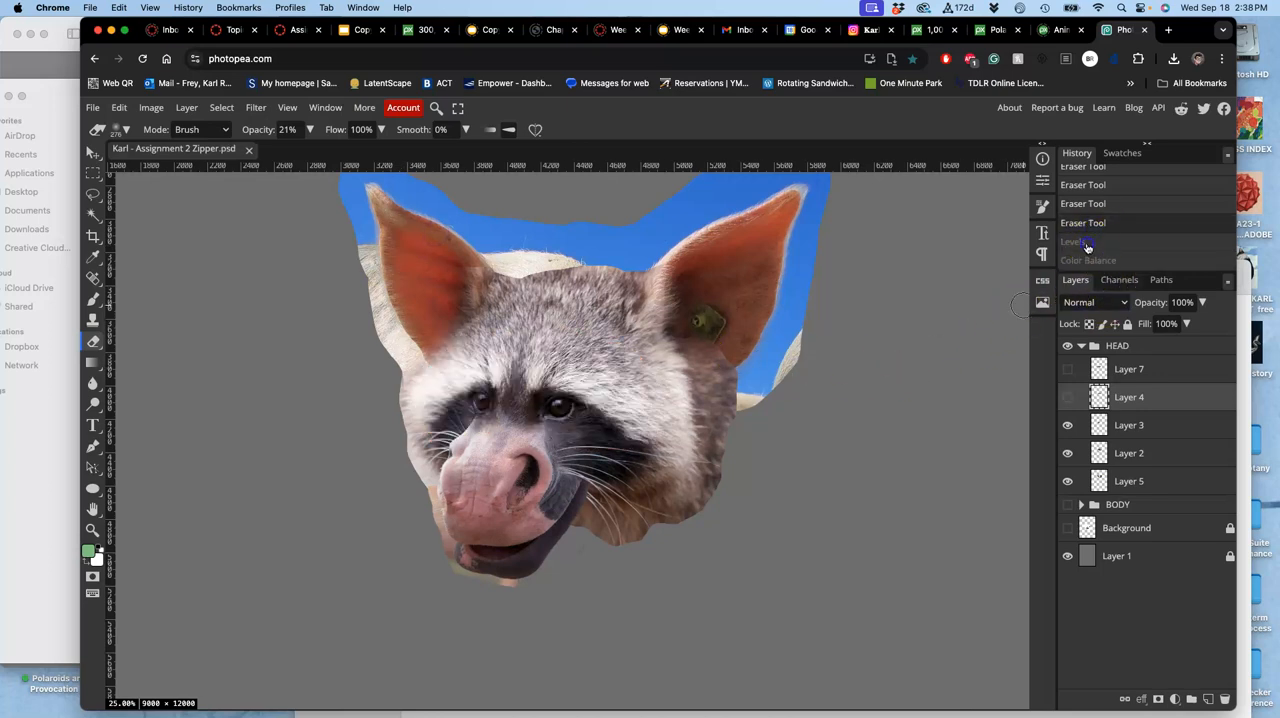
pyautogui.click(1088, 260)
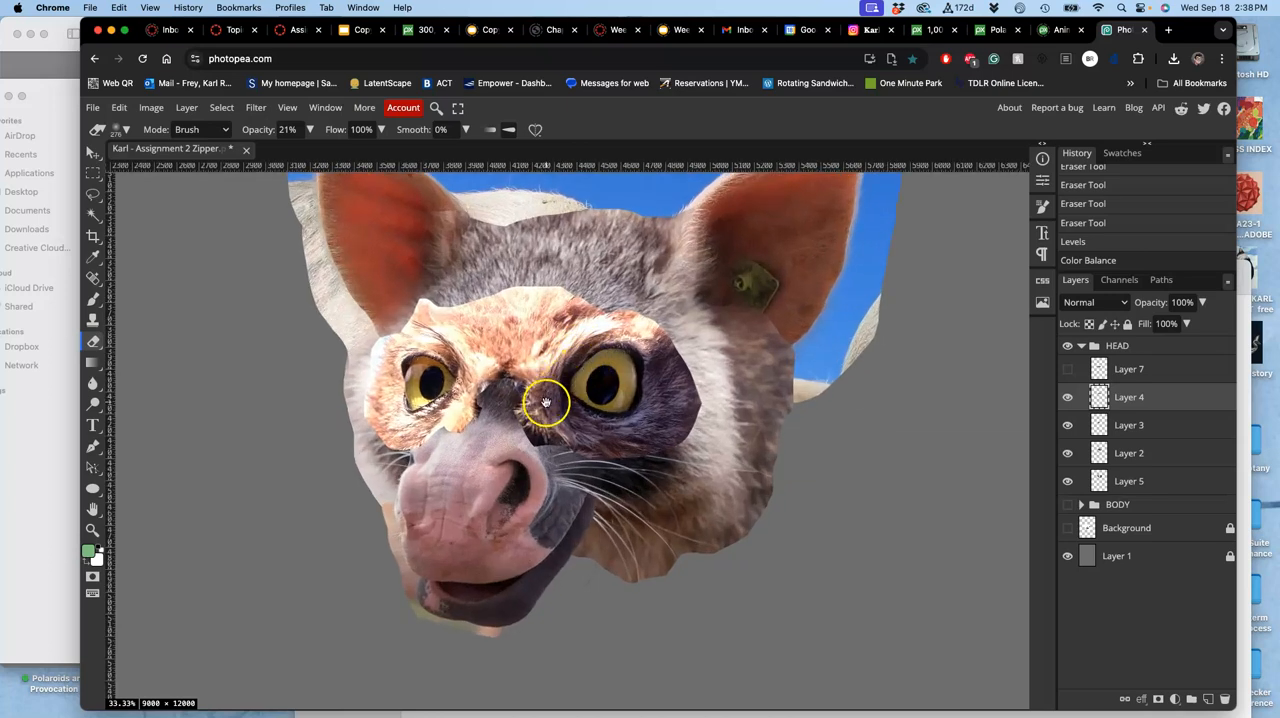
pyautogui.click(150, 108)
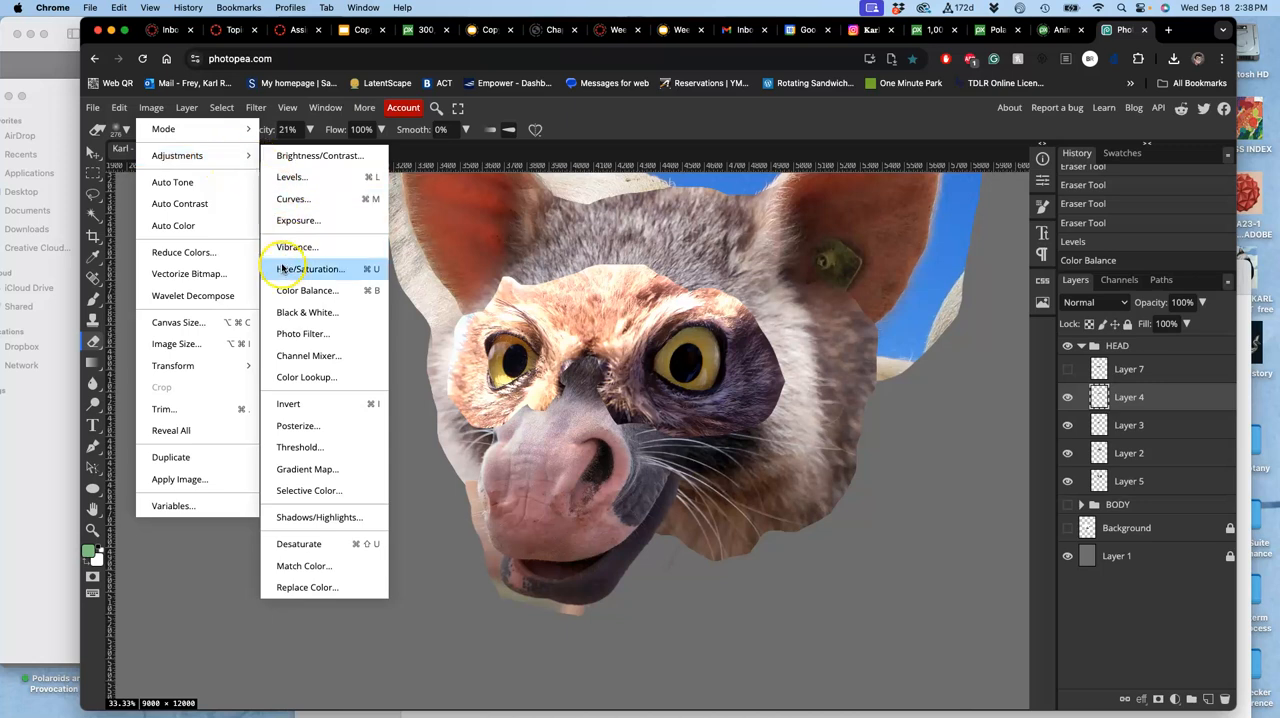
# Apply Hue/Saturation to the eye patch with Saturation about 17 and Hue -3
pyautogui.click(312, 268)
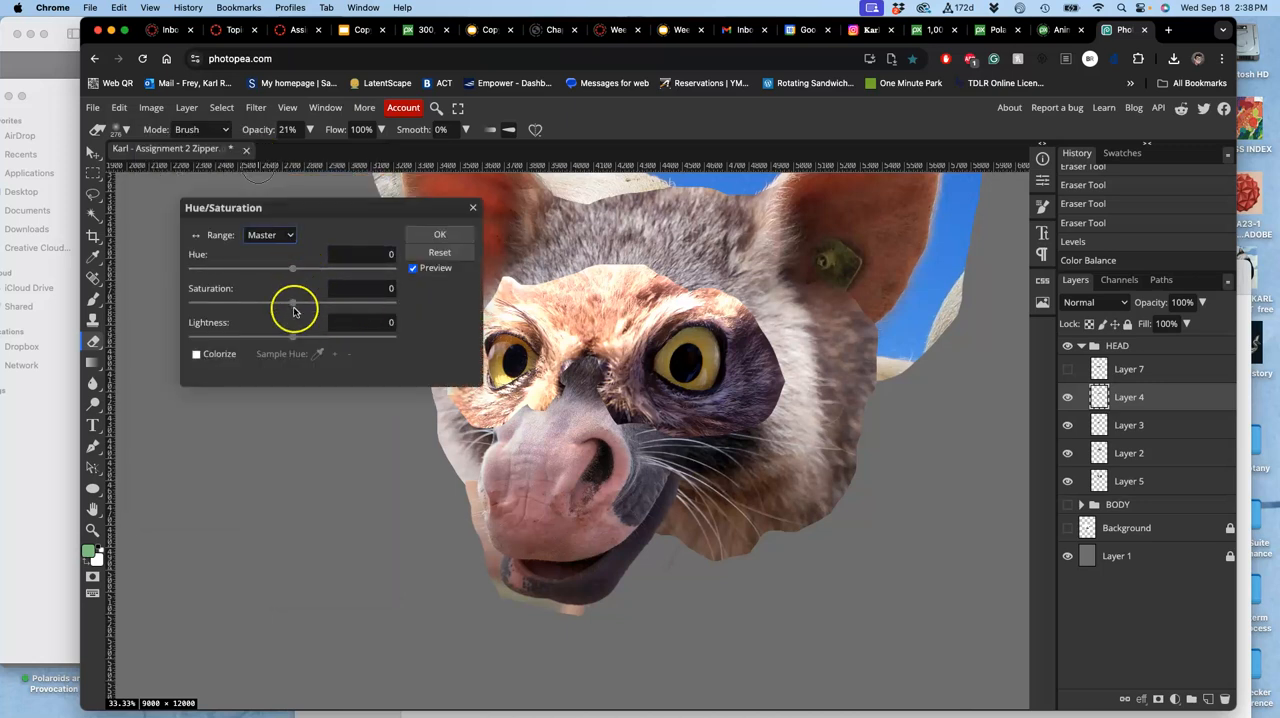
pyautogui.moveTo(292, 304); pyautogui.dragTo(318, 304)
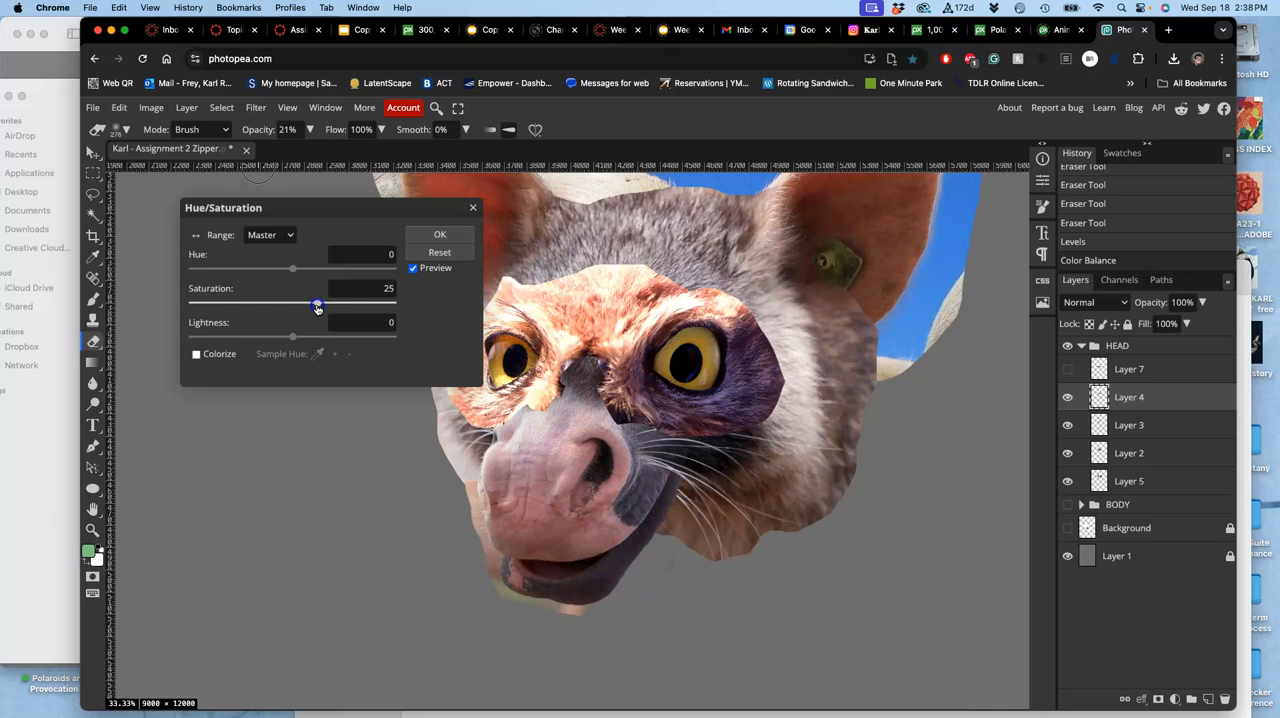
pyautogui.moveTo(292, 270); pyautogui.dragTo(286, 270)
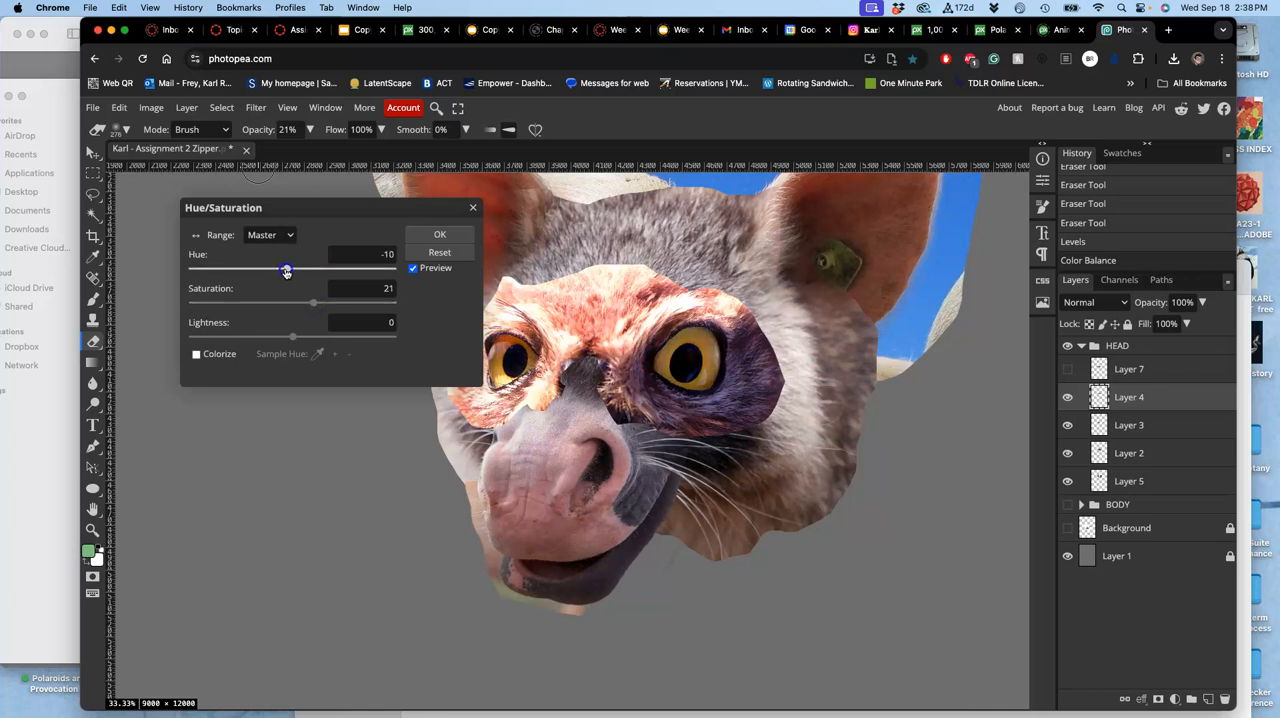
pyautogui.moveTo(288, 270); pyautogui.dragTo(284, 270)
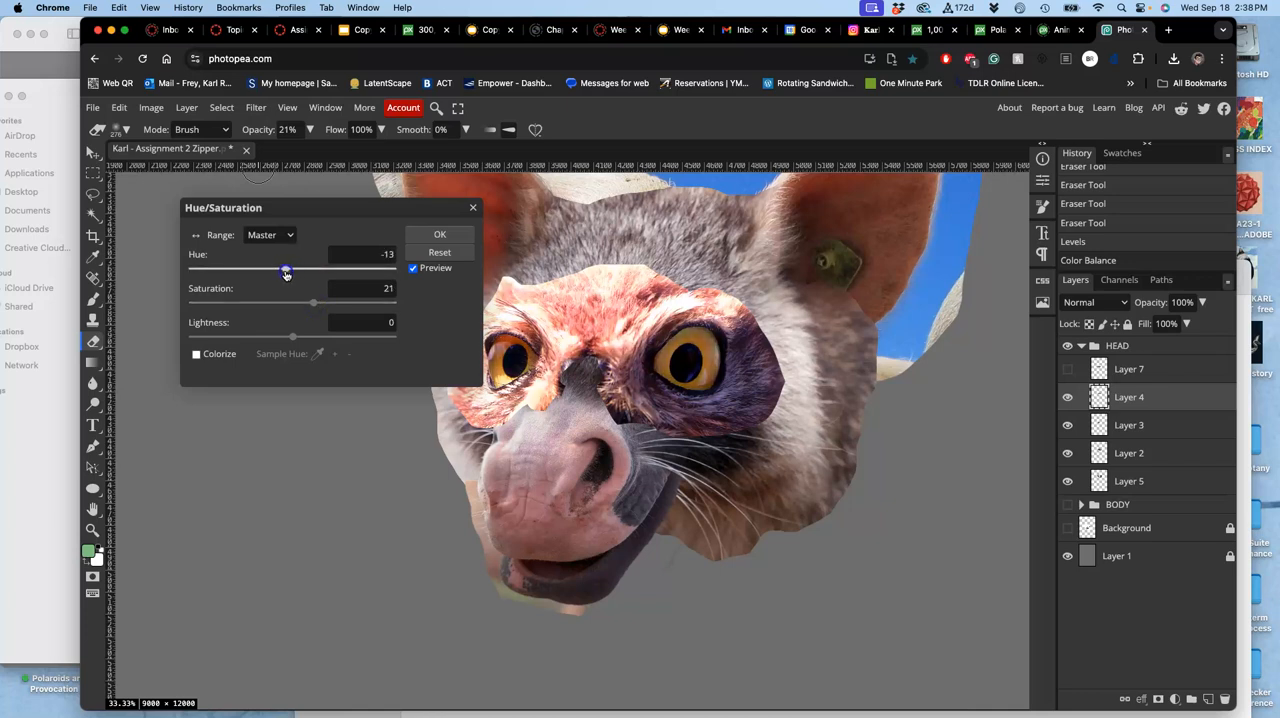
pyautogui.moveTo(286, 270); pyautogui.dragTo(292, 270)
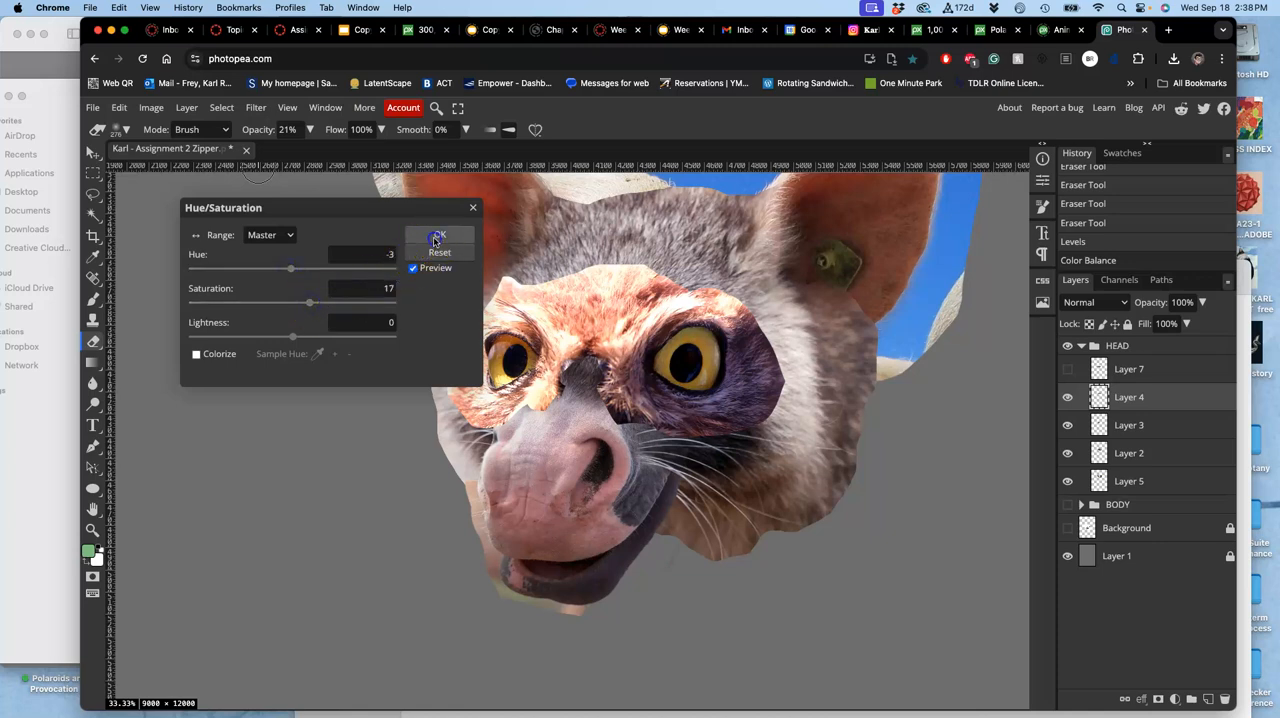
pyautogui.click(440, 240)
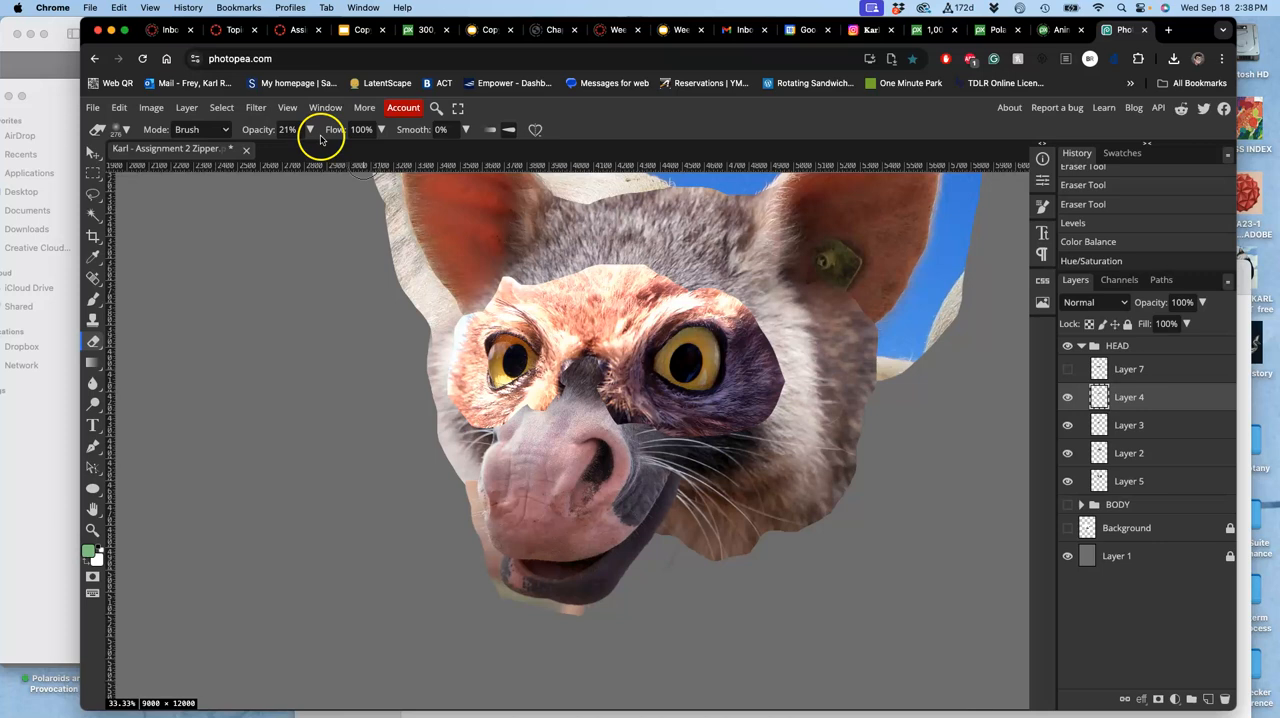
# With the Eraser at 100% opacity, remove the patch edges across the forehead, between the eyes and on the nose bridge
pyautogui.moveTo(244, 148); pyautogui.dragTo(316, 148)
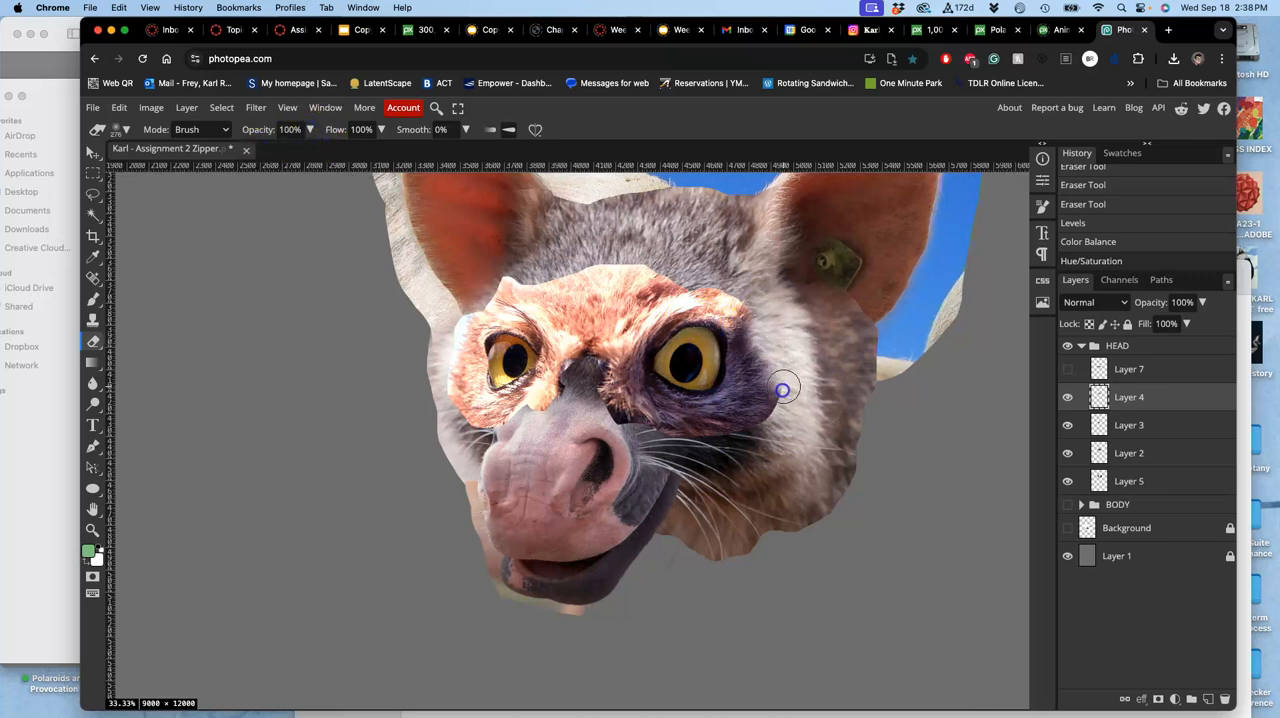
pyautogui.moveTo(784, 388); pyautogui.dragTo(644, 428)
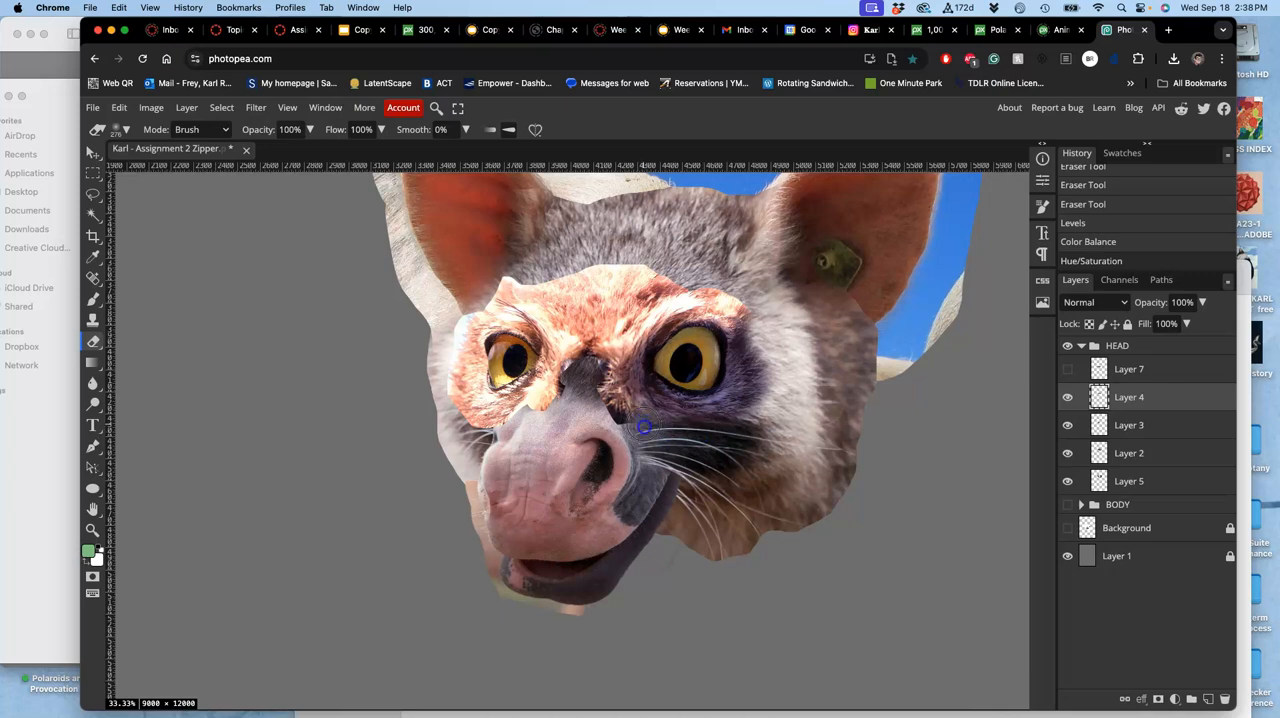
pyautogui.moveTo(644, 428); pyautogui.dragTo(776, 332)
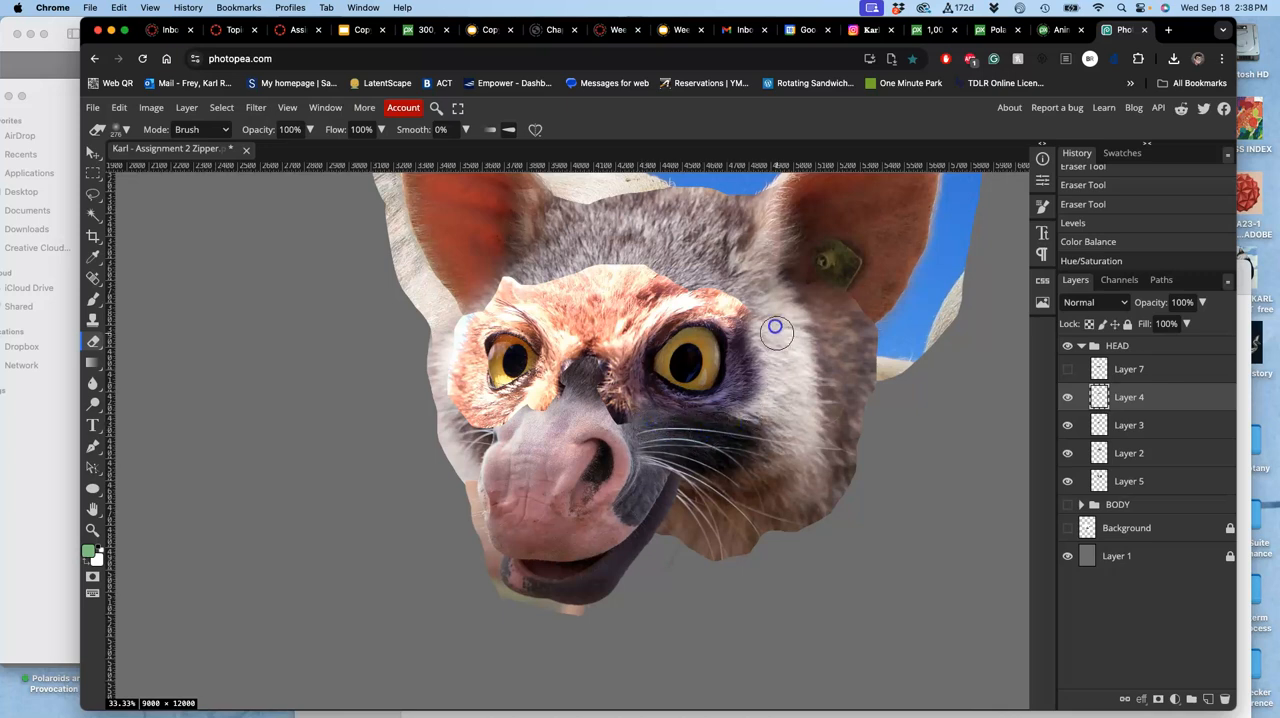
pyautogui.moveTo(776, 332); pyautogui.dragTo(642, 250)
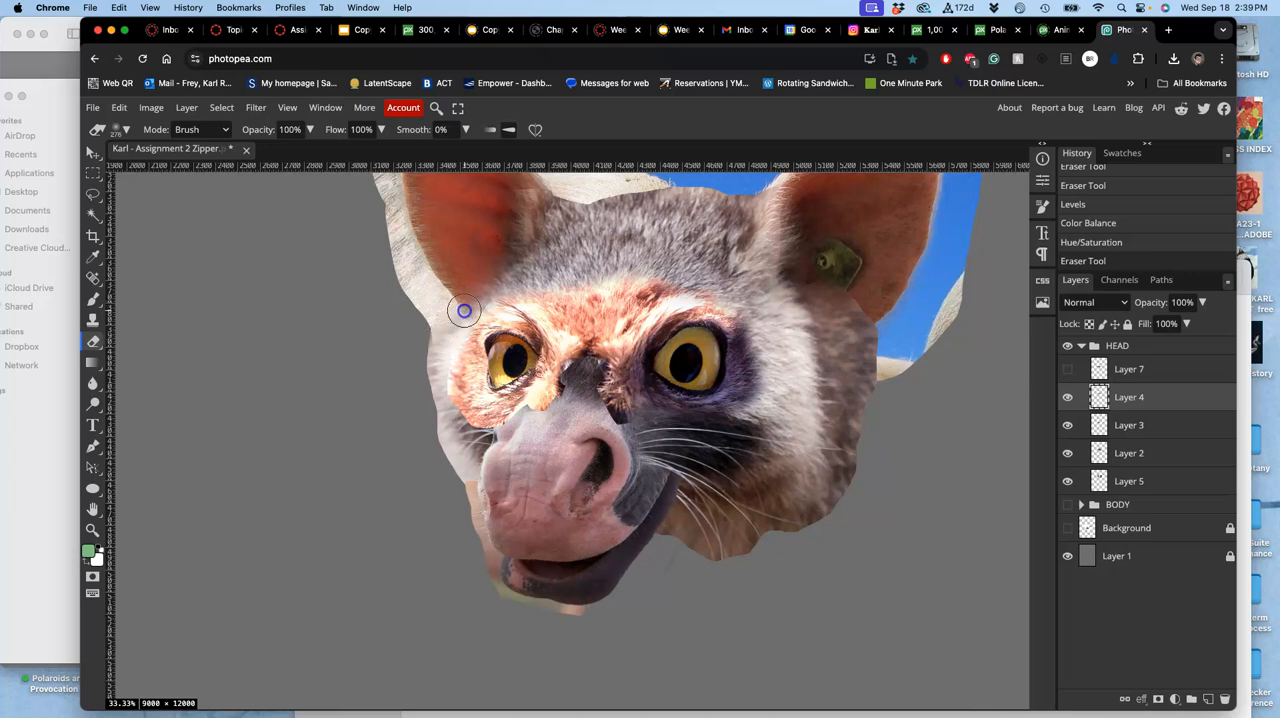
pyautogui.moveTo(464, 310); pyautogui.dragTo(476, 428)
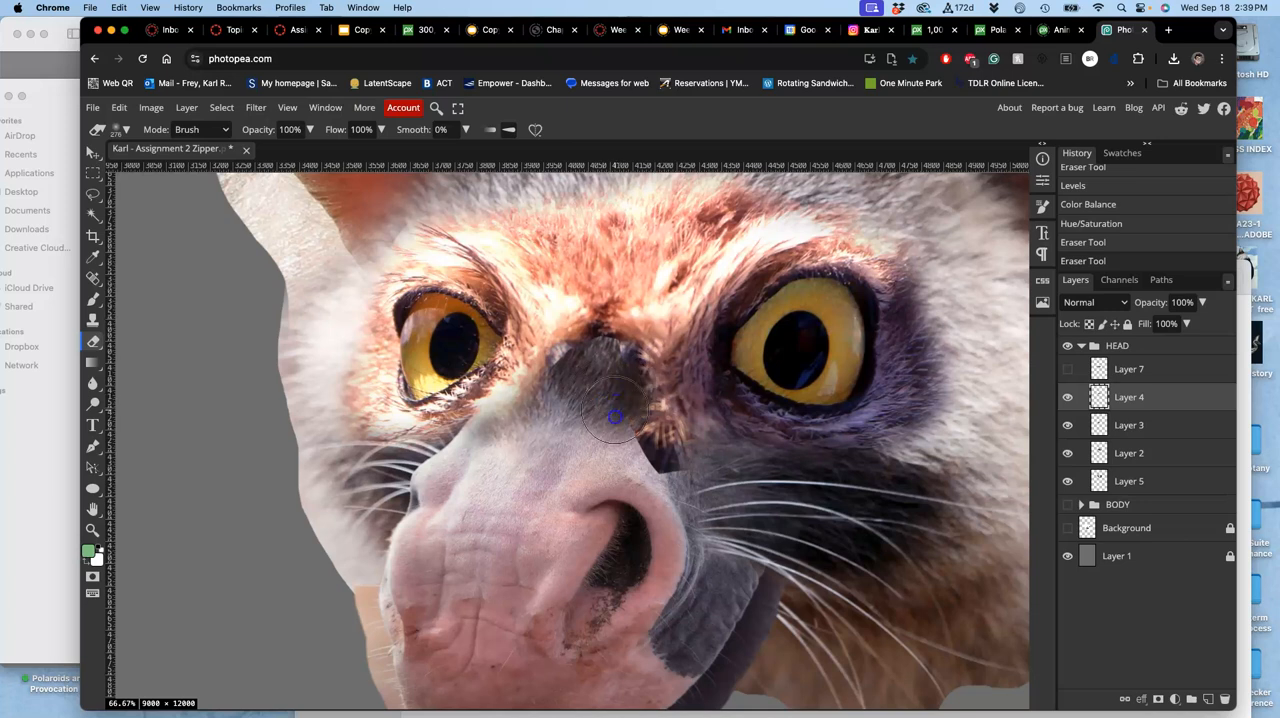
pyautogui.moveTo(616, 416); pyautogui.dragTo(748, 474)
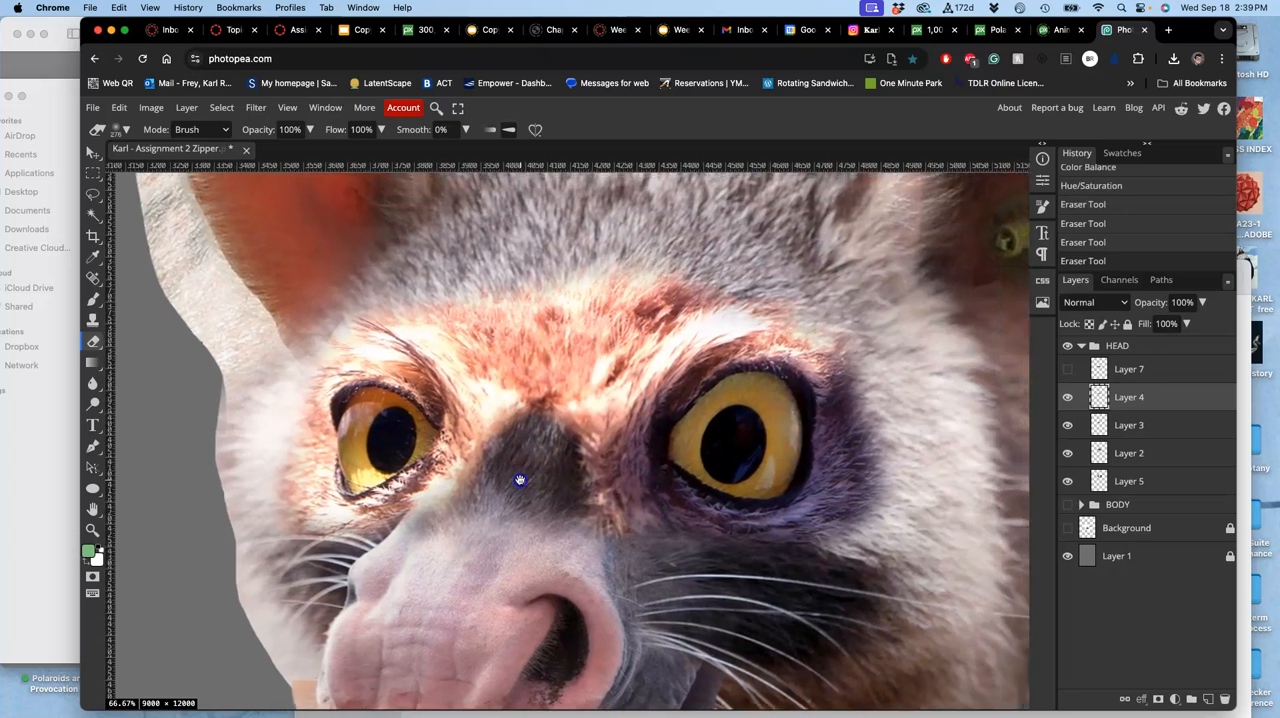
# With the Eraser lowered to 36% opacity, softly fade the patch over the left brow and forehead
pyautogui.moveTo(312, 148); pyautogui.dragTo(290, 148)
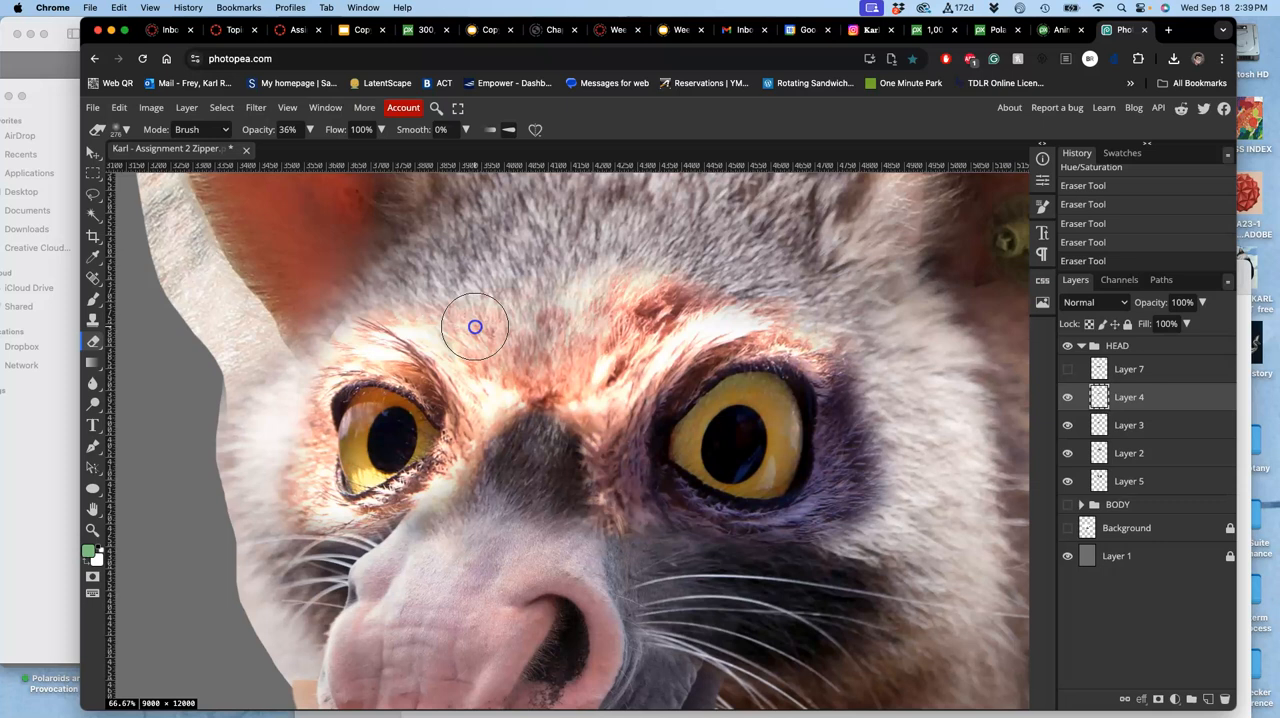
pyautogui.moveTo(476, 328); pyautogui.dragTo(450, 372)
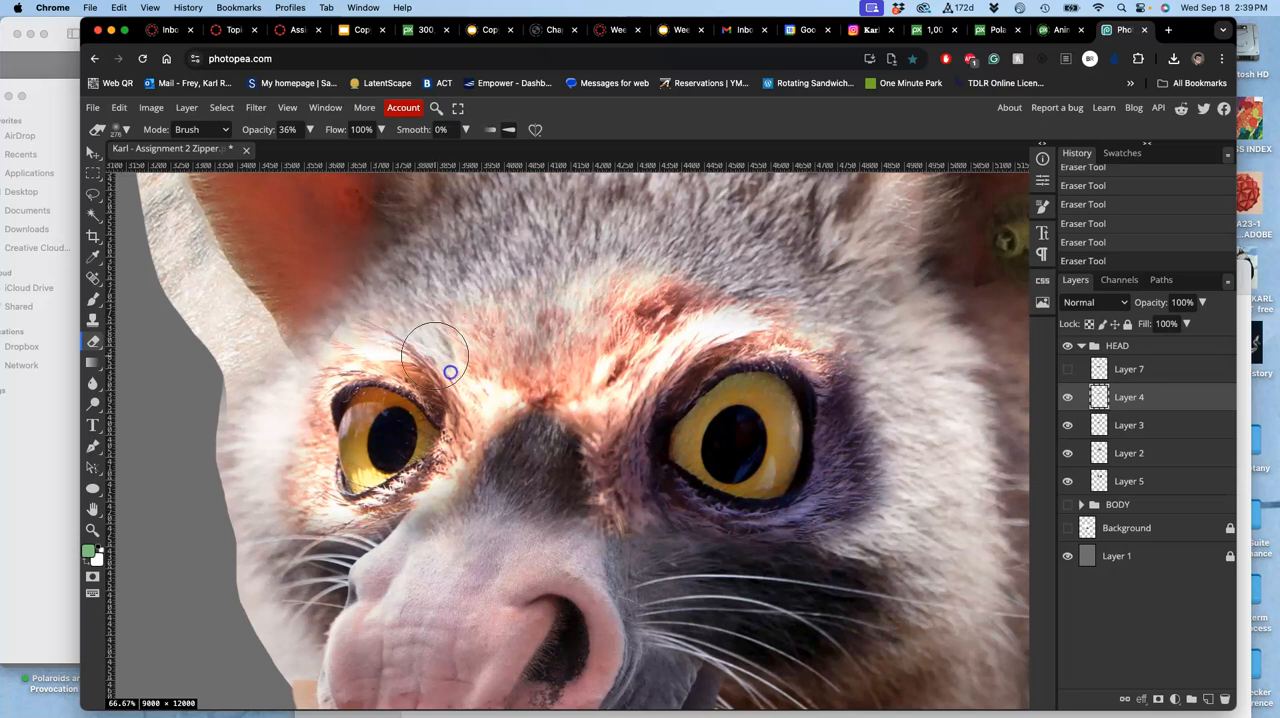
pyautogui.moveTo(436, 356); pyautogui.dragTo(532, 358)
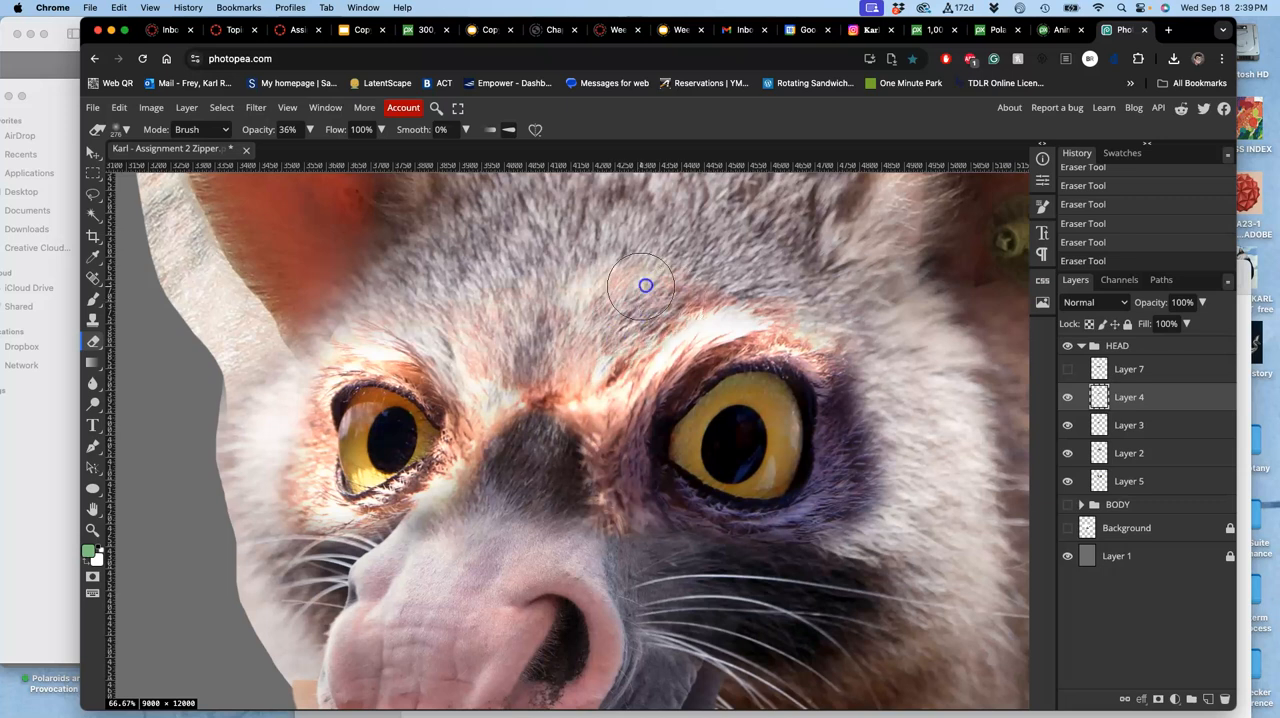
pyautogui.moveTo(644, 288); pyautogui.dragTo(500, 382)
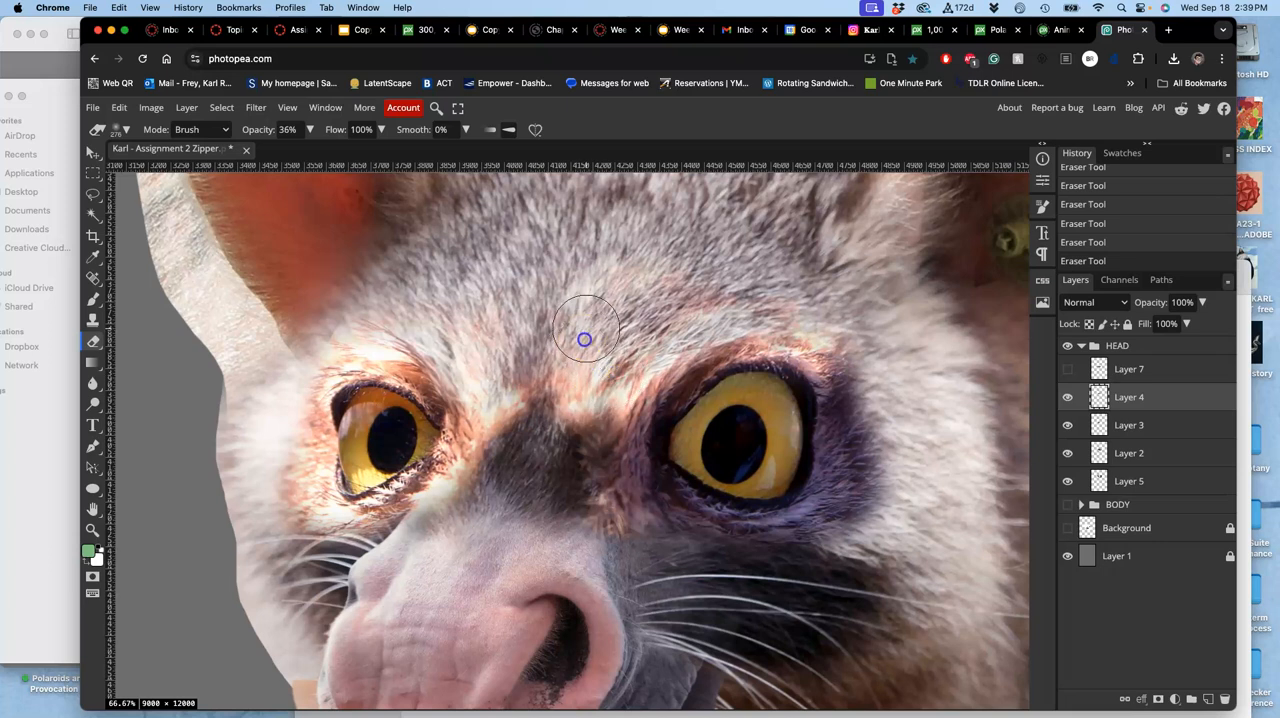
# Soften the patch remnants between the eyes and above, beside and below the right eye
pyautogui.moveTo(584, 340); pyautogui.dragTo(630, 410)
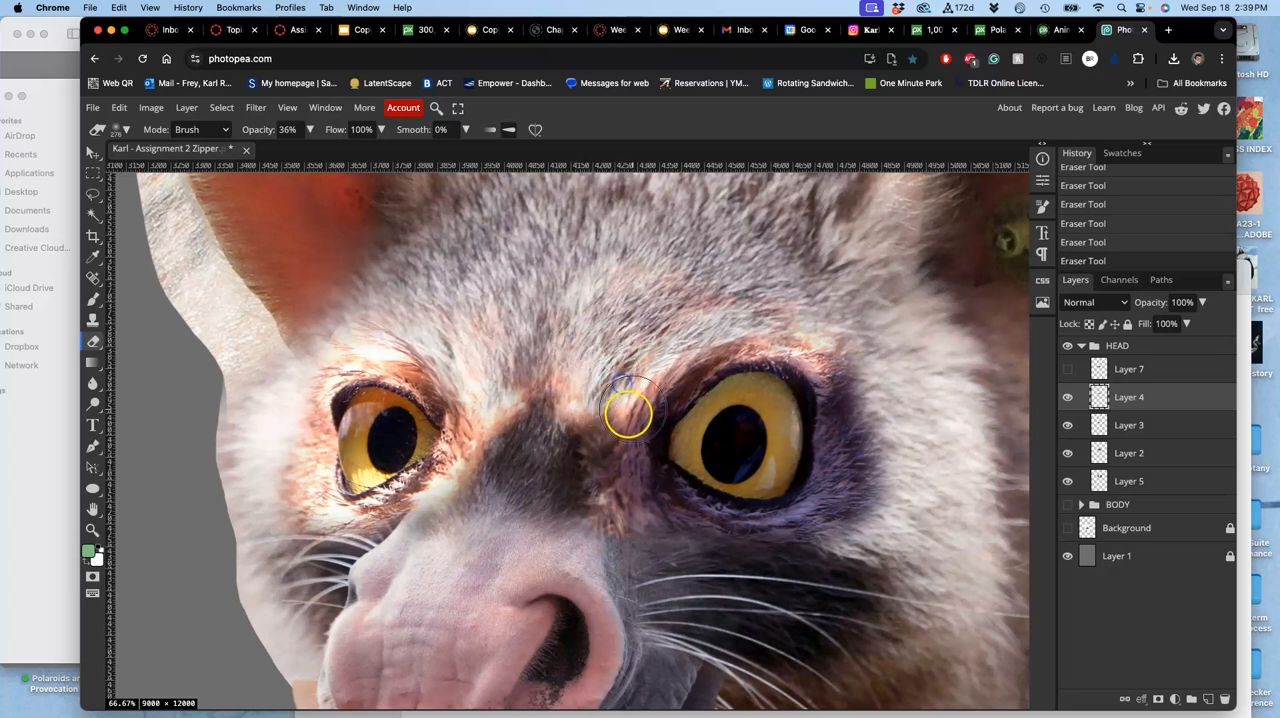
pyautogui.moveTo(630, 410); pyautogui.dragTo(810, 384)
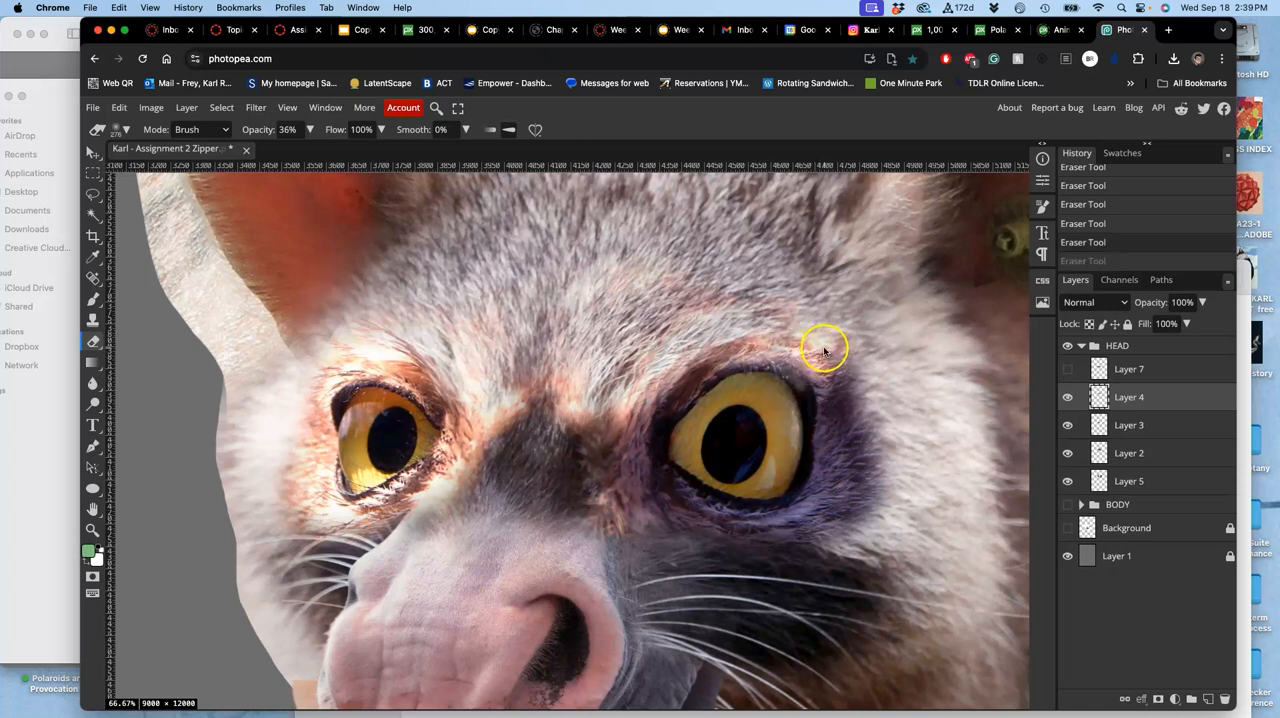
pyautogui.moveTo(824, 348); pyautogui.dragTo(824, 396)
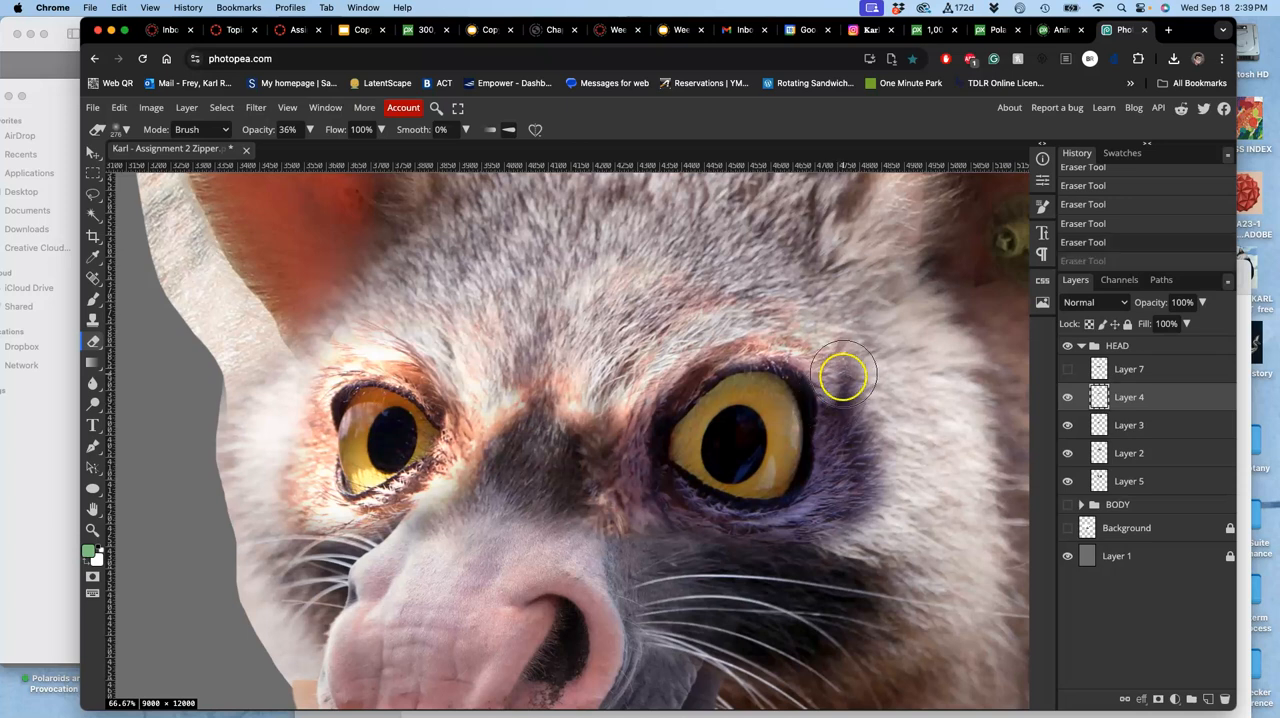
pyautogui.moveTo(844, 376); pyautogui.dragTo(836, 420)
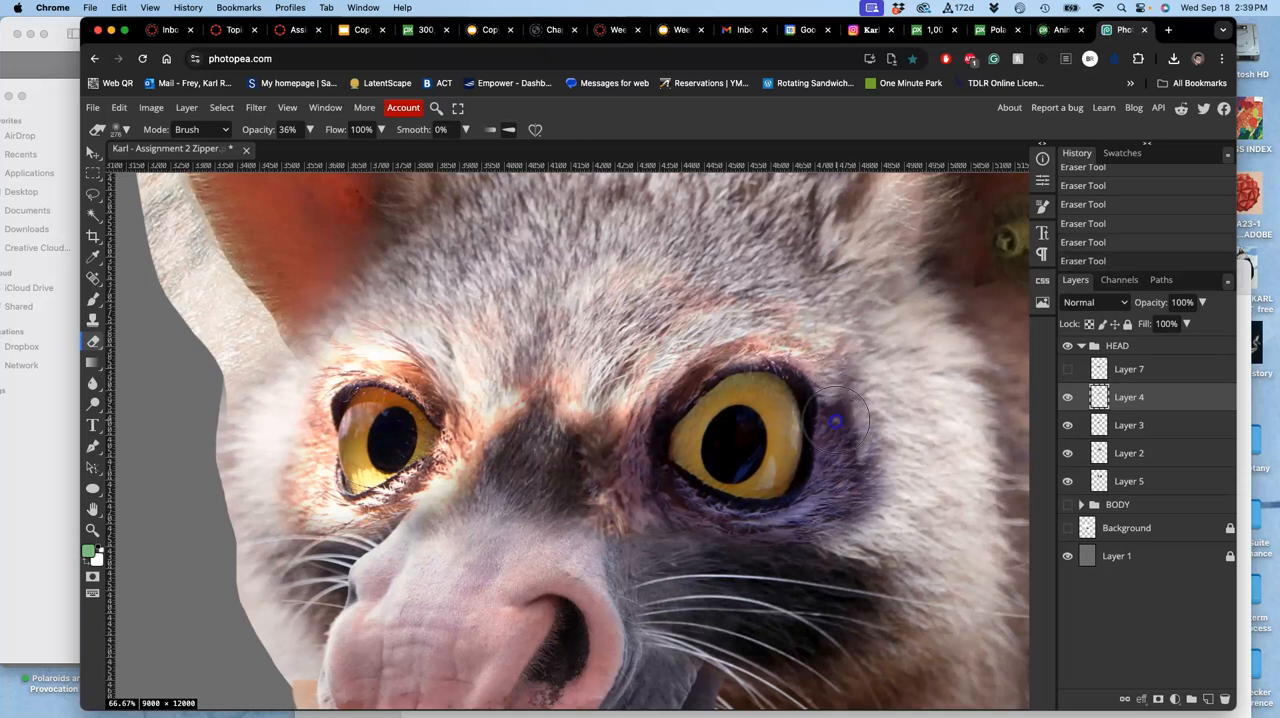
pyautogui.moveTo(836, 420); pyautogui.dragTo(696, 510)
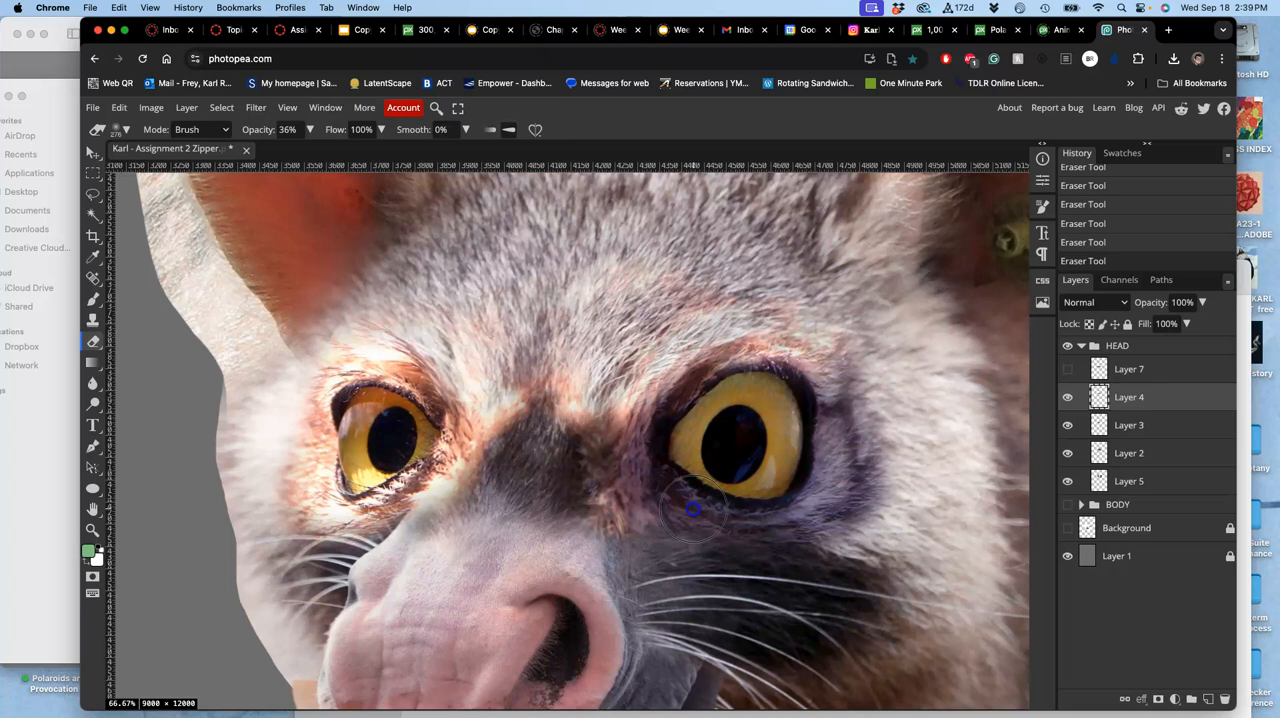